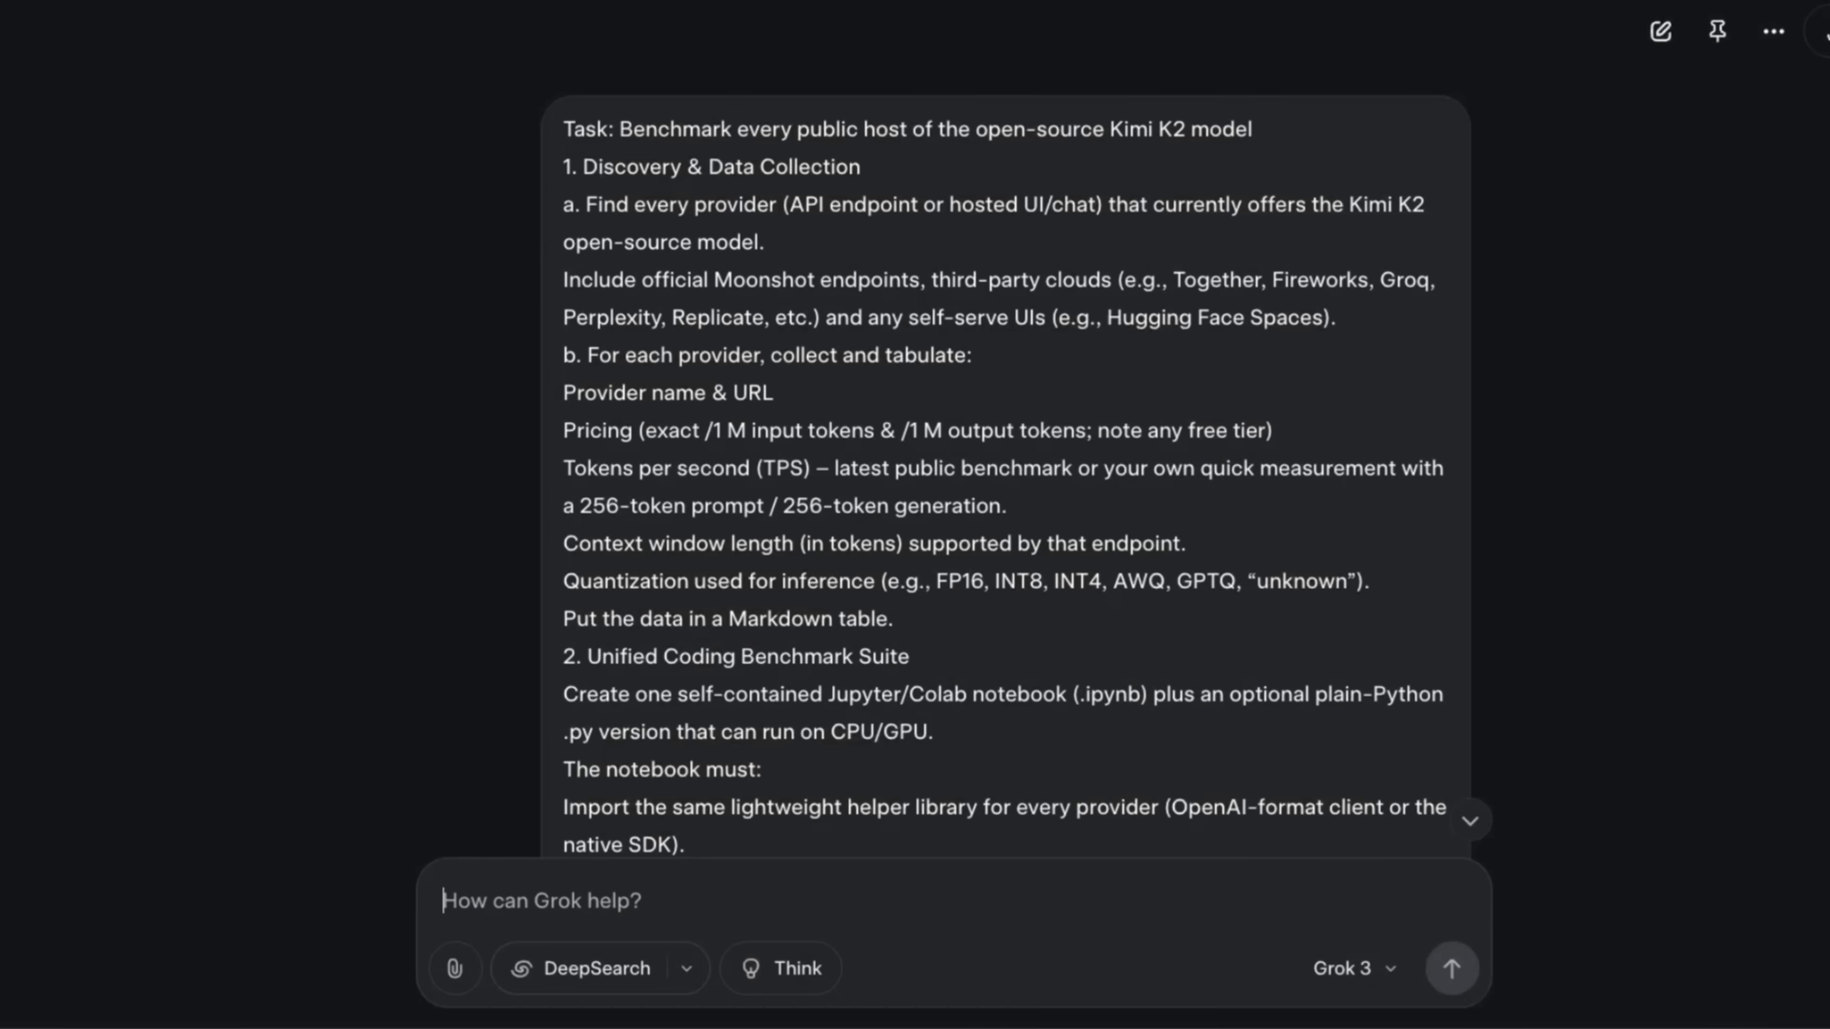
- Switch to the Manus task and preview its benchmark_suite.ipynb notebook file
click(1452, 968)
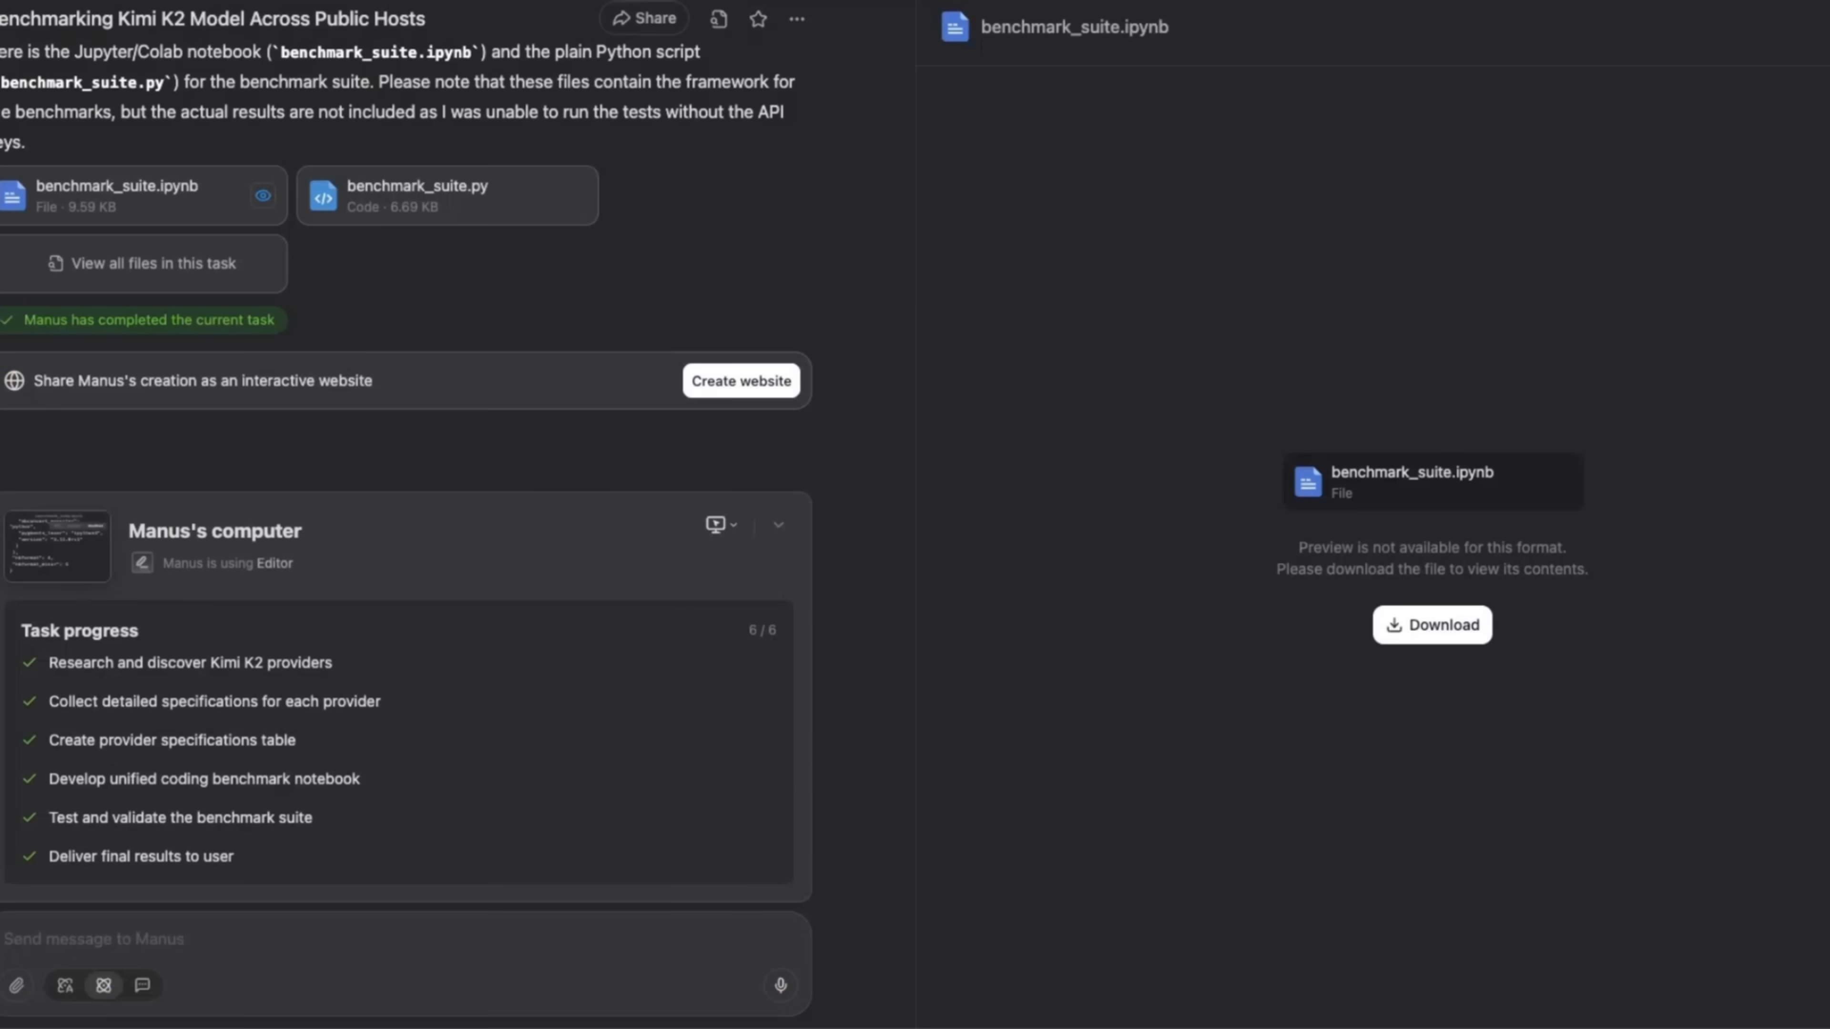
click(740, 380)
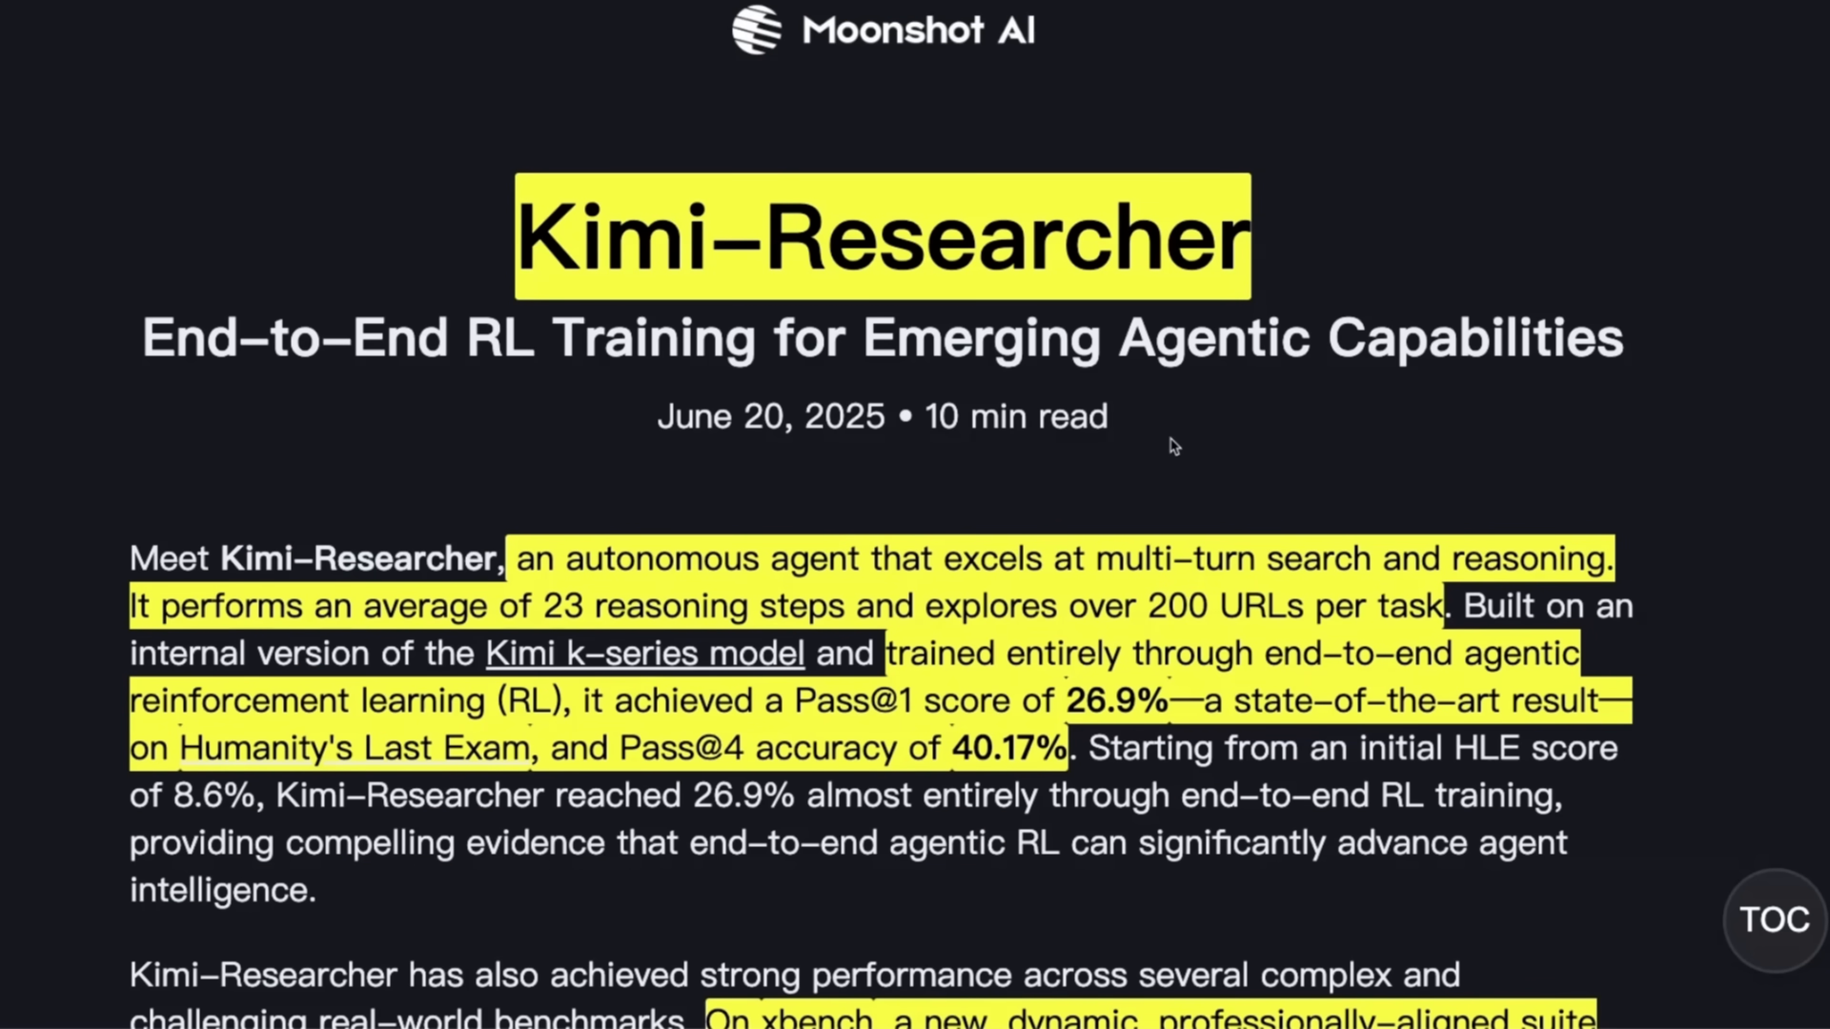
drag(769, 557, 1185, 558)
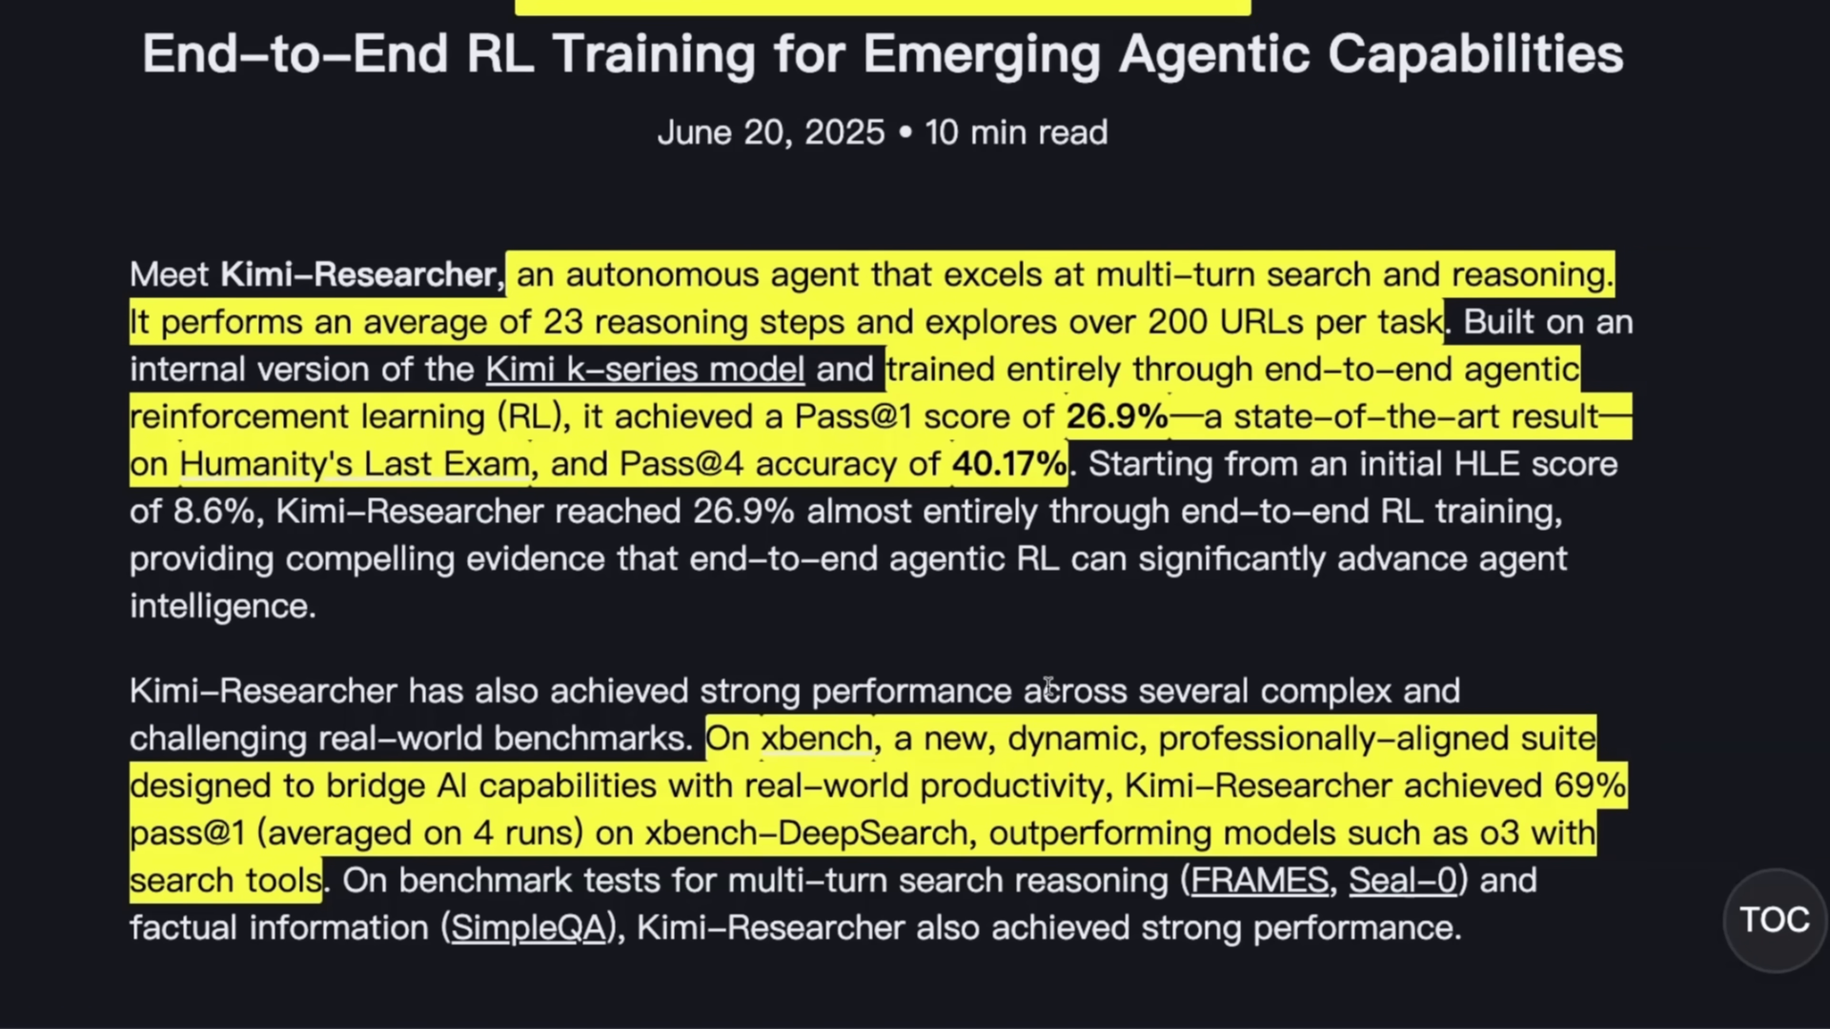
mouse_move(998, 660)
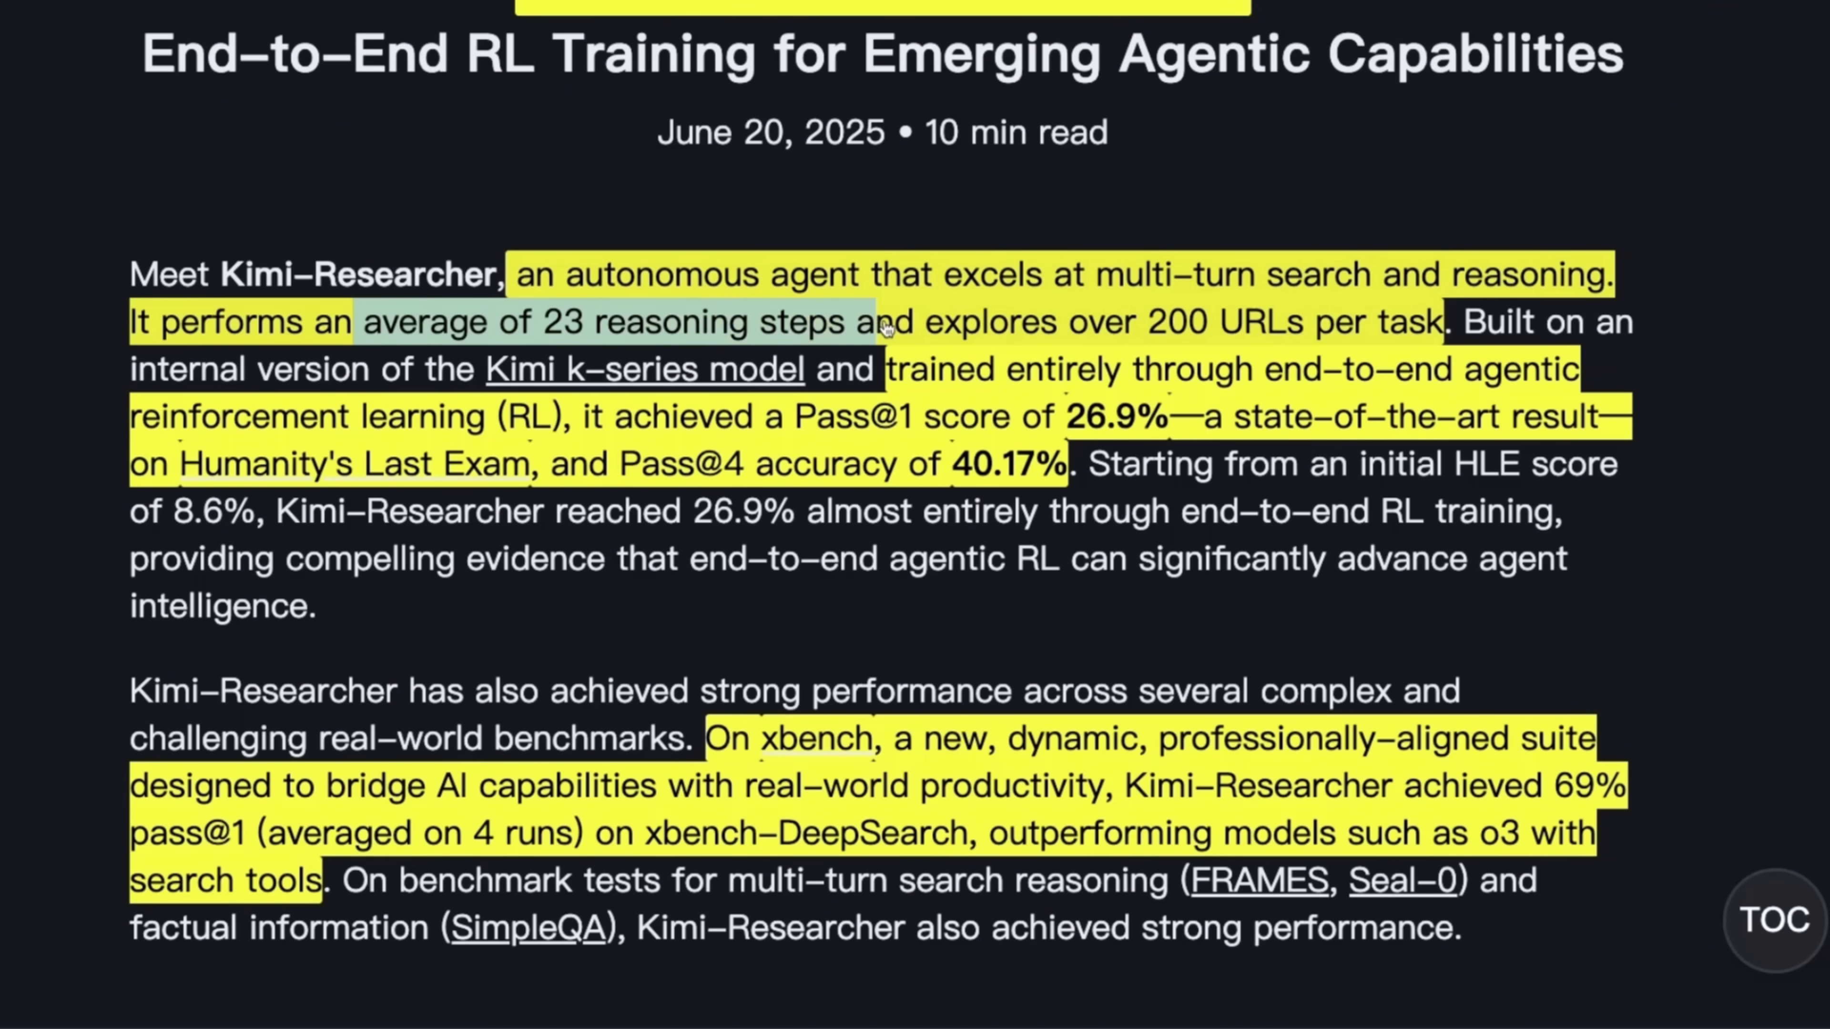
- Read past the 'End-to-end agentic RL' heading to the Approach section's Figures 2-a and 2-b
scroll(down, 3)
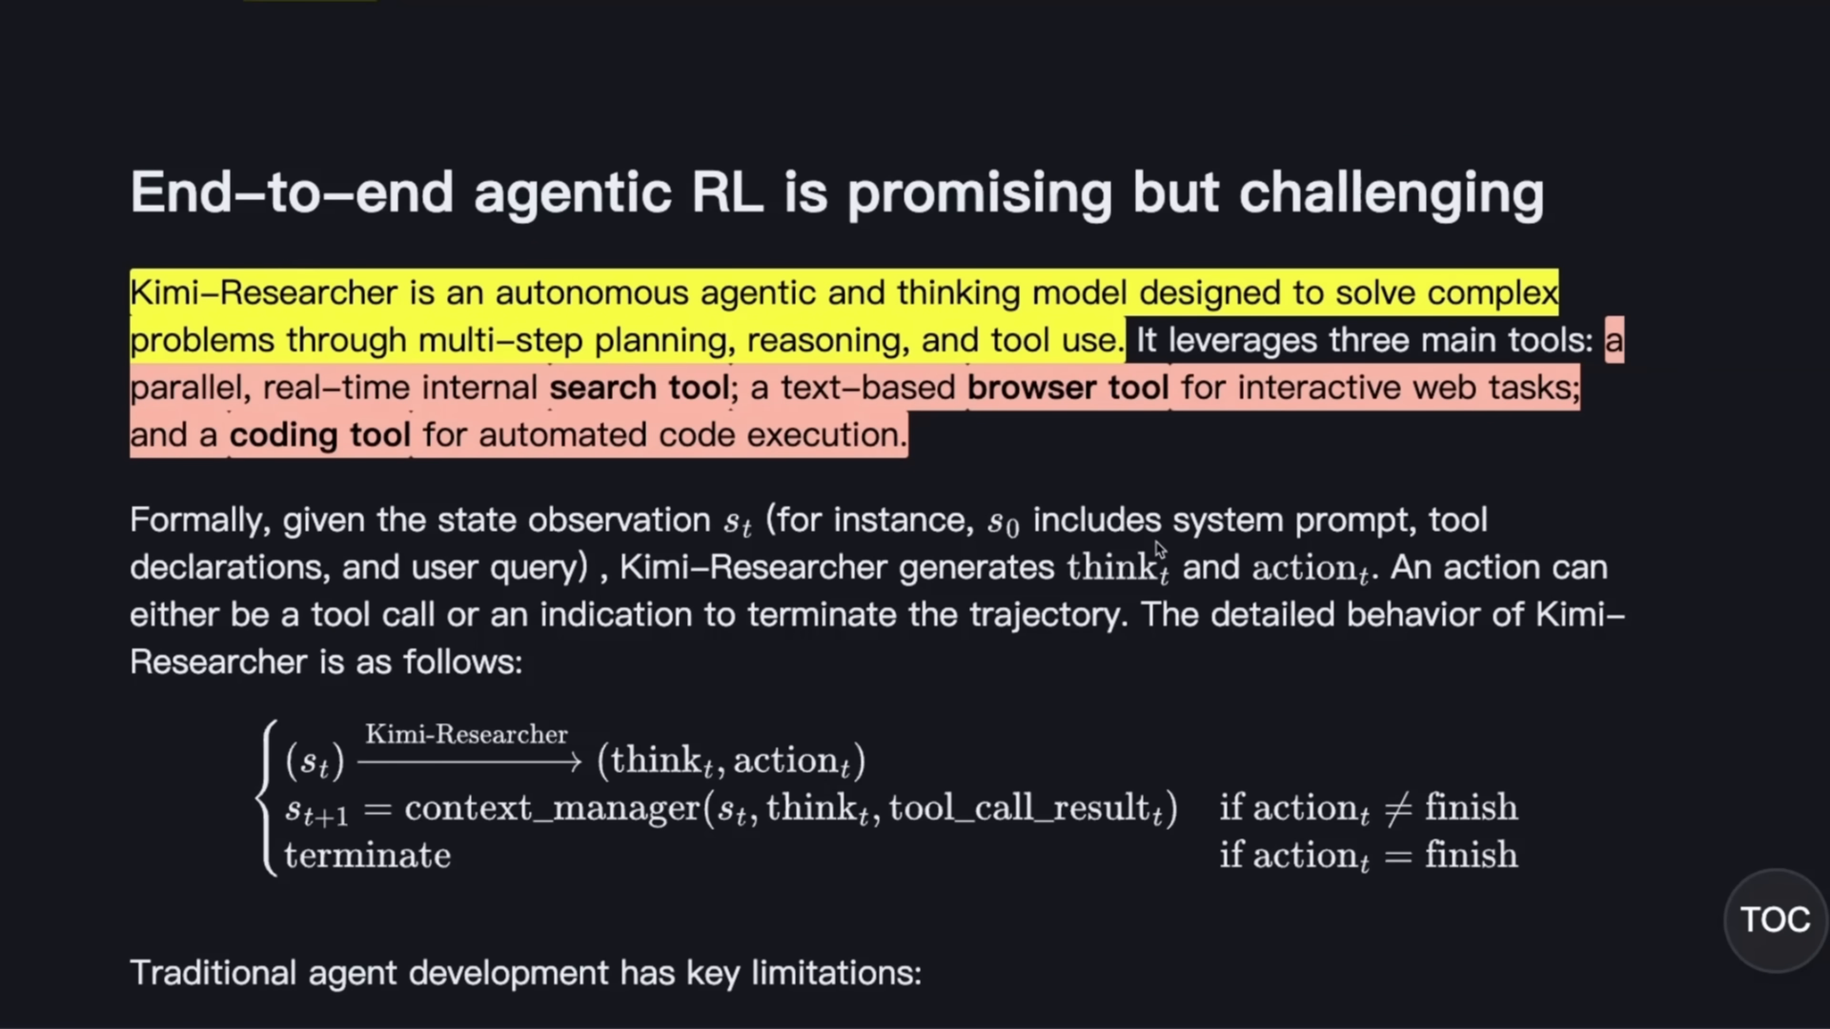
mouse_move(683, 192)
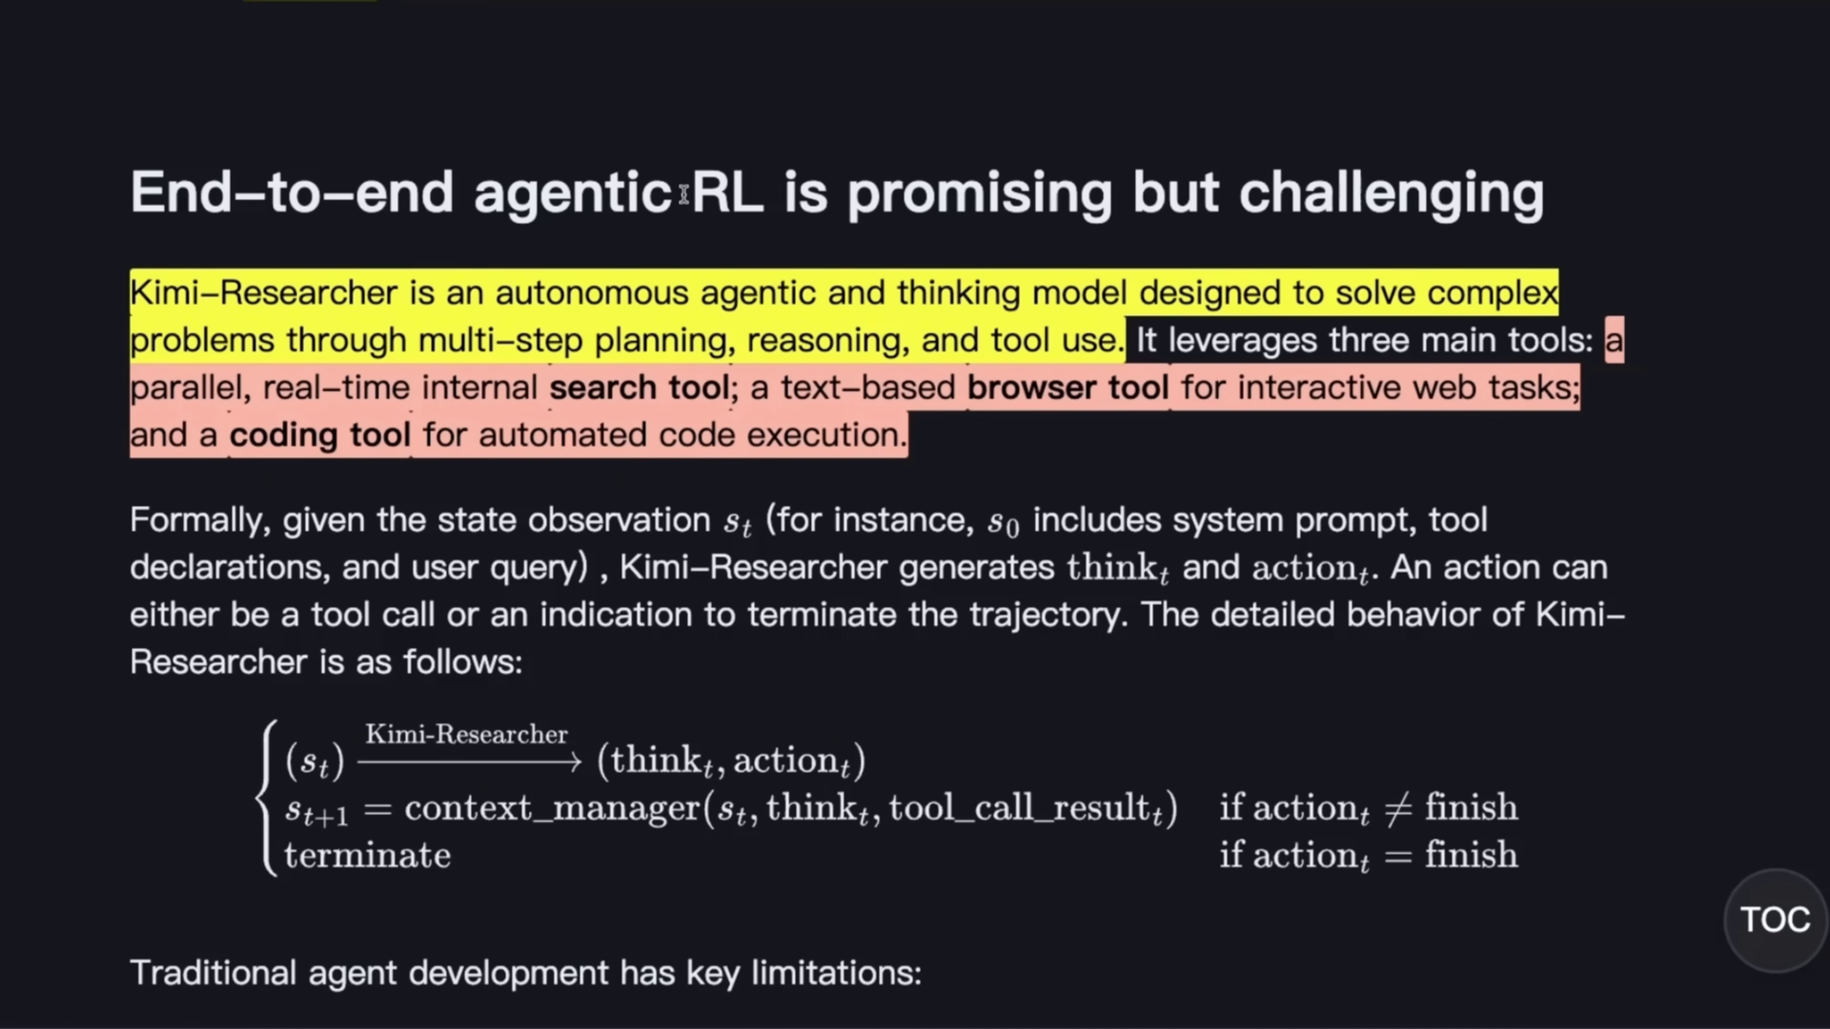
drag(131, 193, 674, 192)
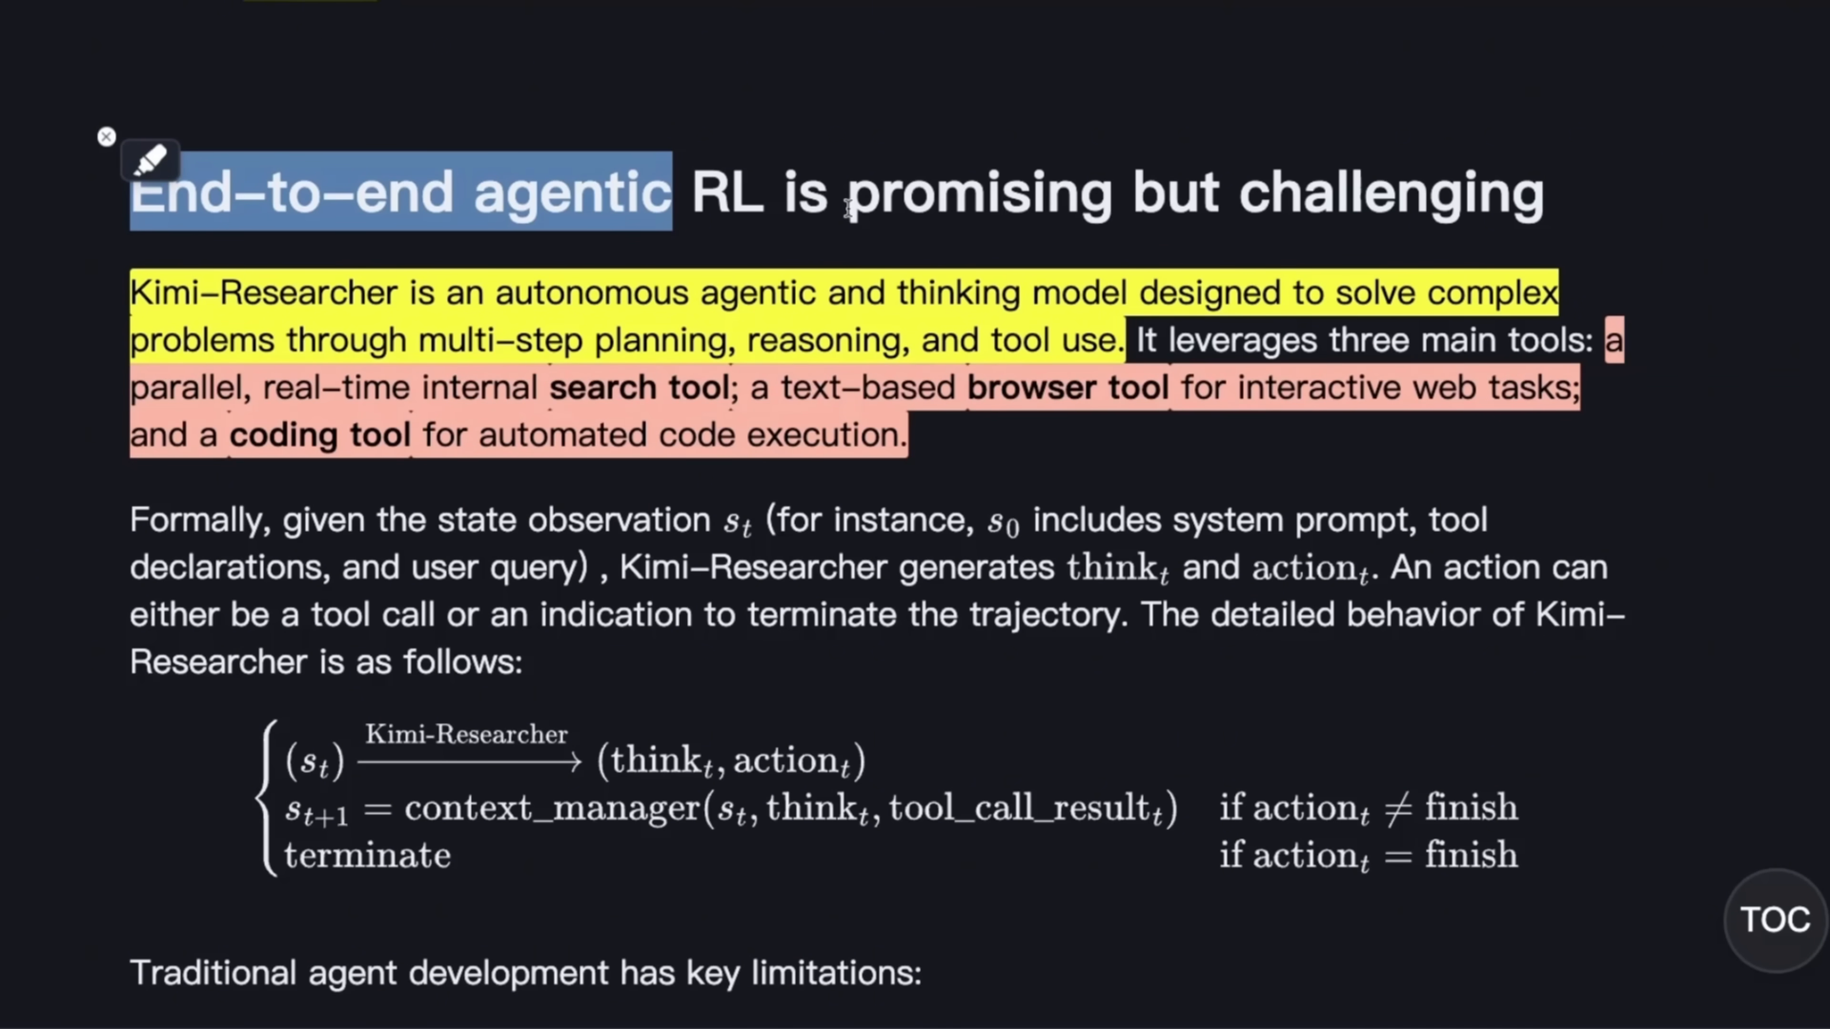
scroll(down, 3)
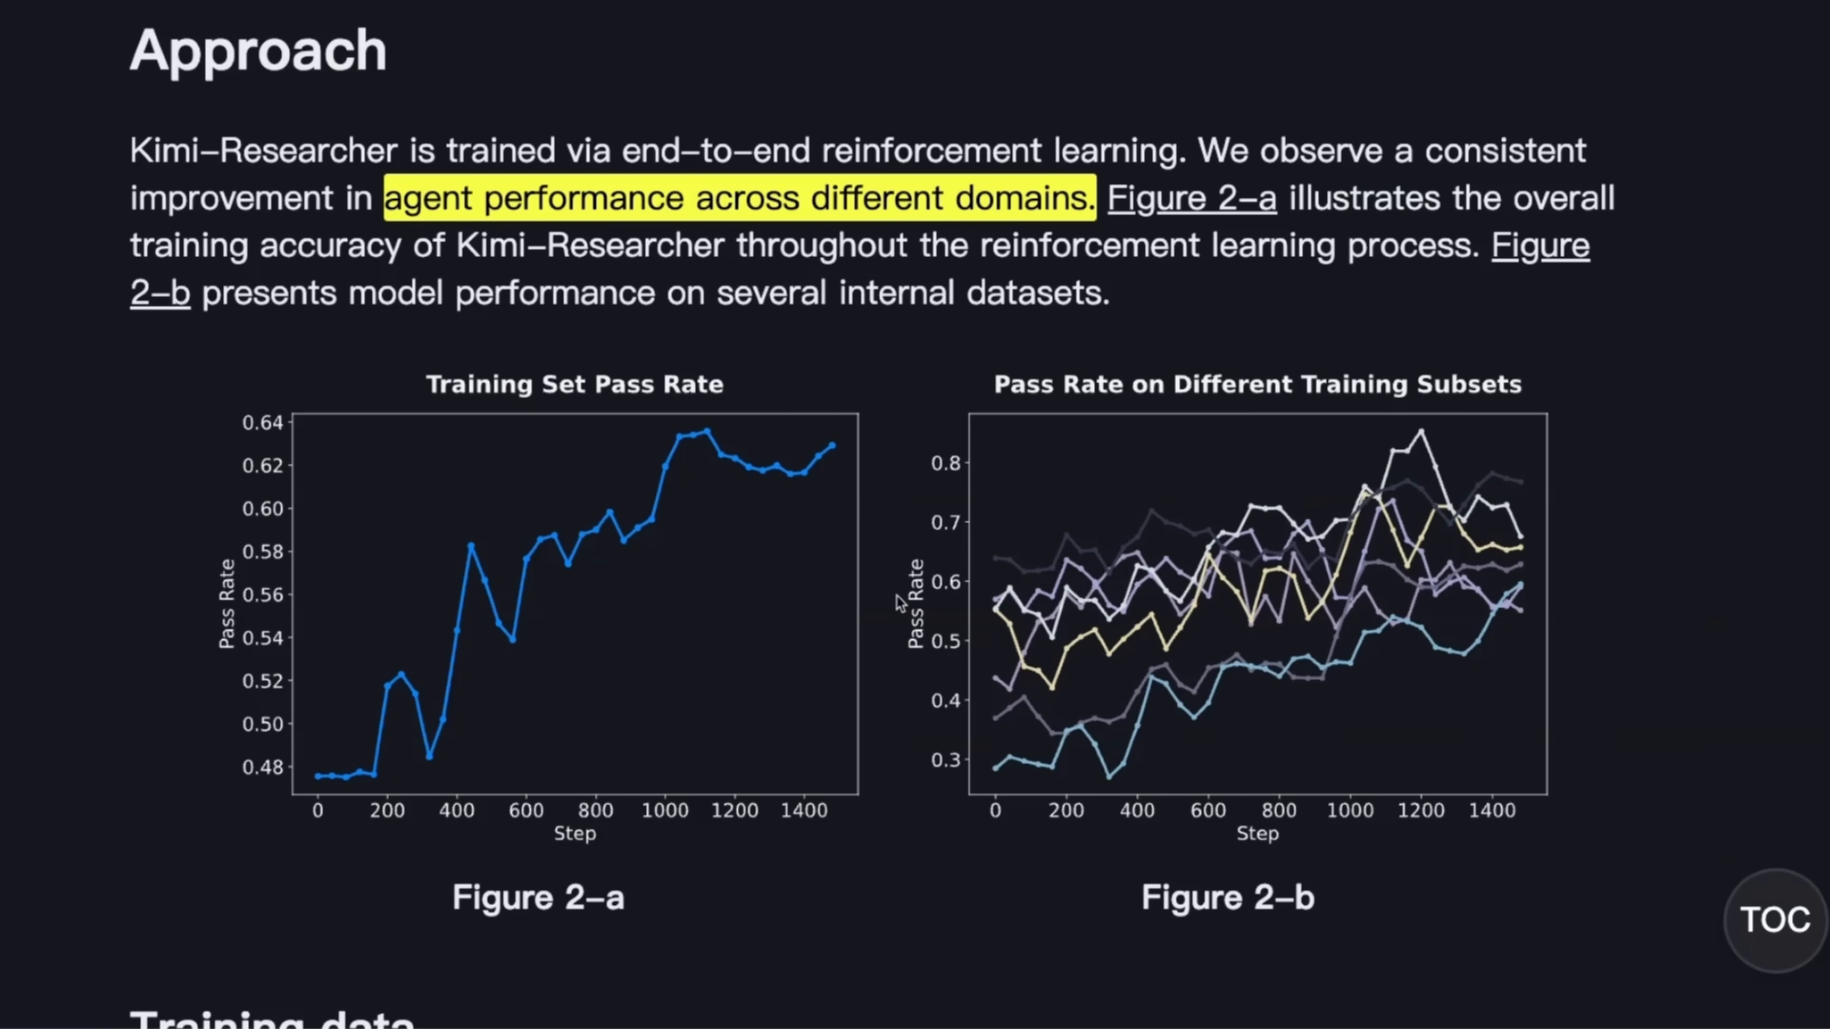
- Reach 'Emerging agentic capacities' and read the Strange Stories query and its reasoning process
scroll(down, 3)
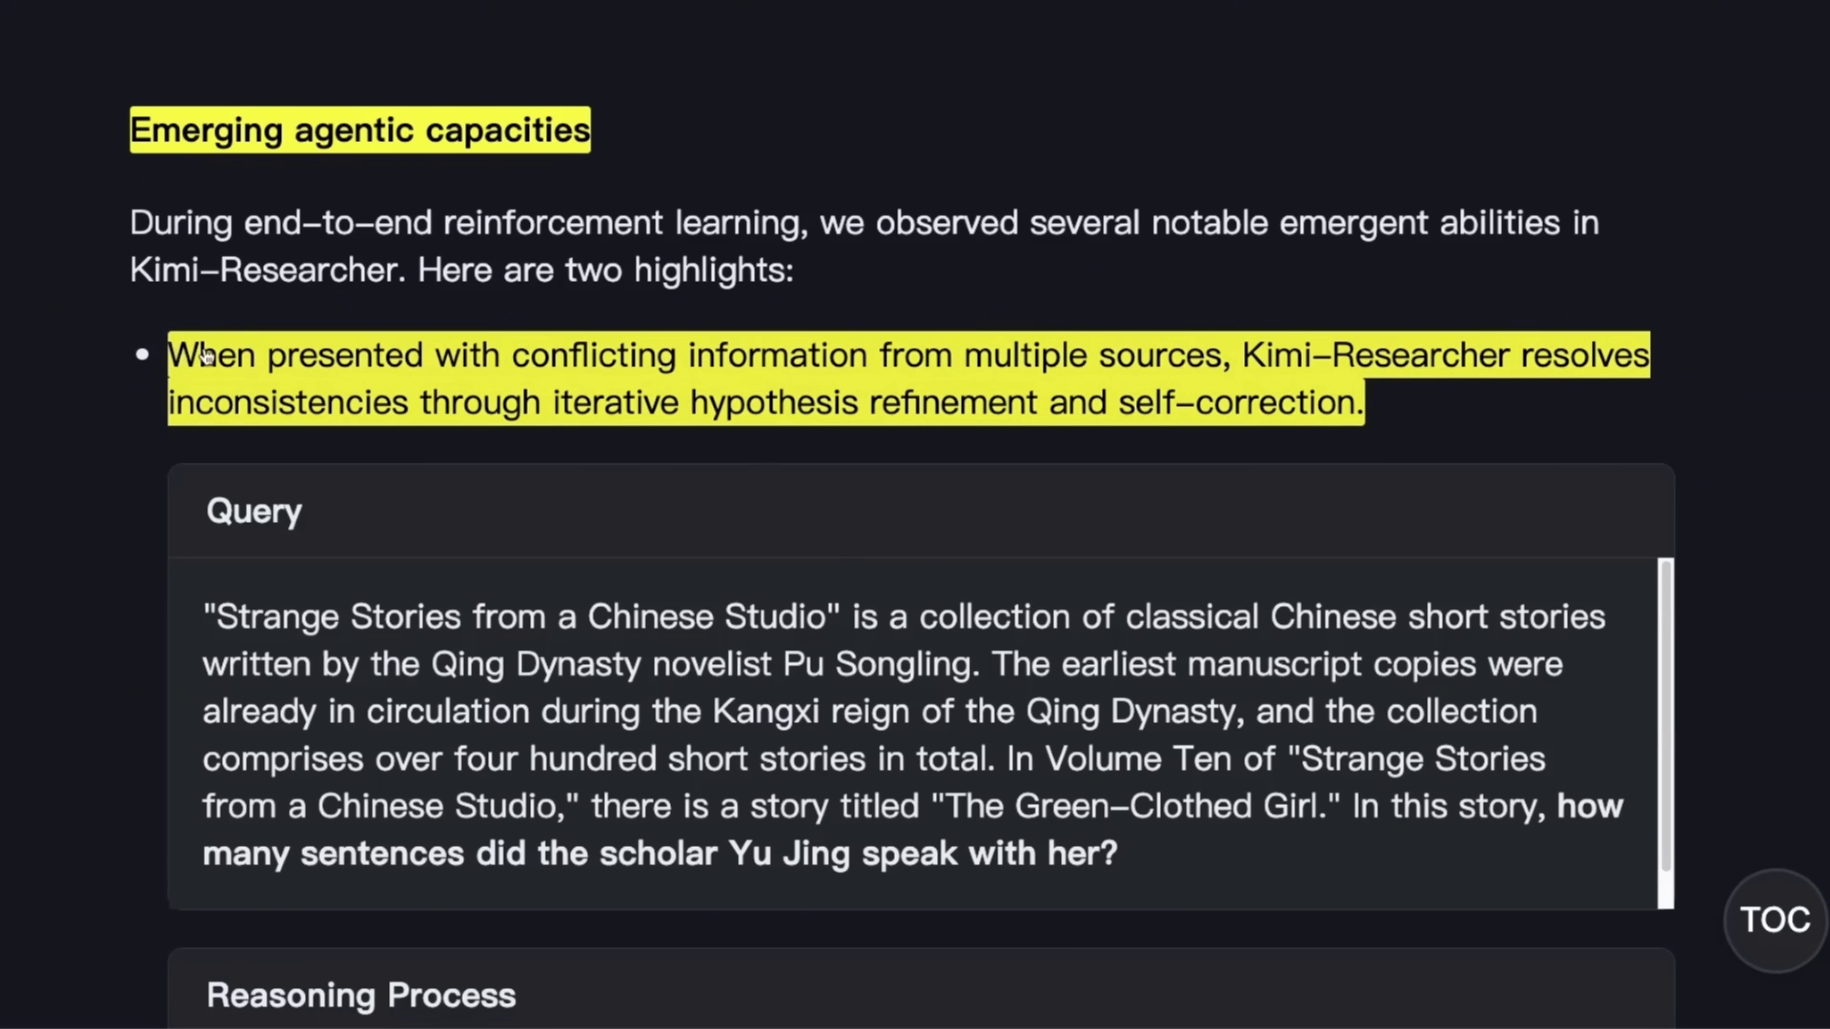
mouse_move(1013, 374)
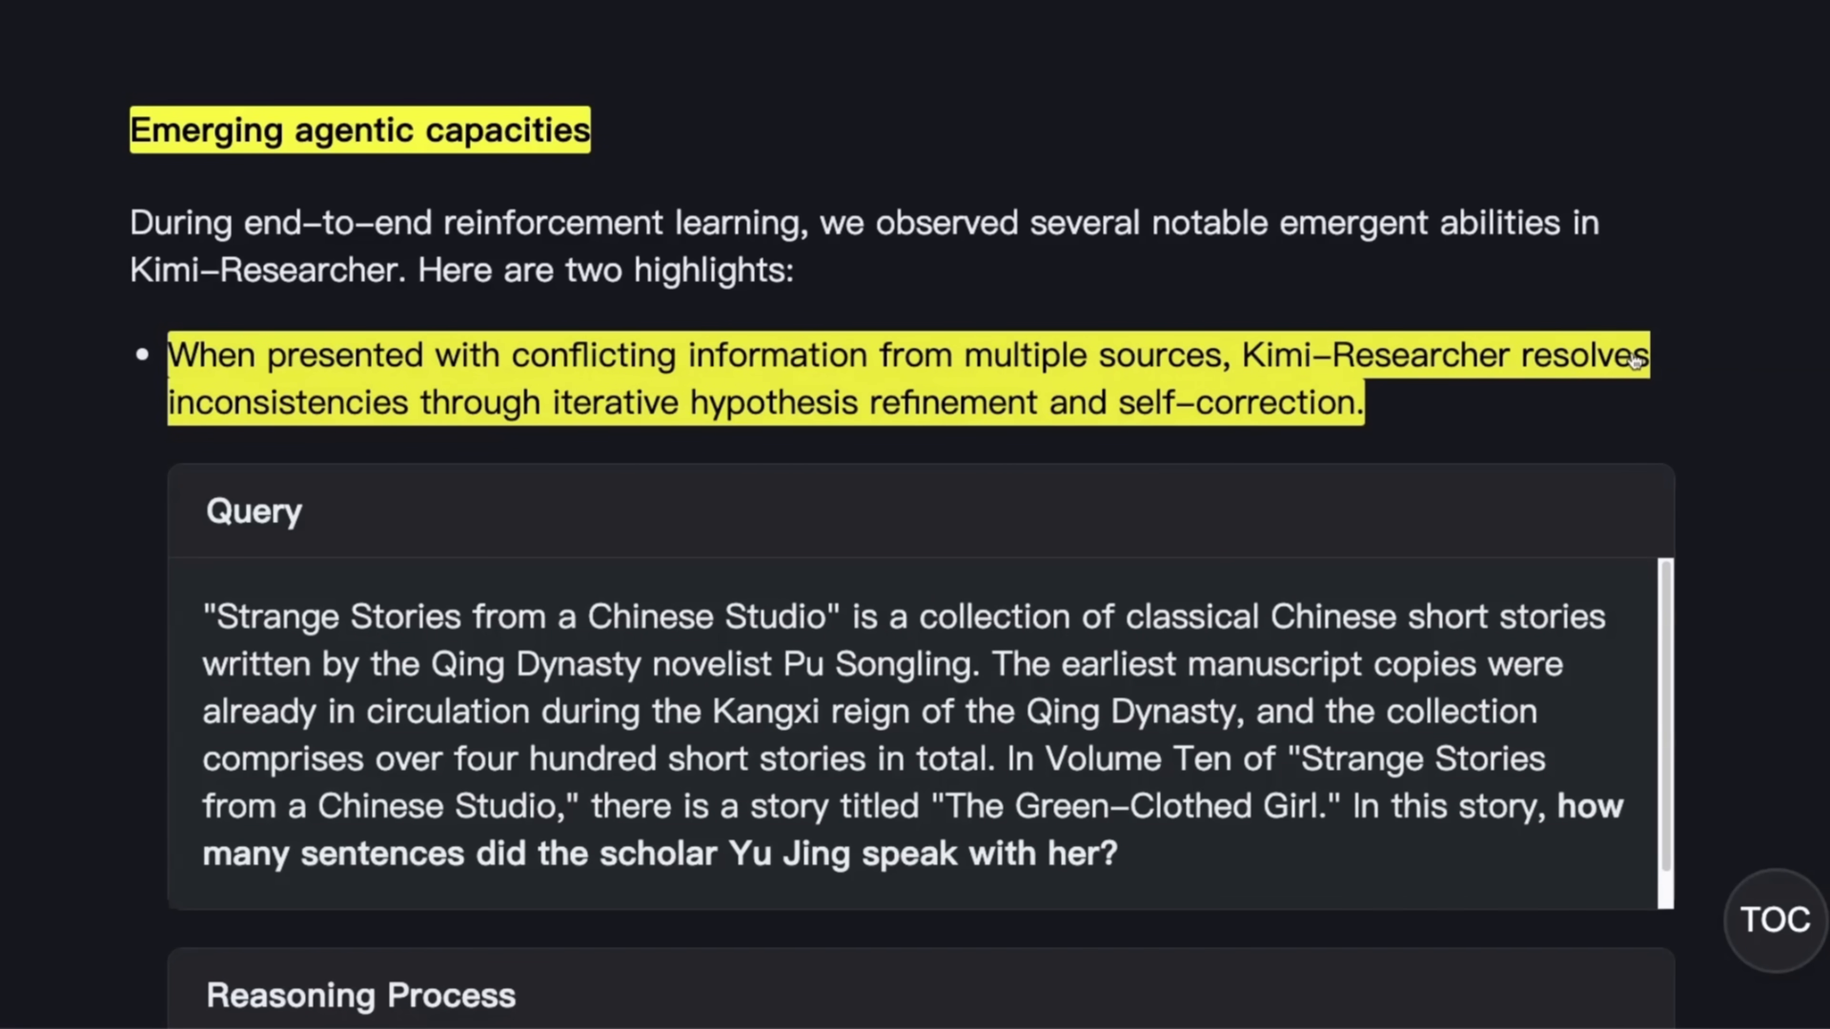
mouse_move(604, 451)
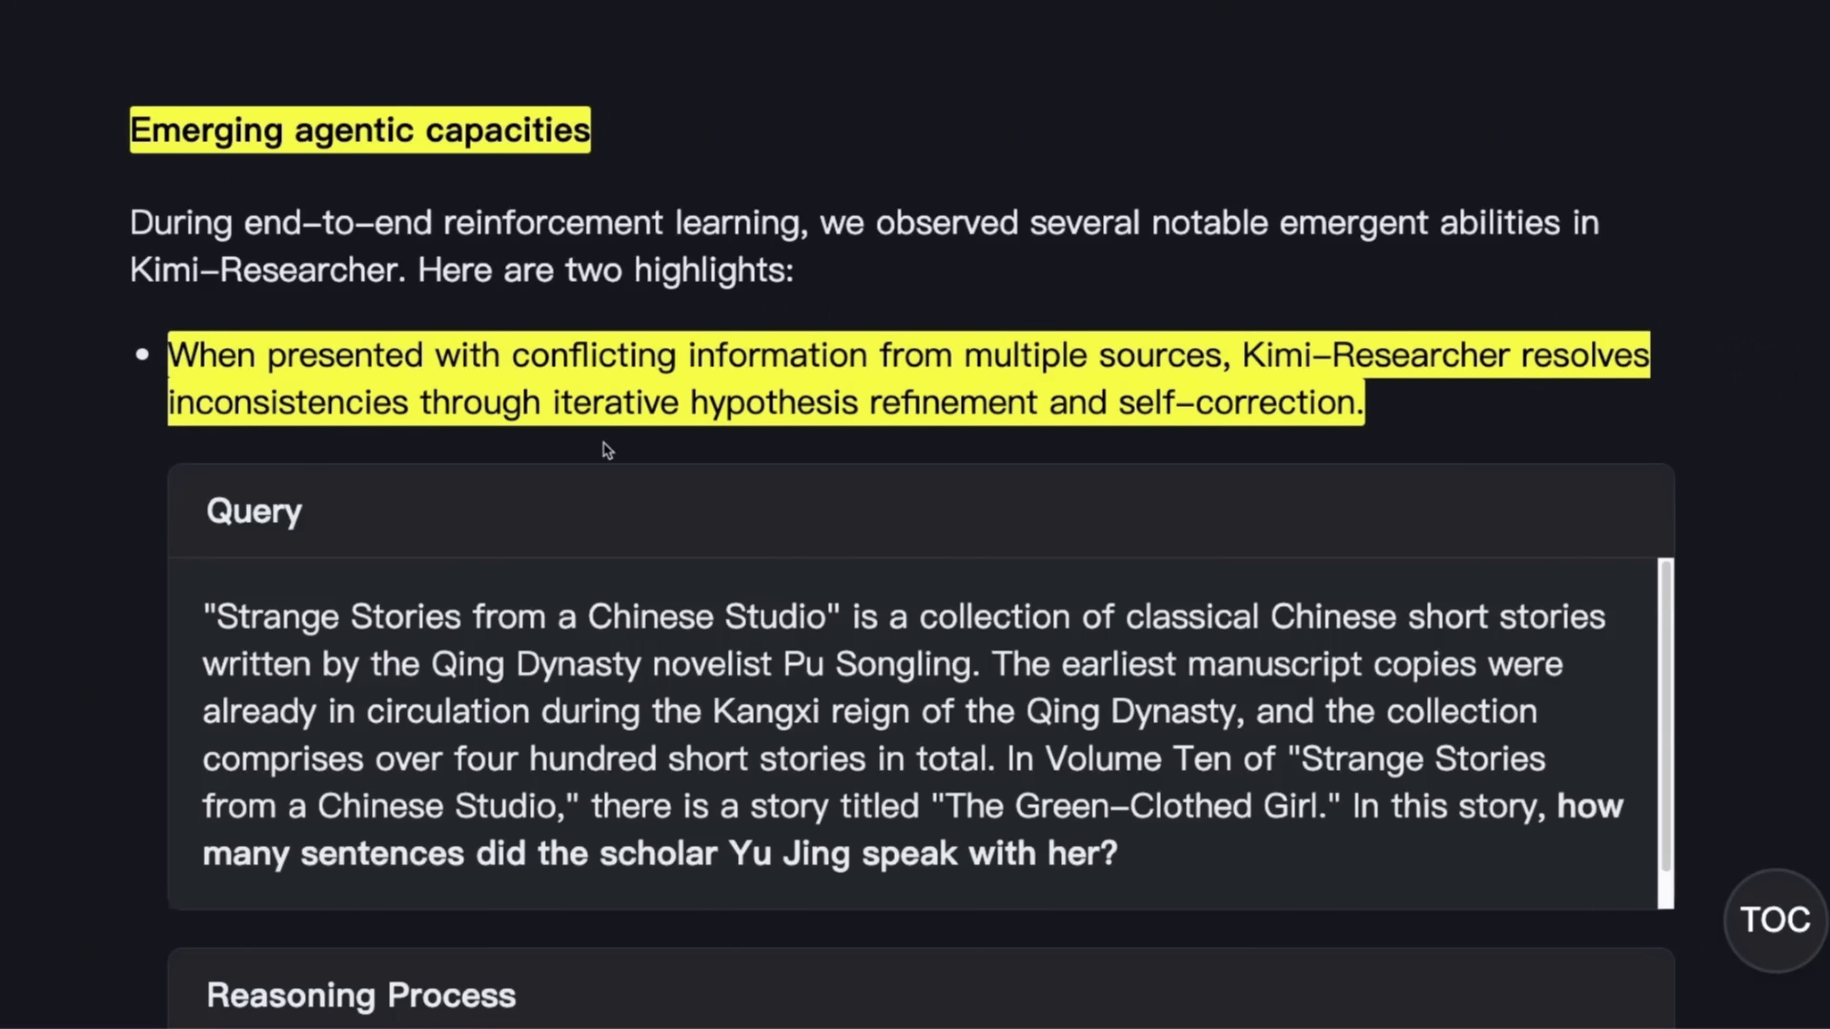
mouse_move(1165, 430)
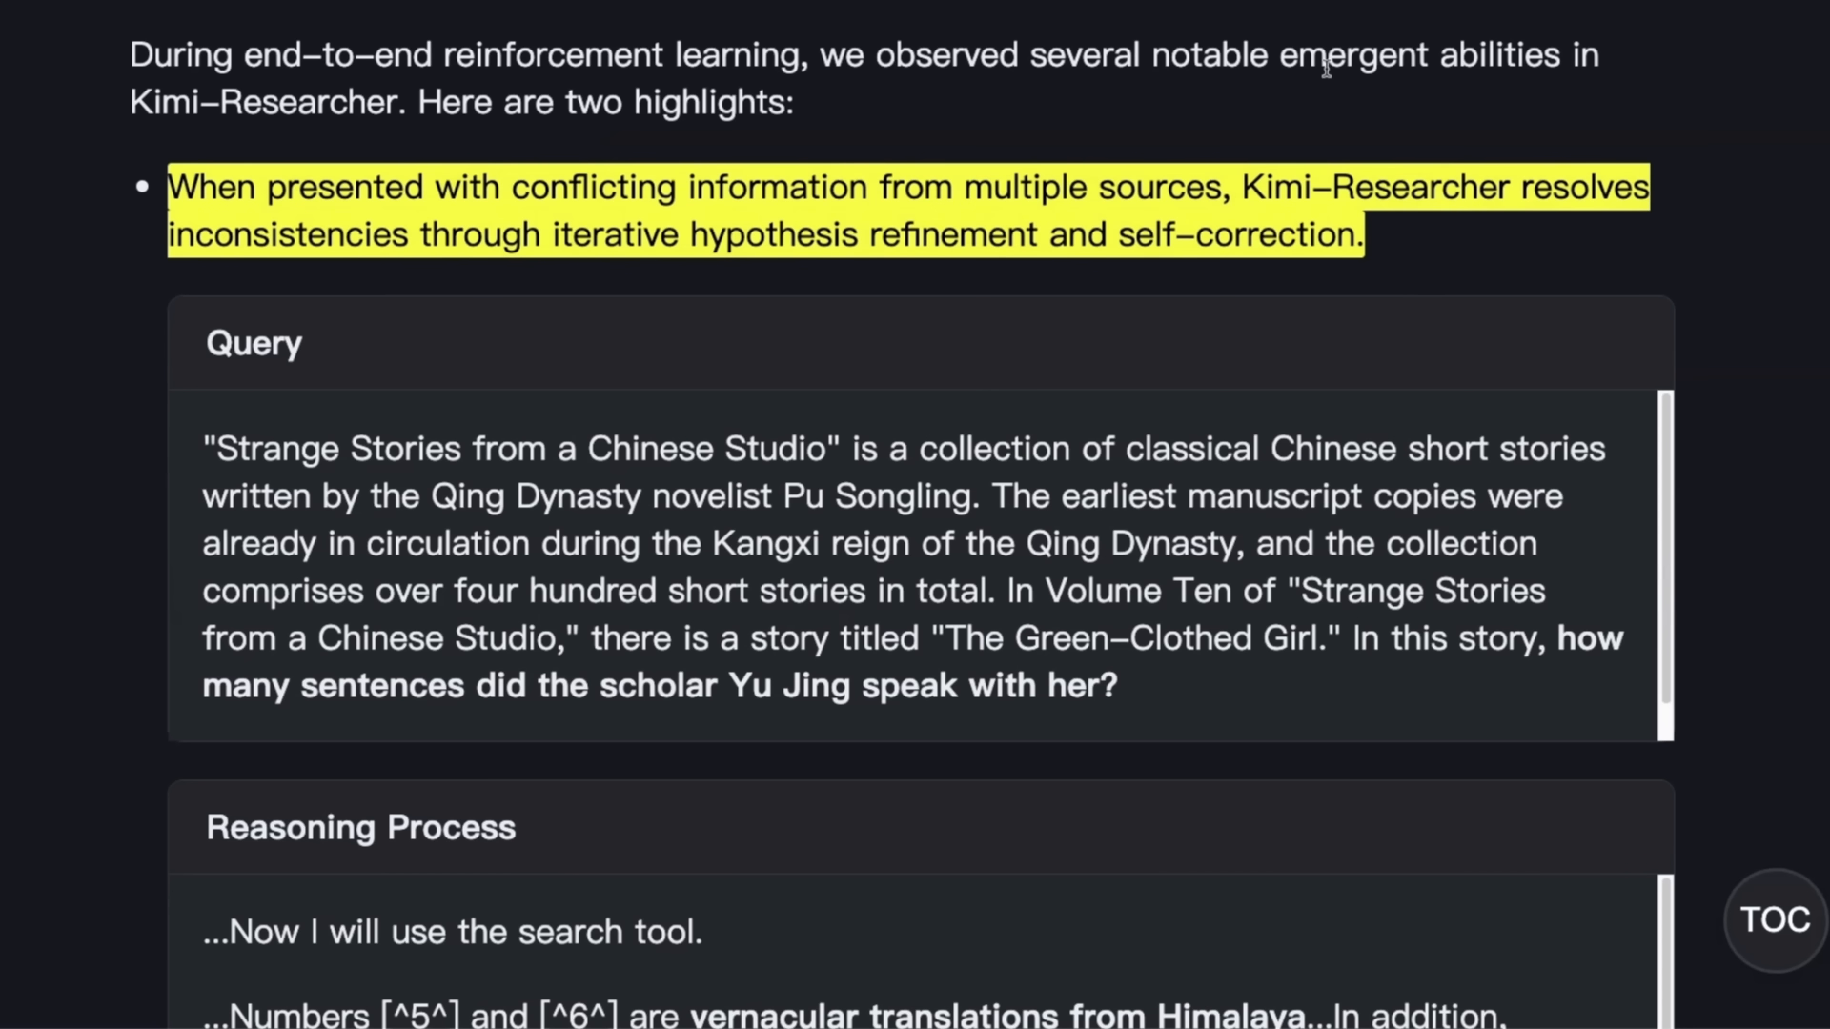
drag(1280, 55, 1600, 55)
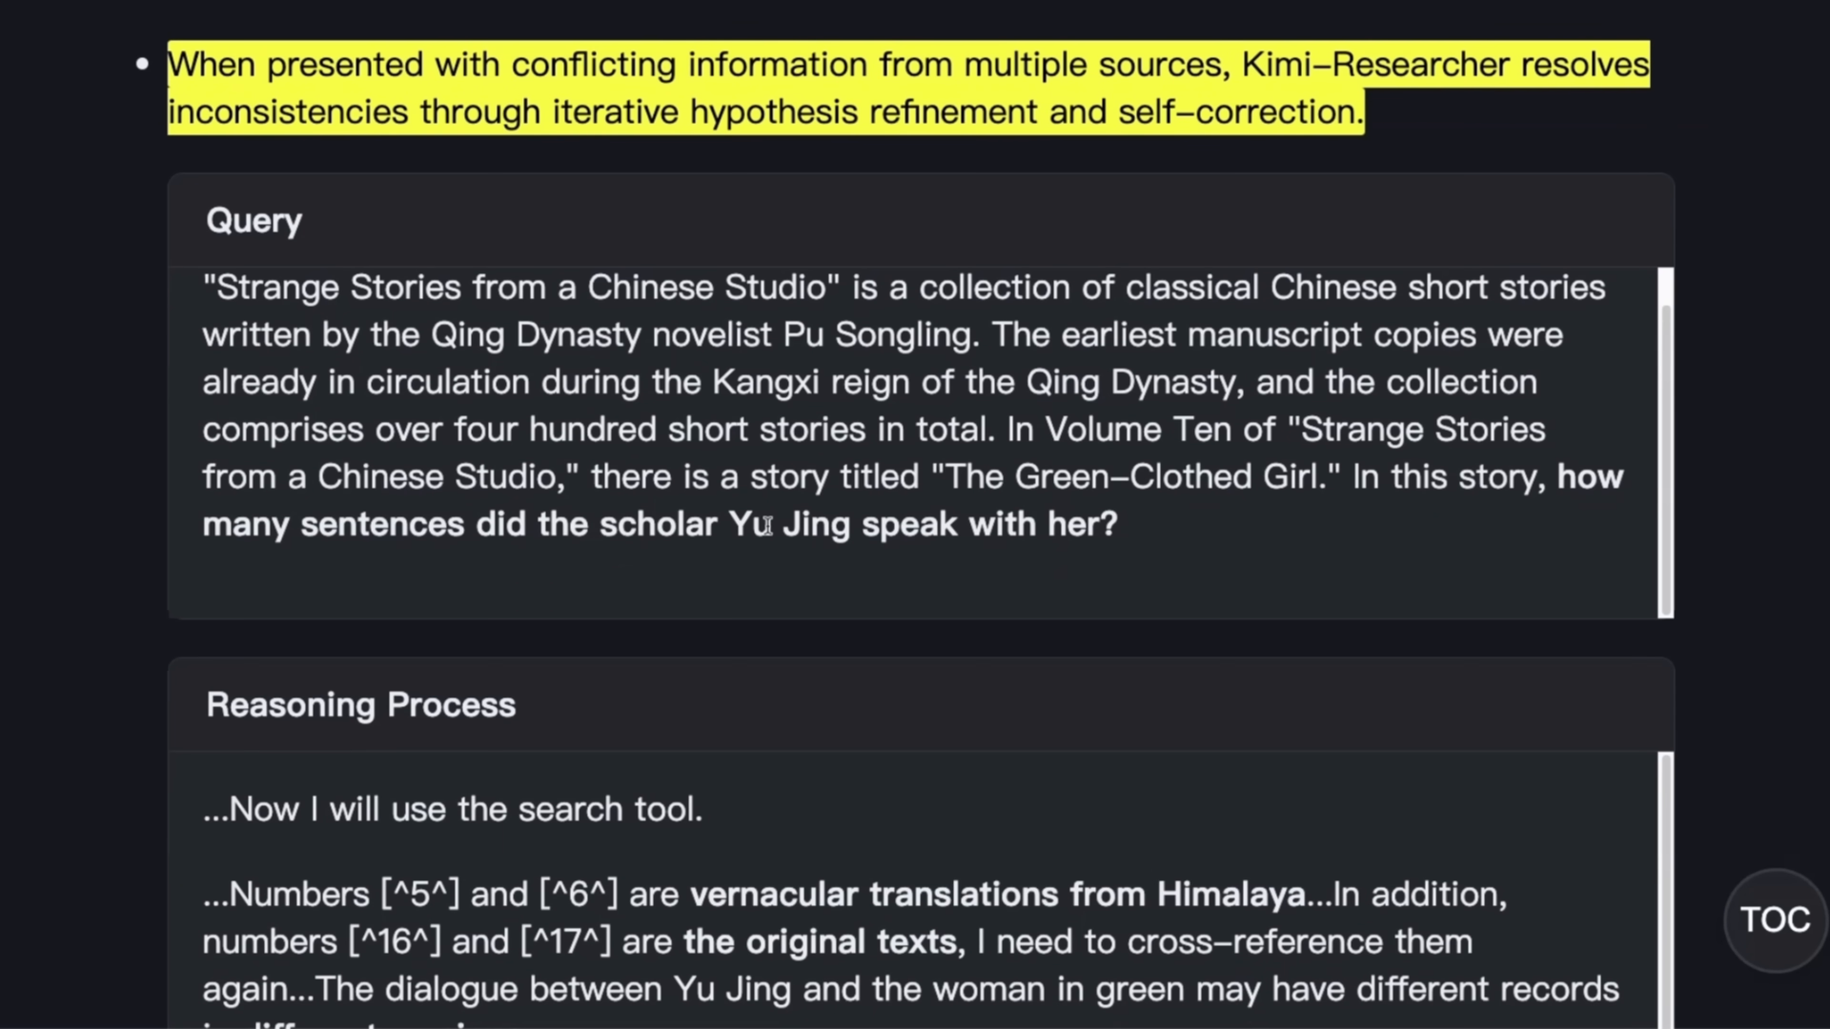
scroll(down, 3)
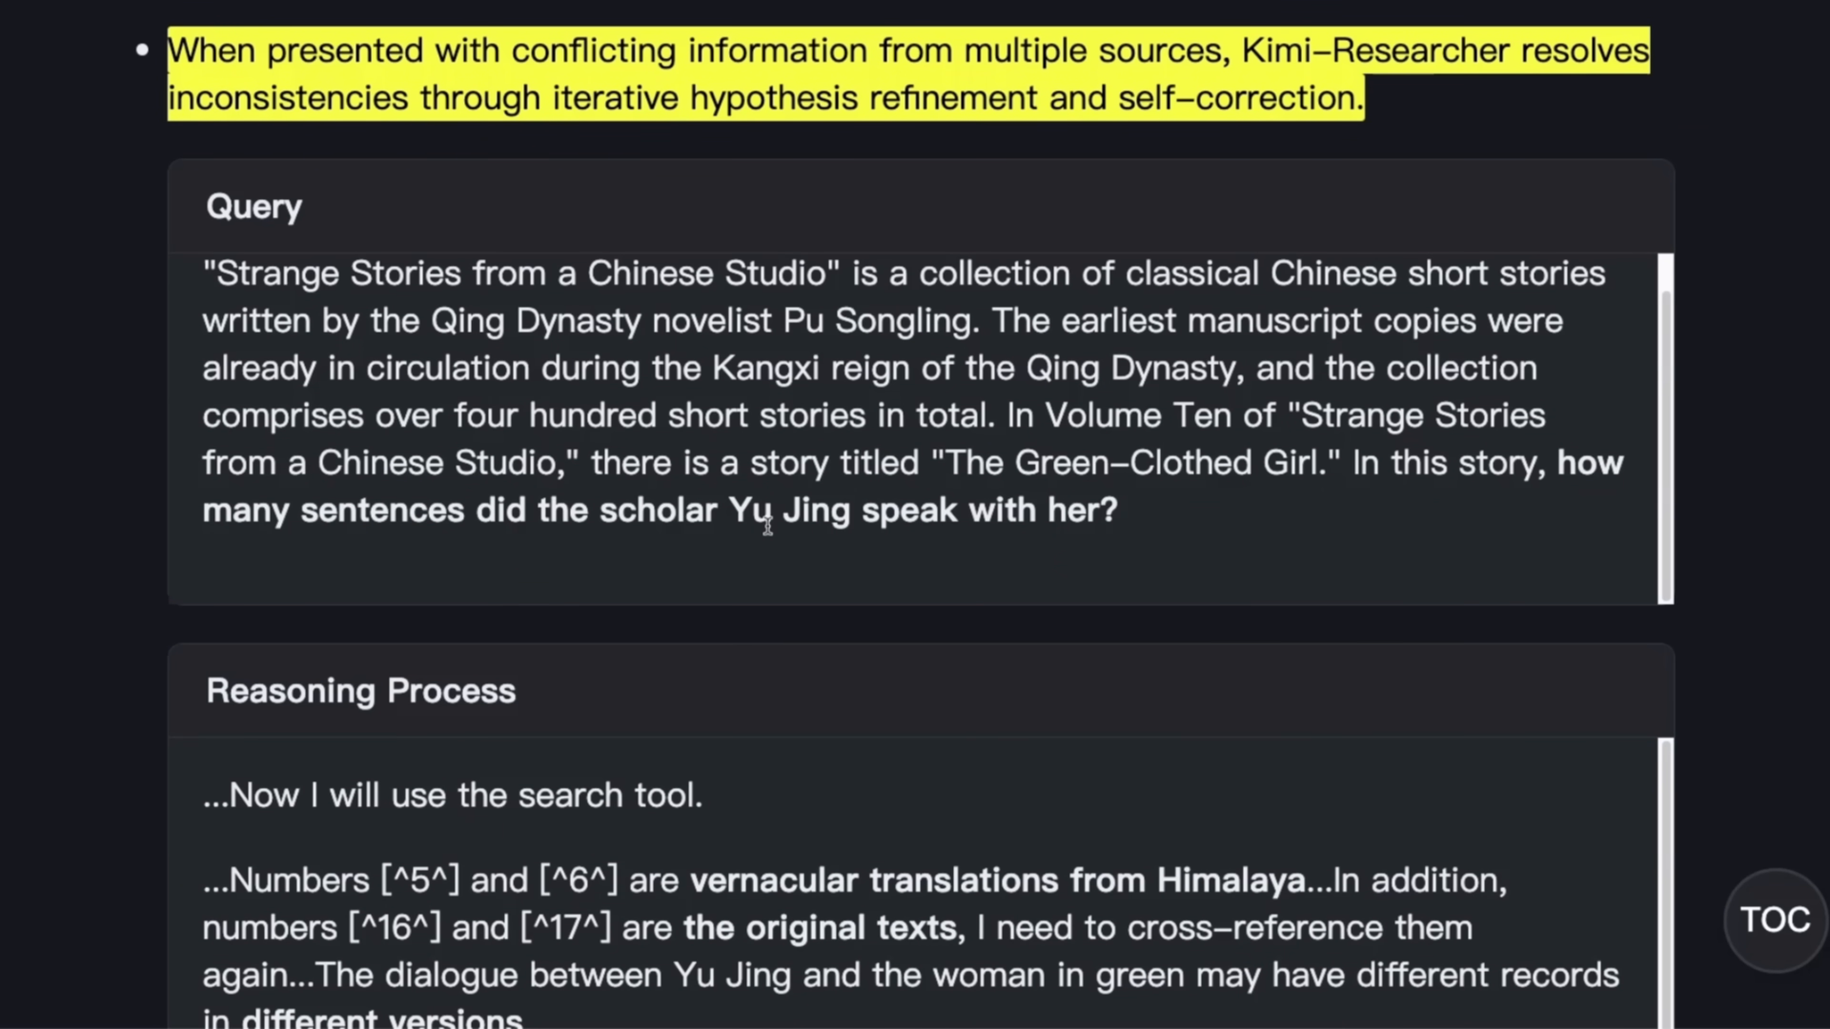
scroll(down, 3)
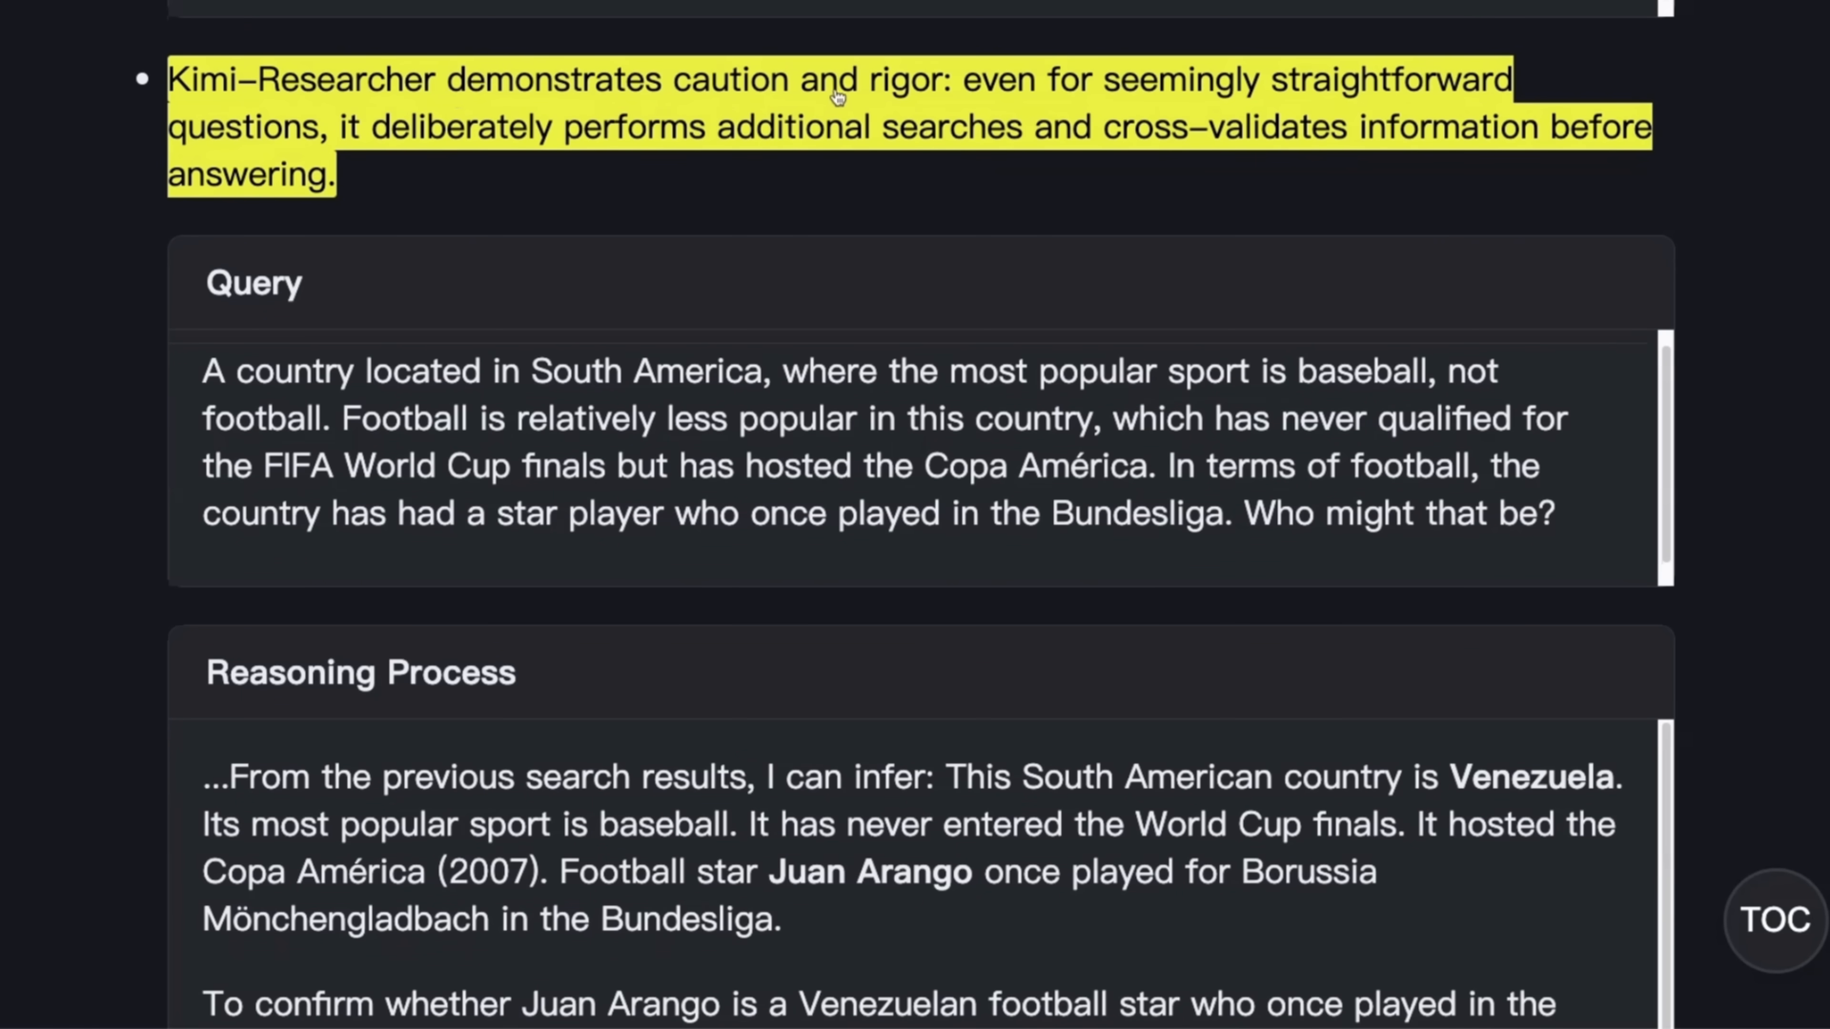
mouse_move(1307, 103)
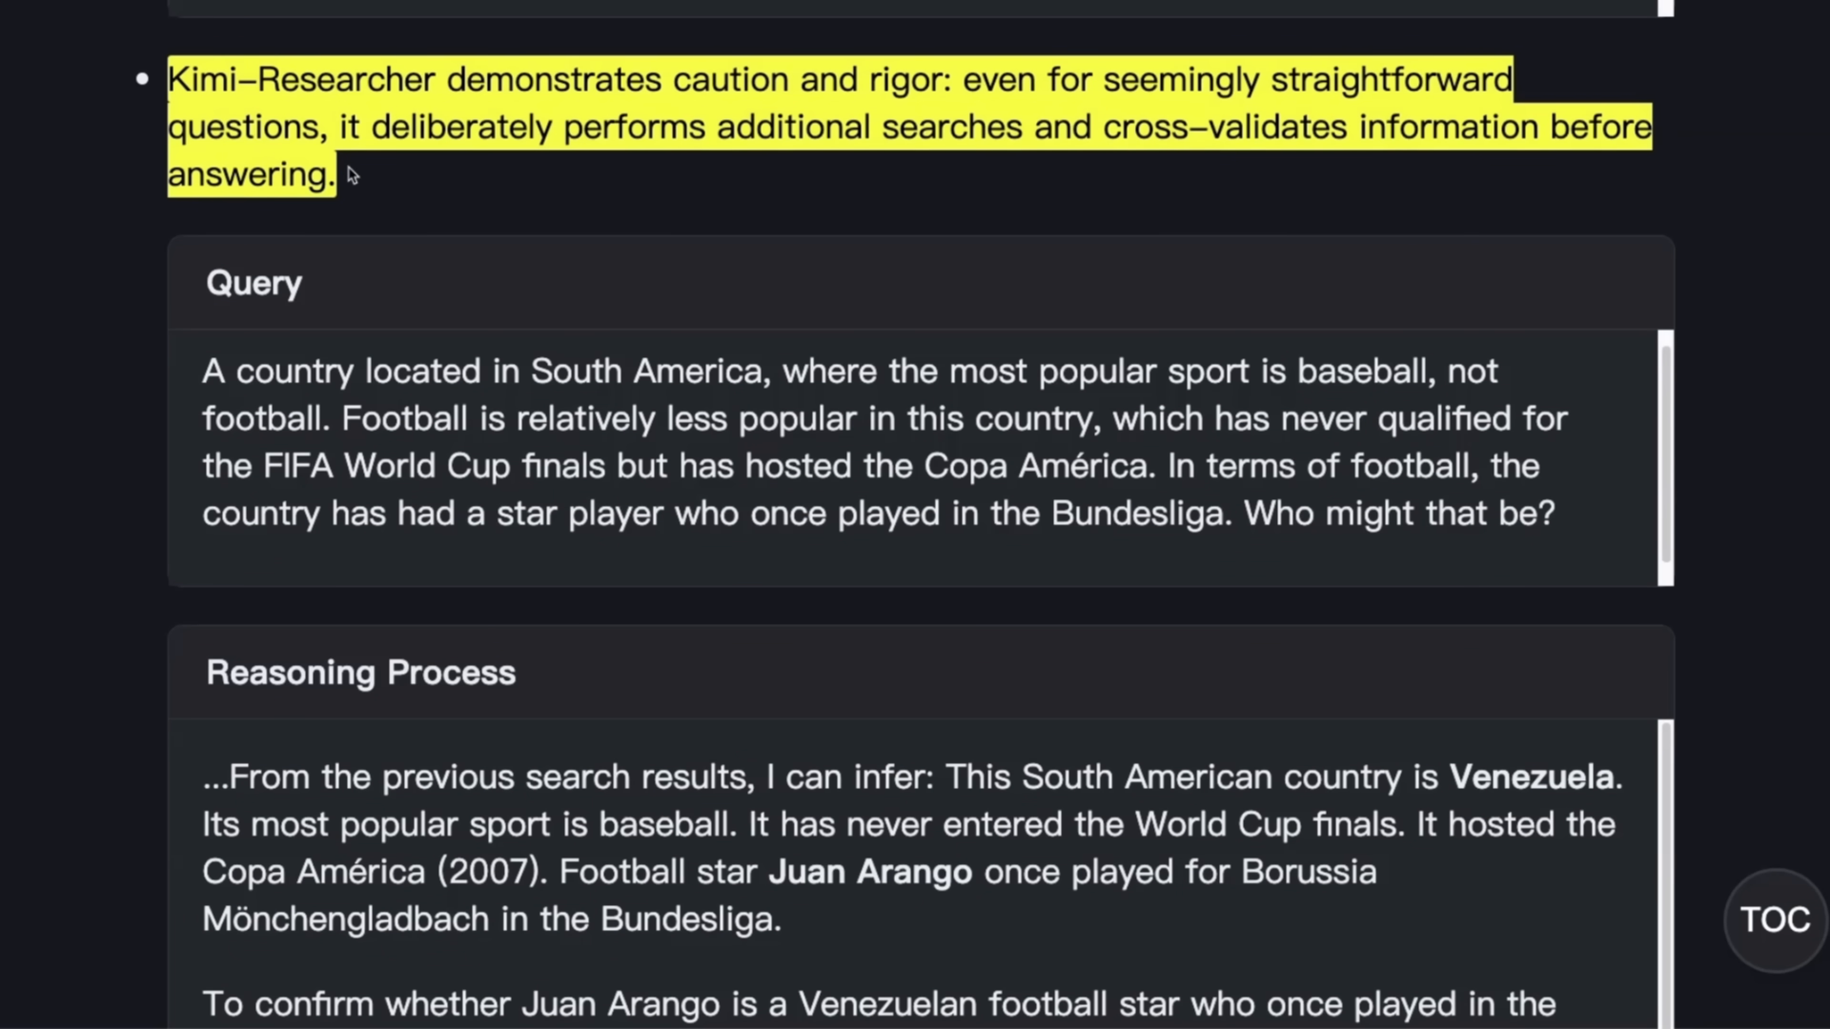
mouse_move(859, 160)
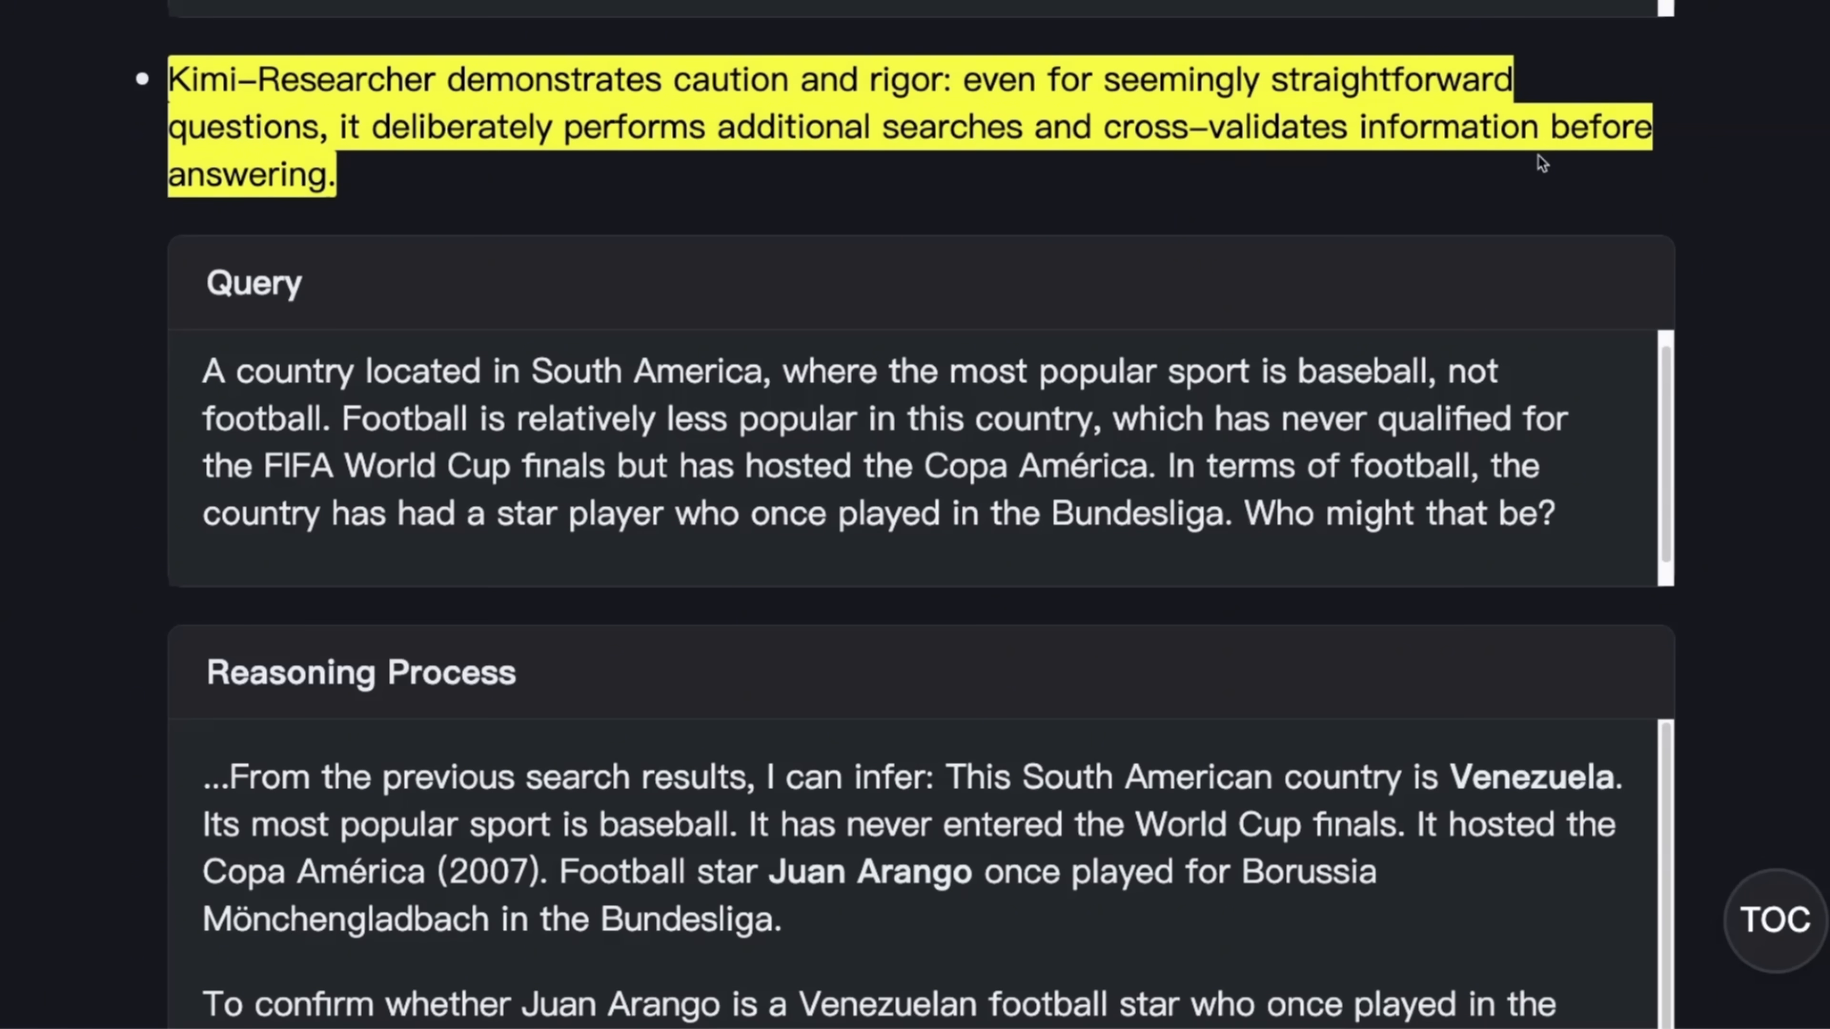
mouse_move(1050, 337)
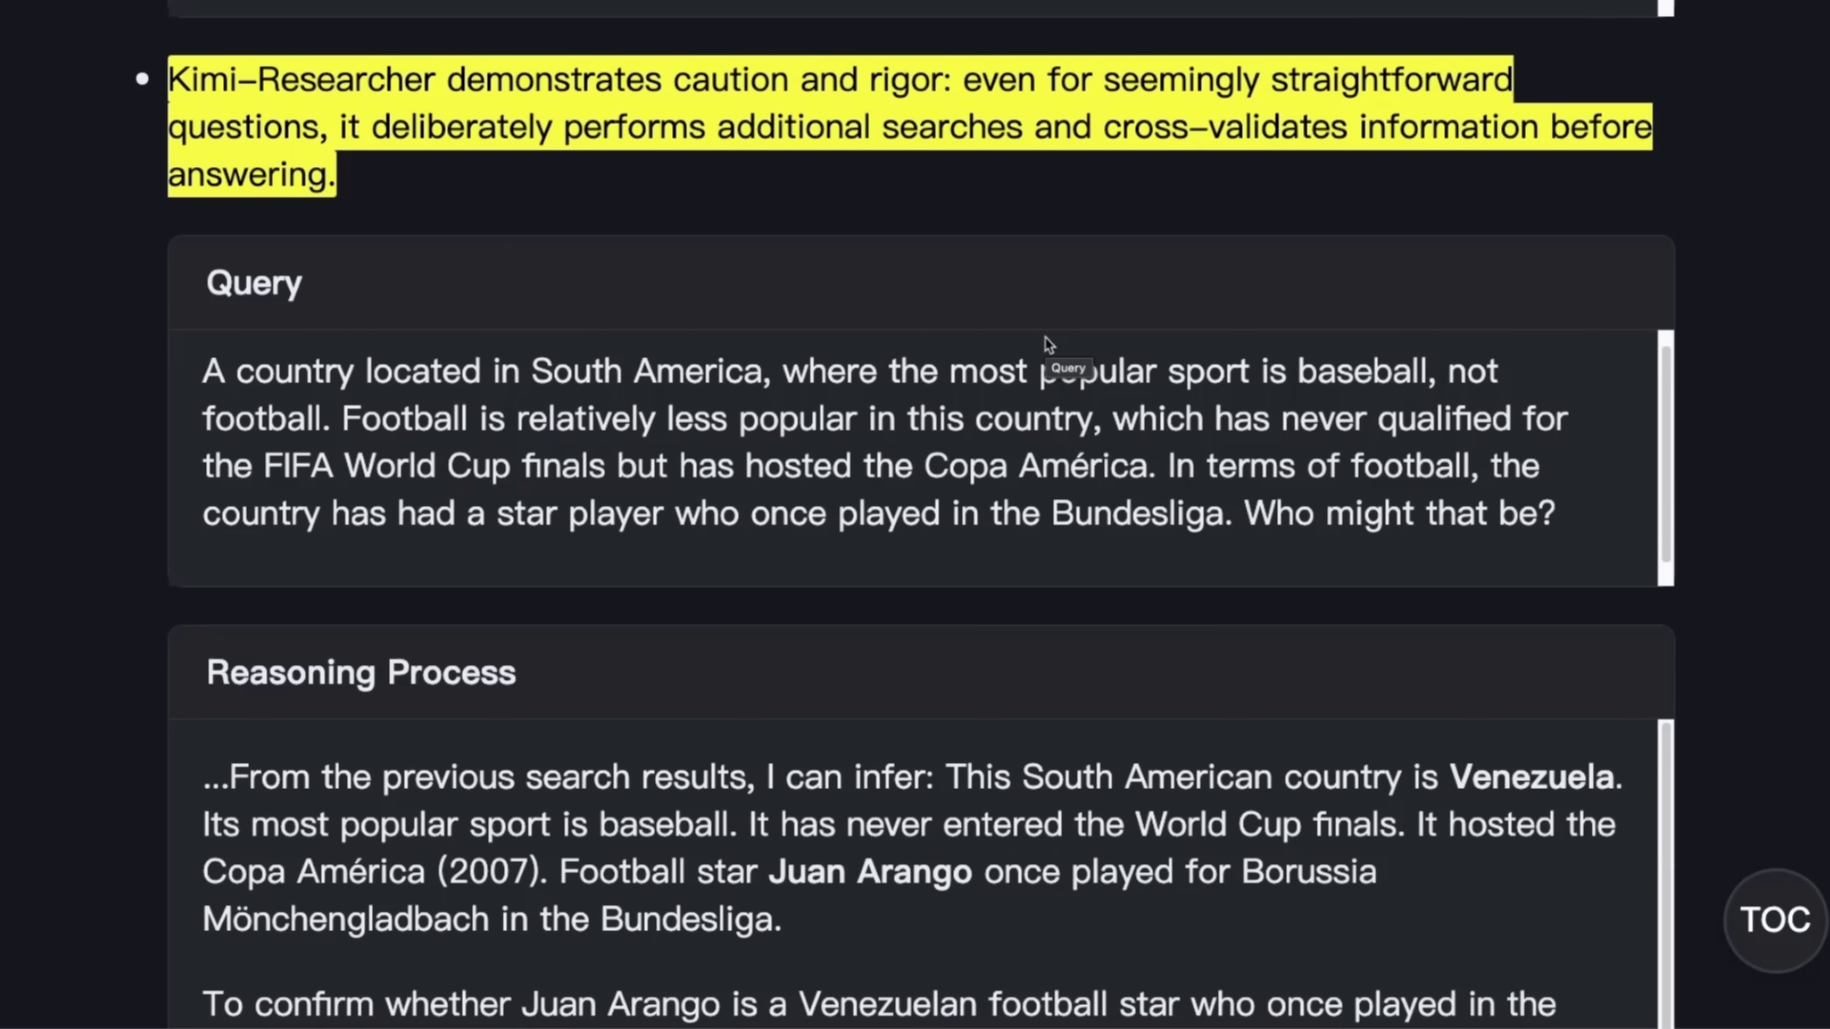
- Read the second highlight's Juan Arango query and its reasoning process
scroll(down, 3)
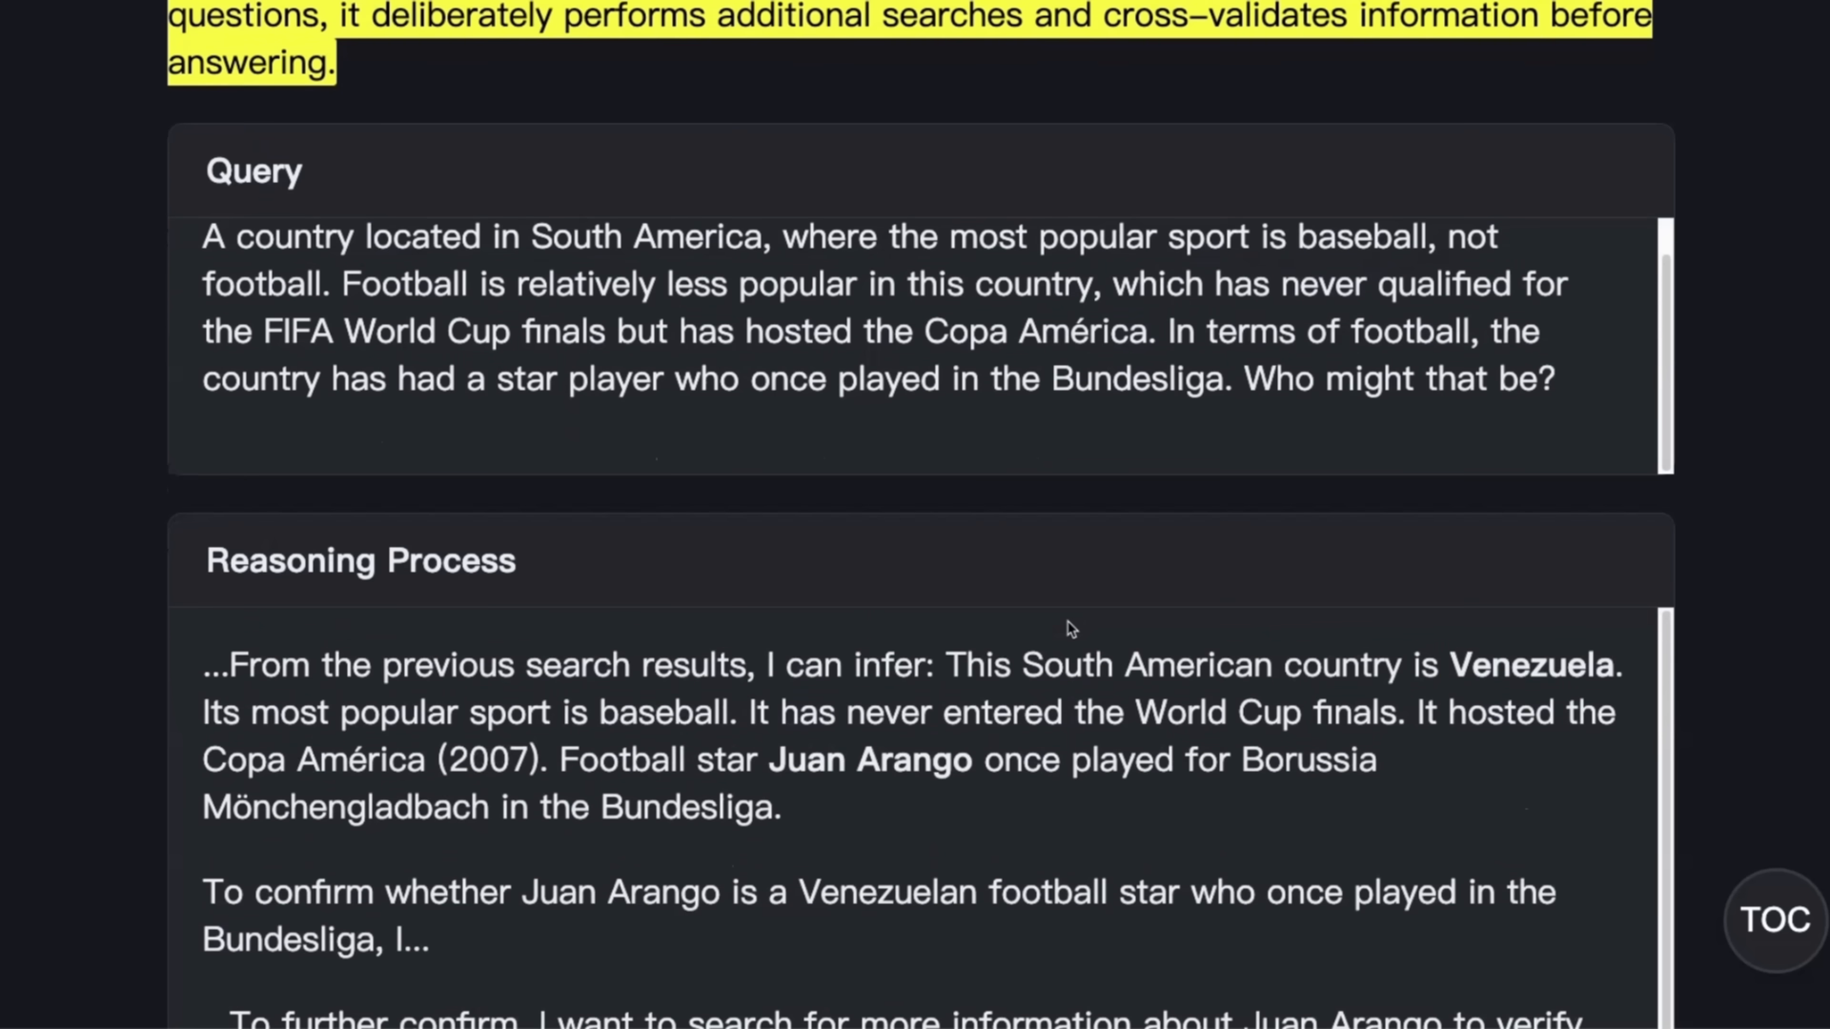
scroll(down, 3)
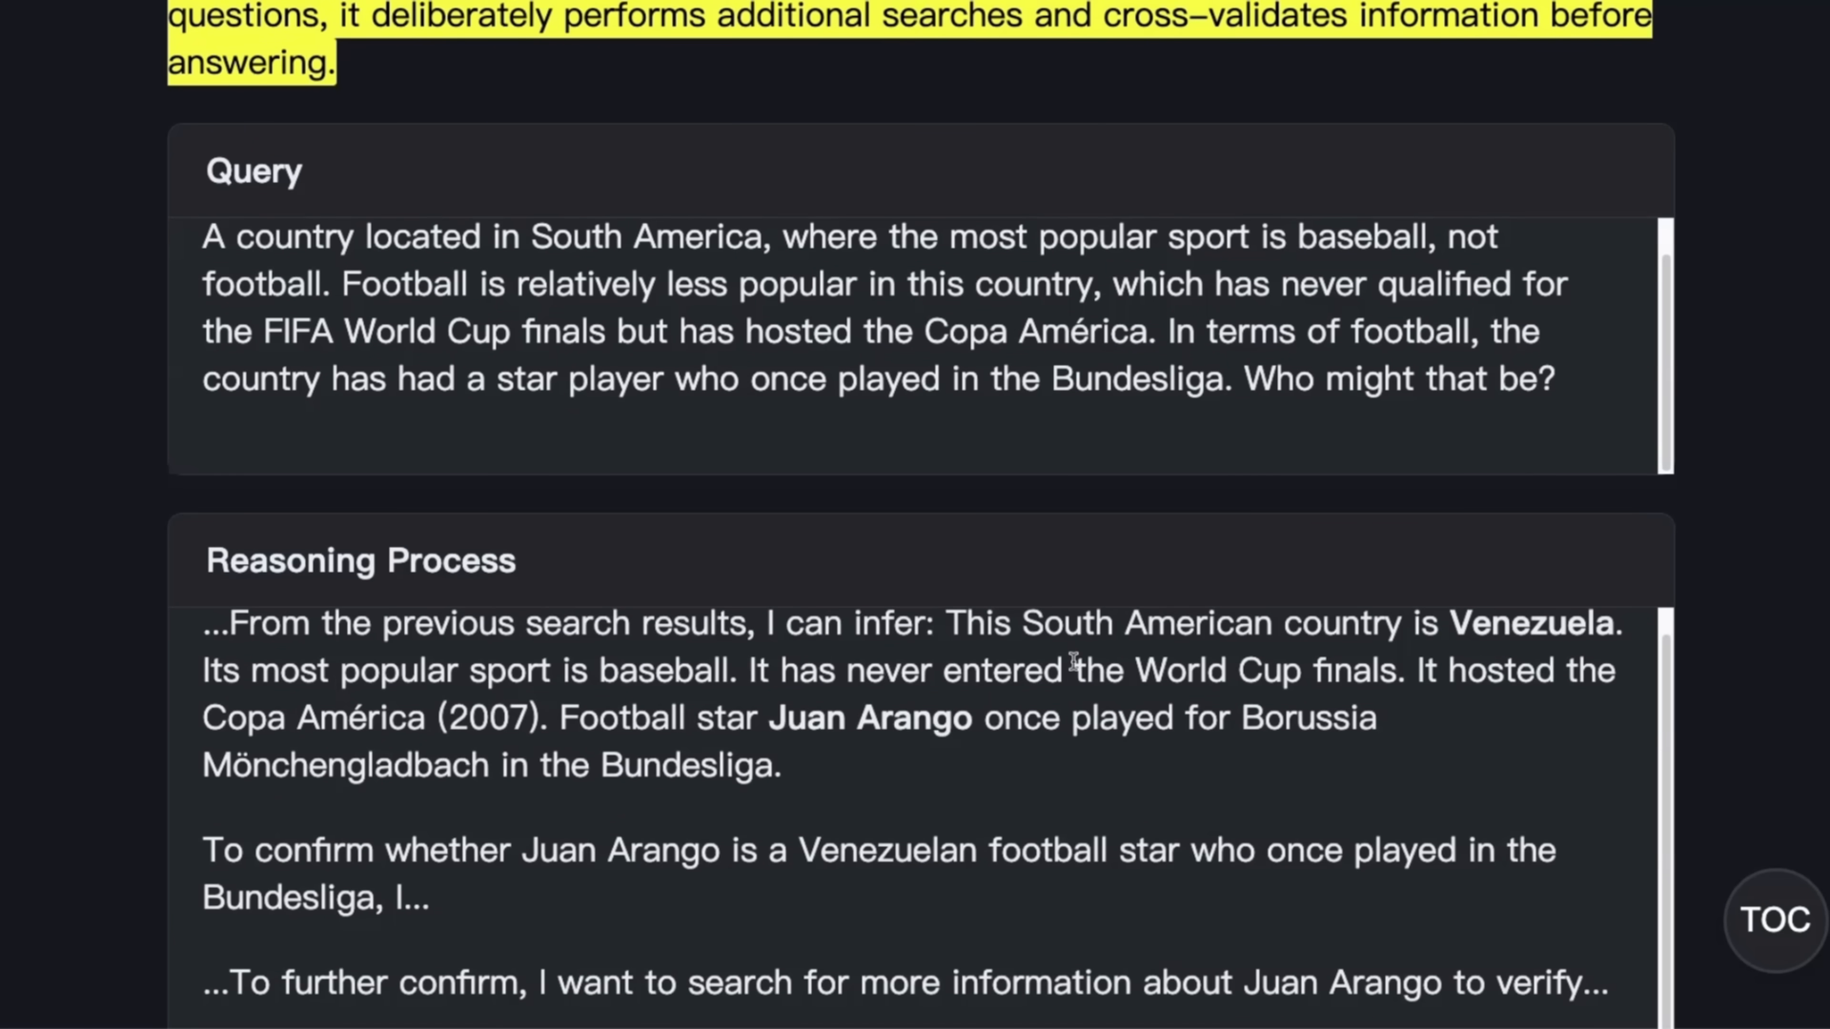
mouse_move(1071, 669)
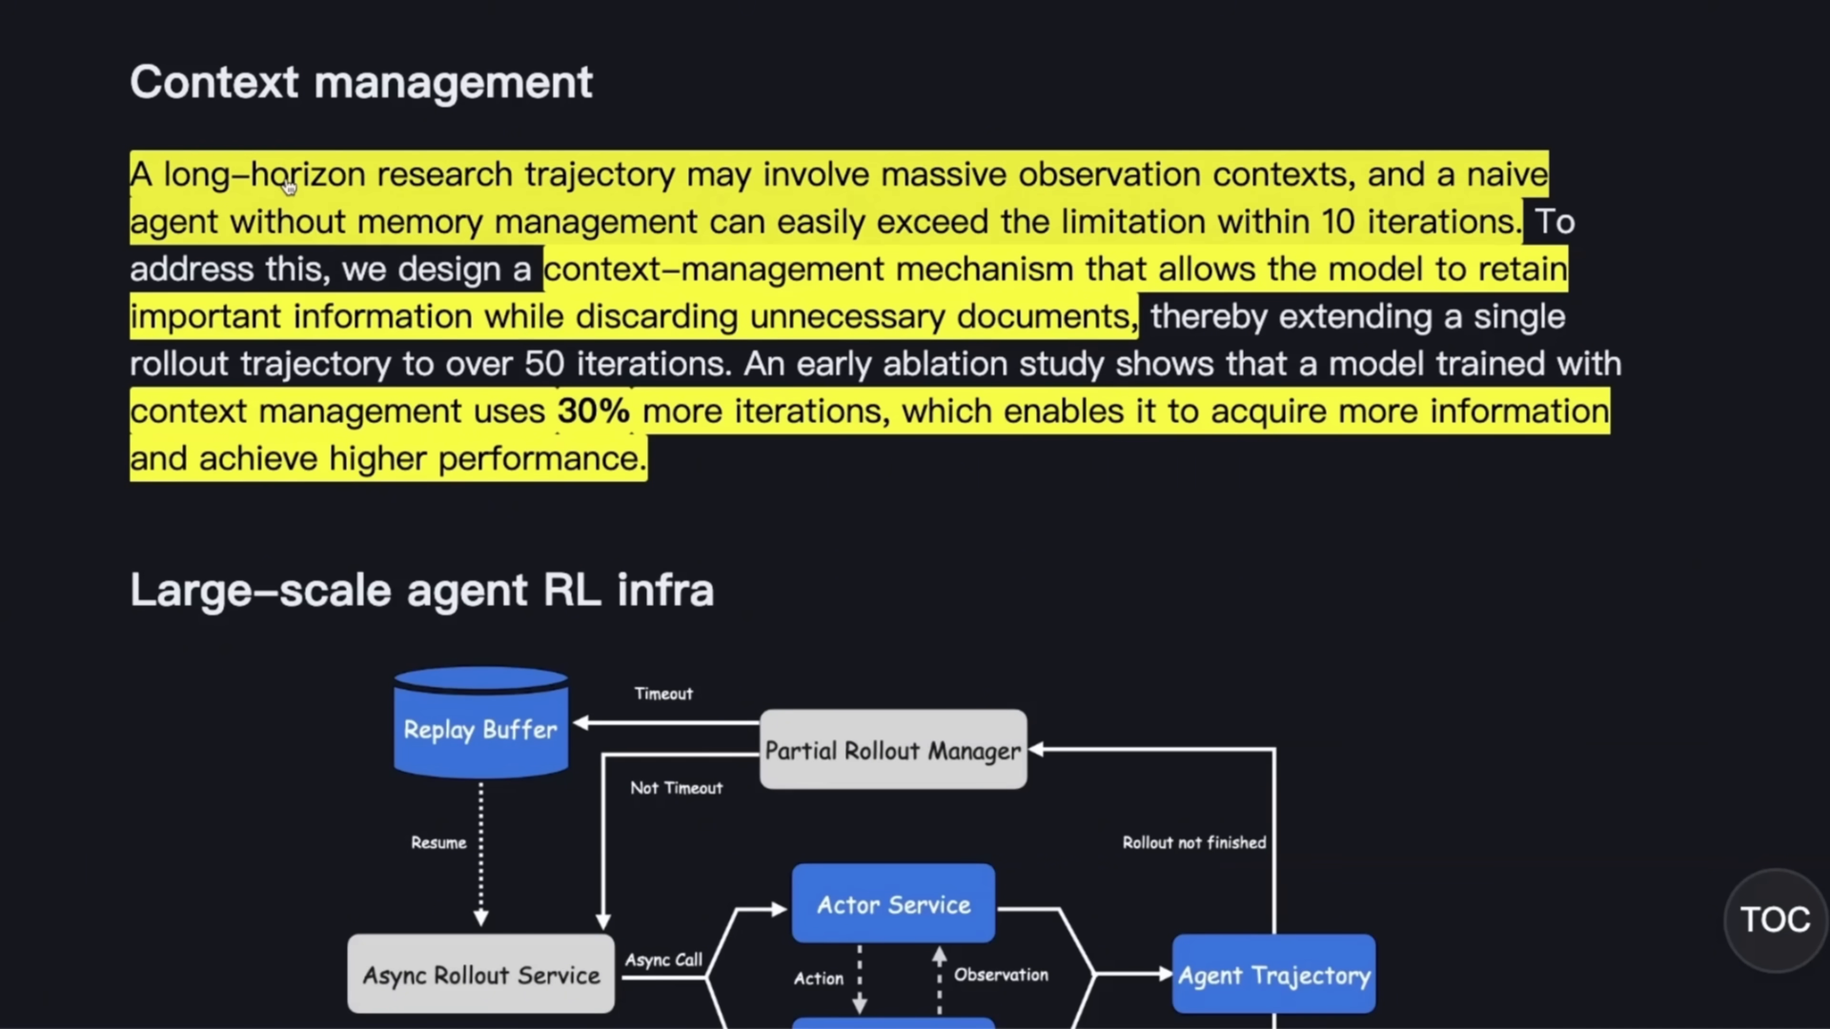
mouse_move(186, 217)
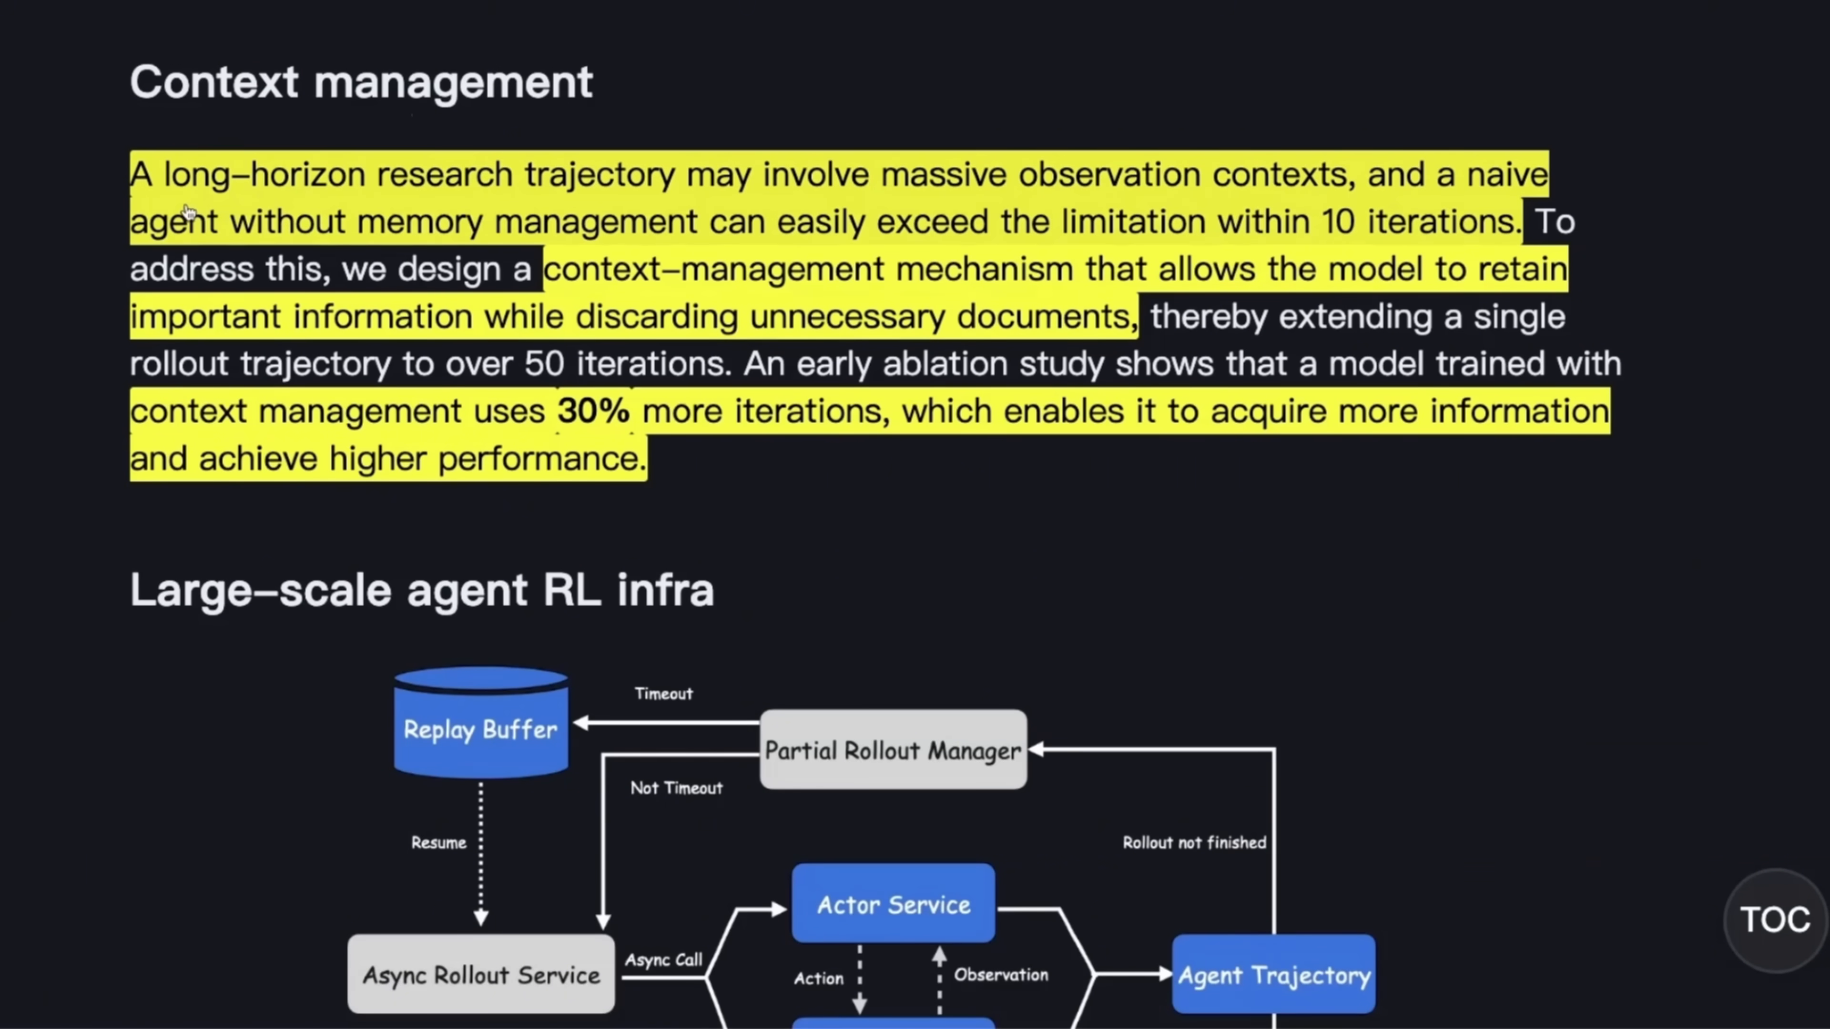
mouse_move(1181, 193)
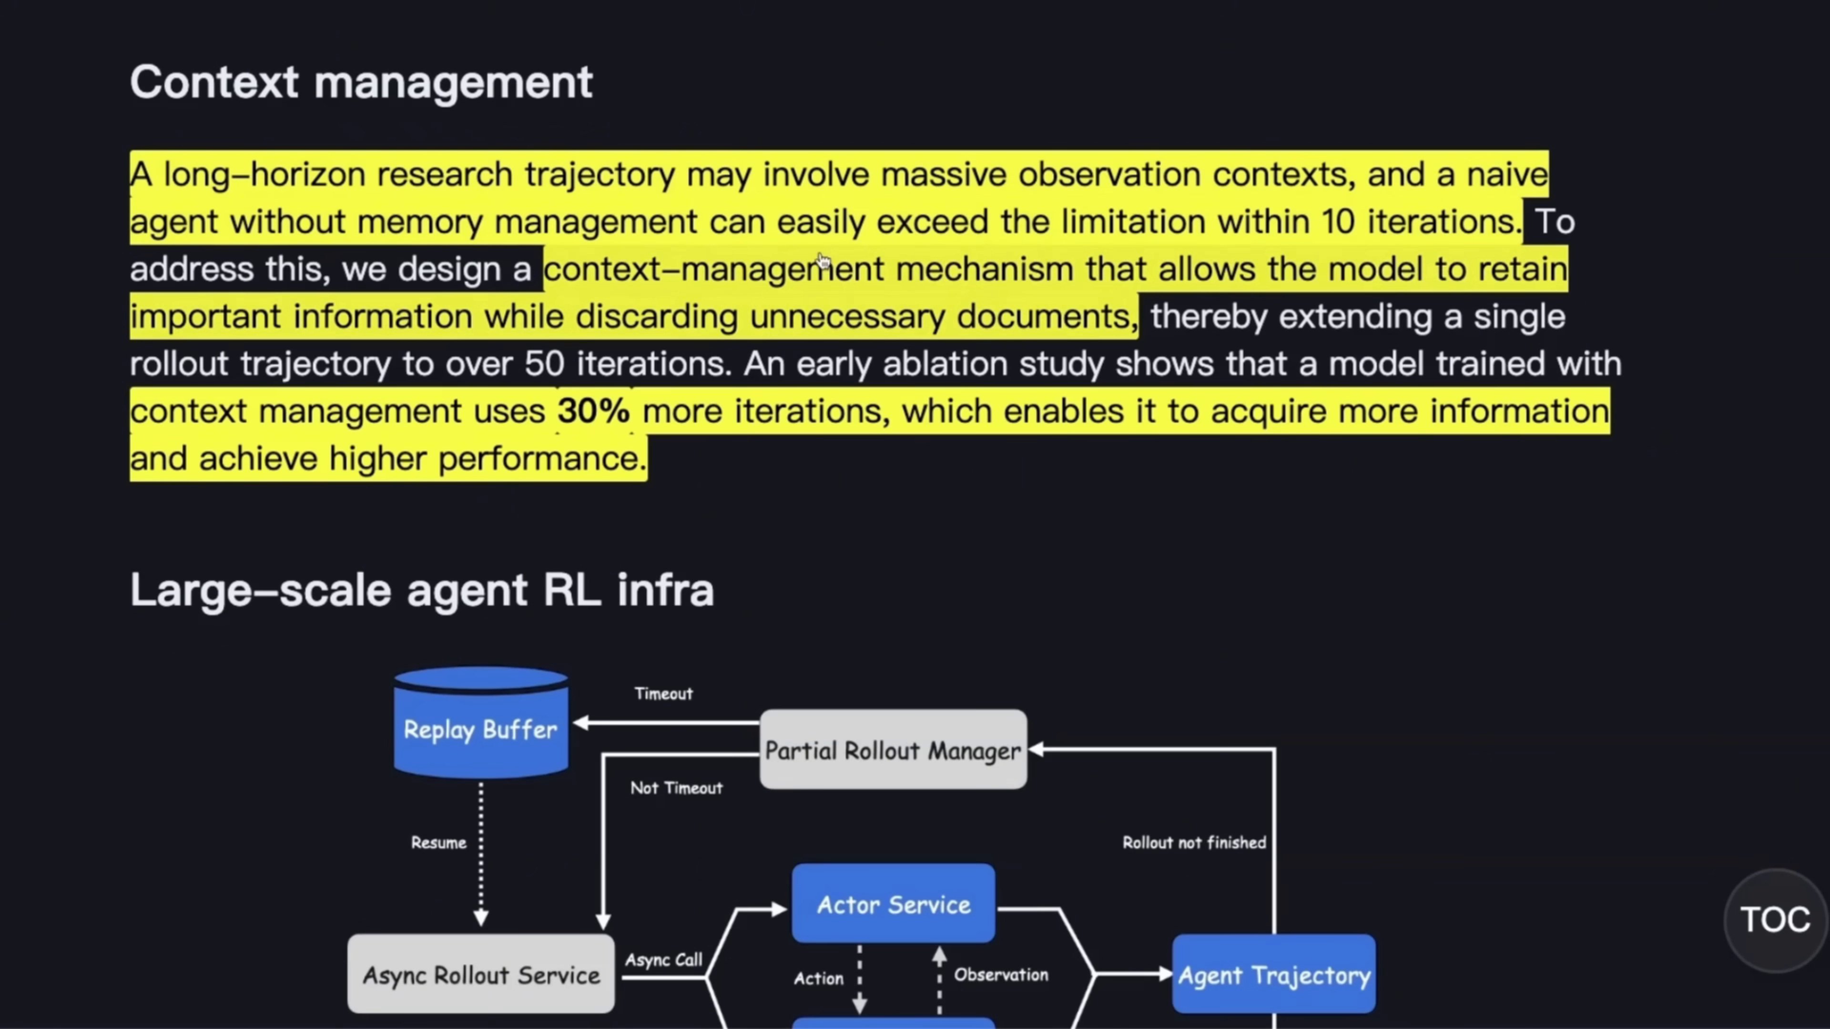
mouse_move(1523, 255)
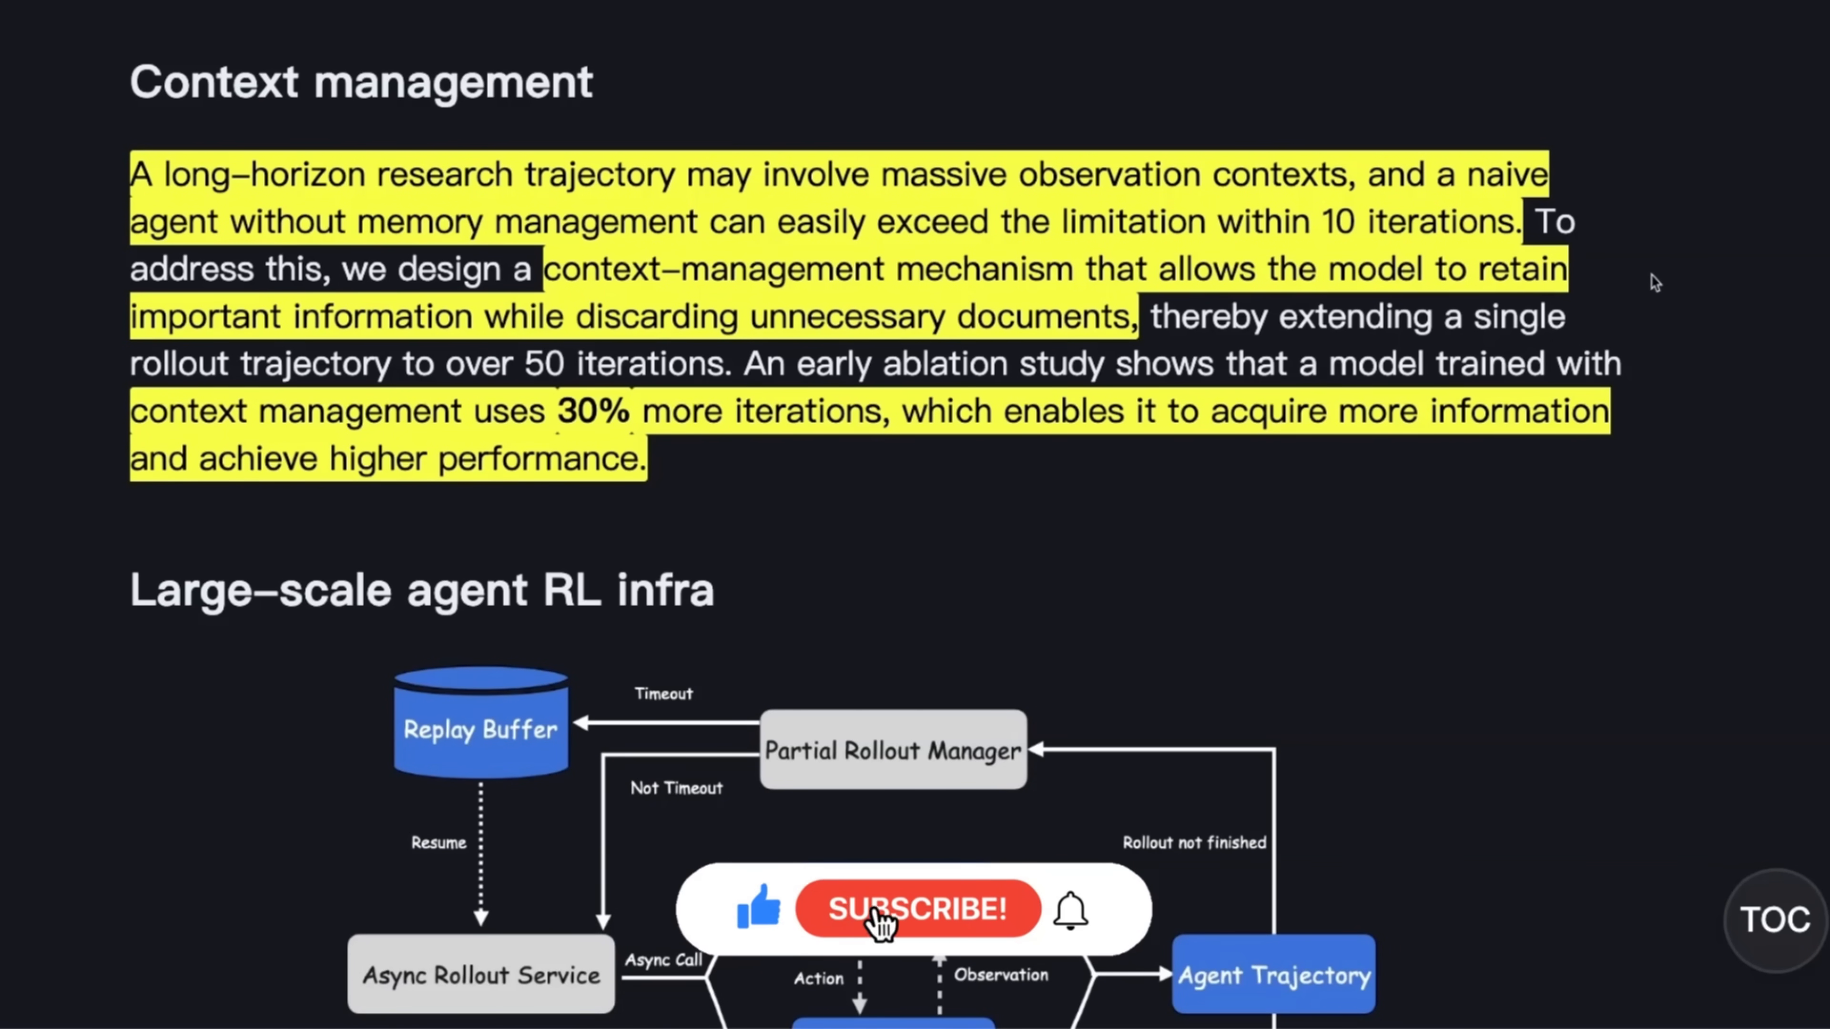
click(919, 909)
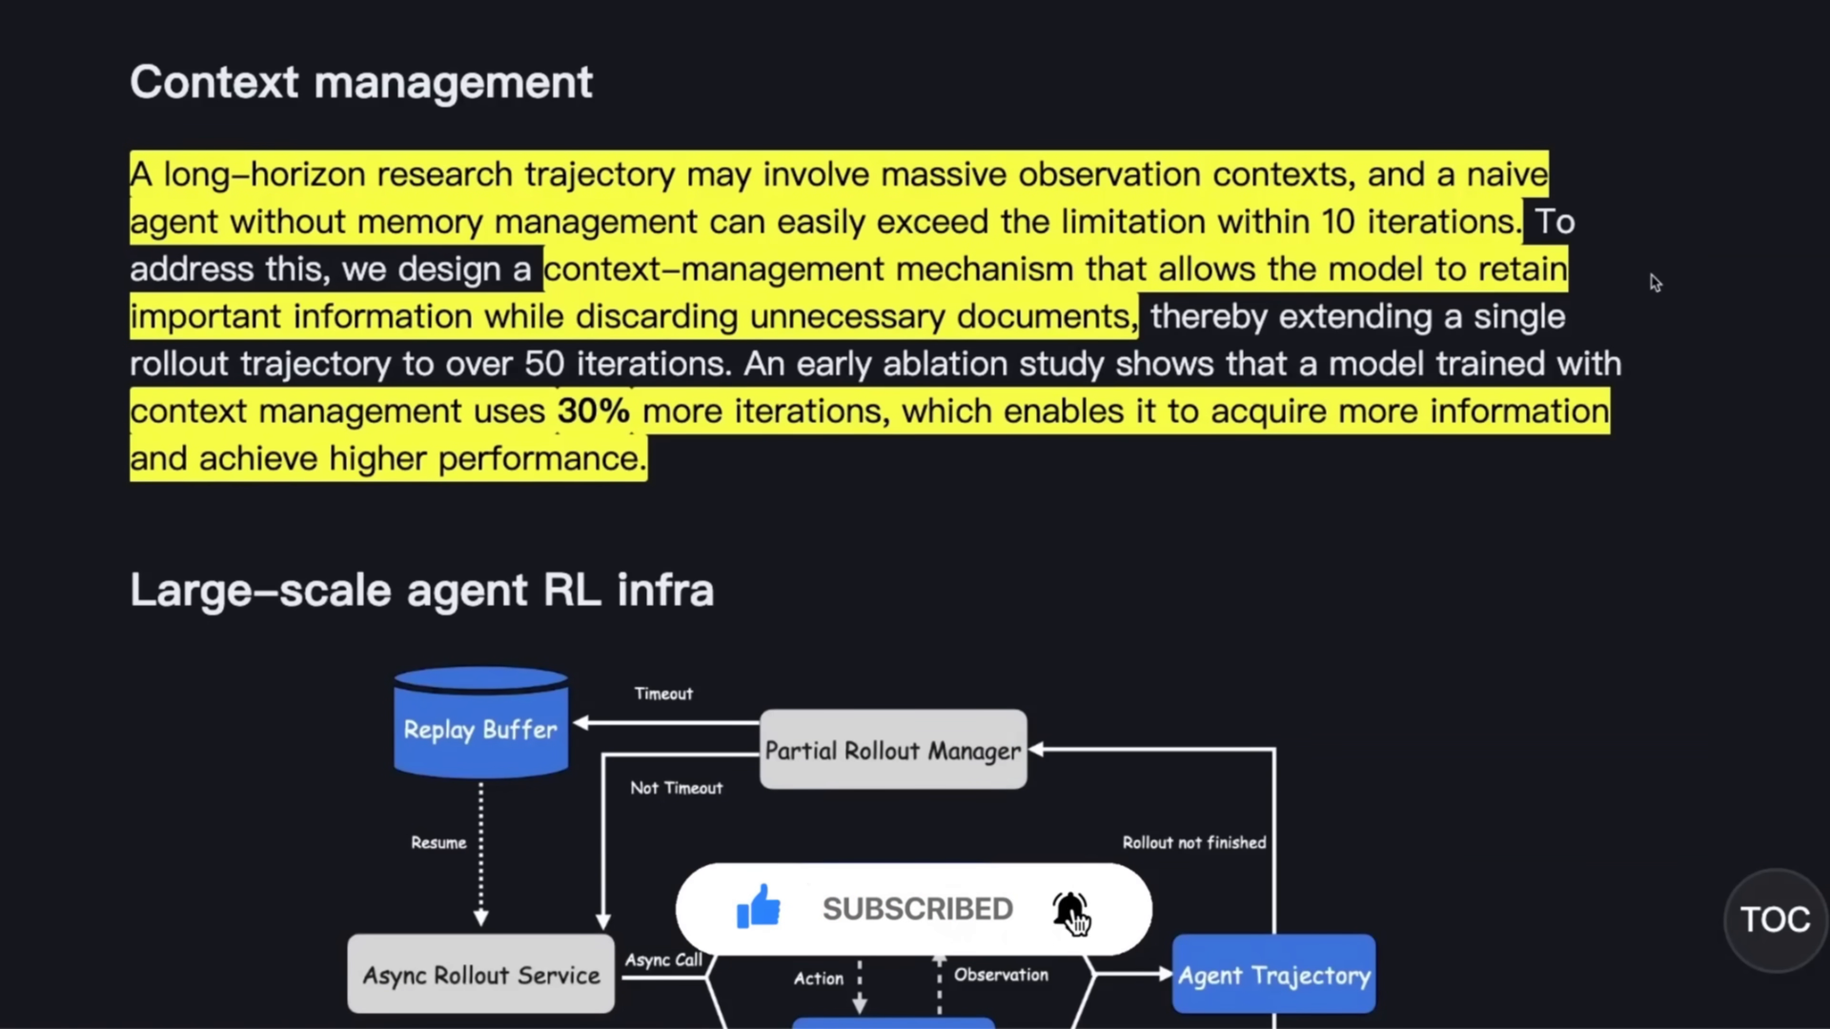
scroll(down, 3)
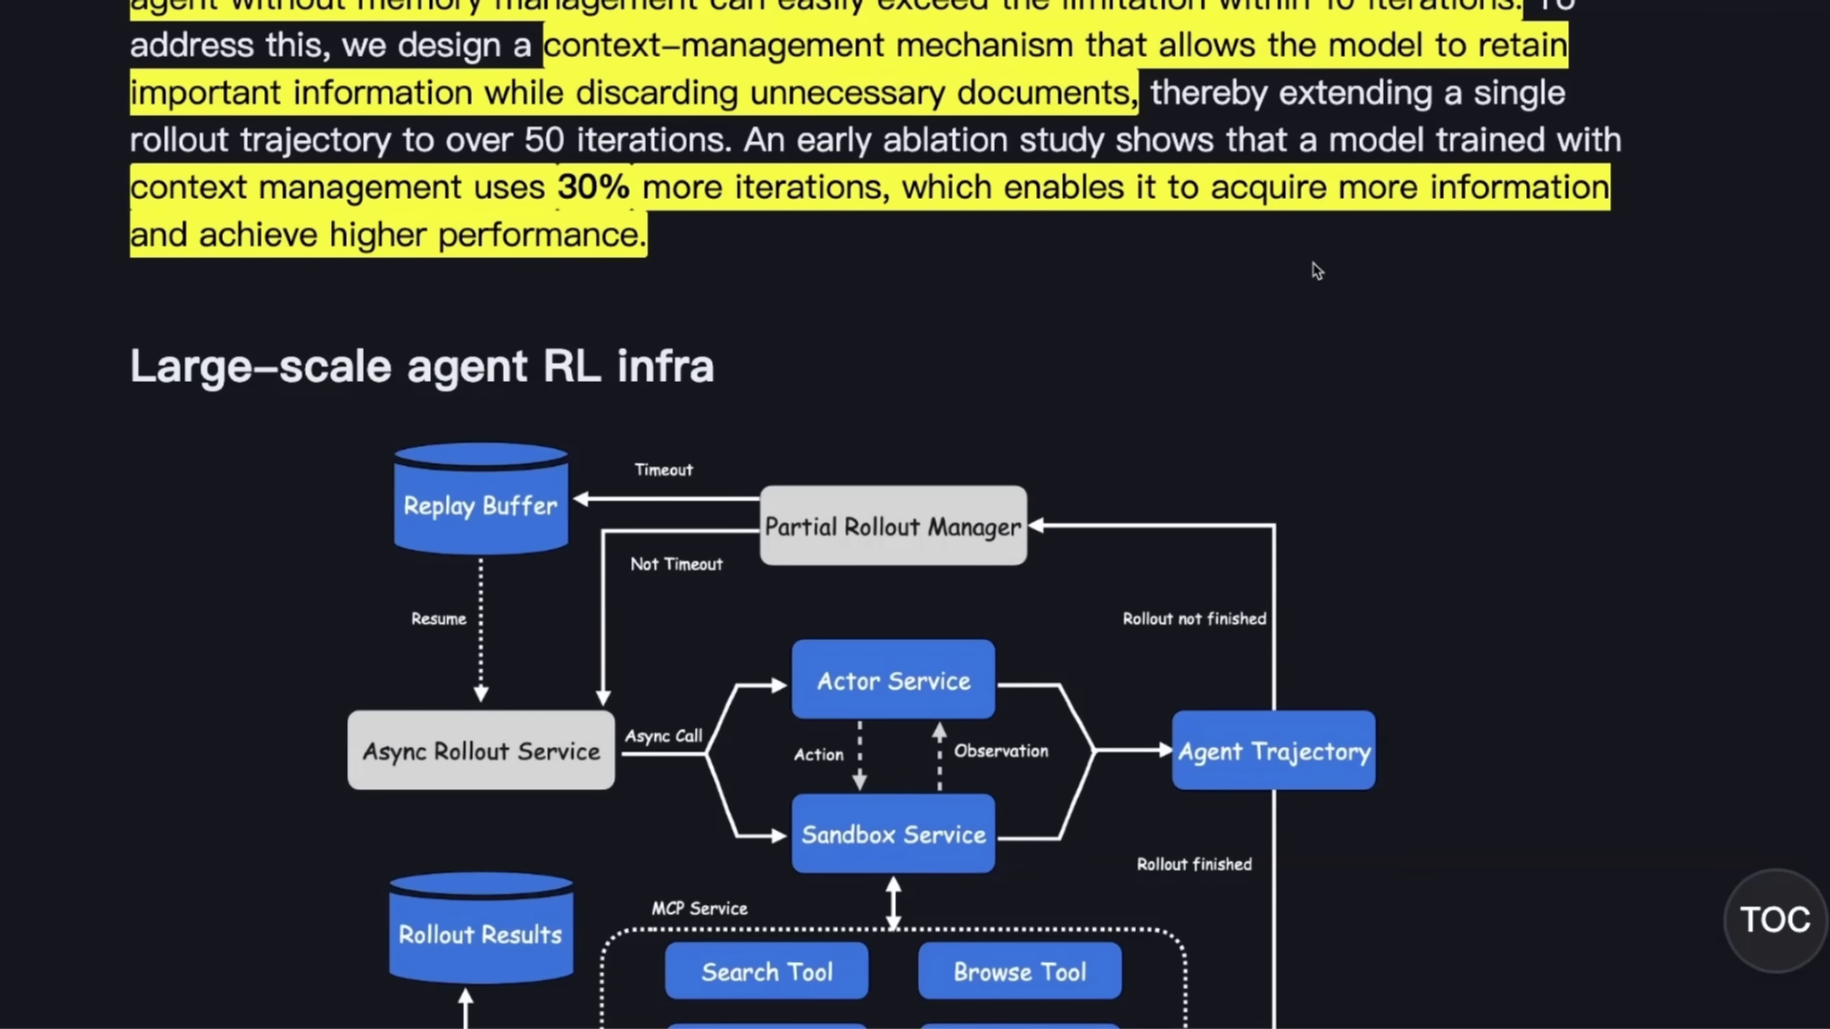
scroll(down, 3)
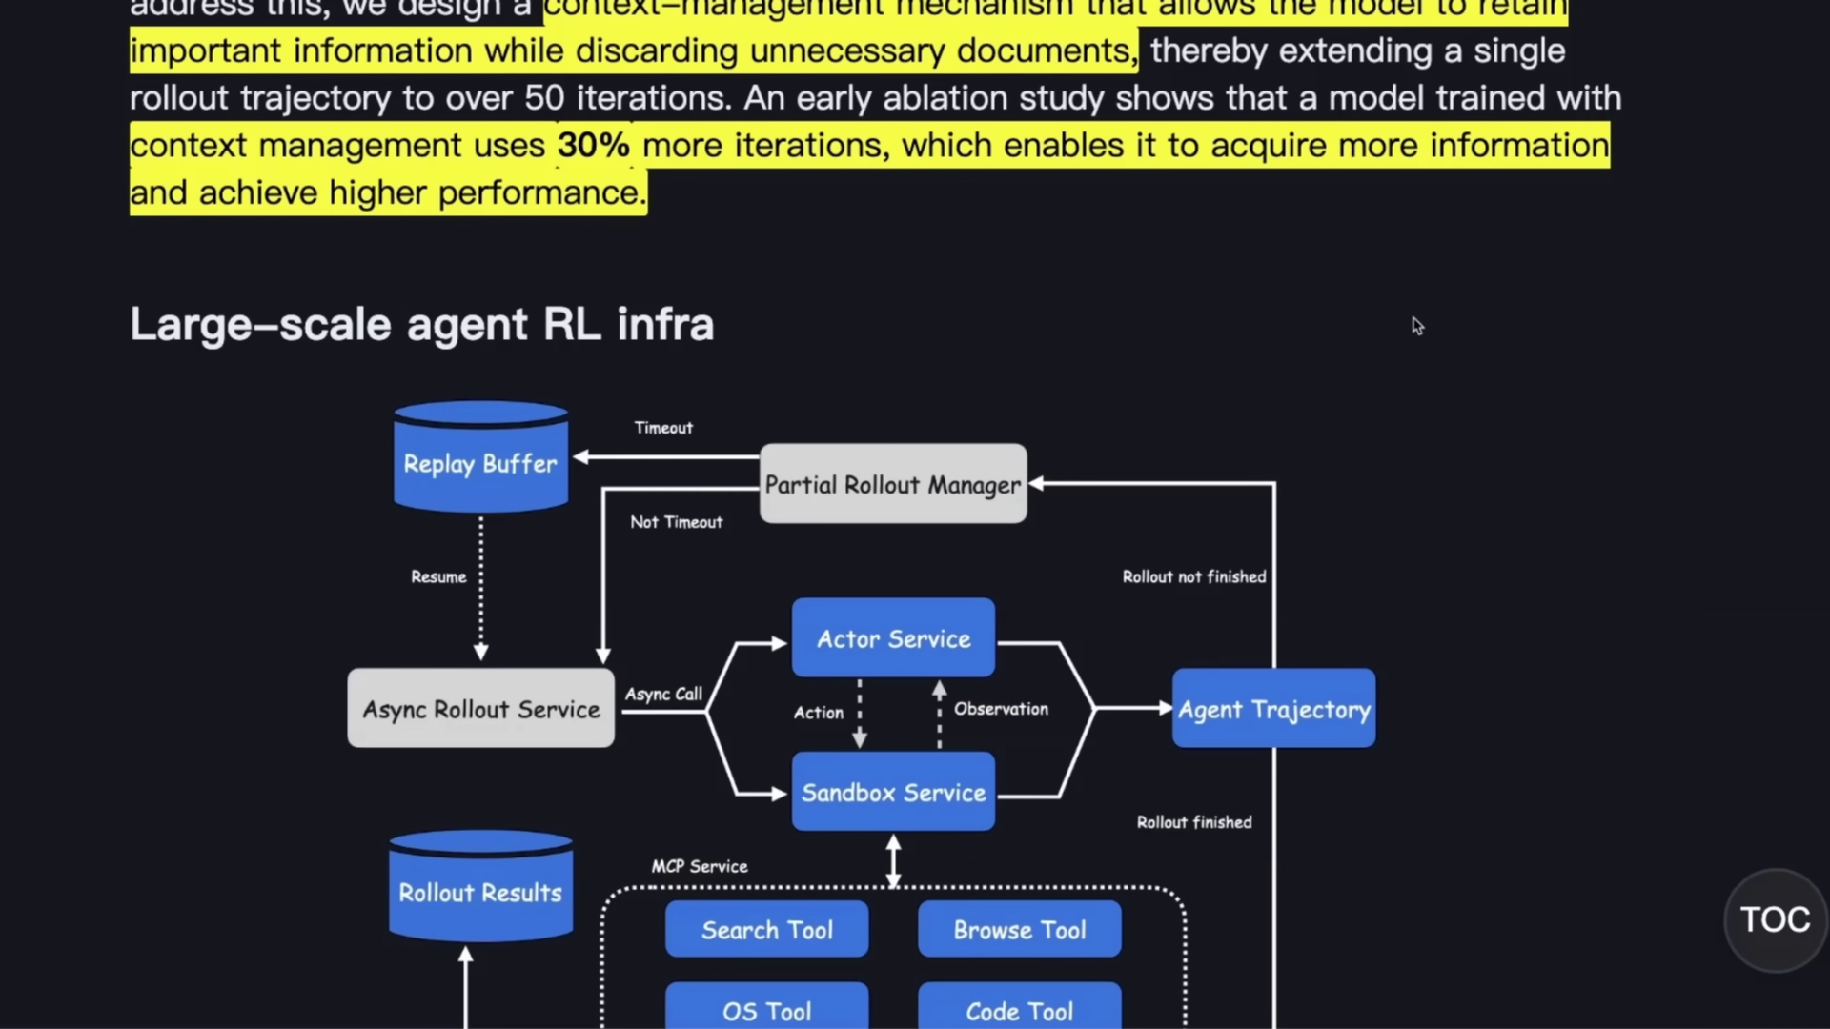
scroll(down, 3)
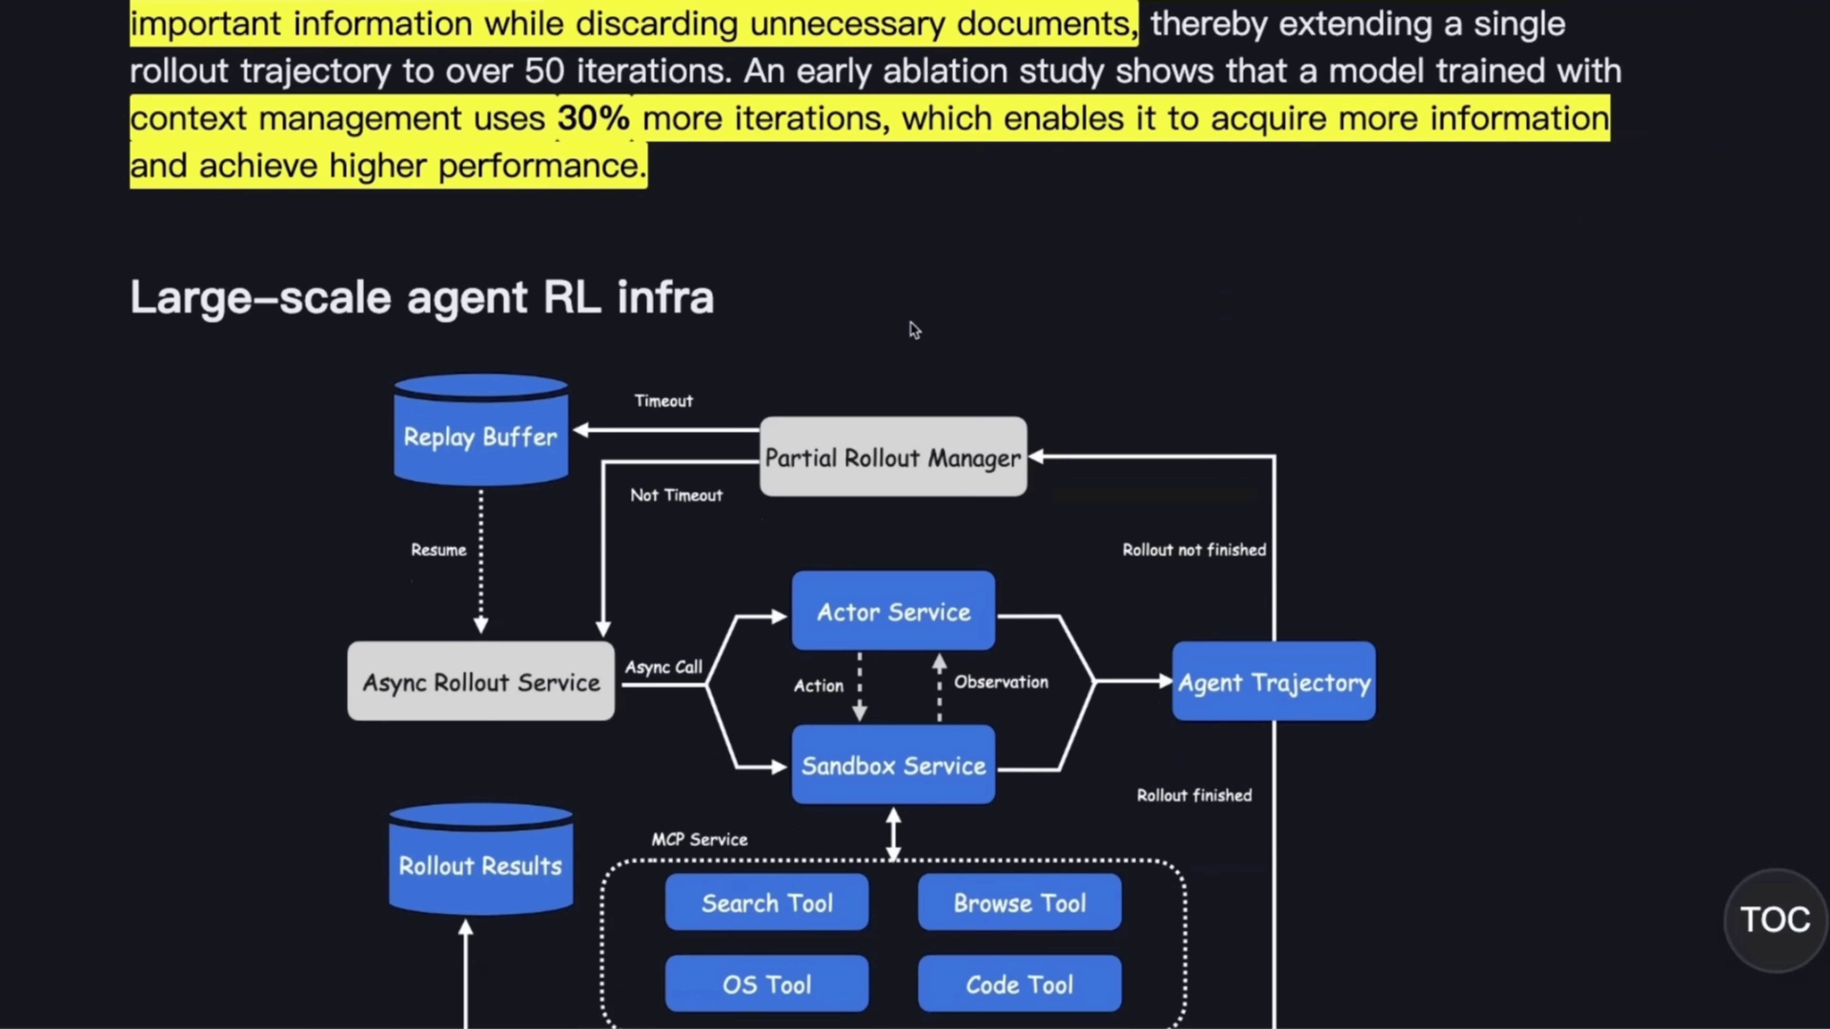
drag(446, 71, 733, 72)
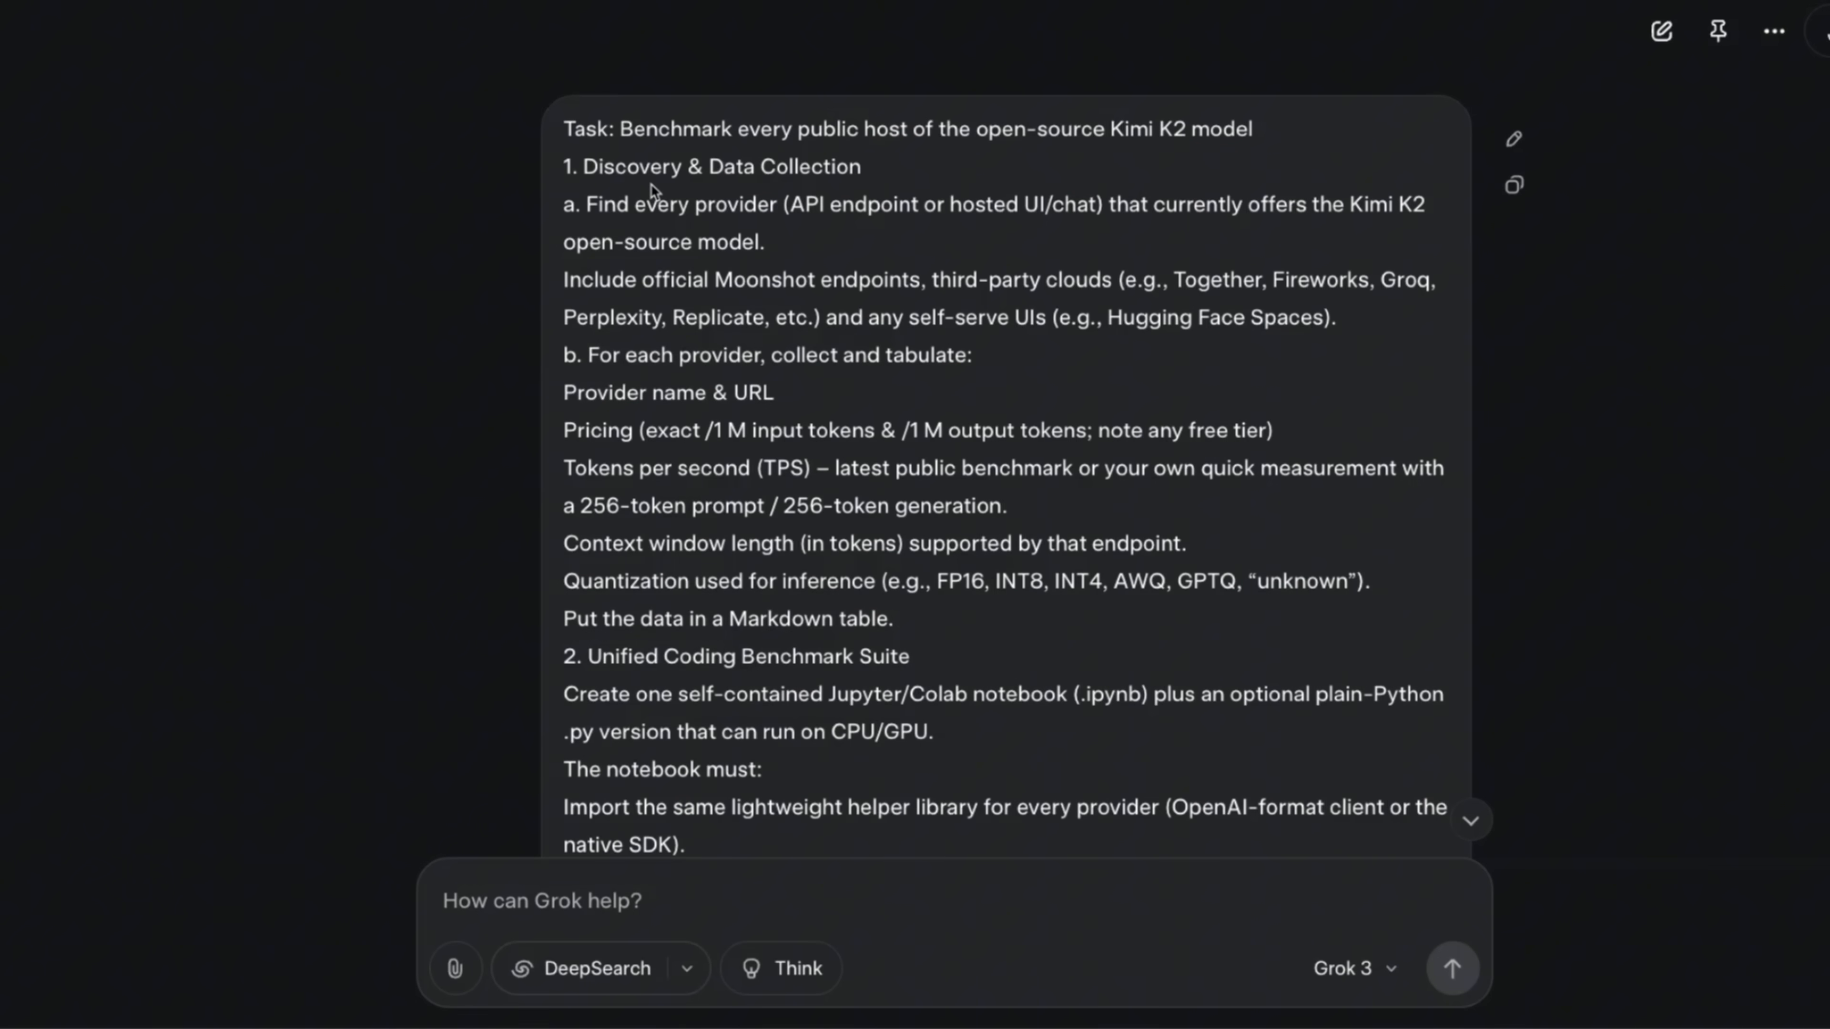
click(540, 900)
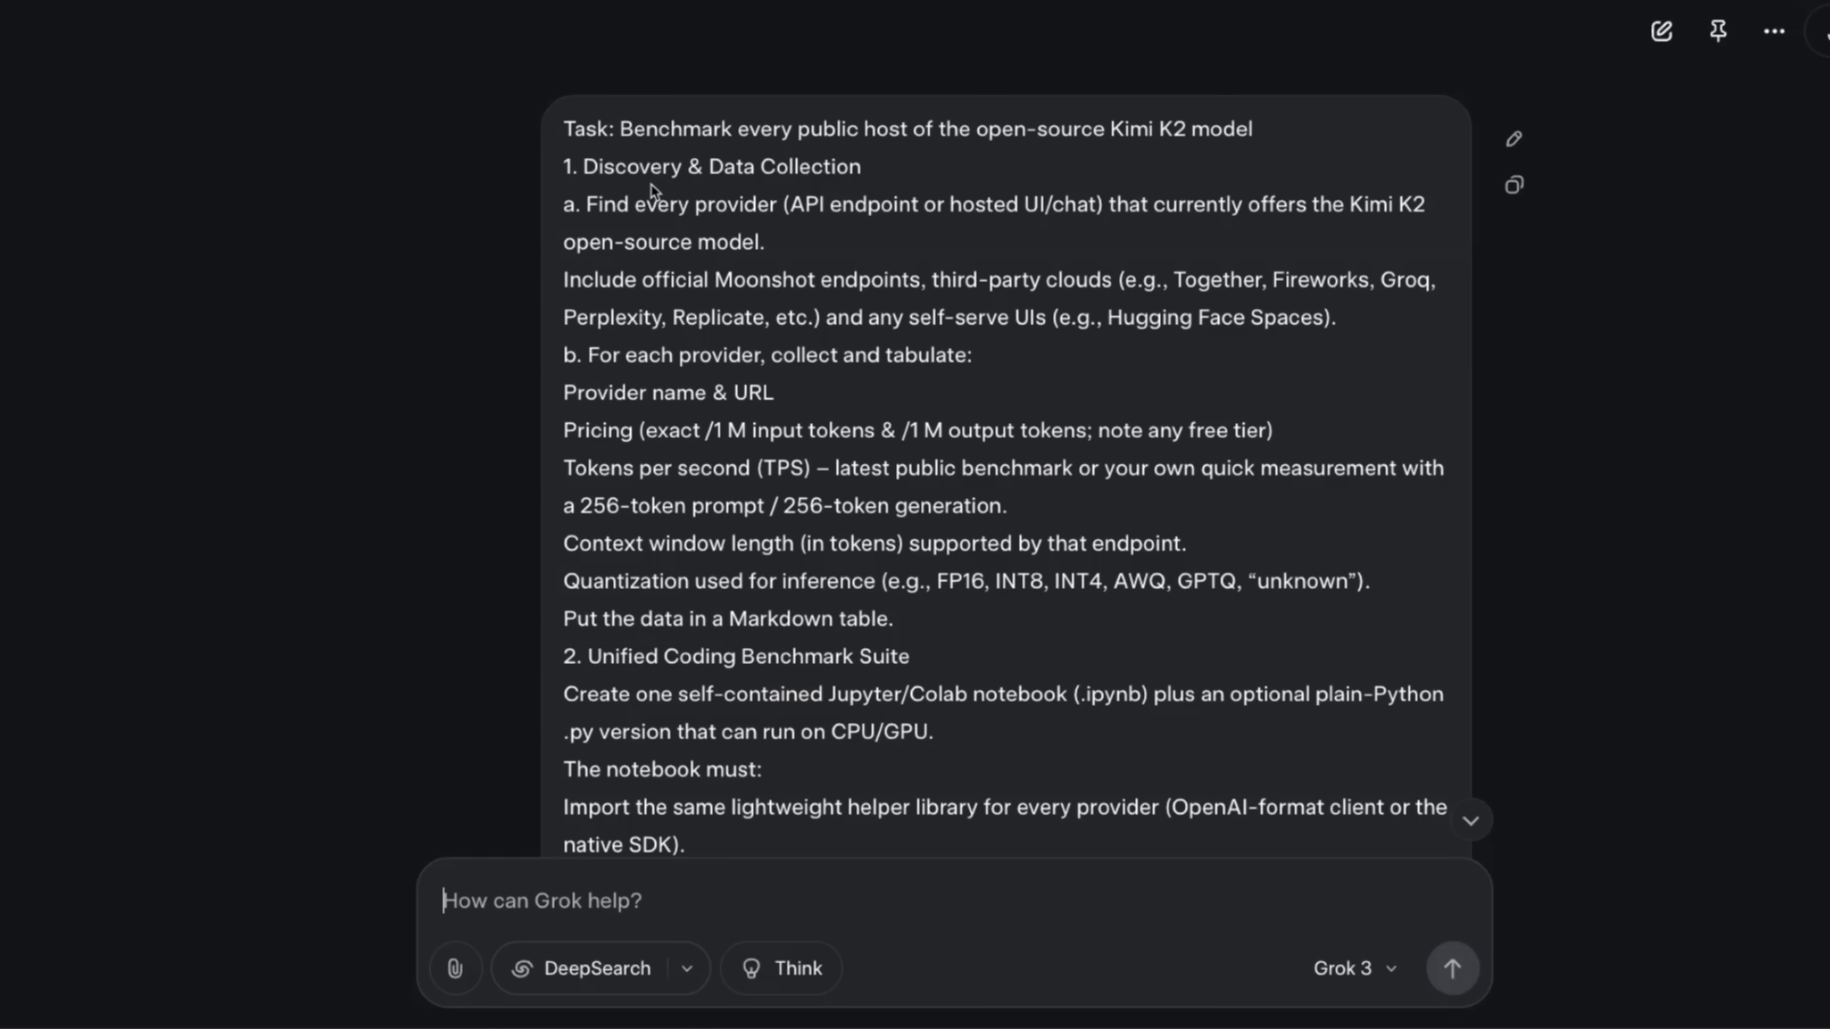
triple_click(909, 128)
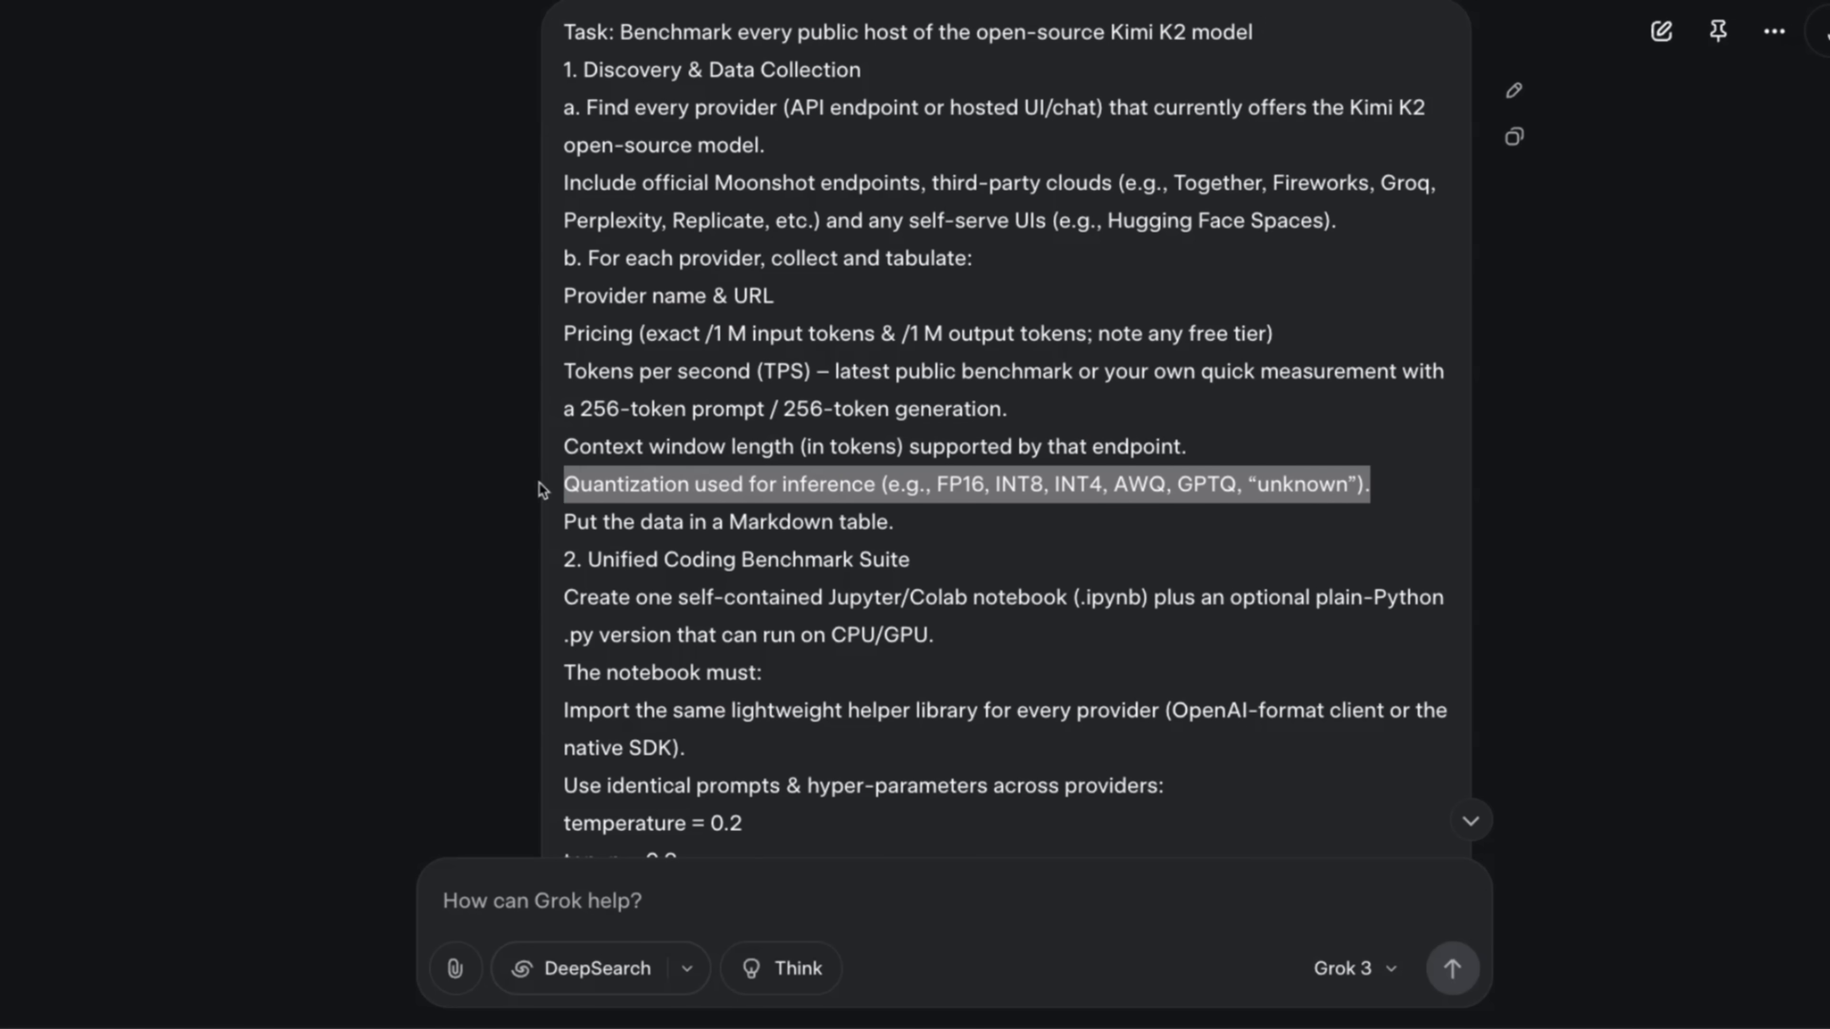
mouse_move(946, 566)
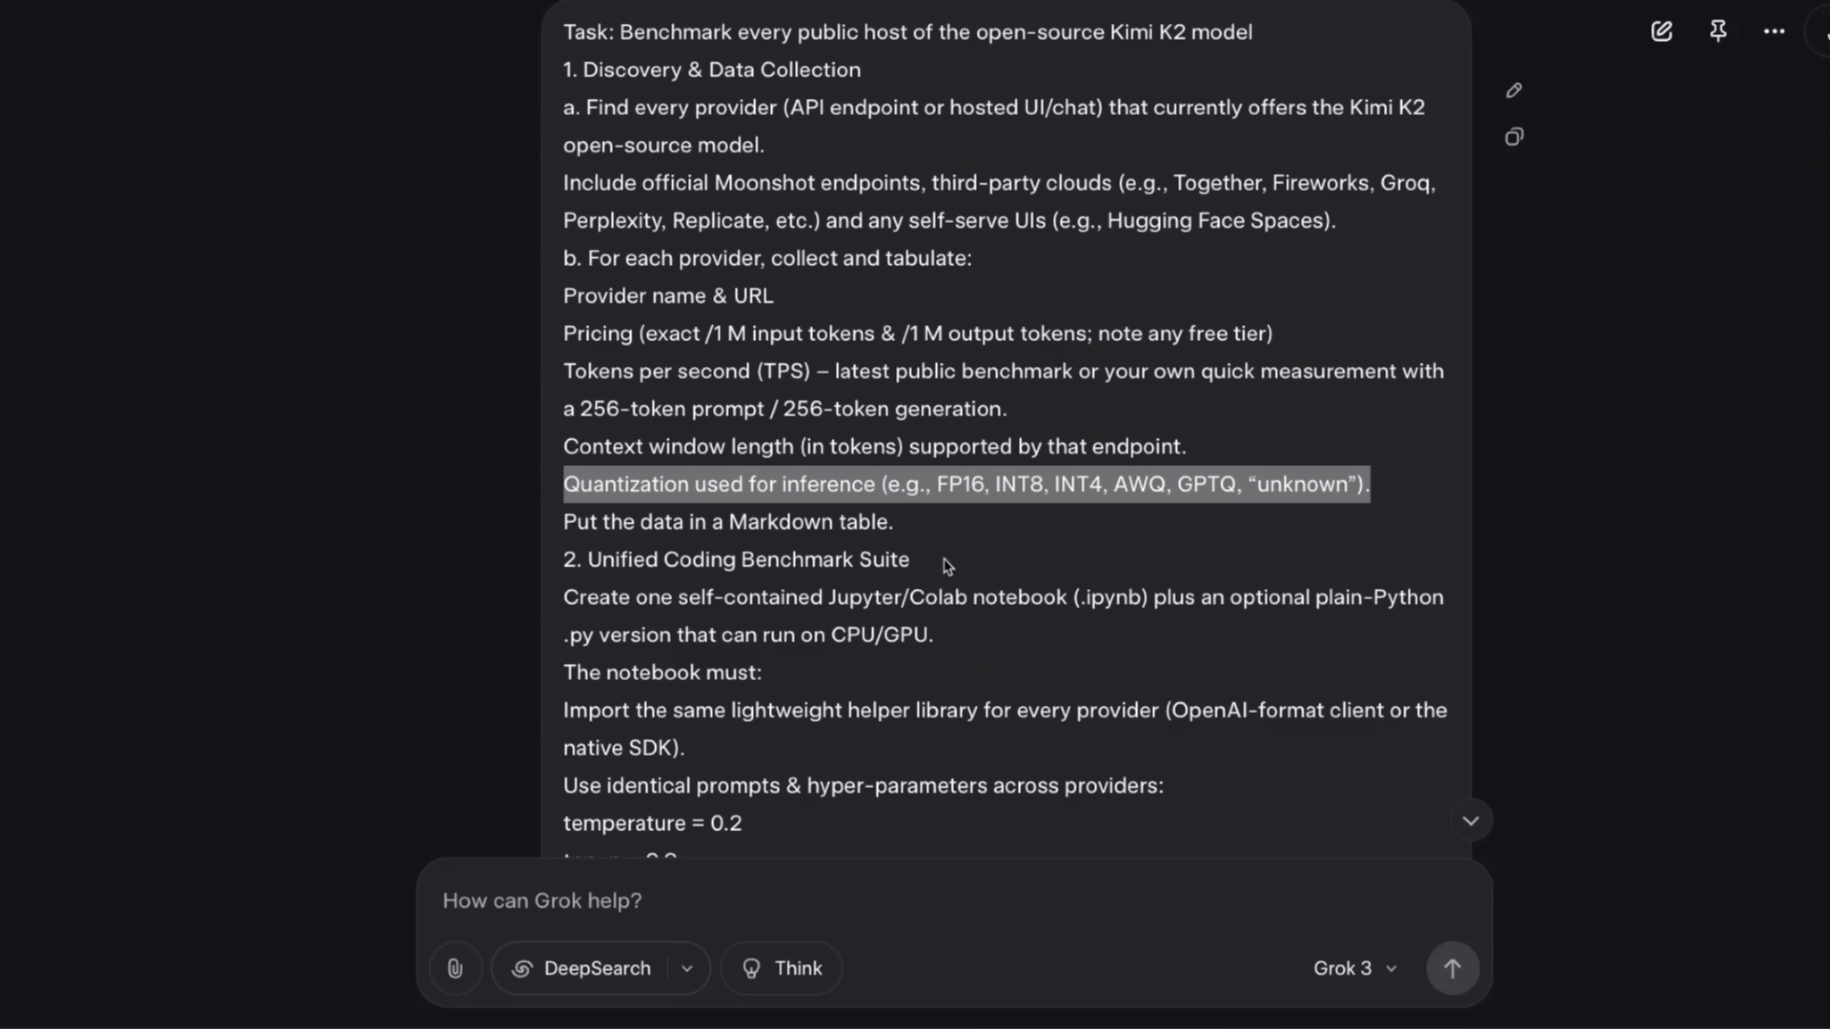
scroll(down, 3)
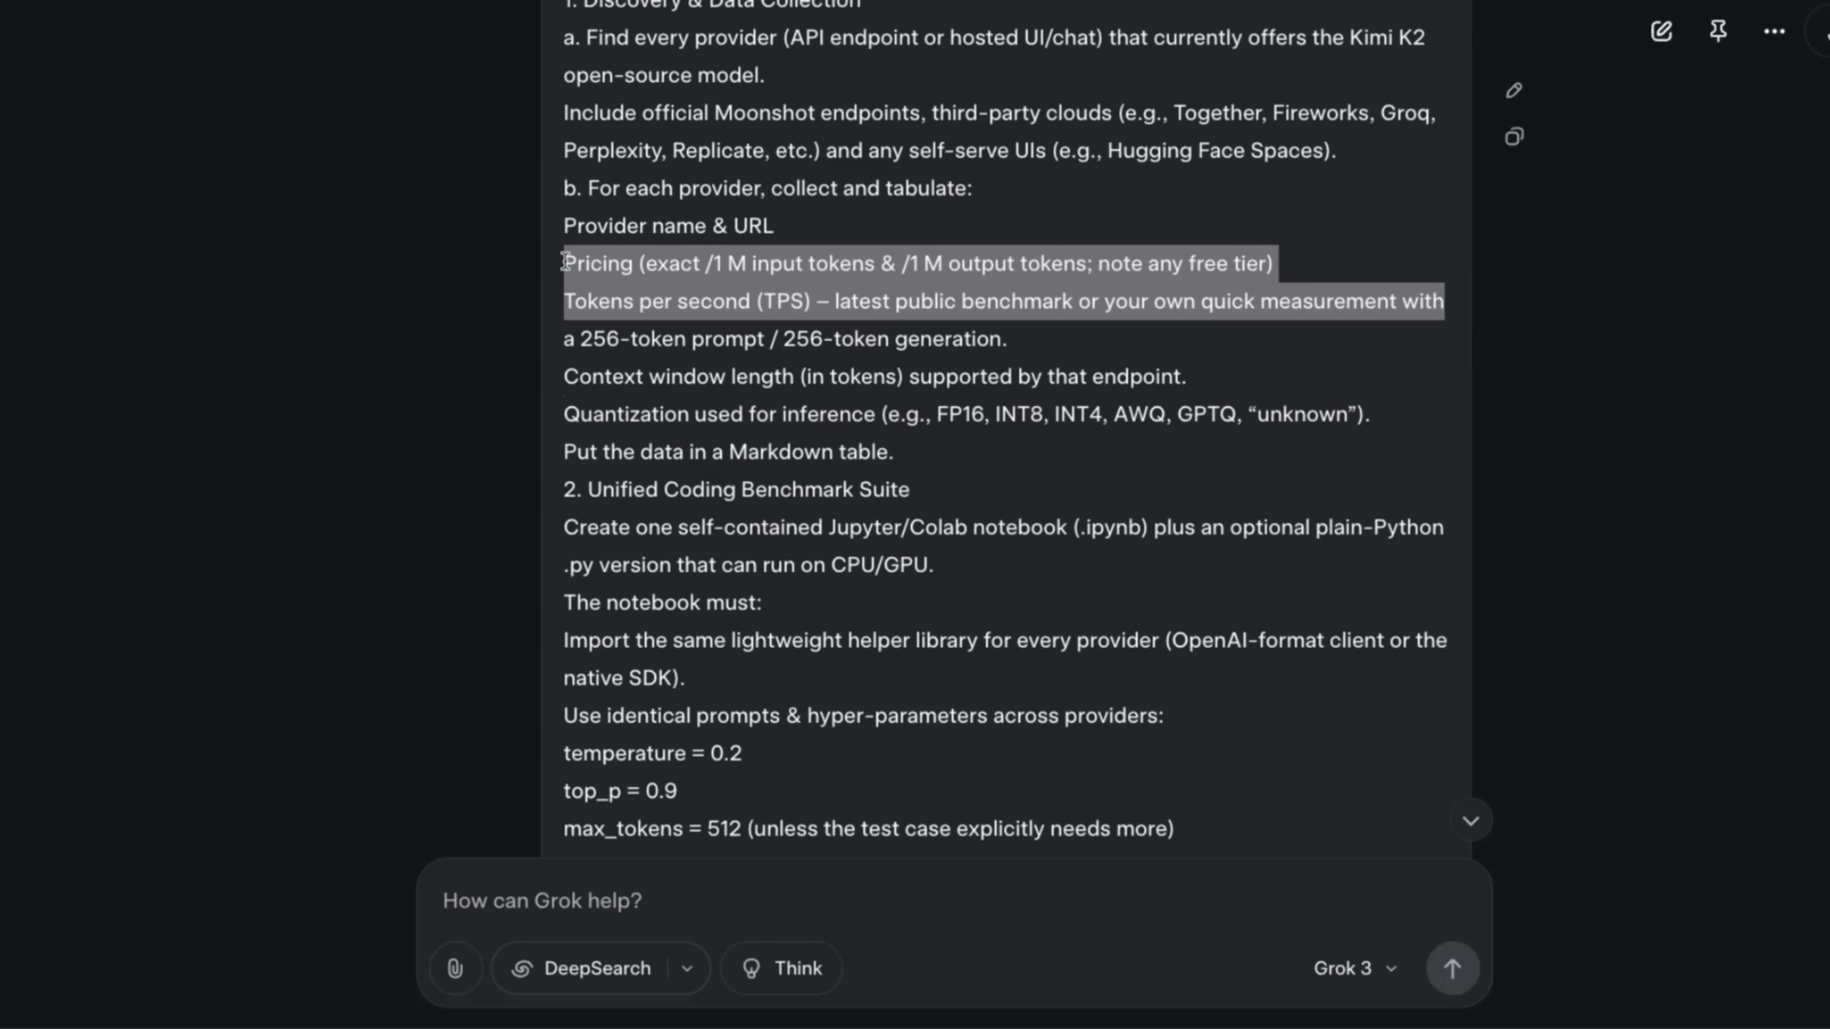
scroll(down, 3)
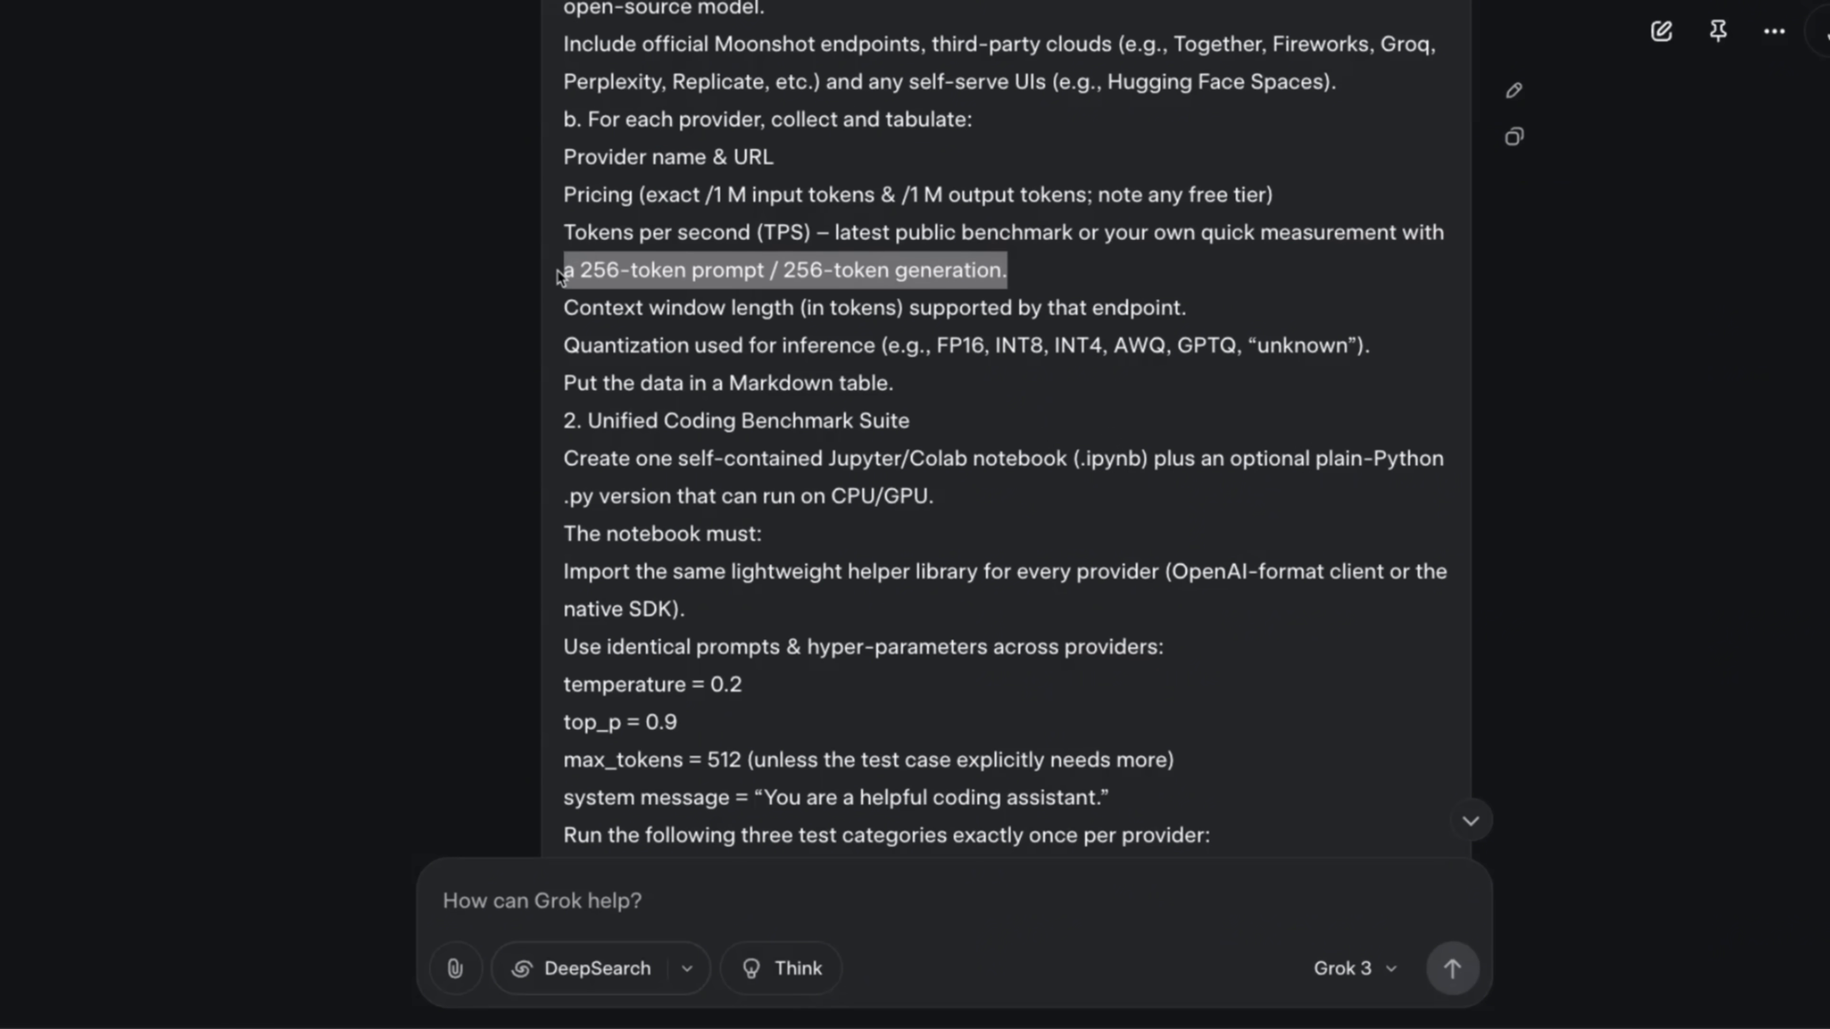
scroll(down, 3)
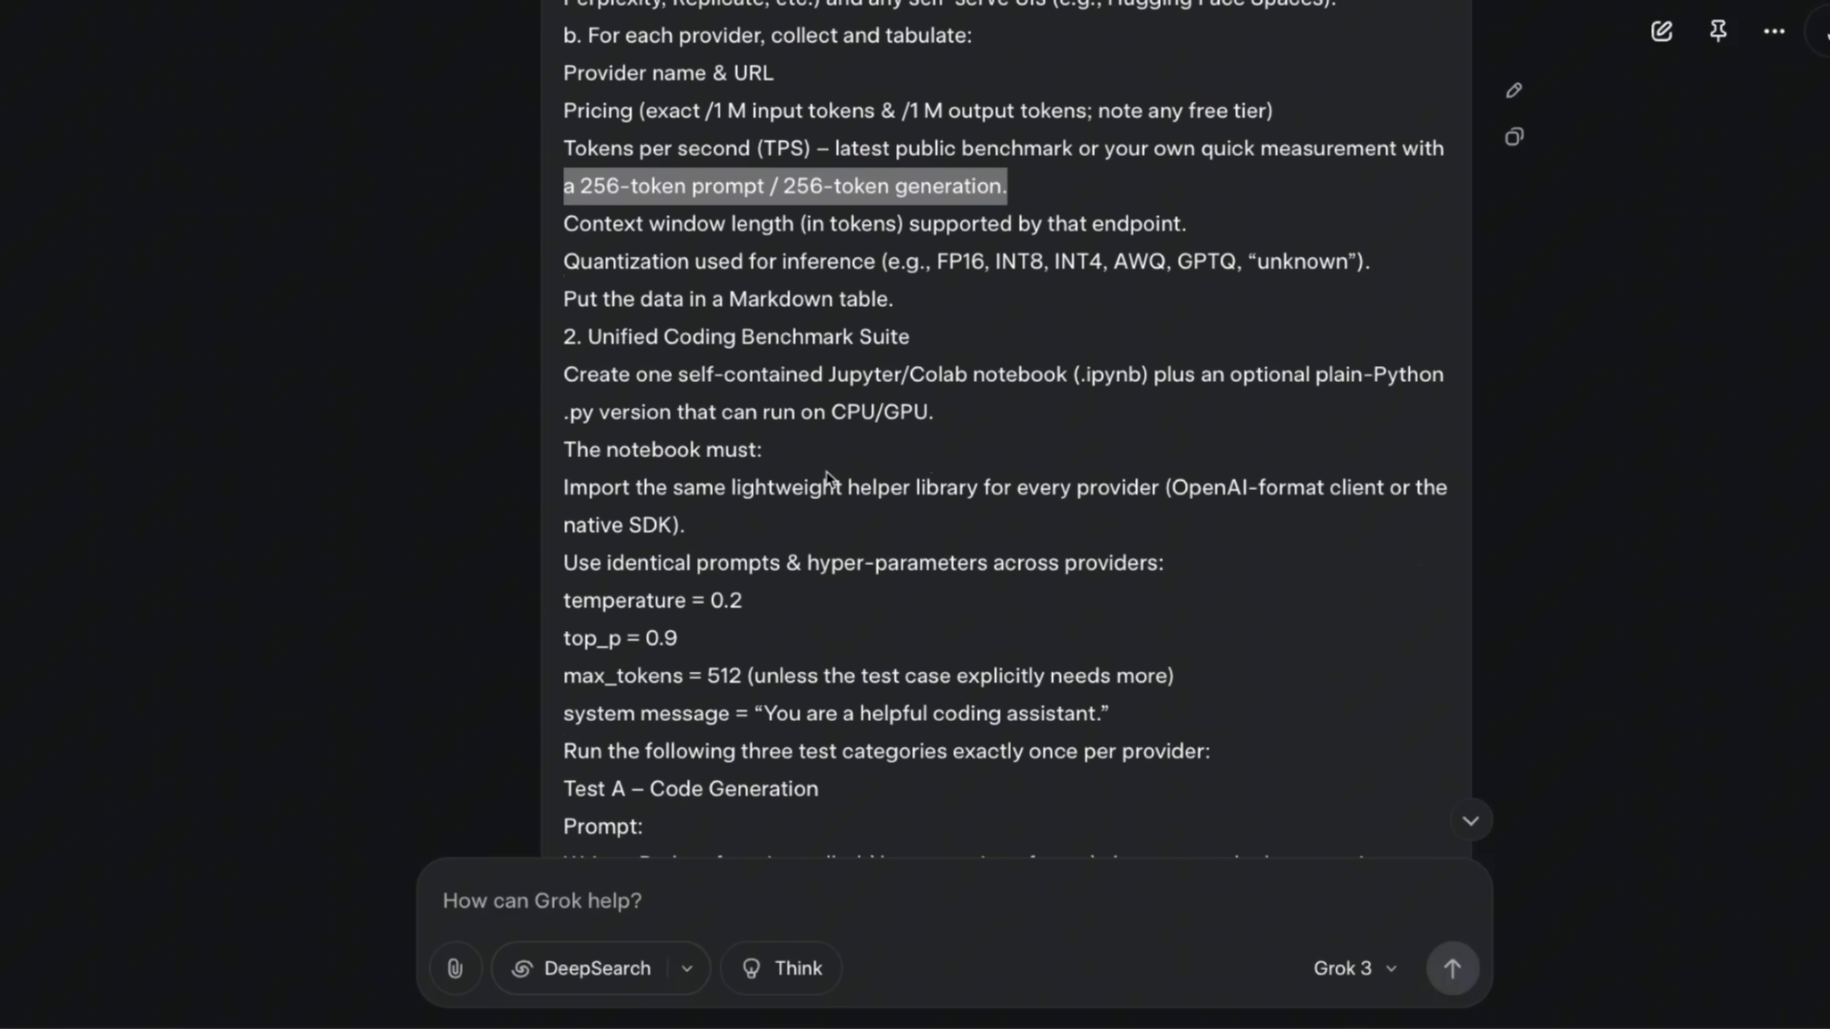
scroll(down, 3)
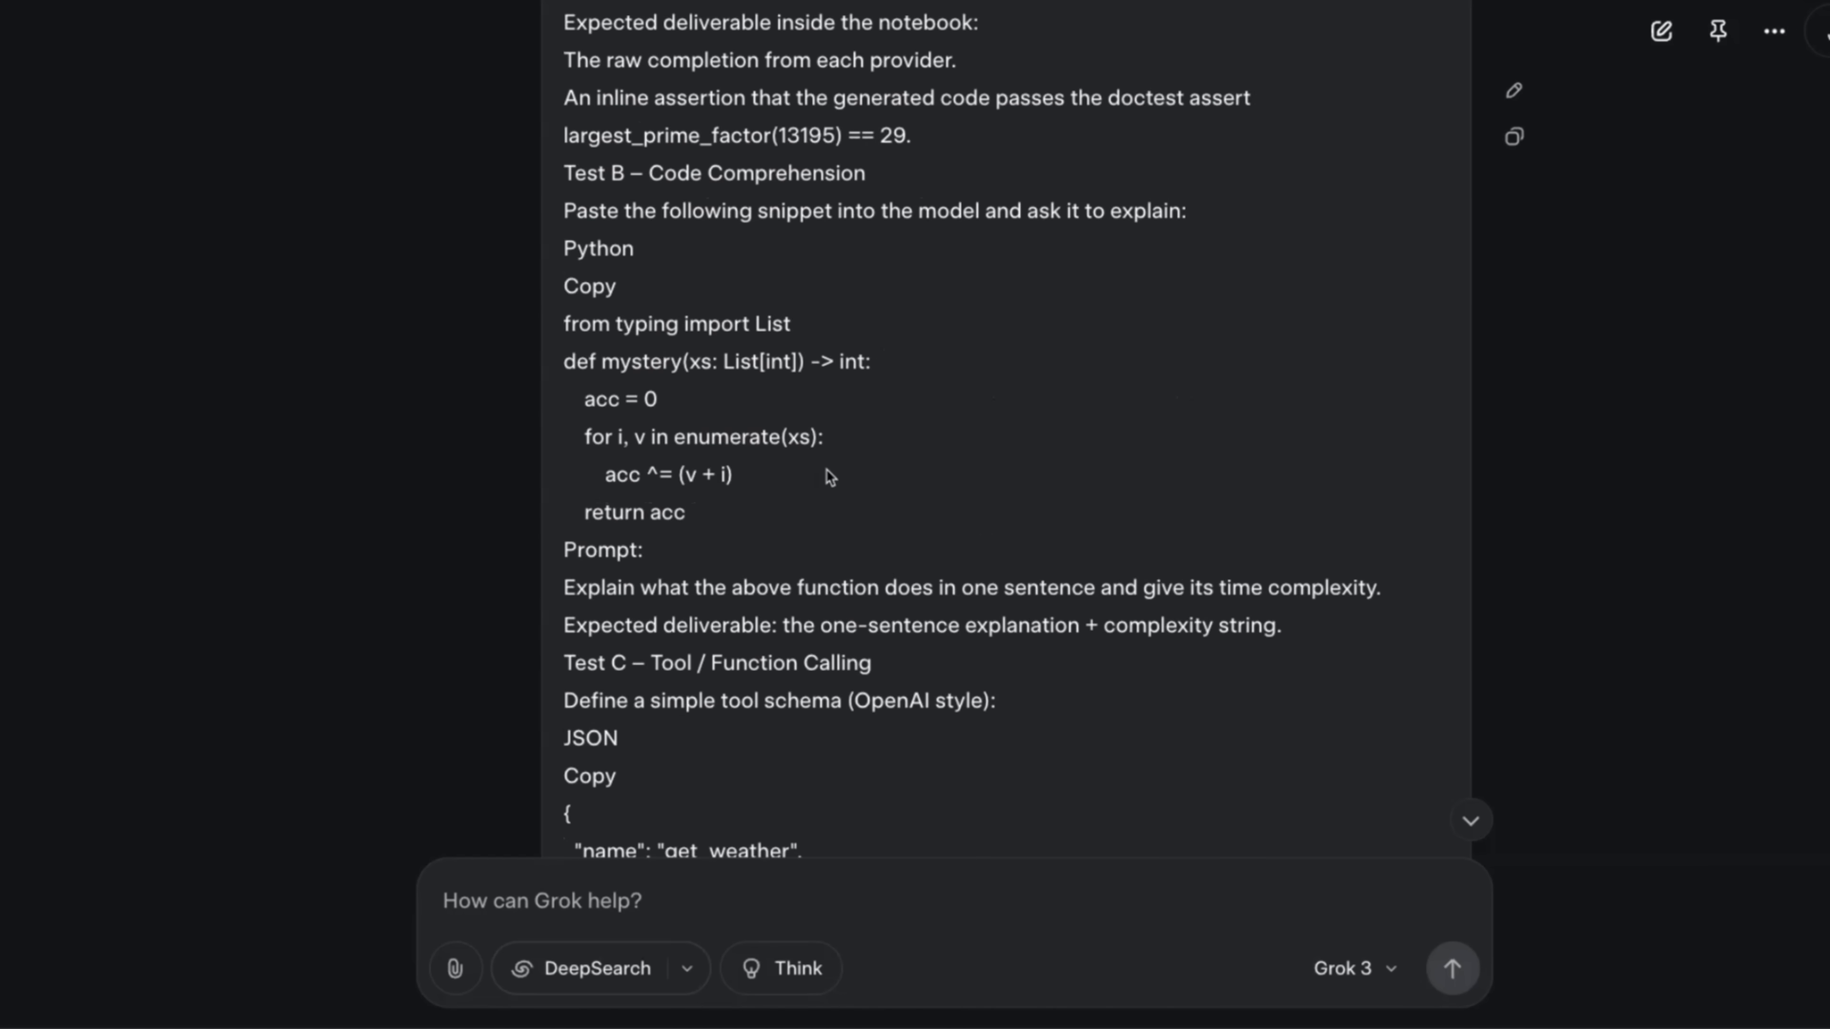
scroll(down, 3)
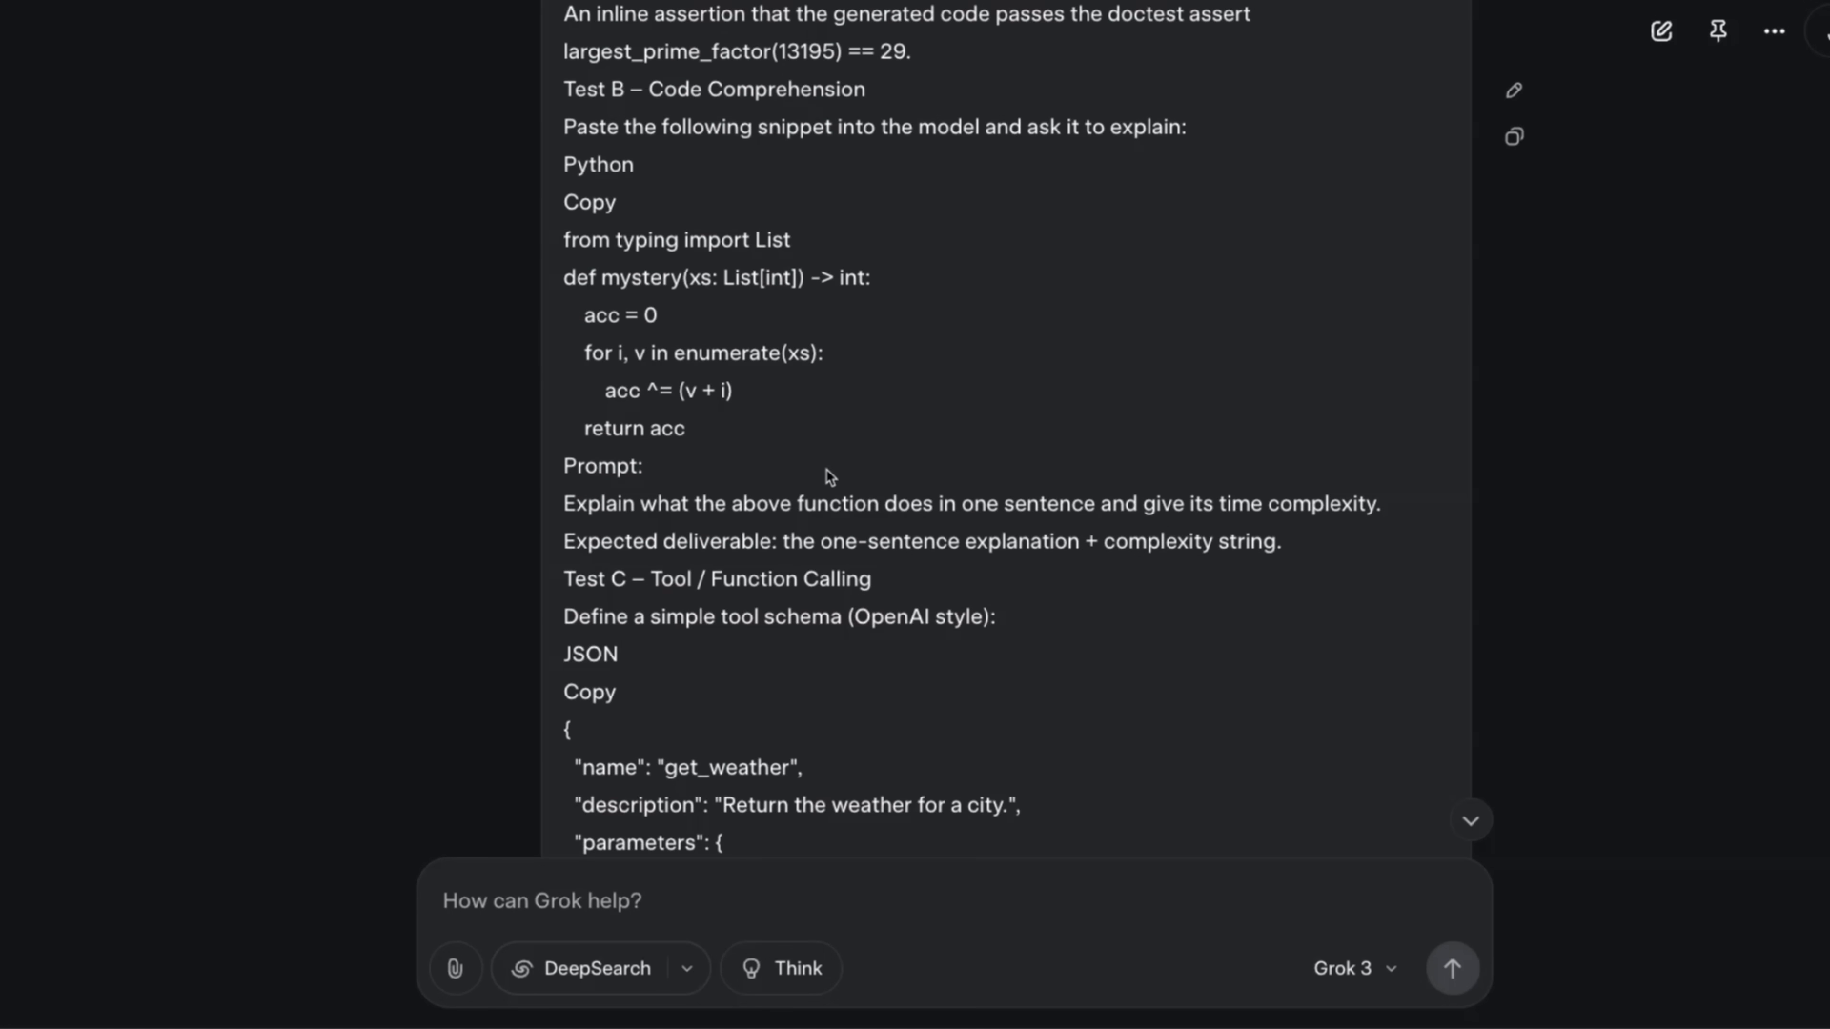
scroll(down, 3)
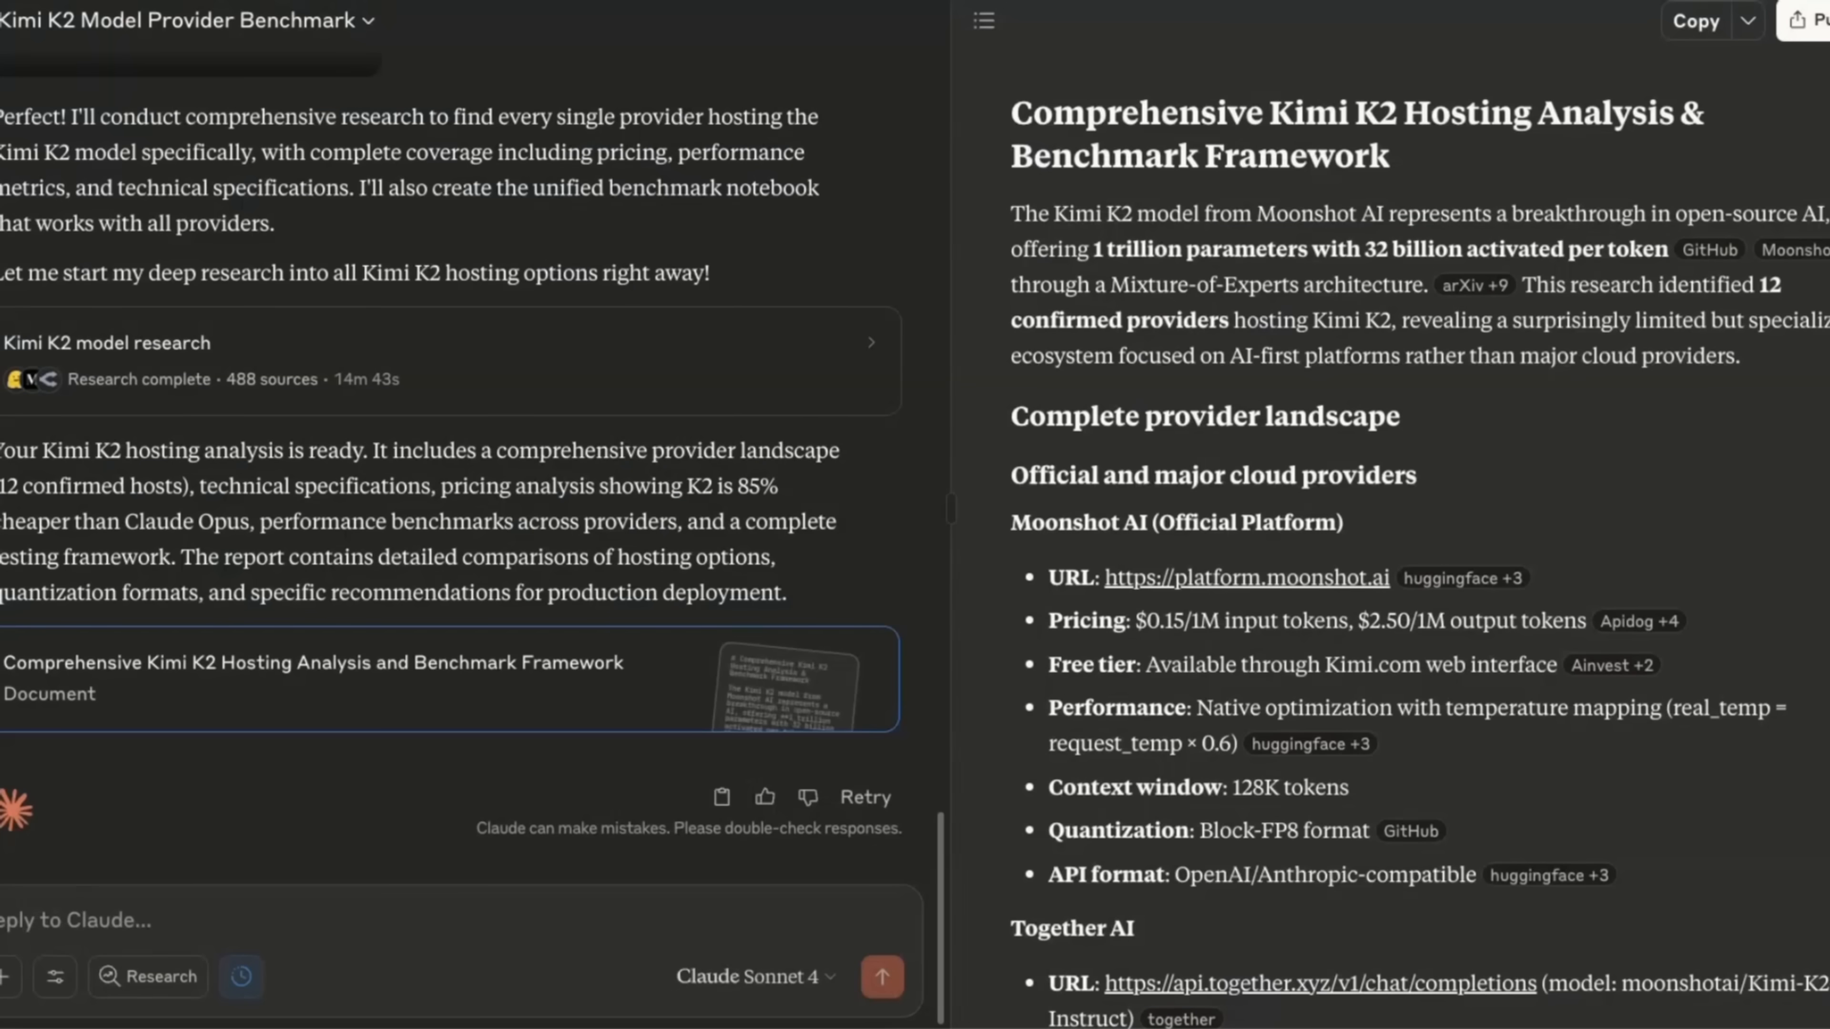
scroll(down, 3)
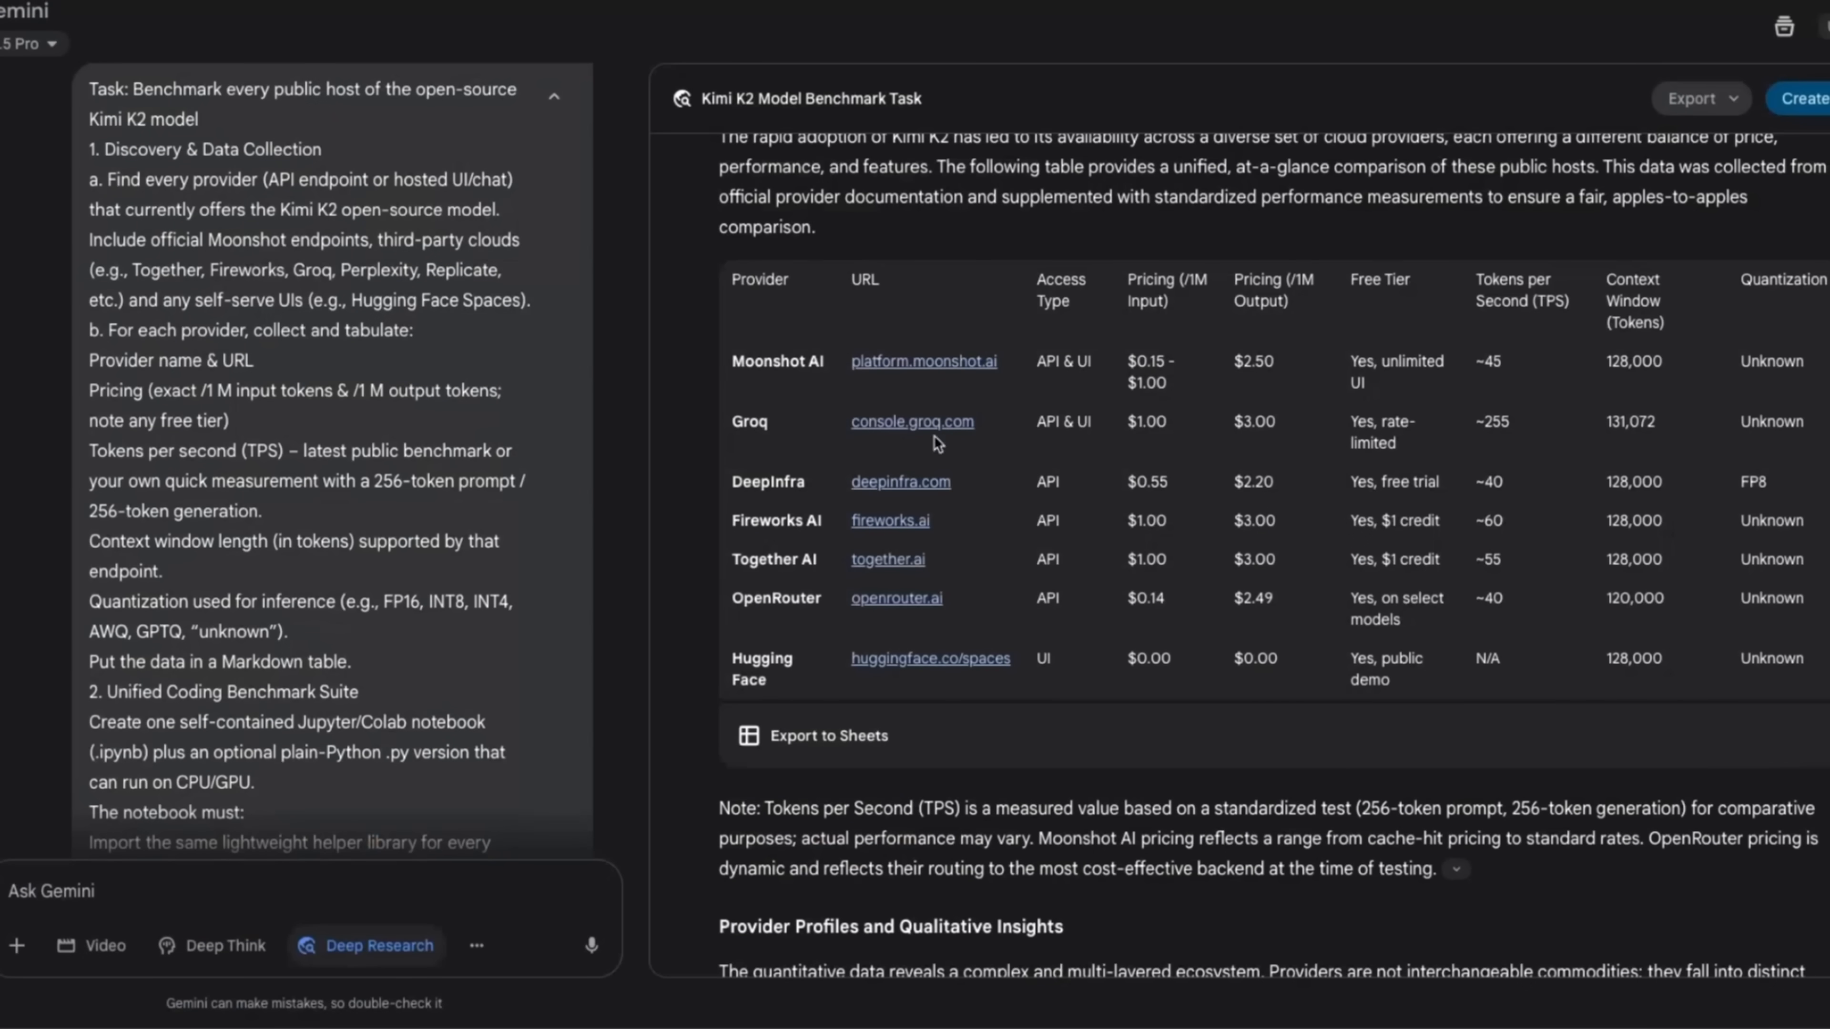
mouse_move(875, 378)
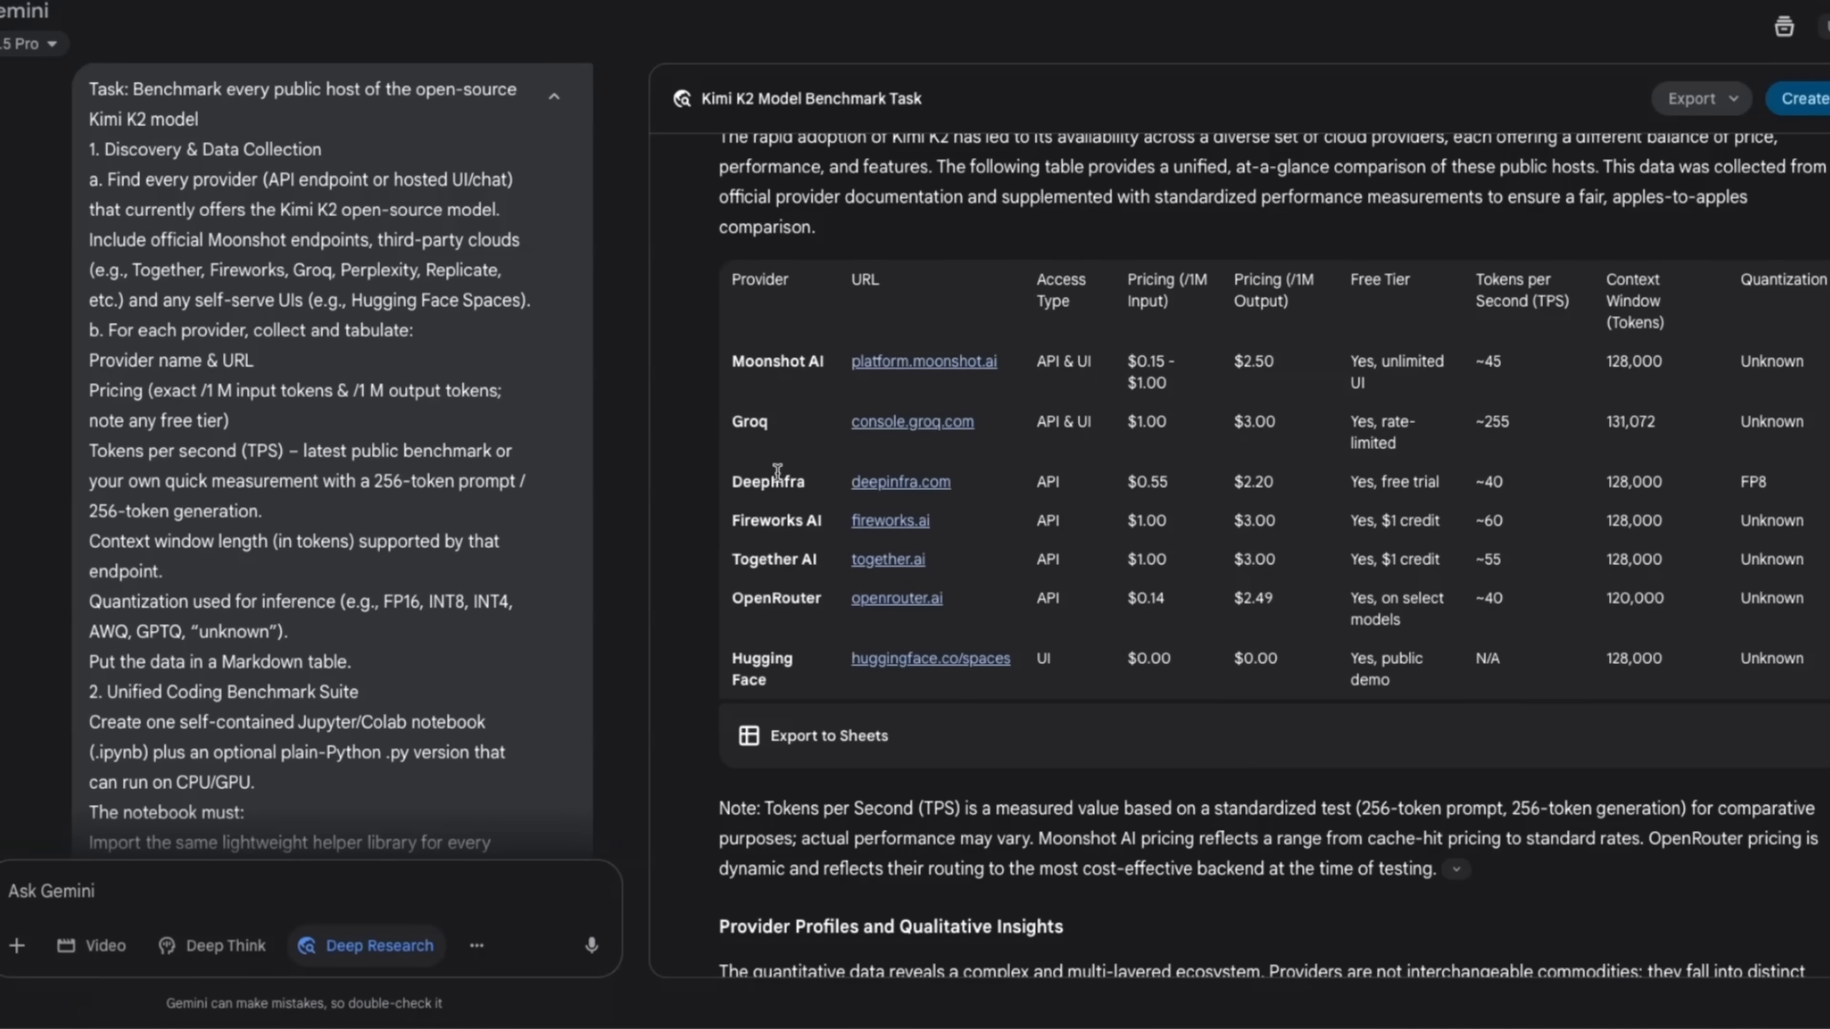
mouse_move(781, 590)
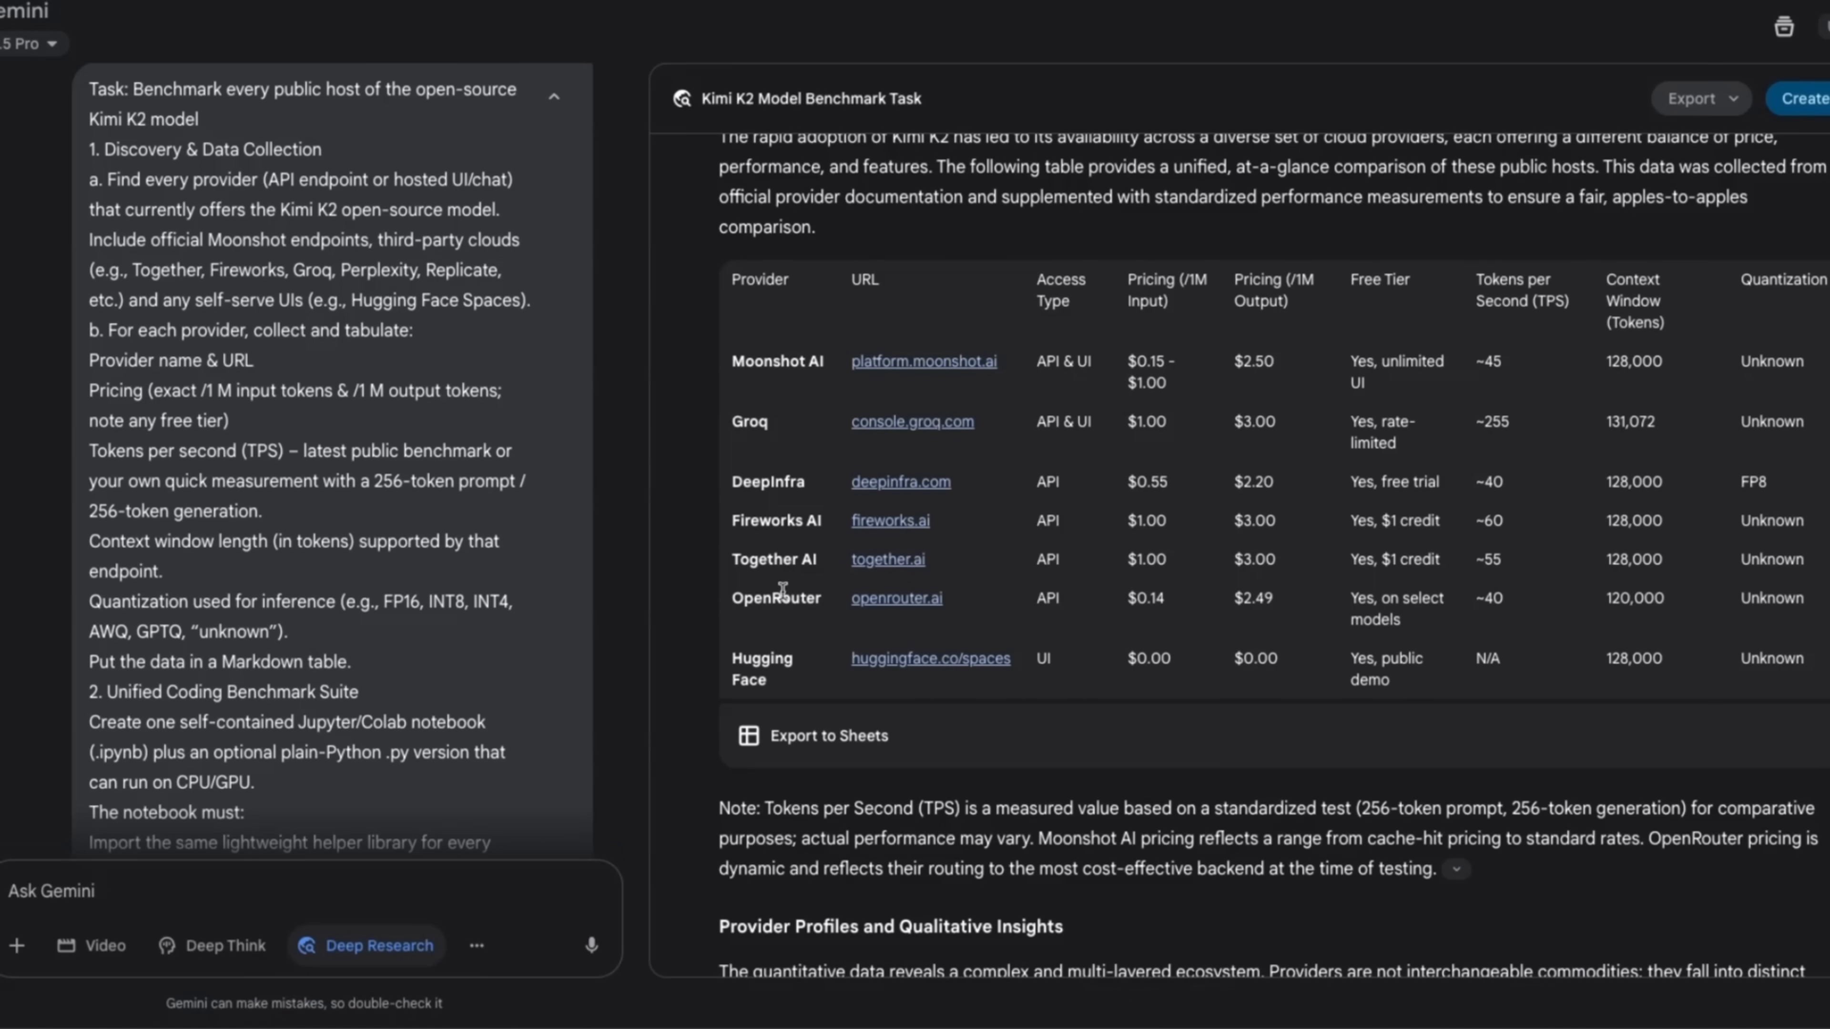
mouse_move(765, 671)
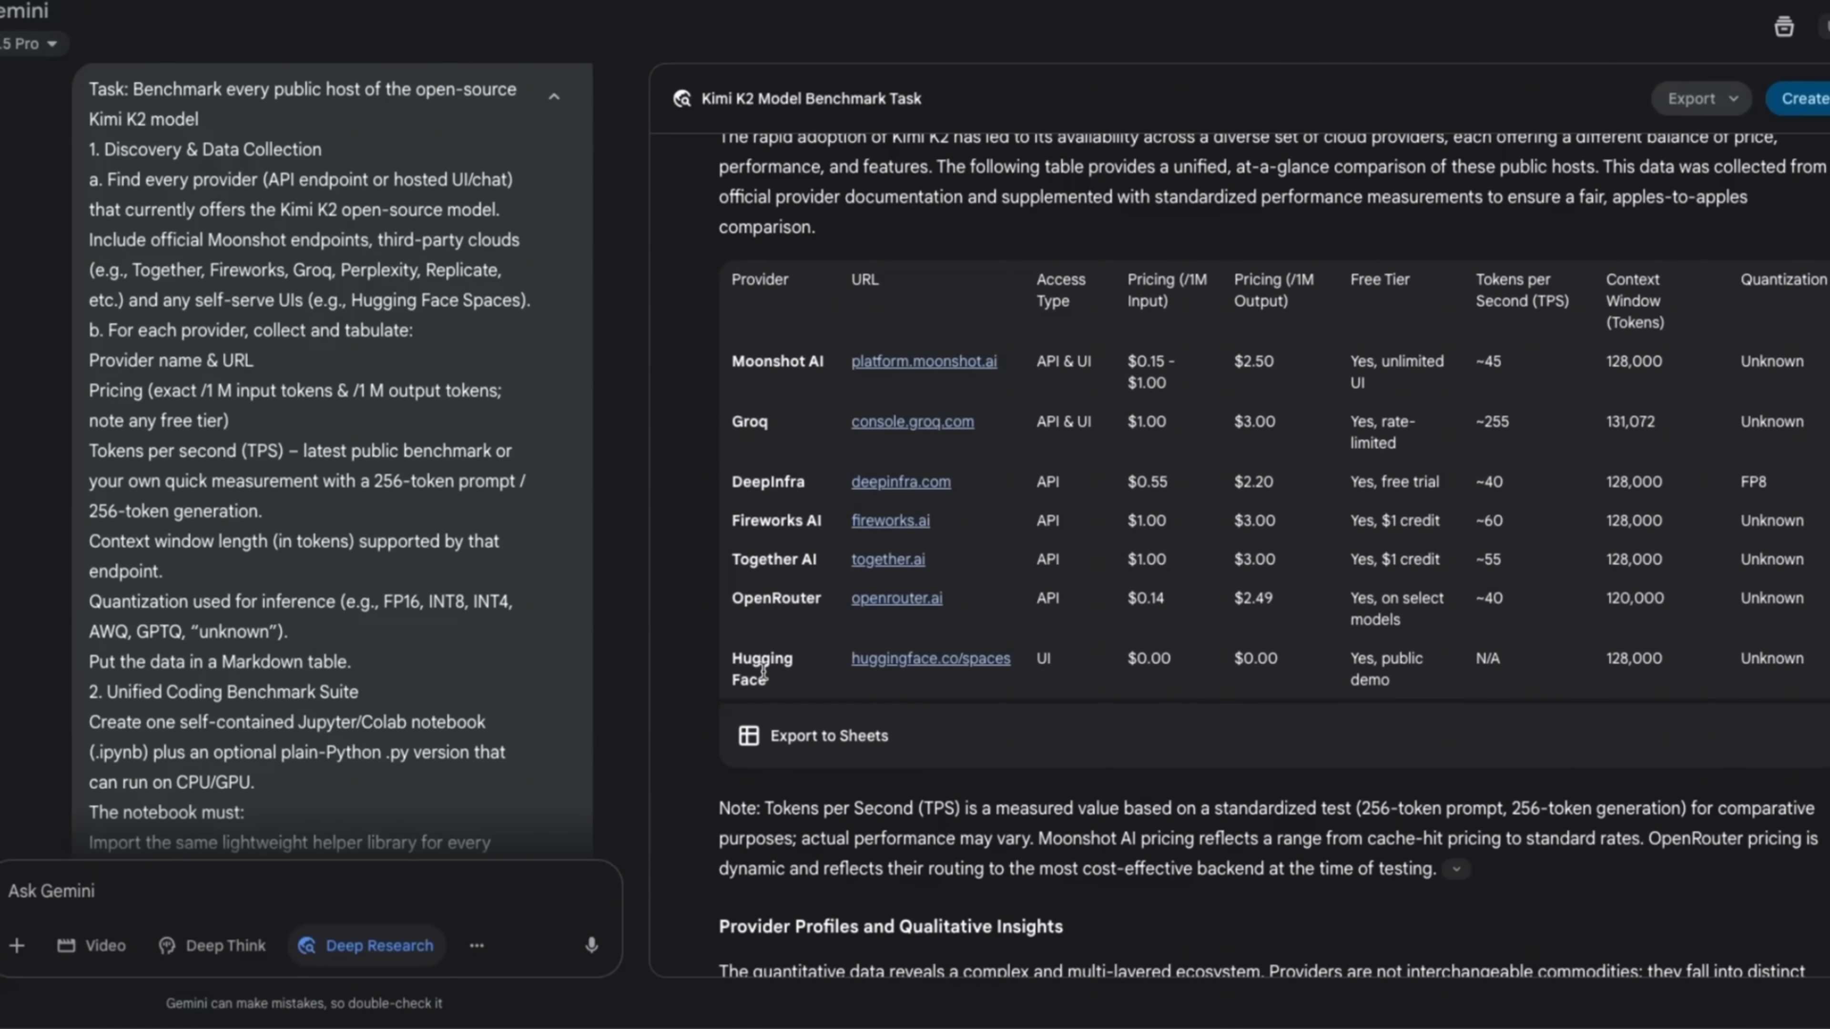
scroll(down, 3)
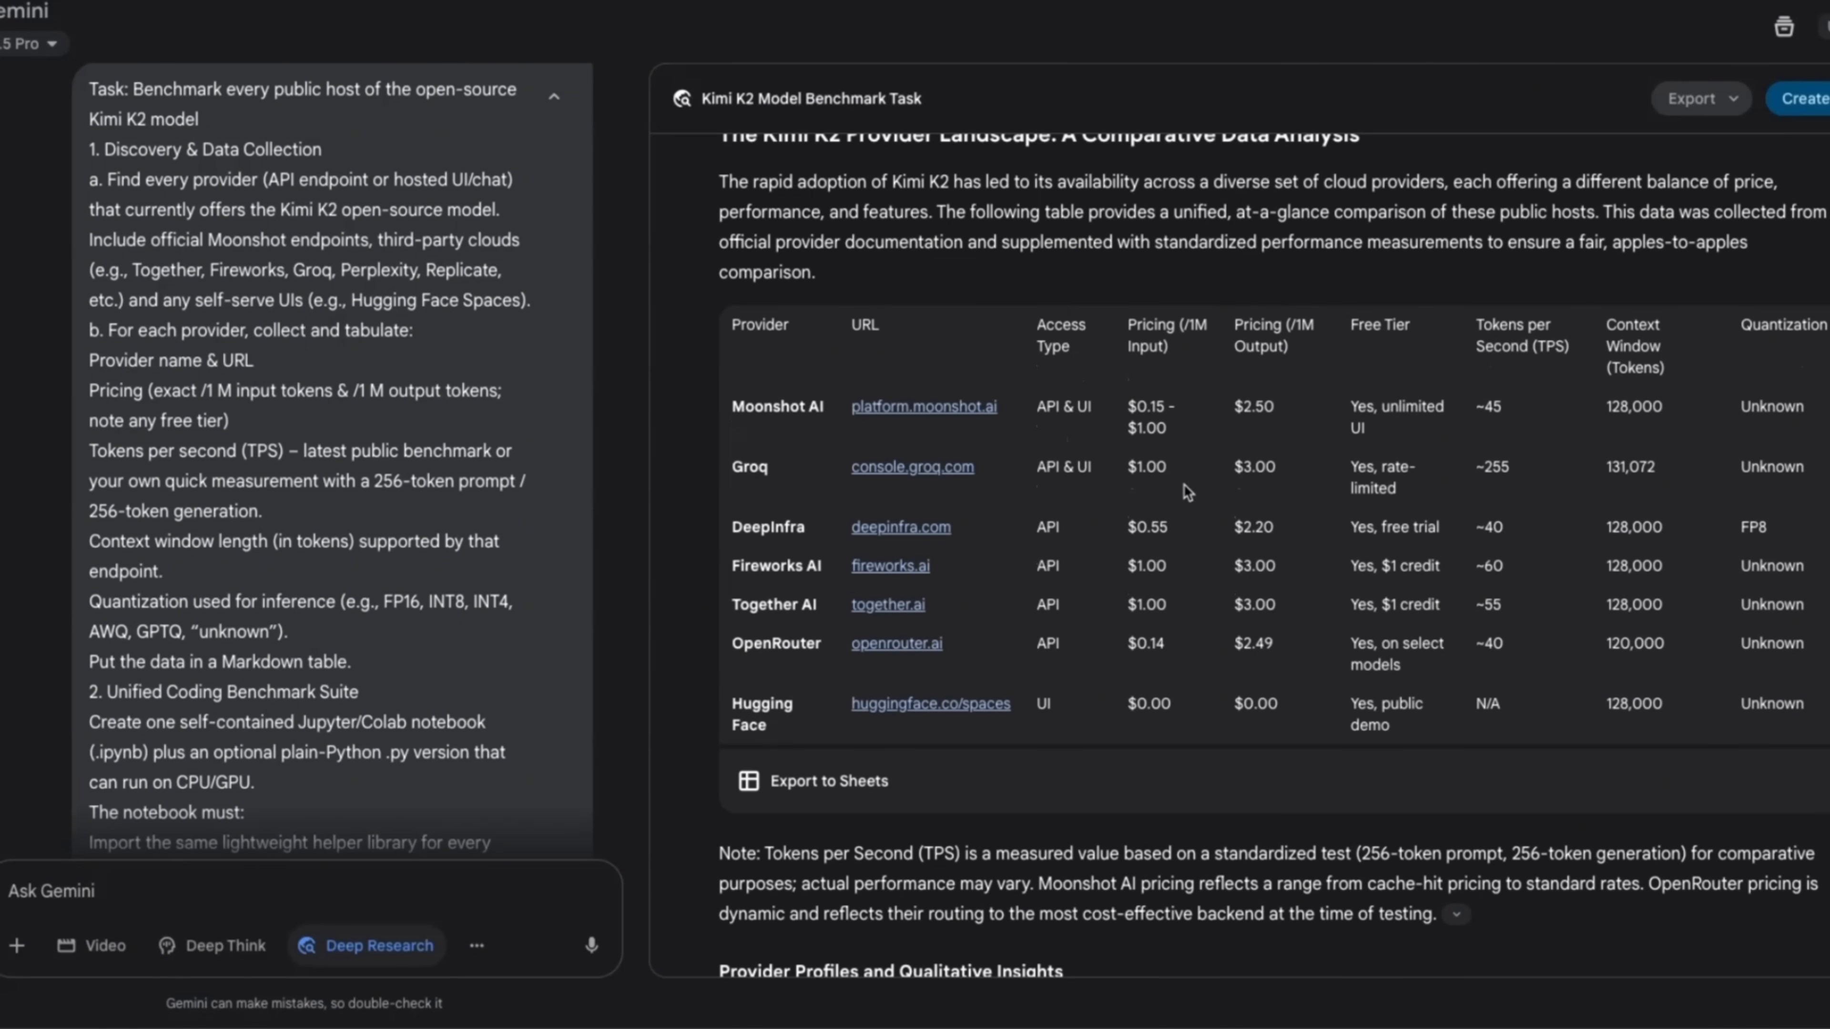
scroll(down, 3)
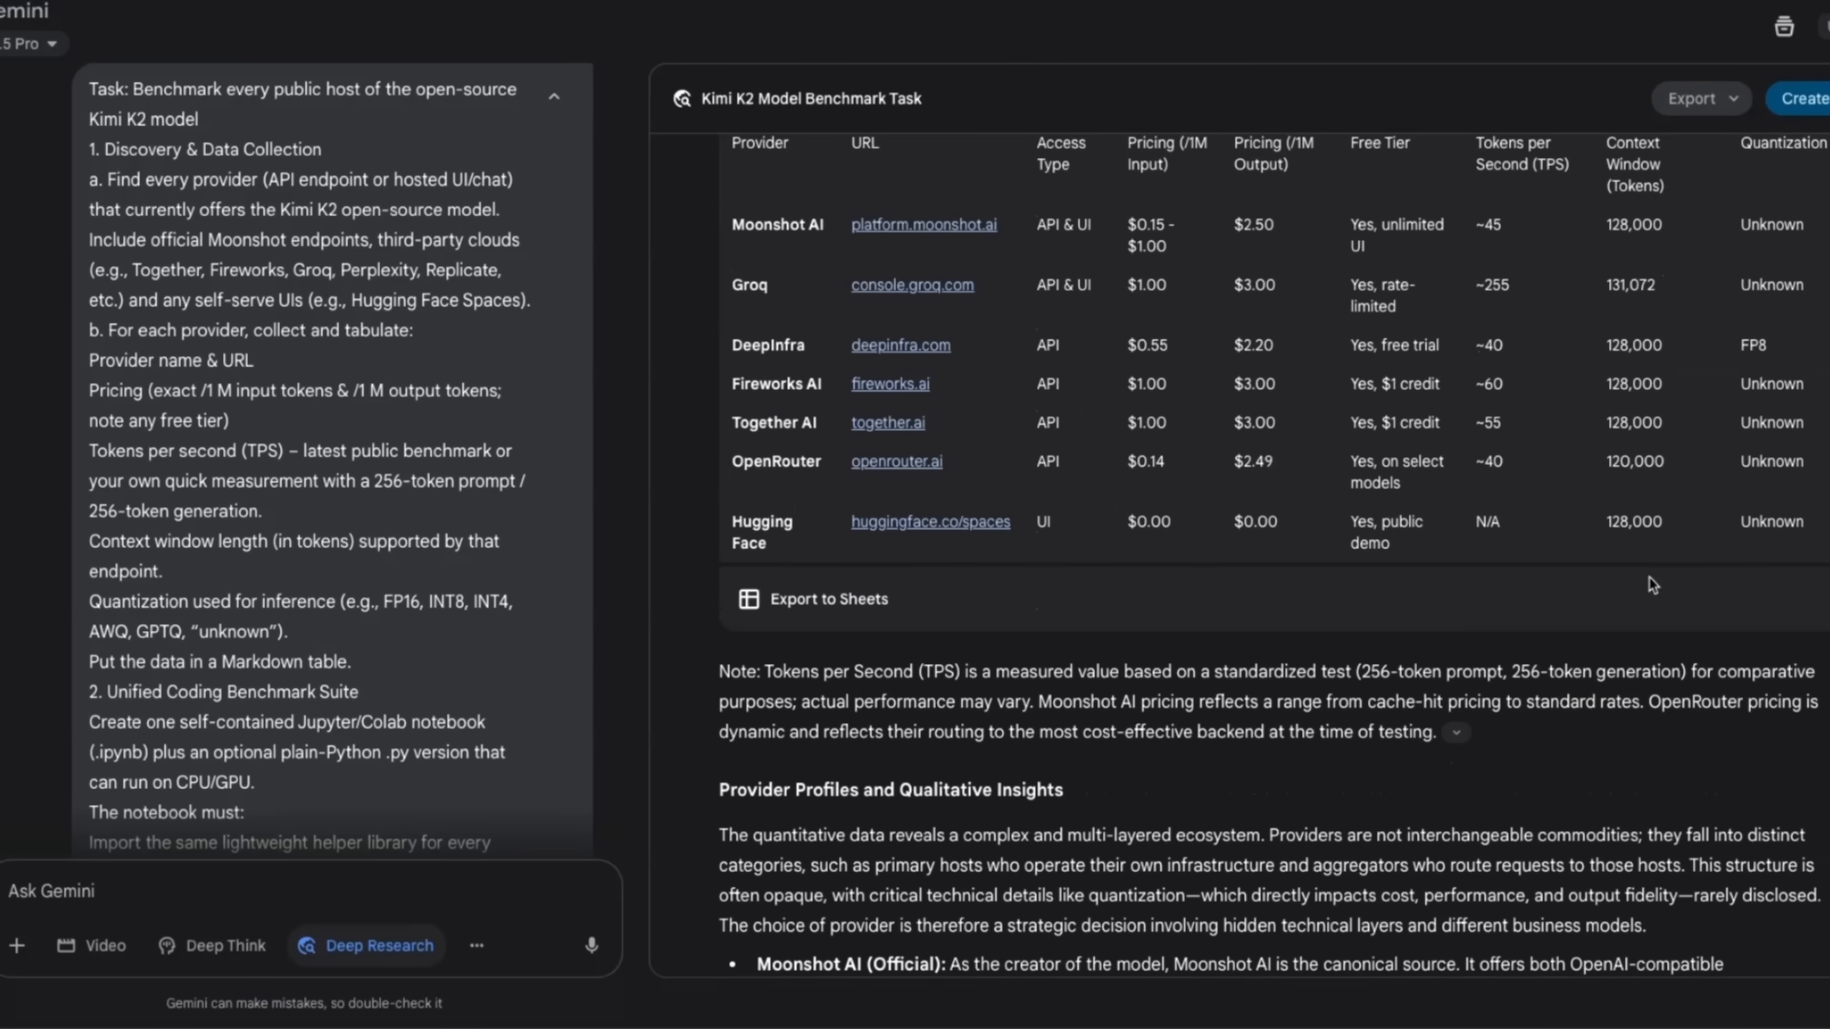
scroll(down, 3)
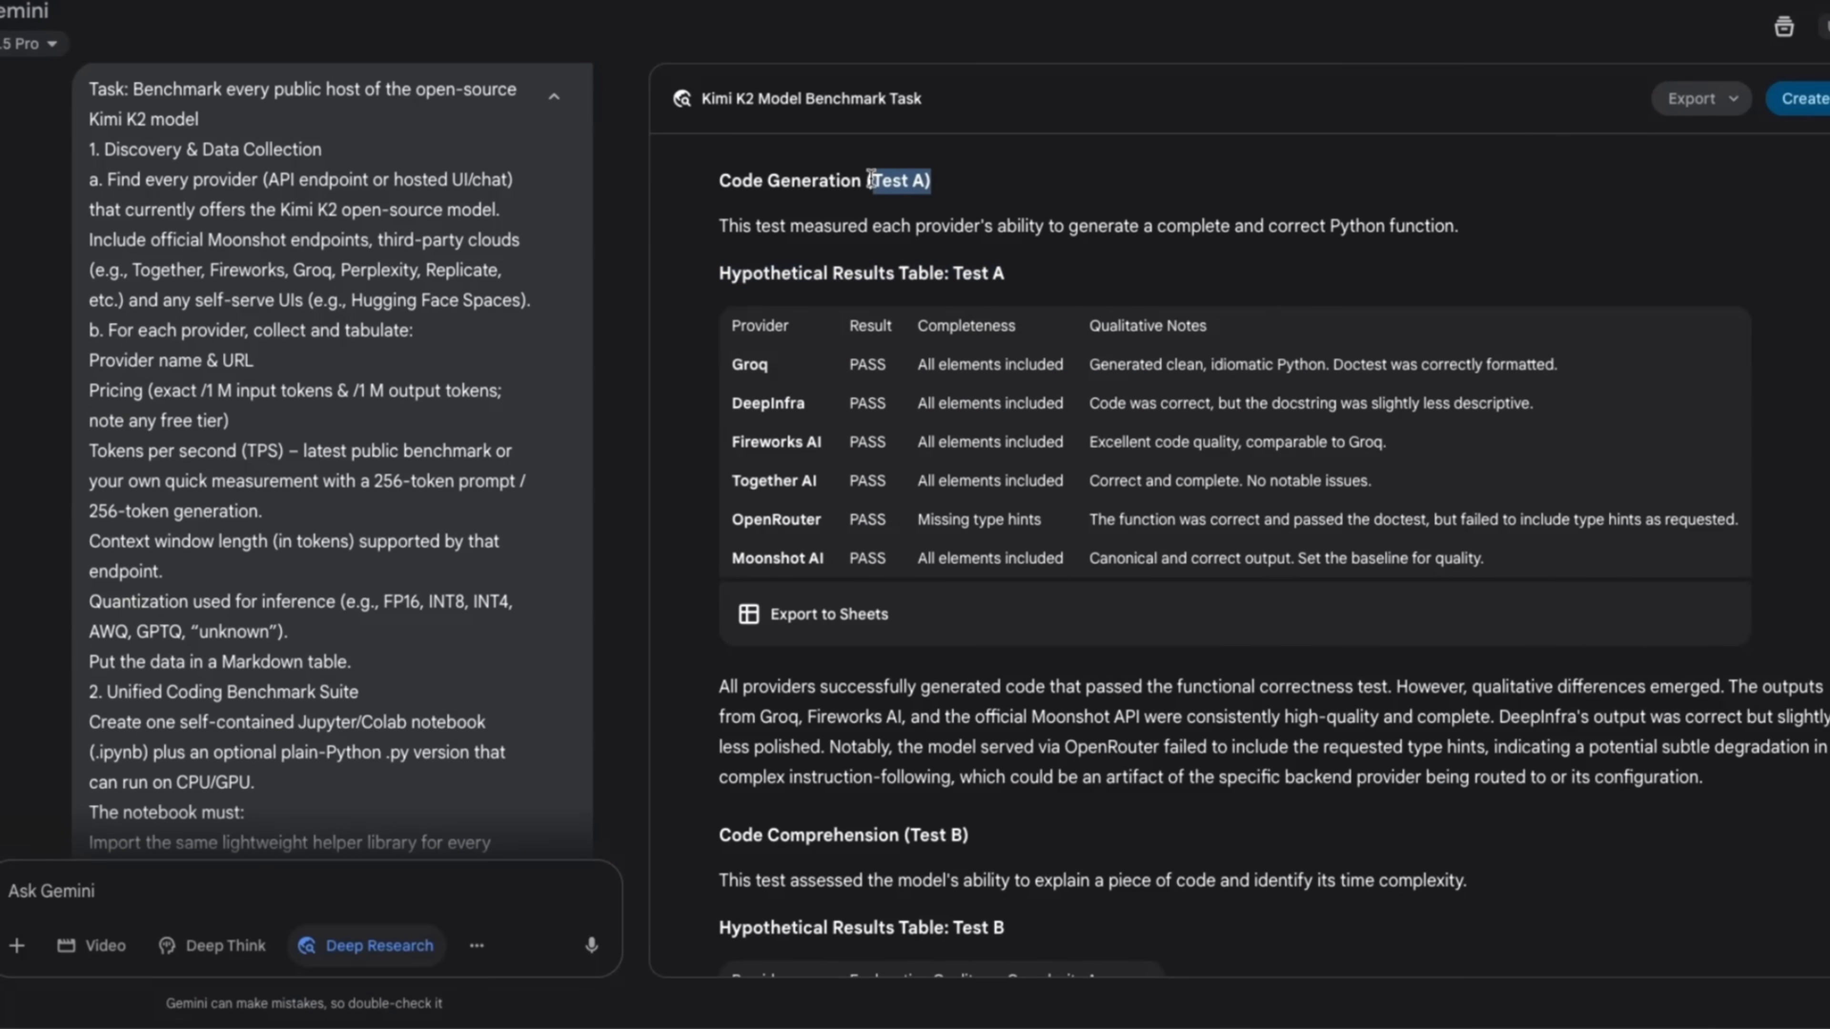
scroll(down, 3)
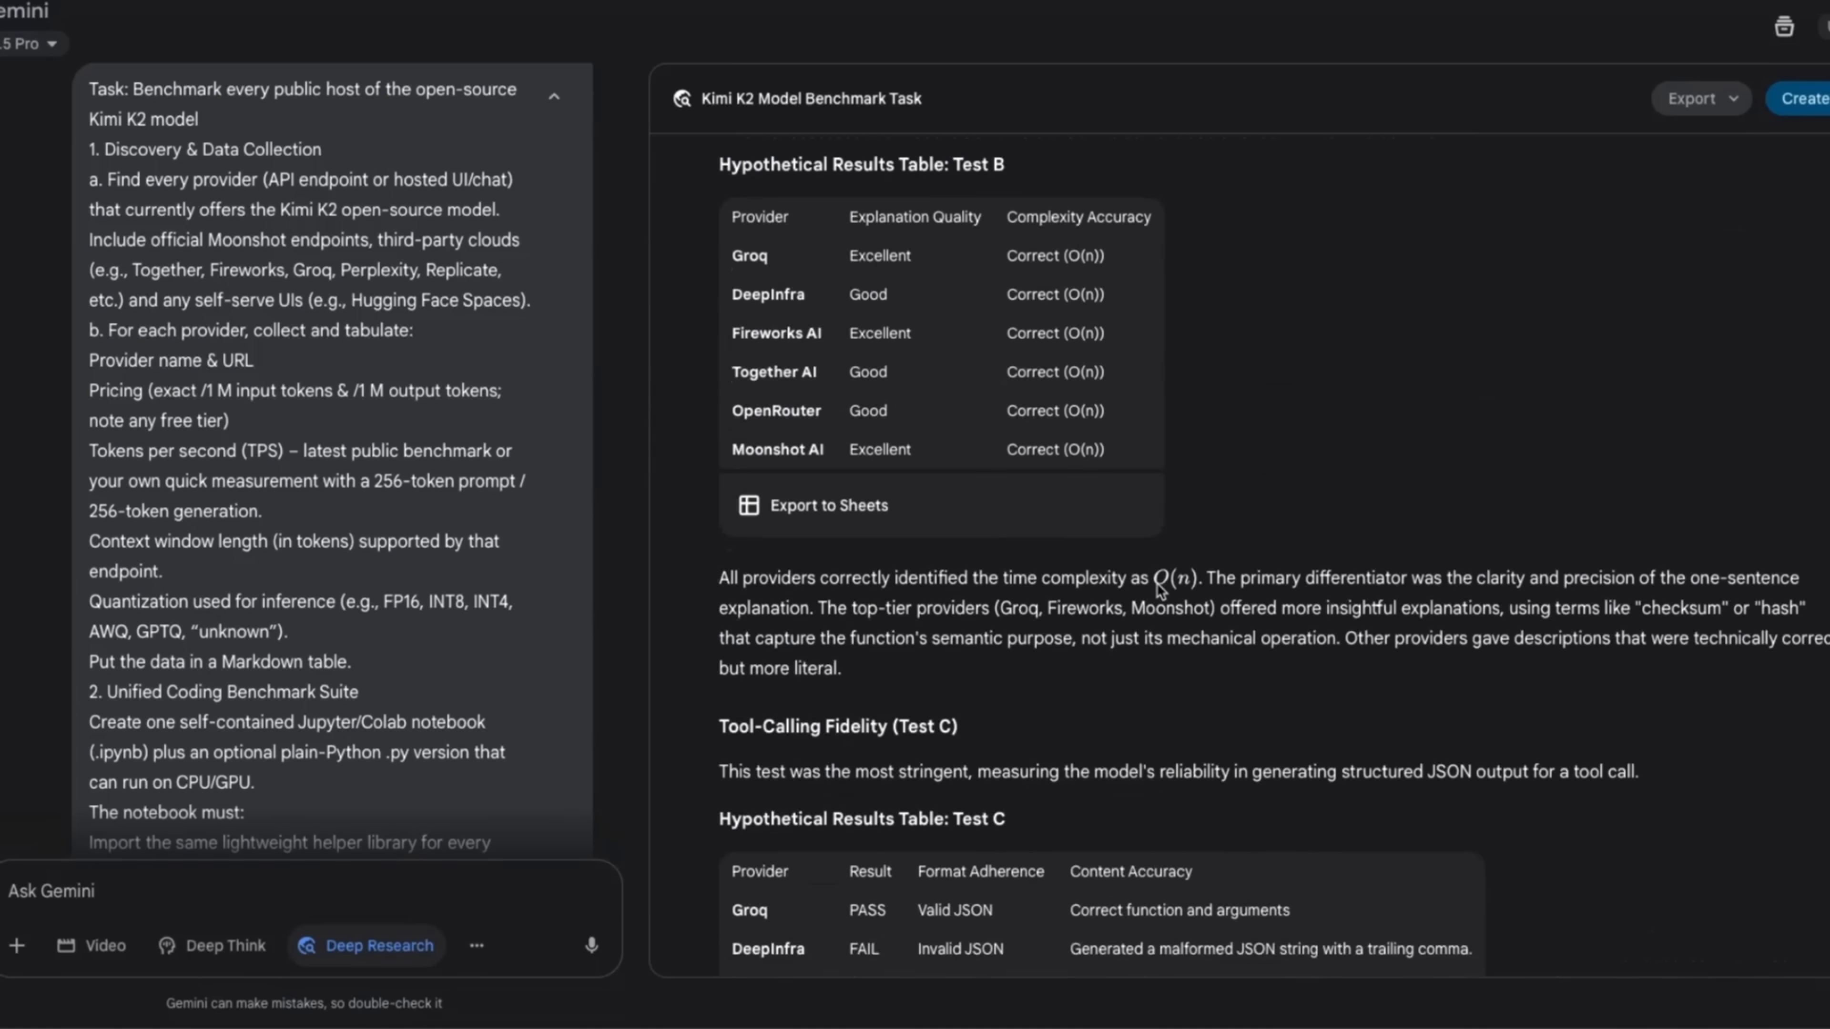
scroll(down, 3)
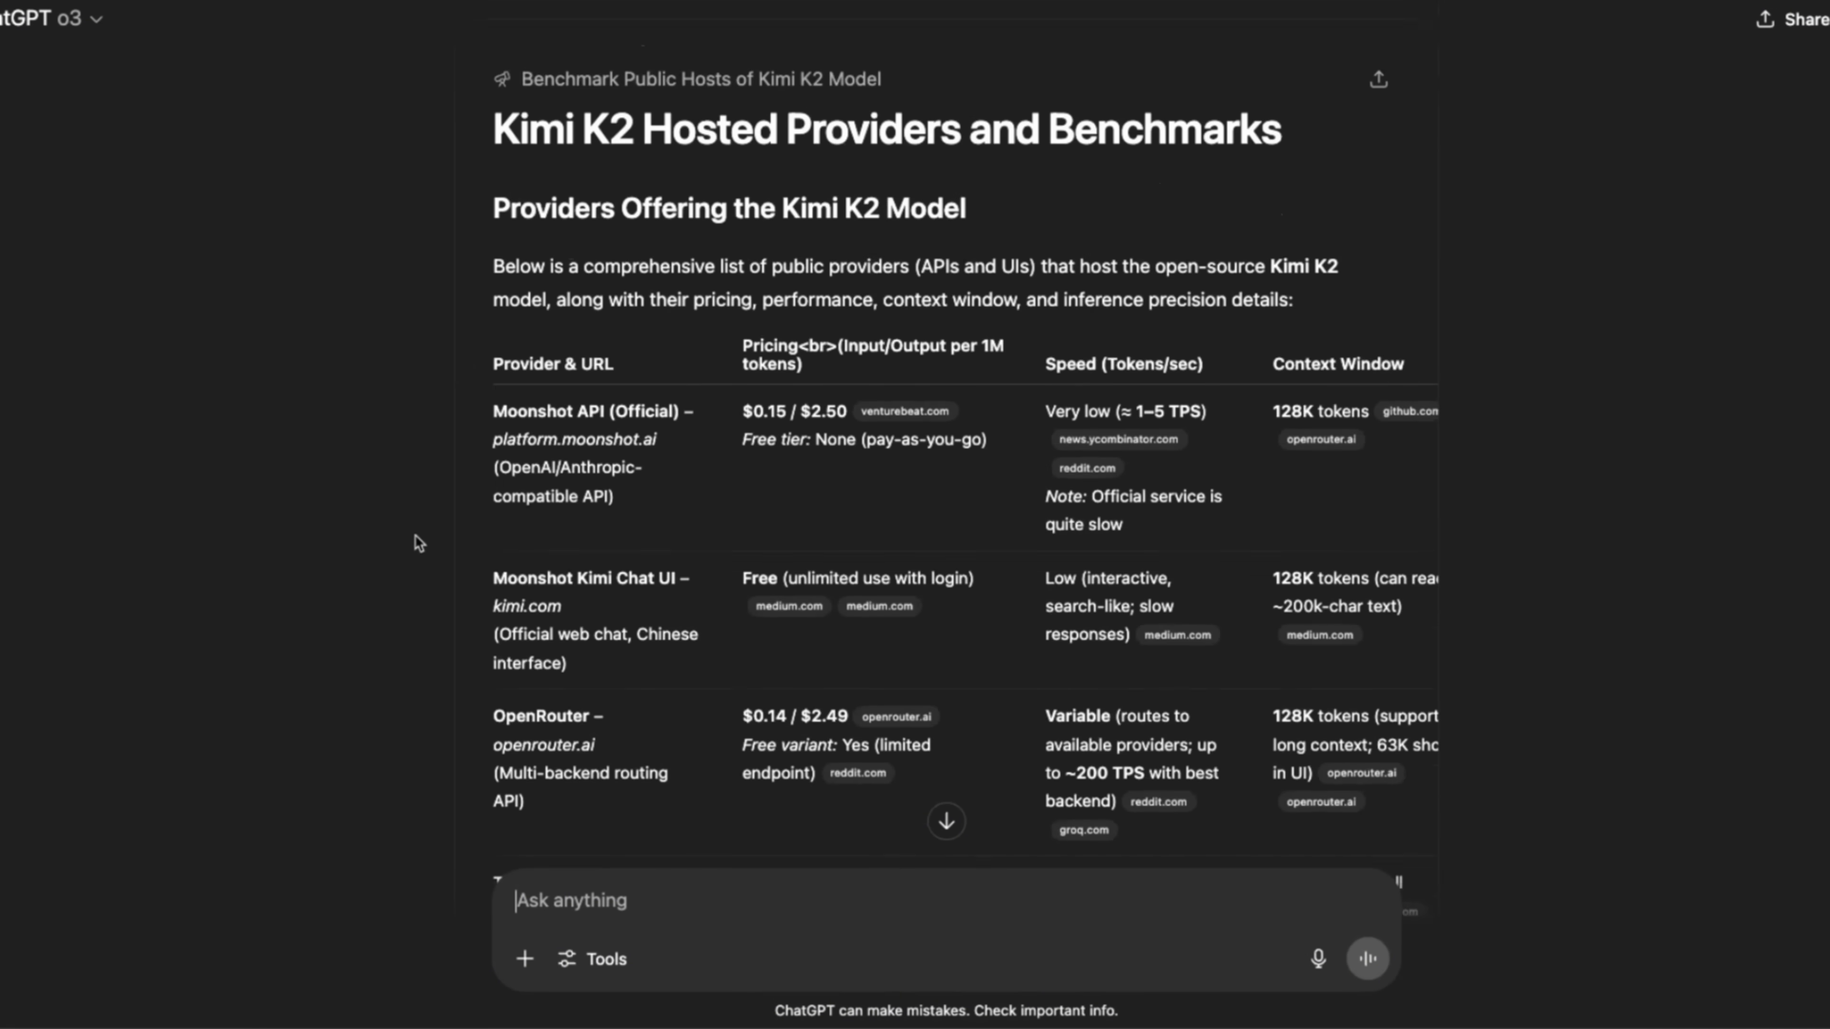
scroll(down, 3)
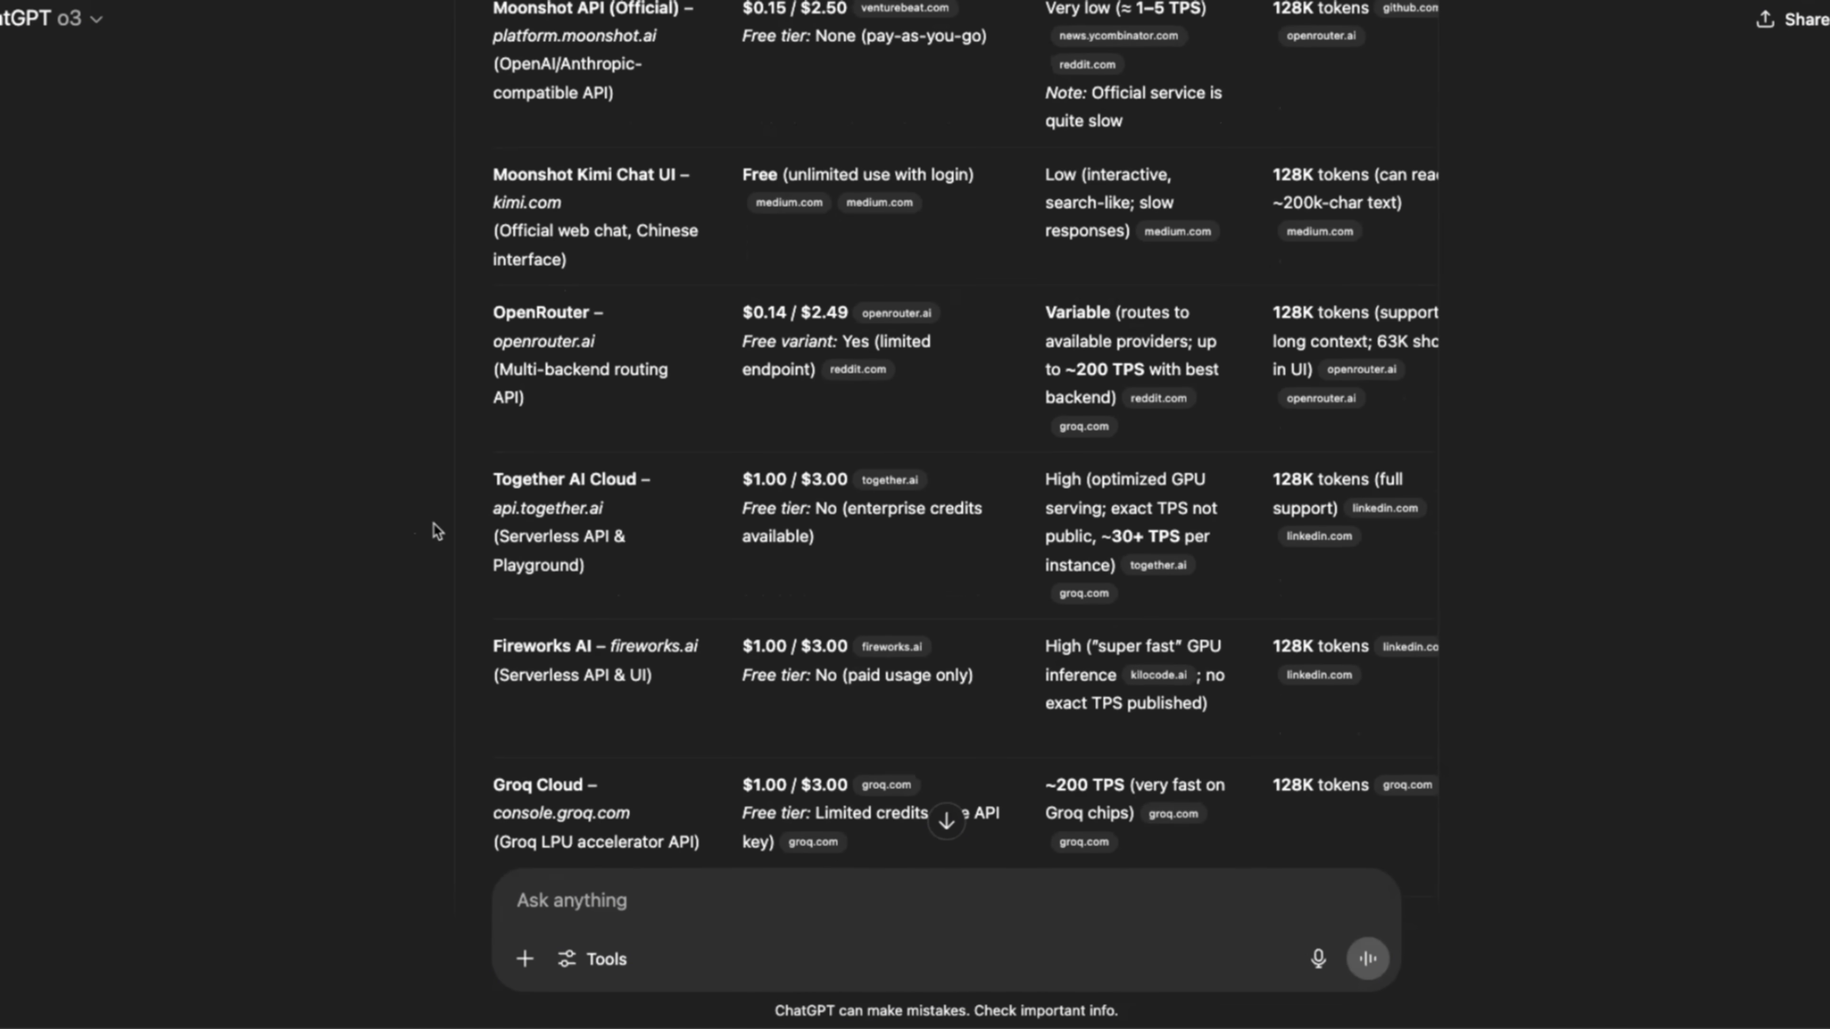
scroll(down, 3)
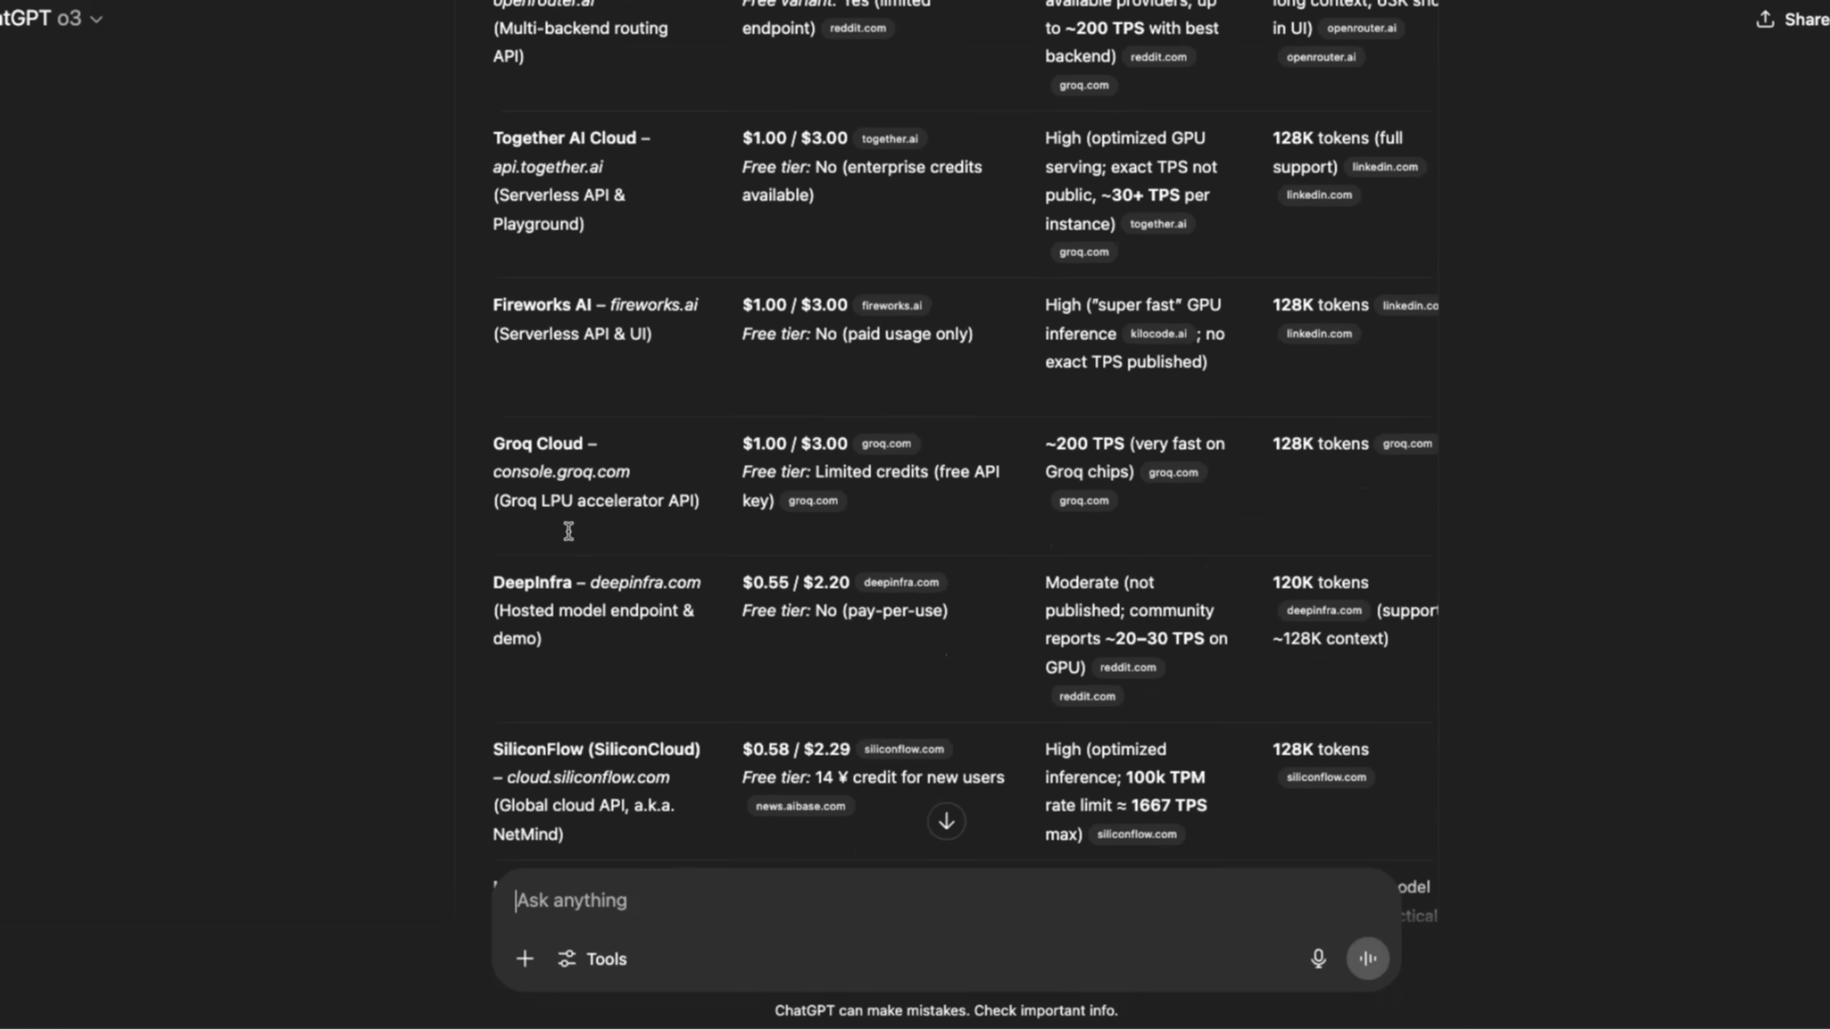
scroll(down, 3)
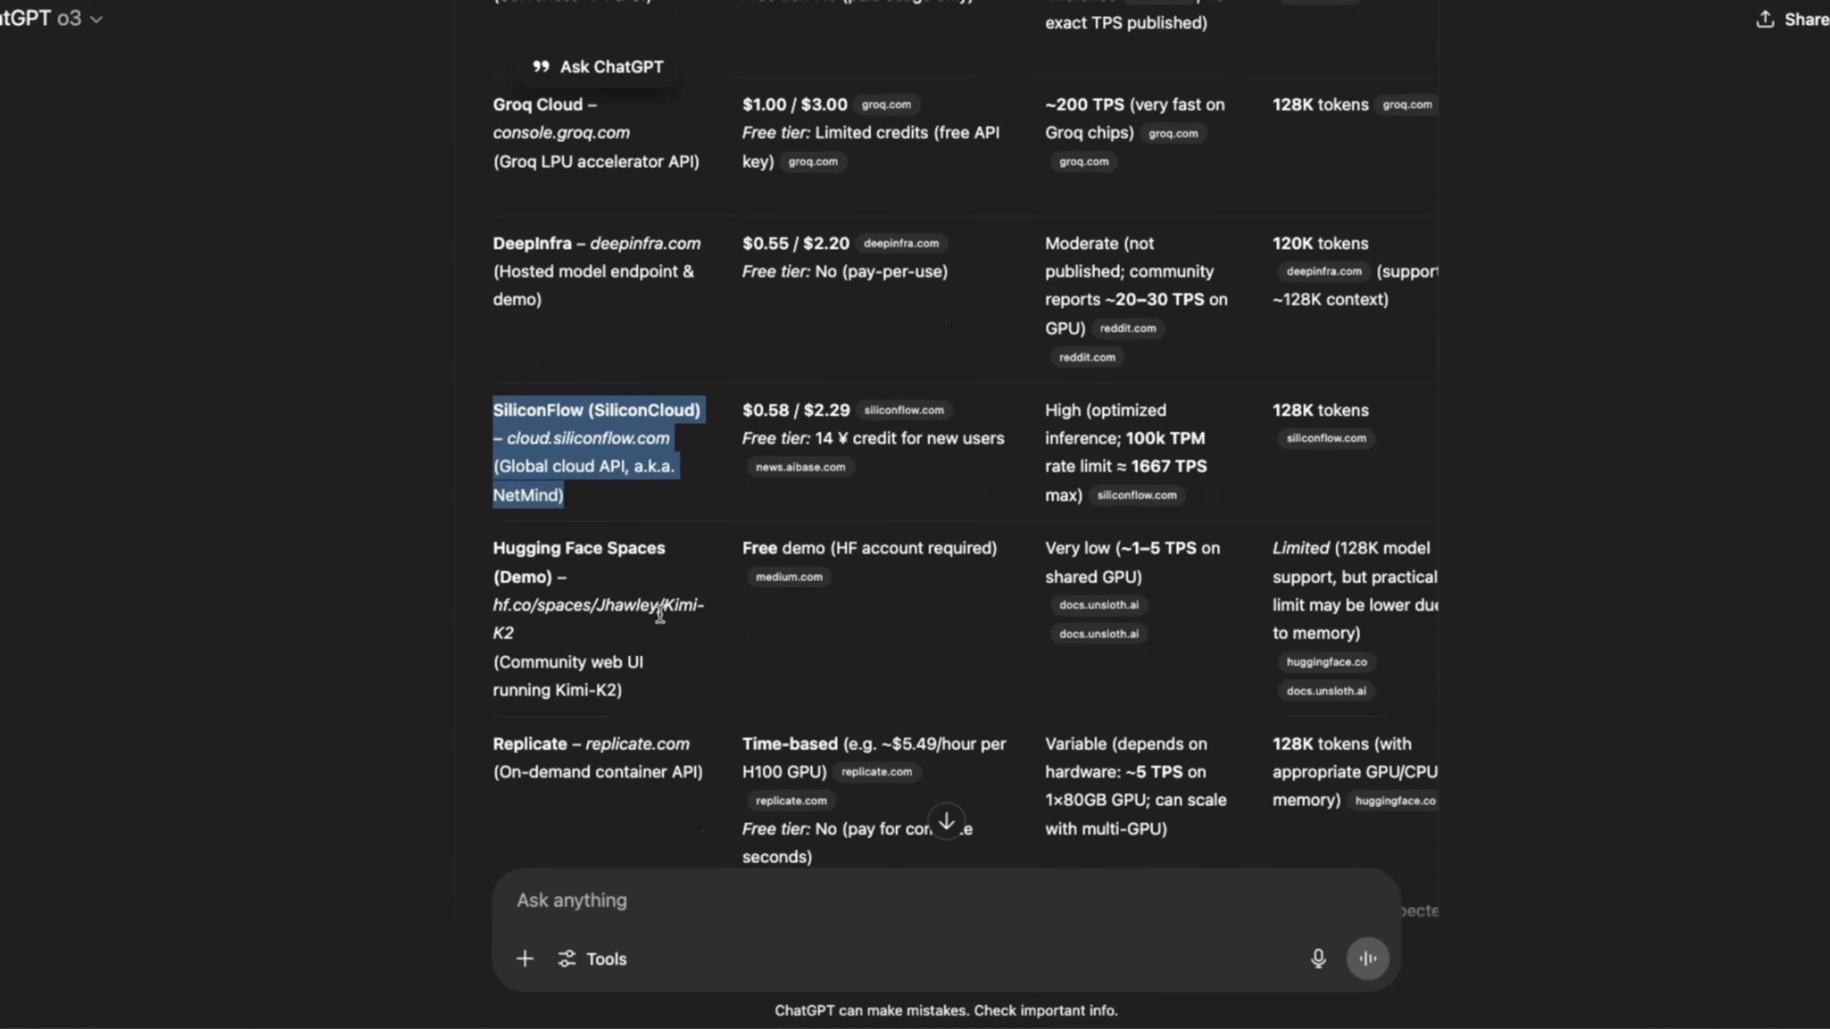
scroll(down, 3)
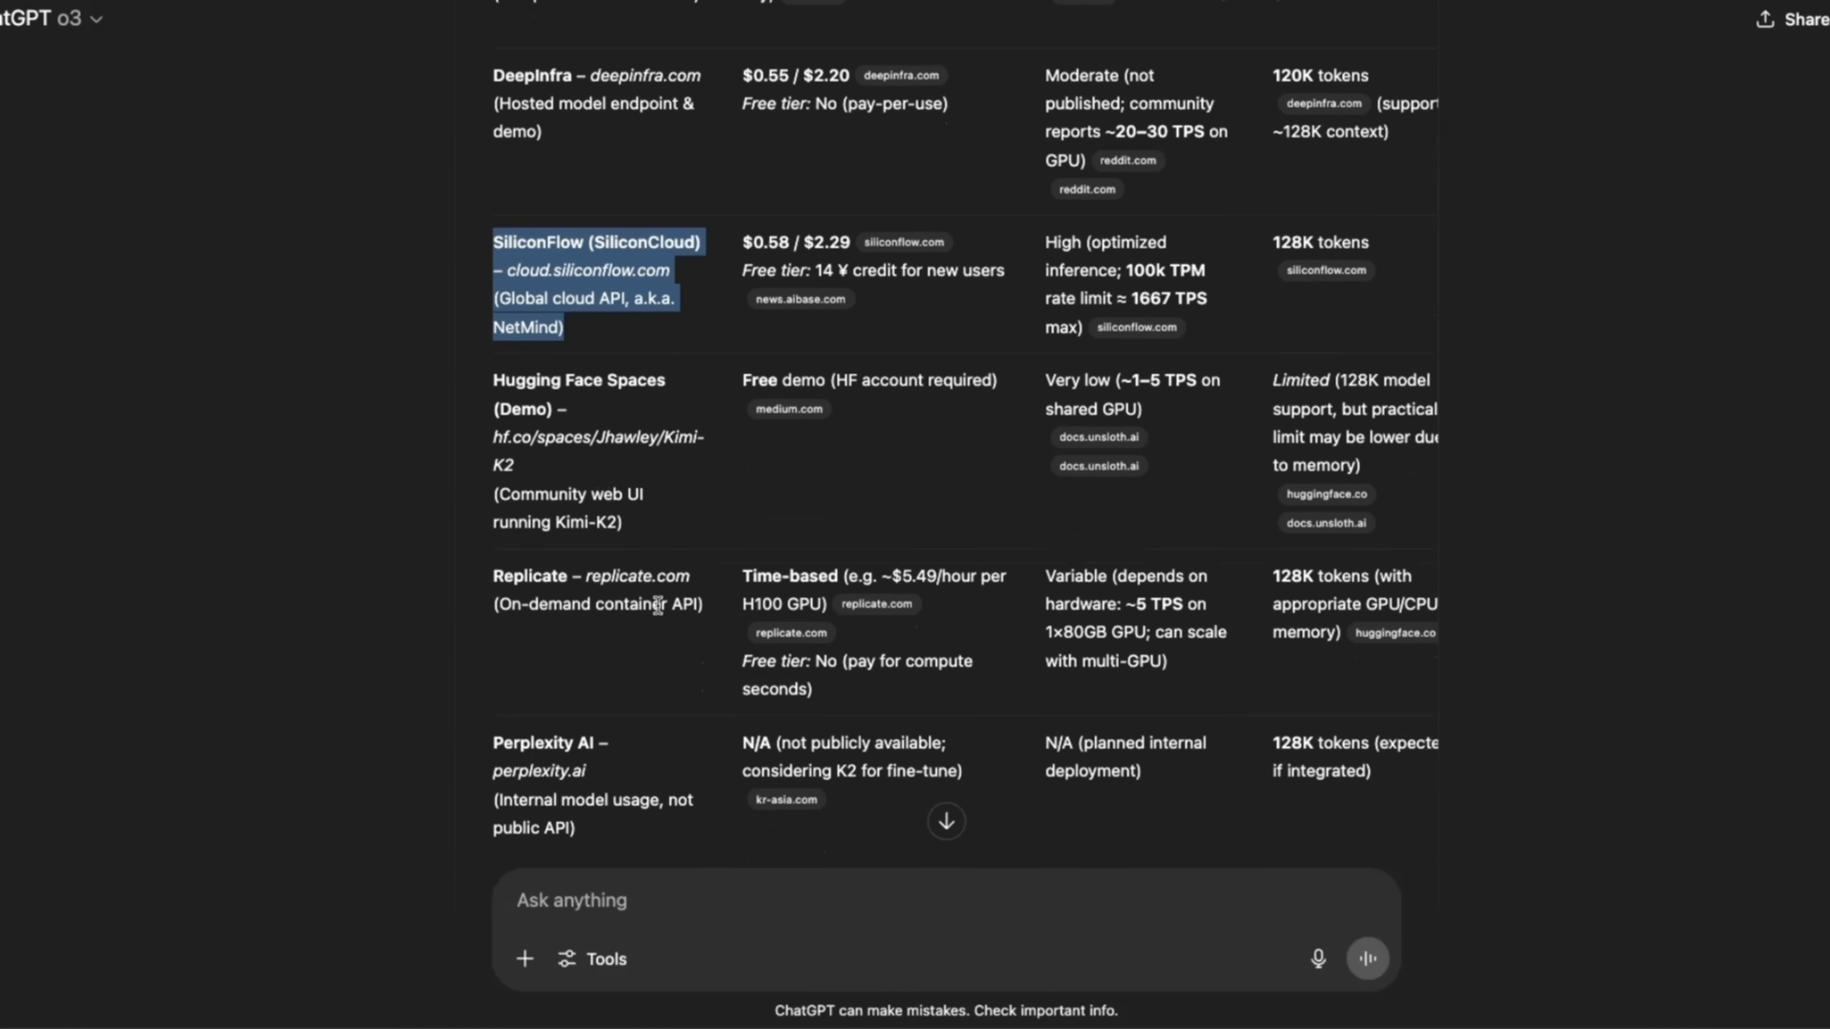
scroll(down, 3)
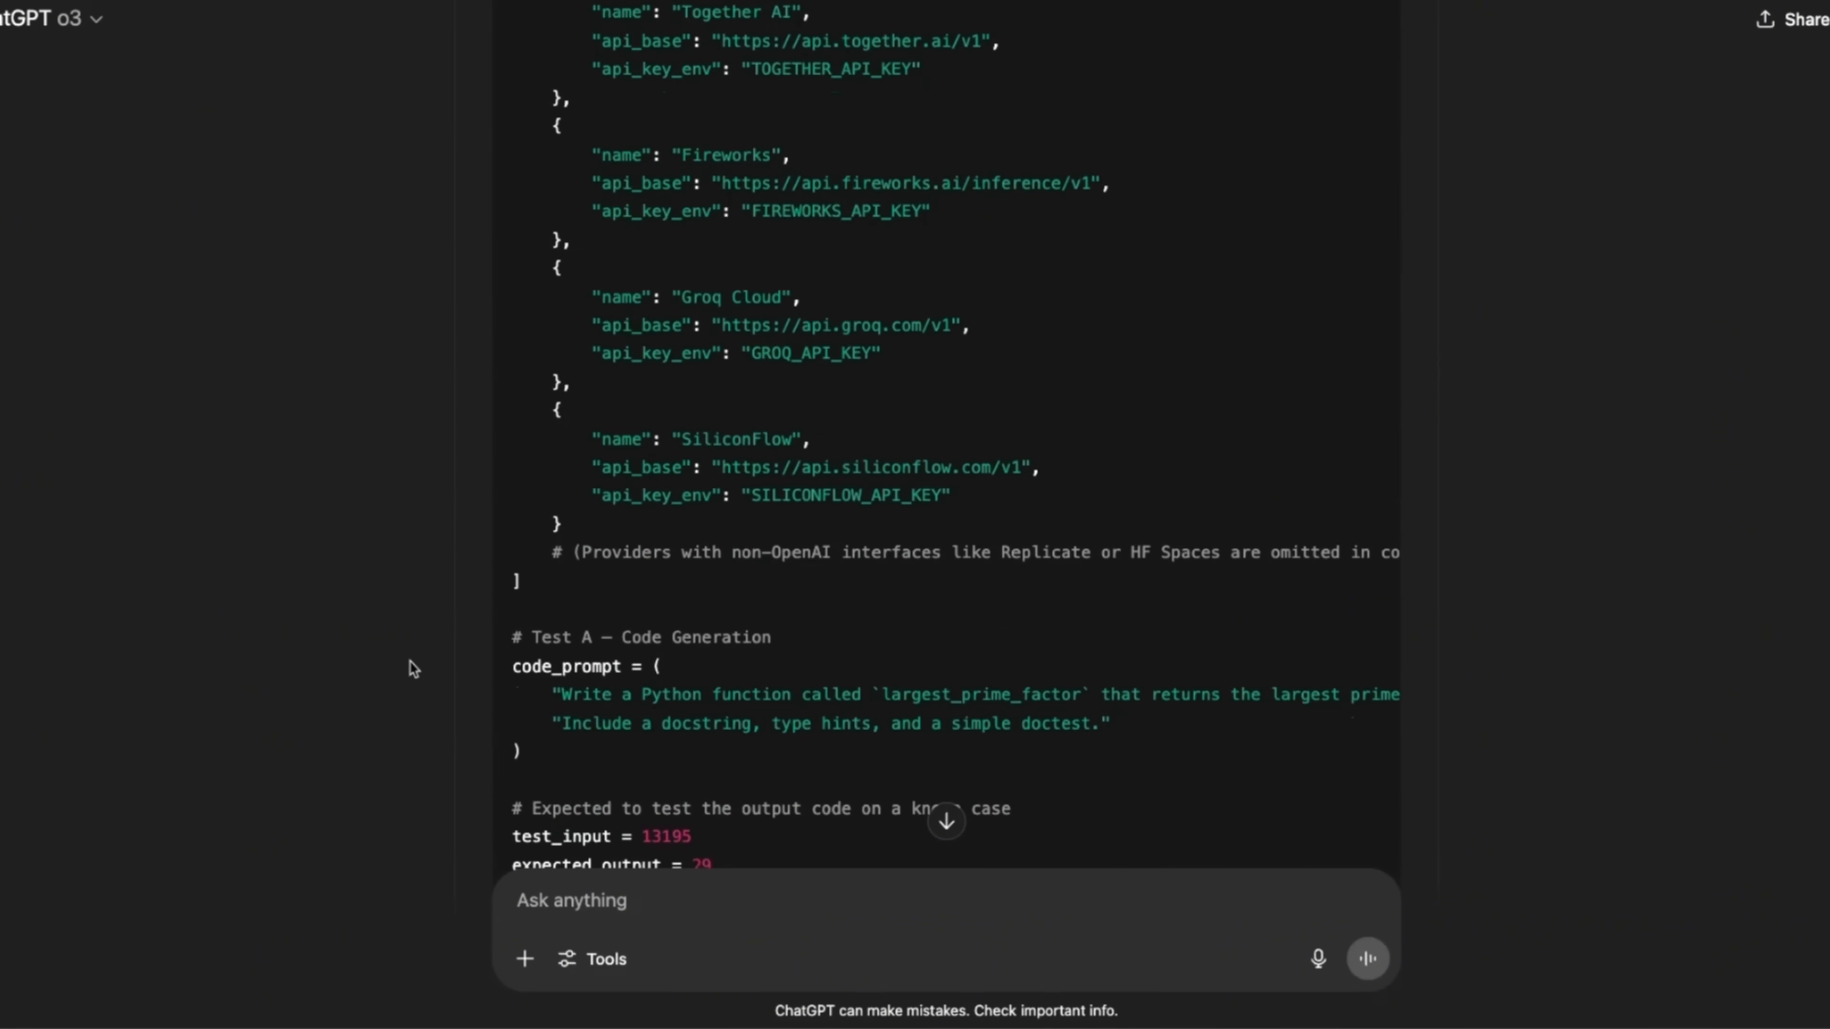
scroll(down, 3)
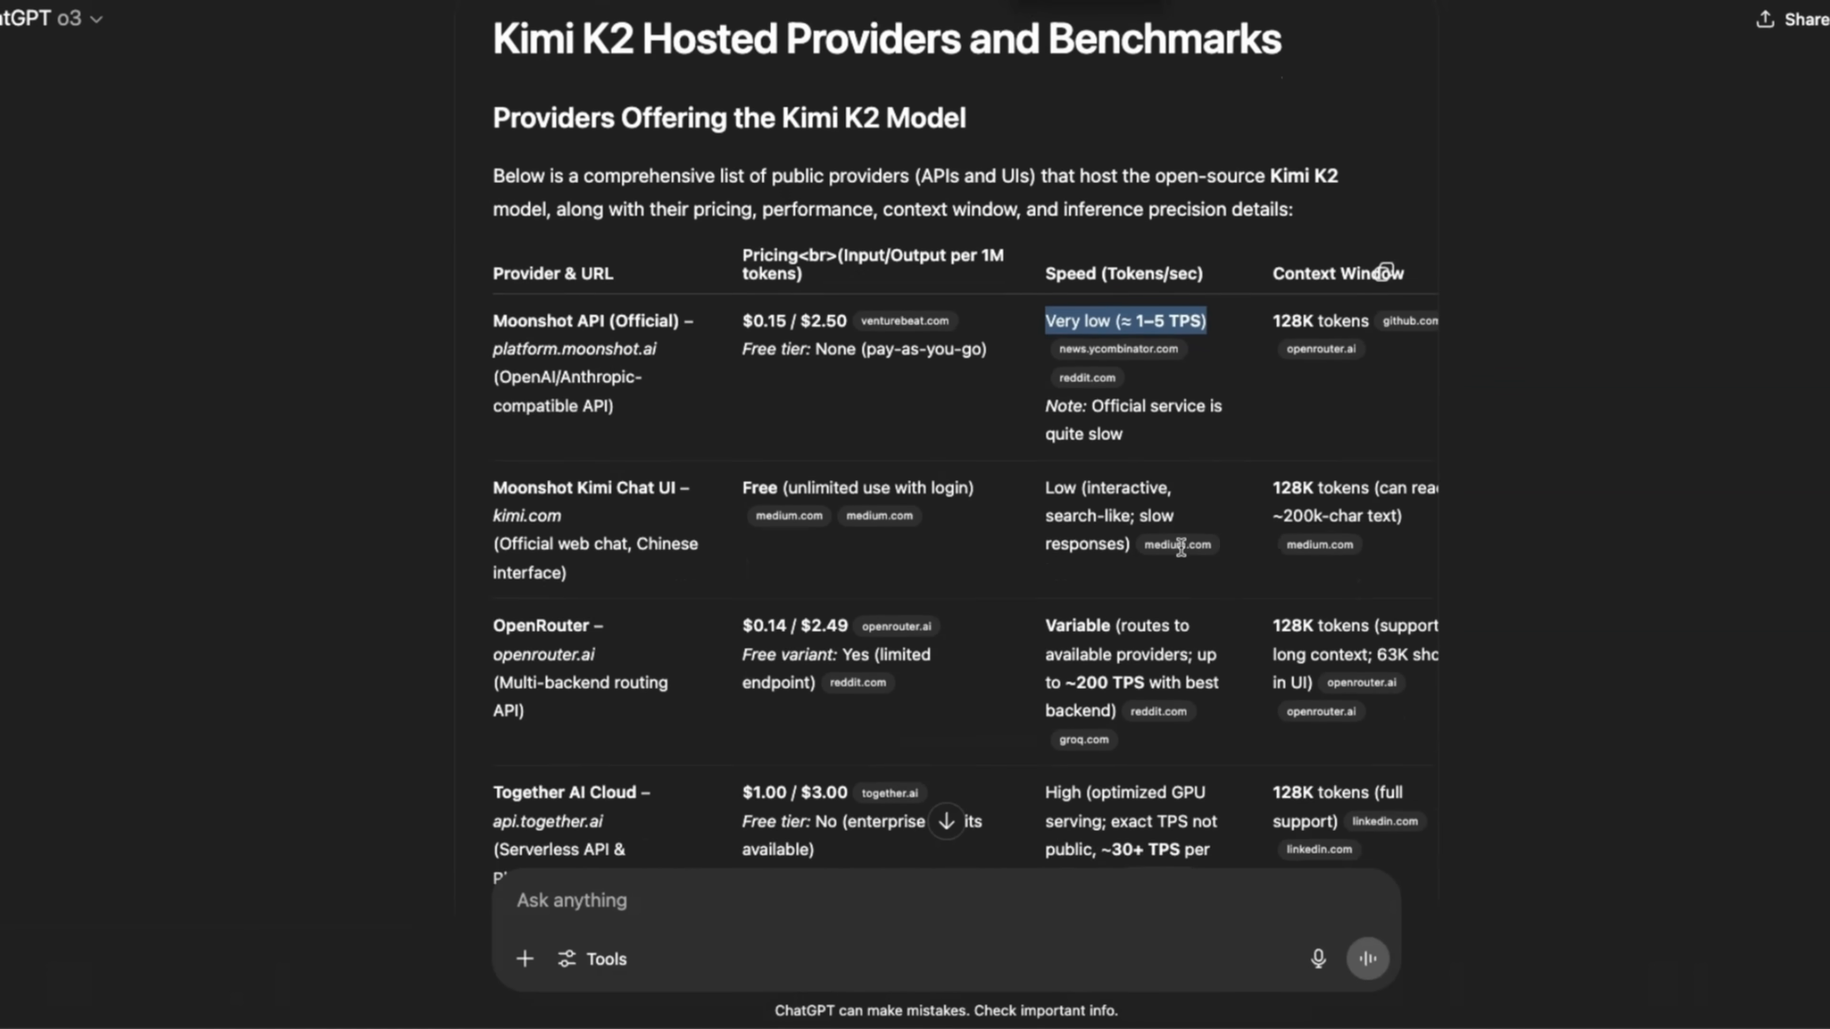
scroll(down, 3)
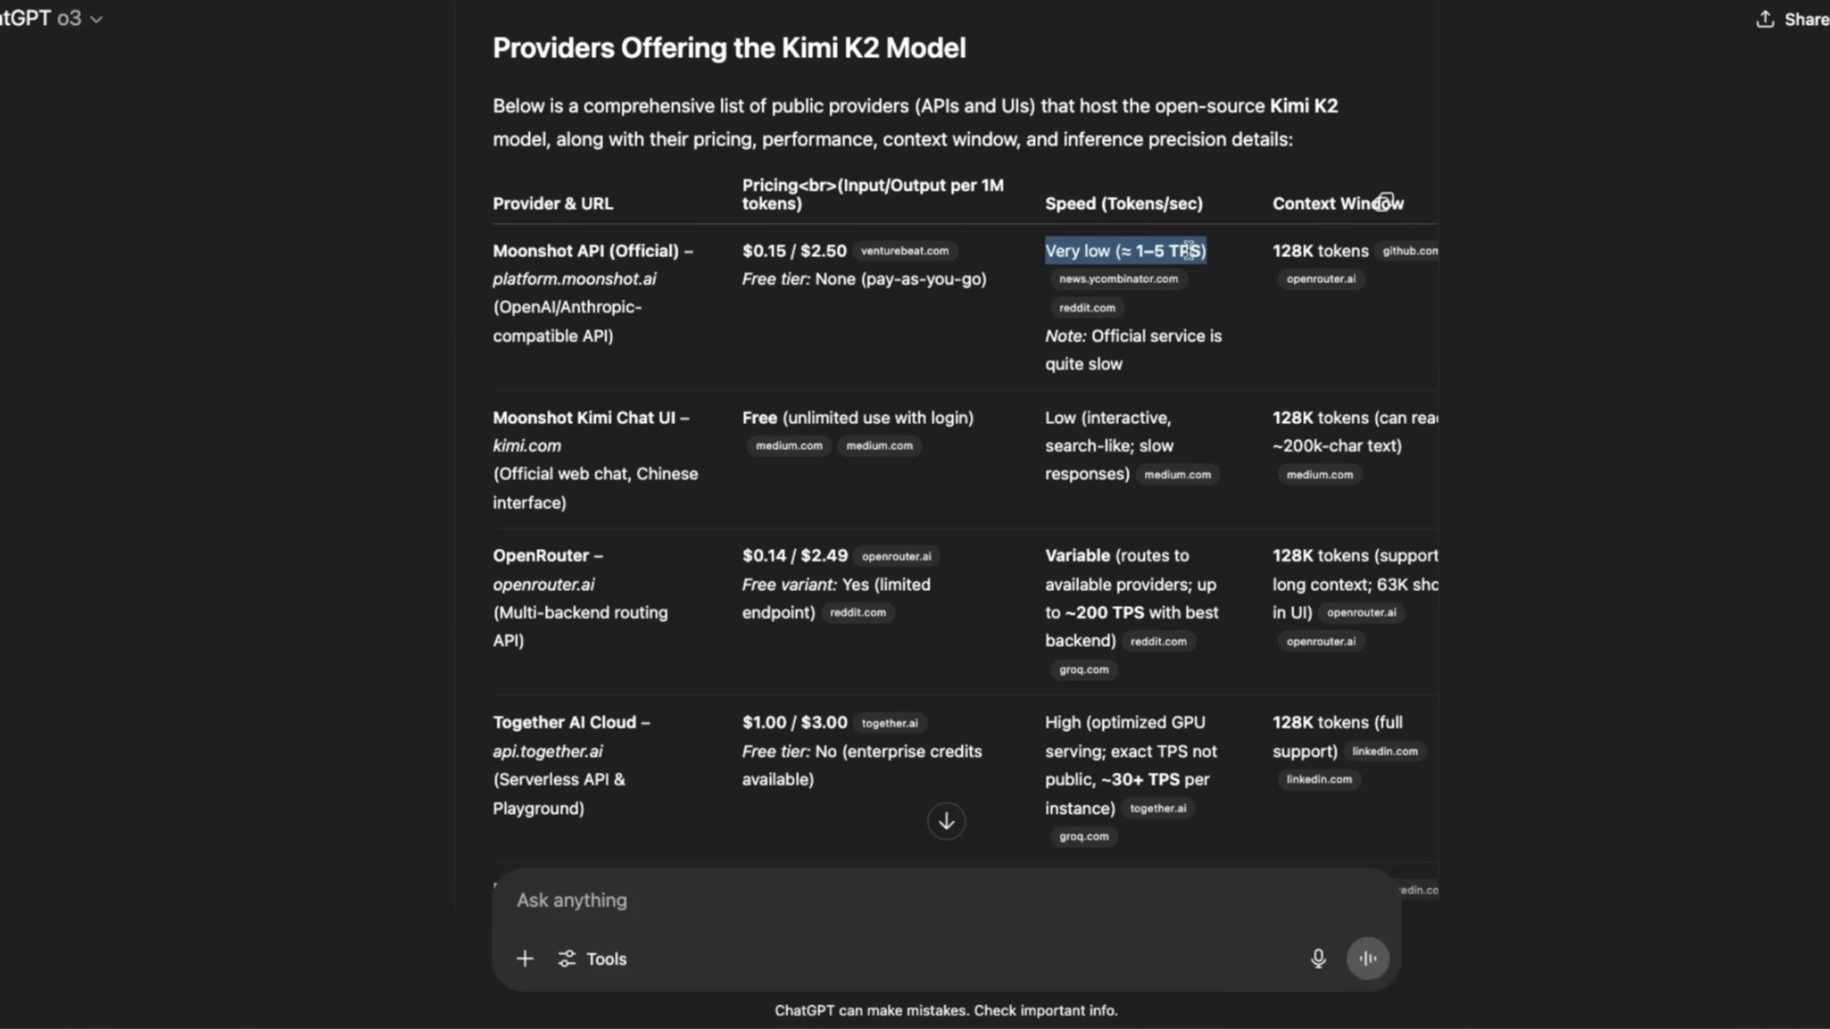
scroll(down, 3)
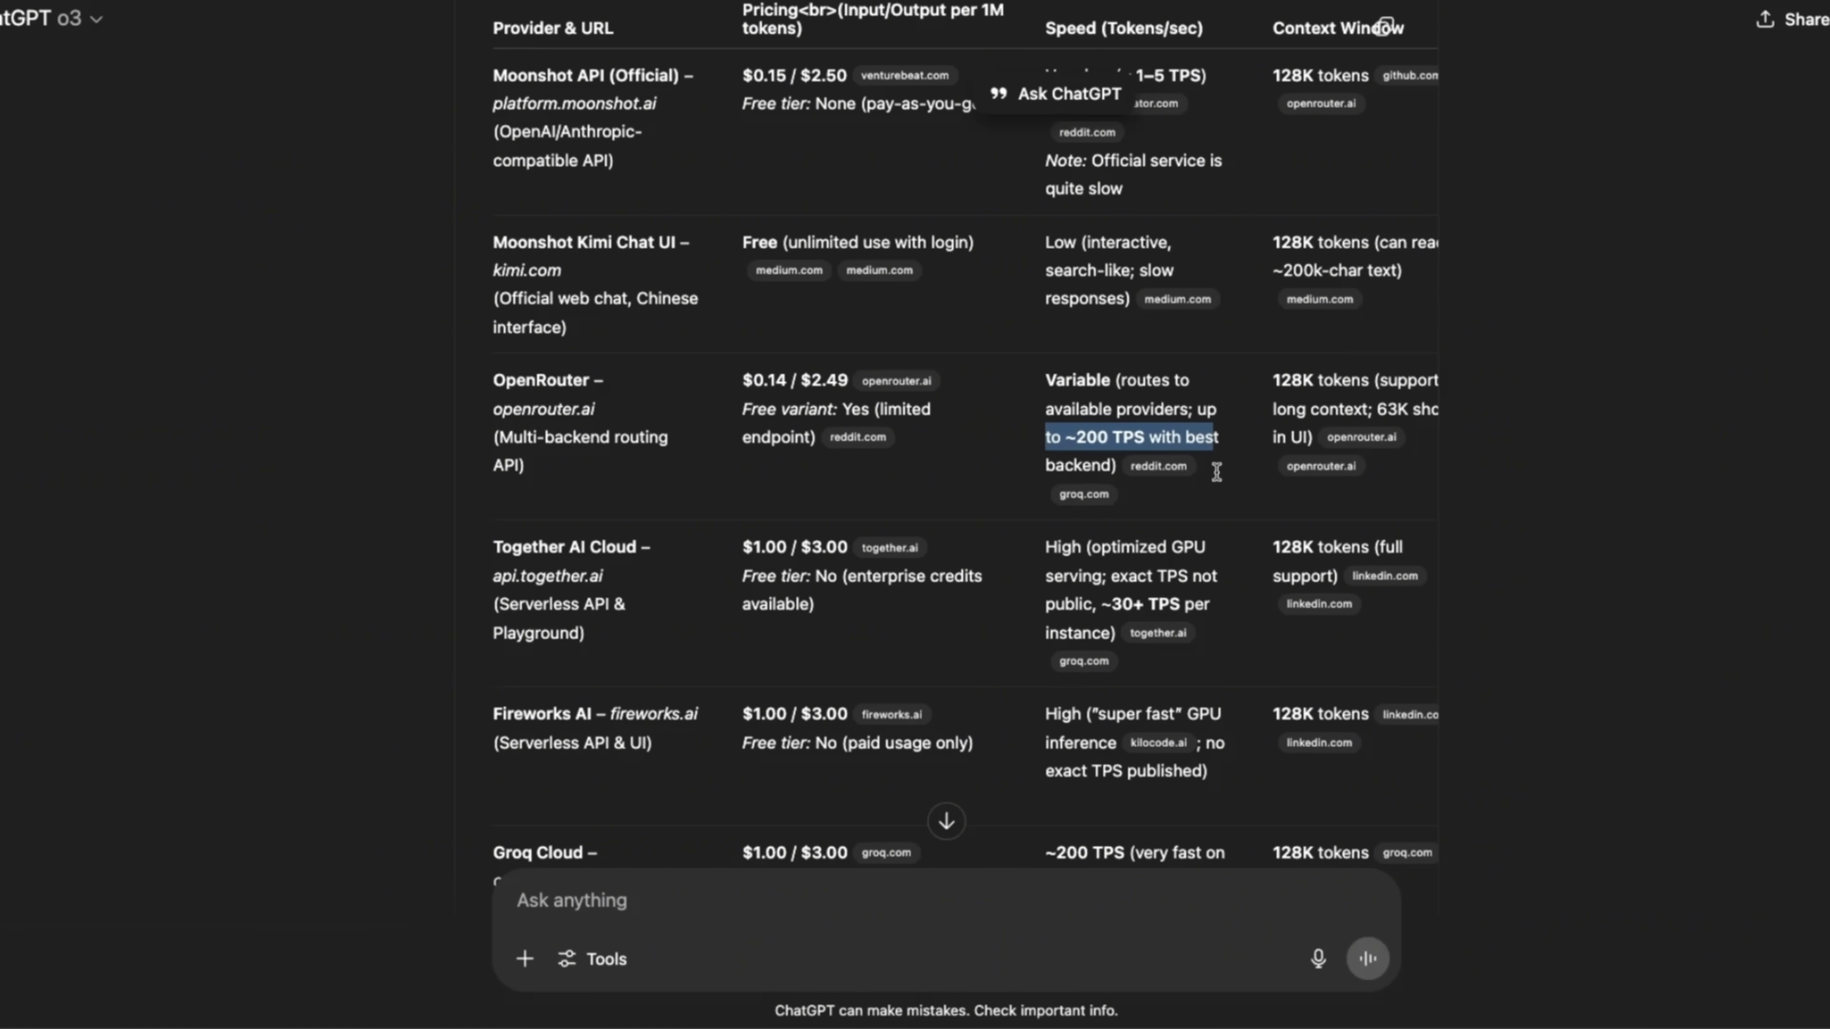
scroll(down, 3)
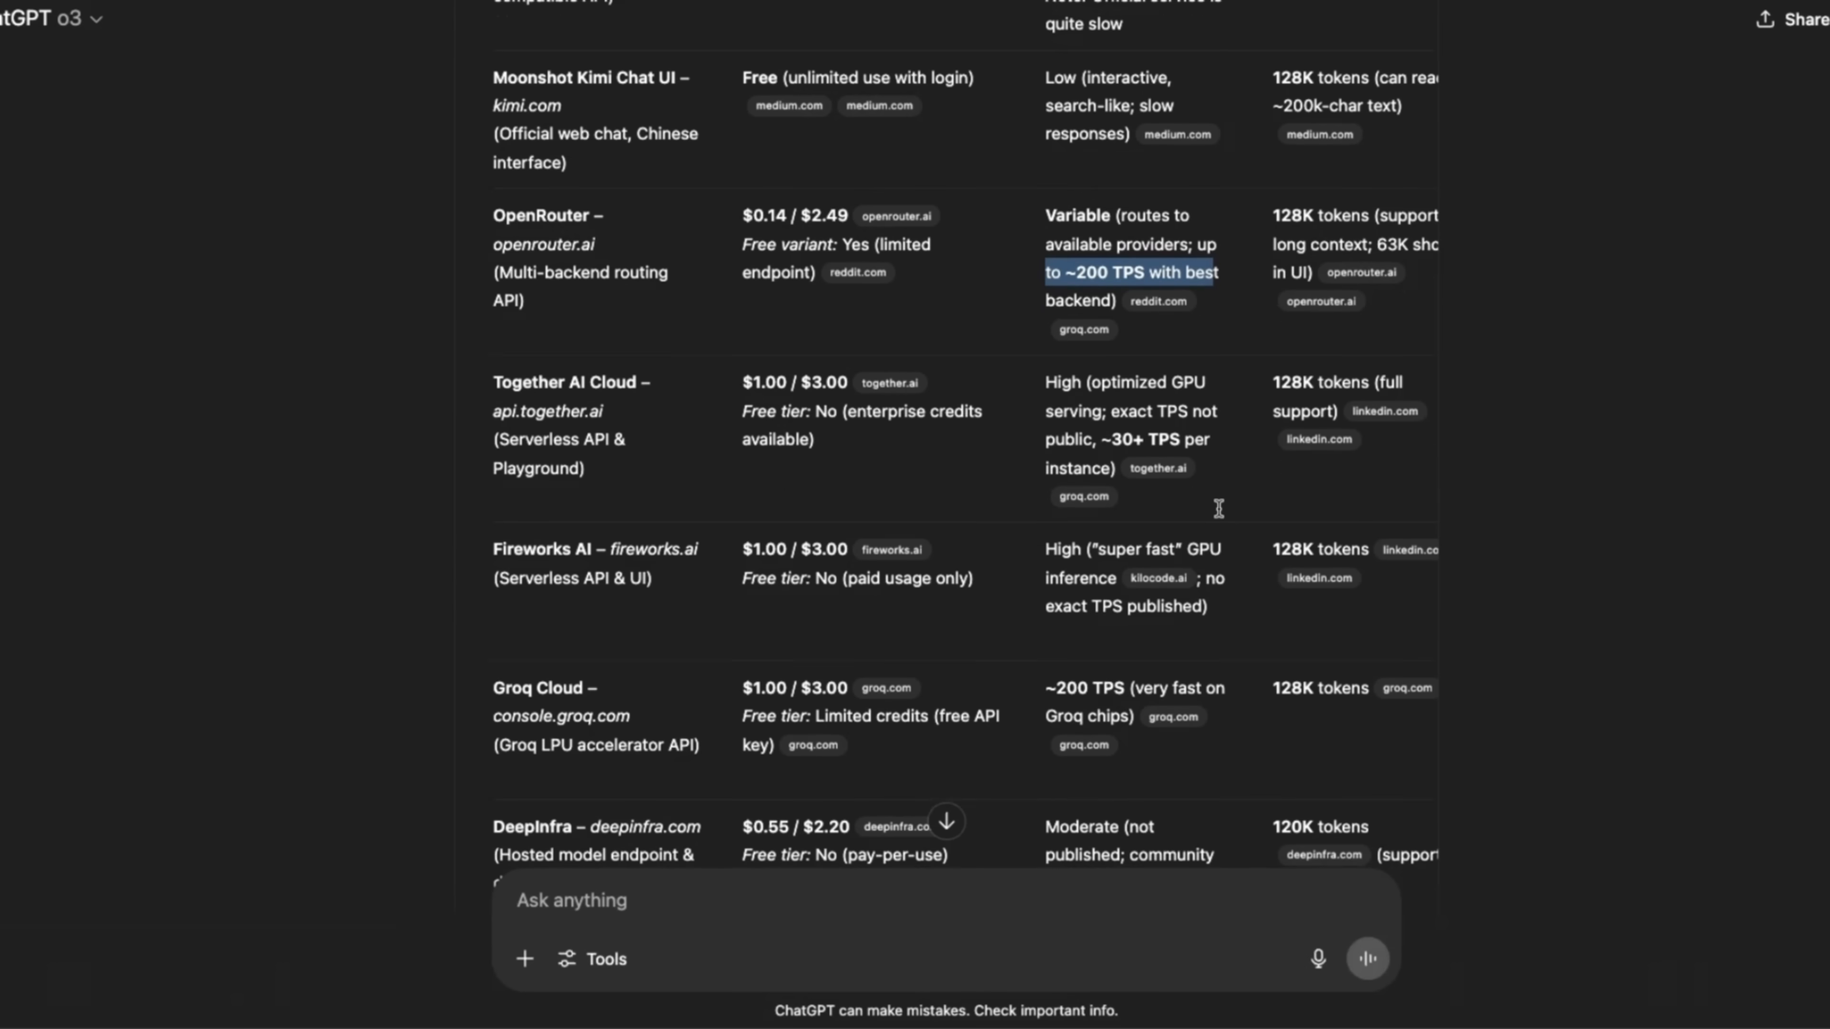
scroll(up, 3)
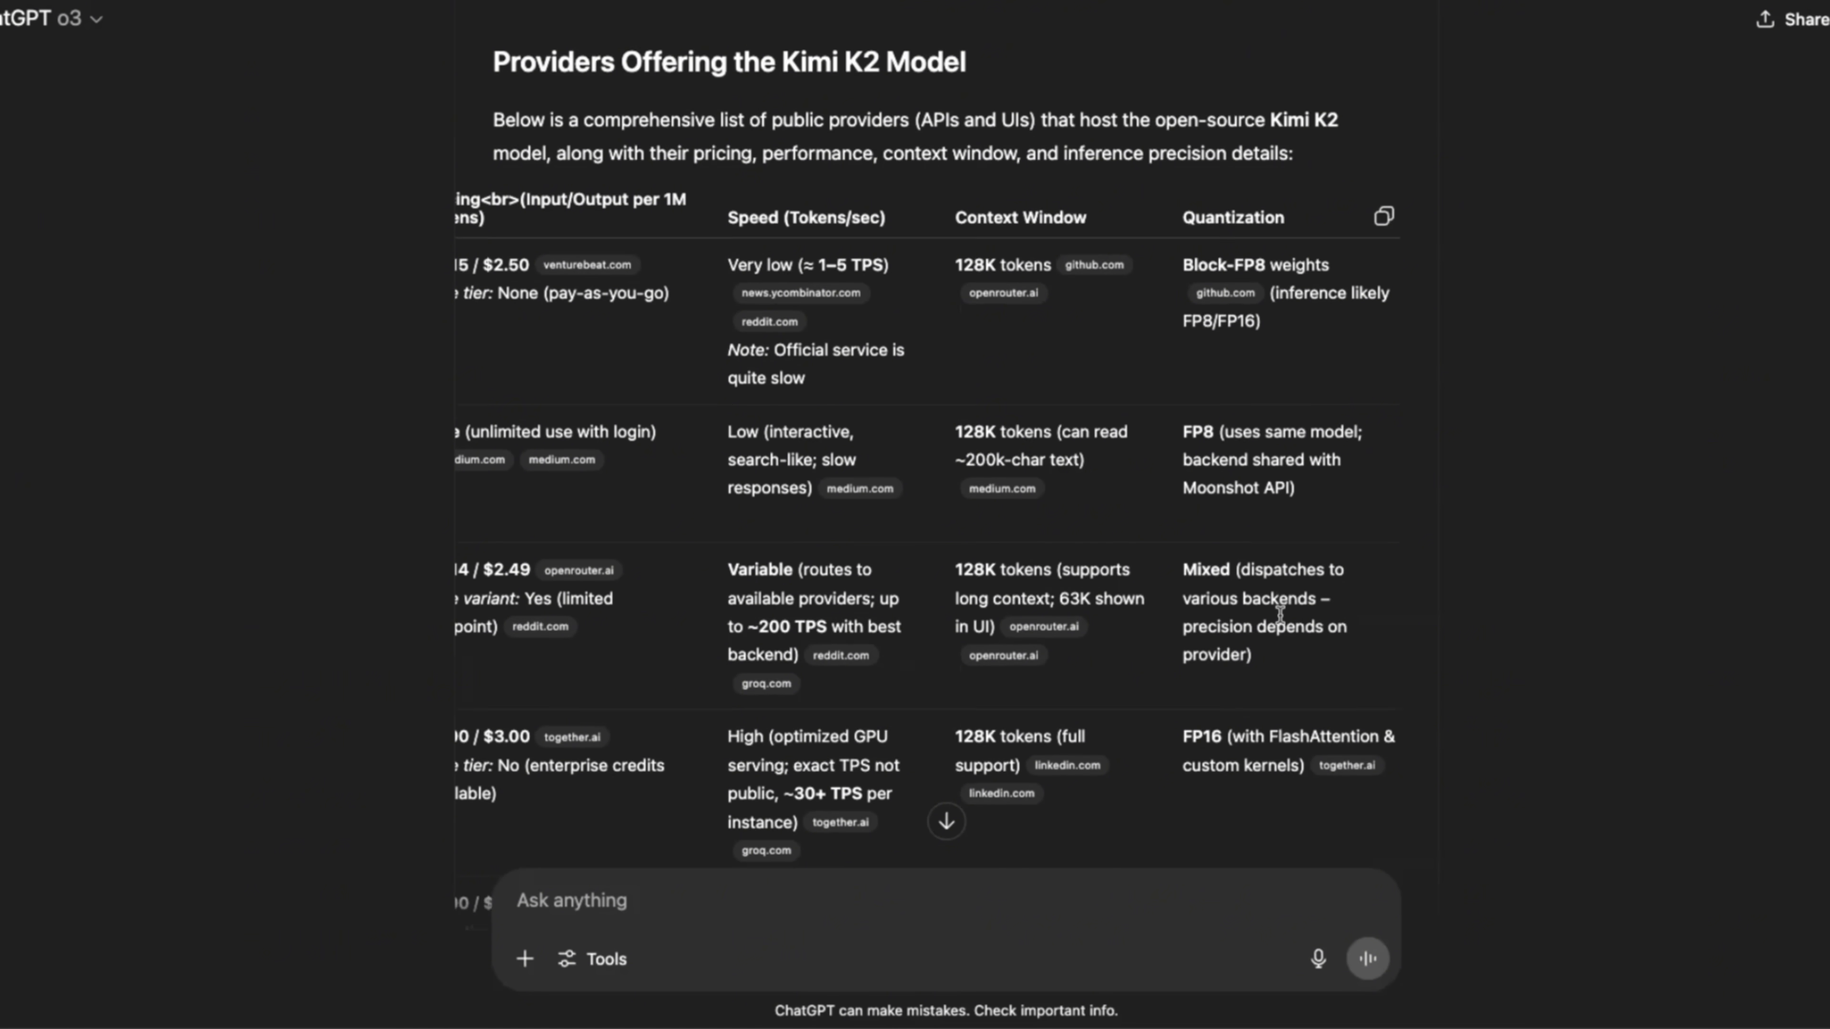
scroll(down, 3)
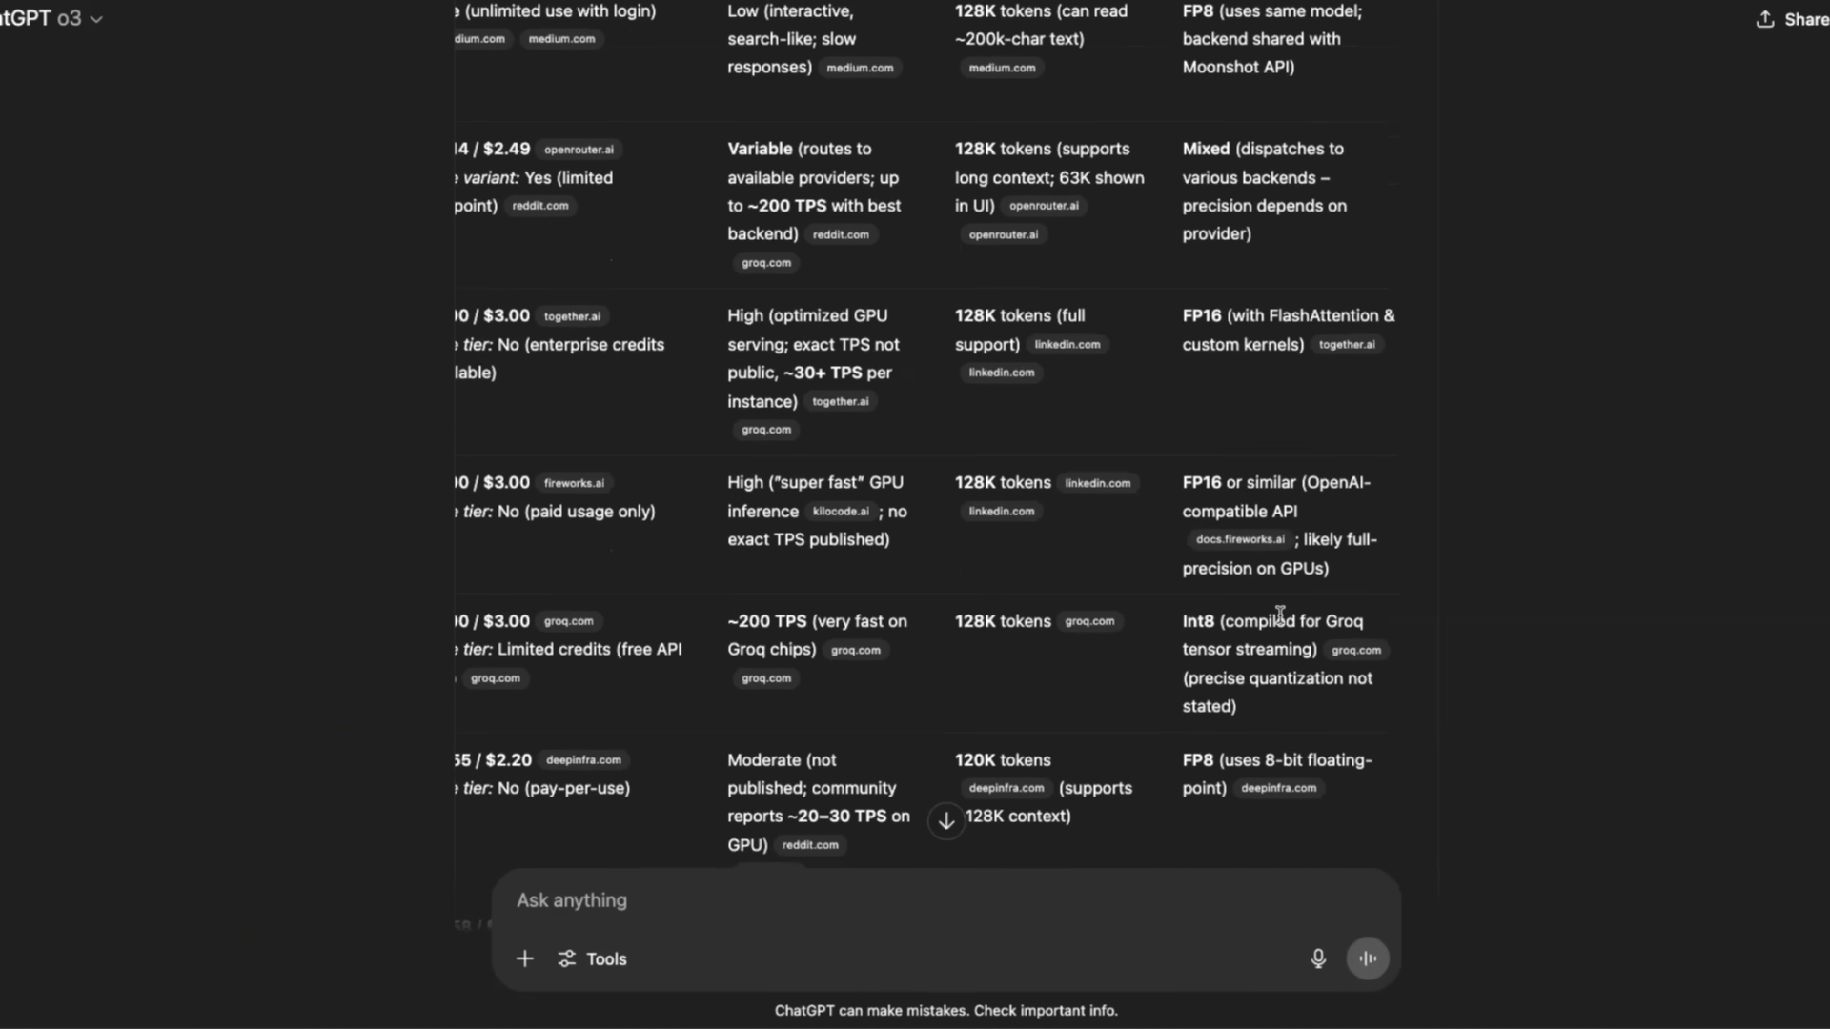
scroll(down, 3)
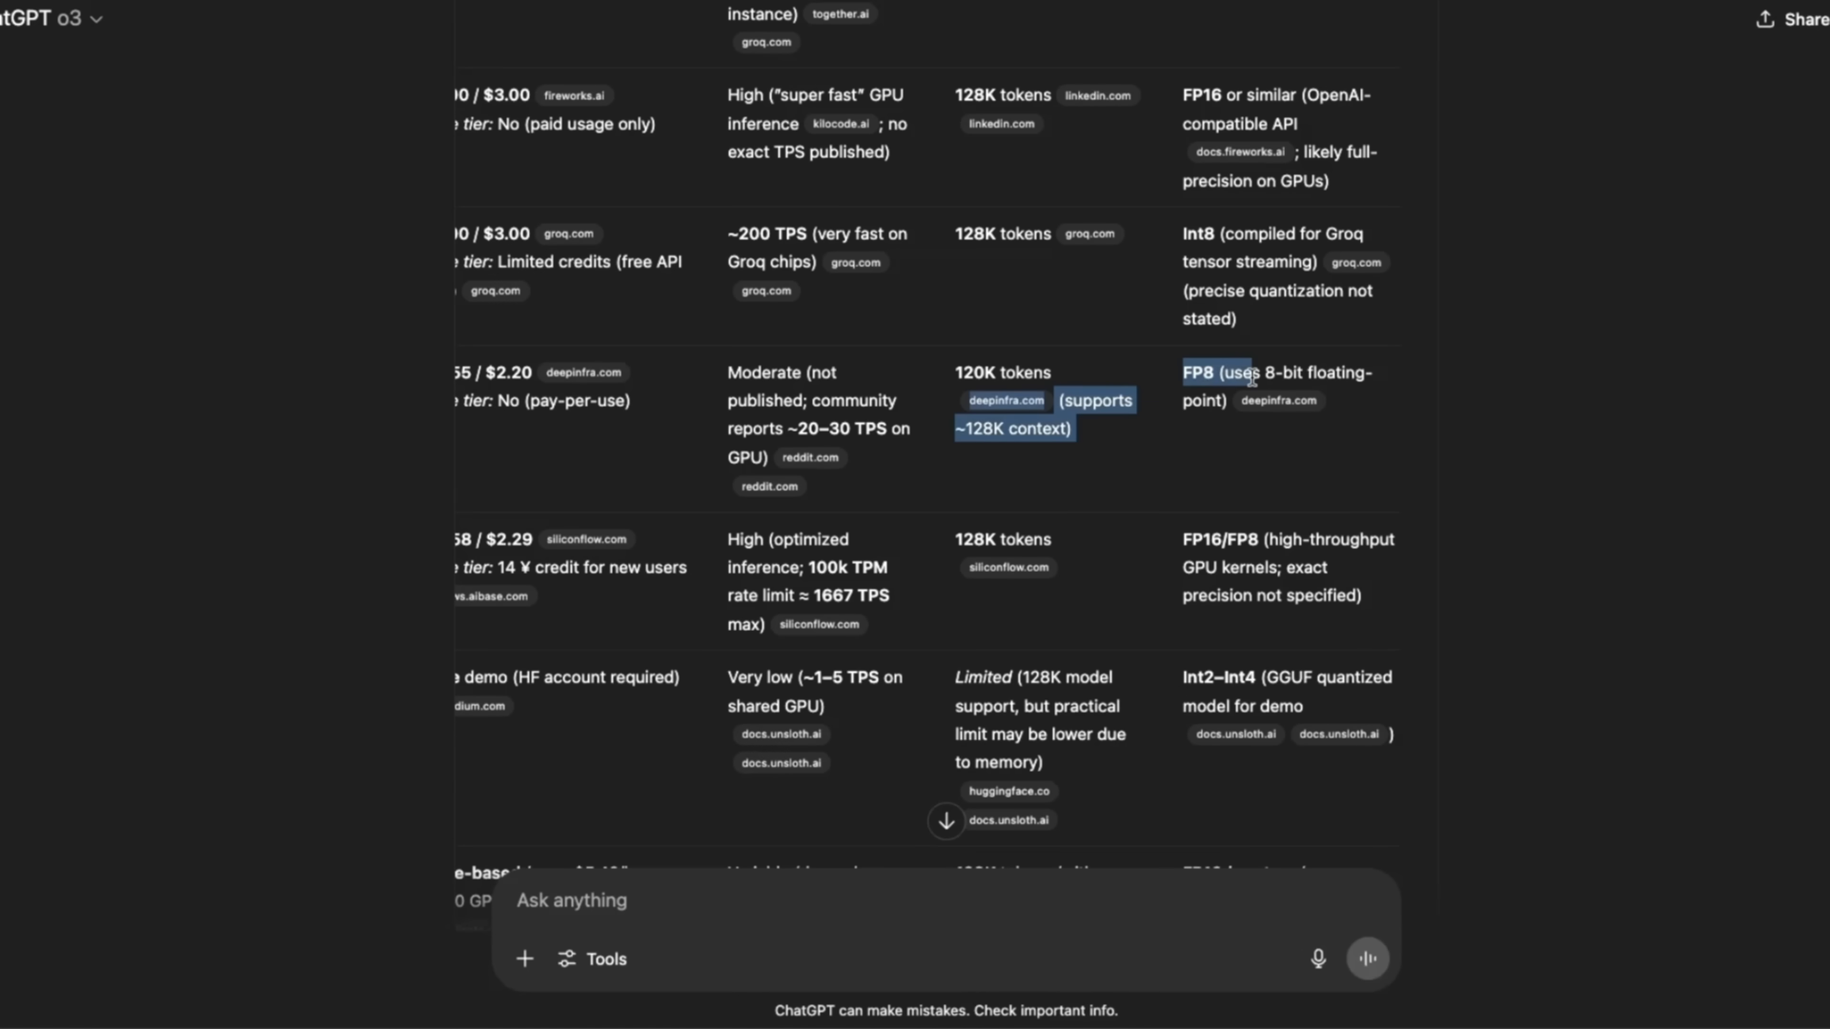
scroll(down, 3)
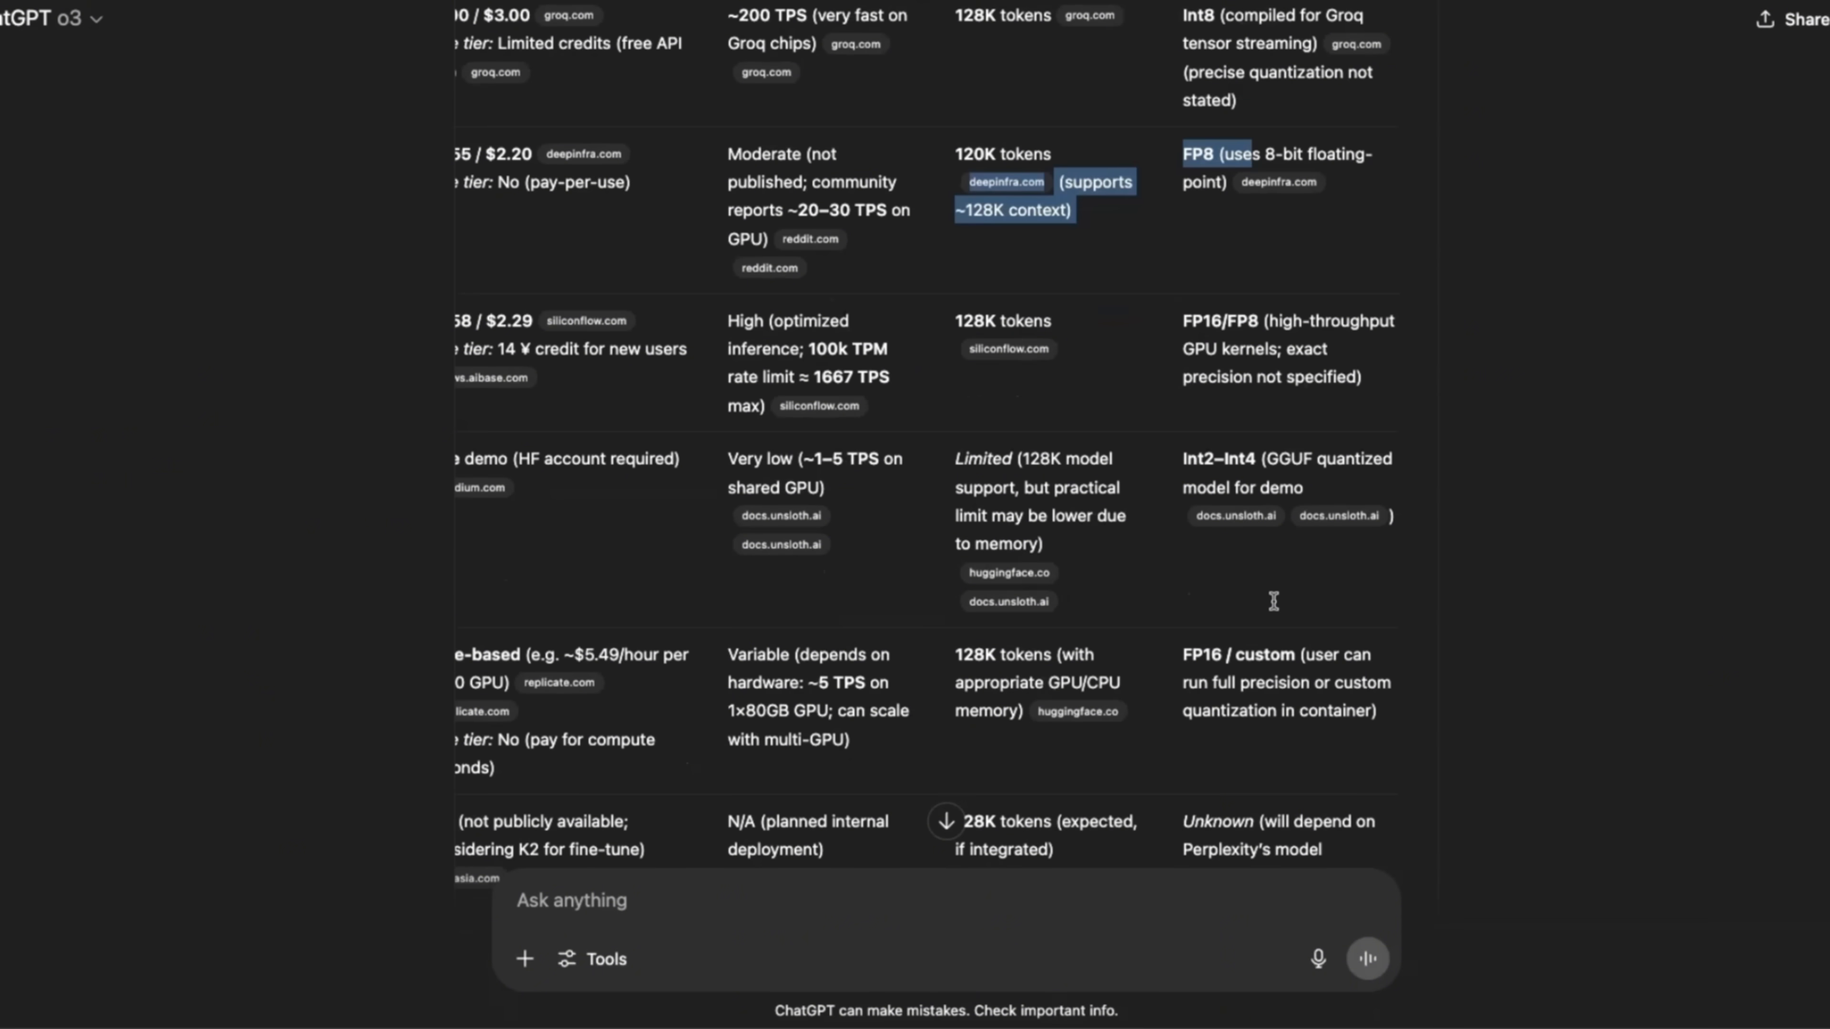
scroll(down, 3)
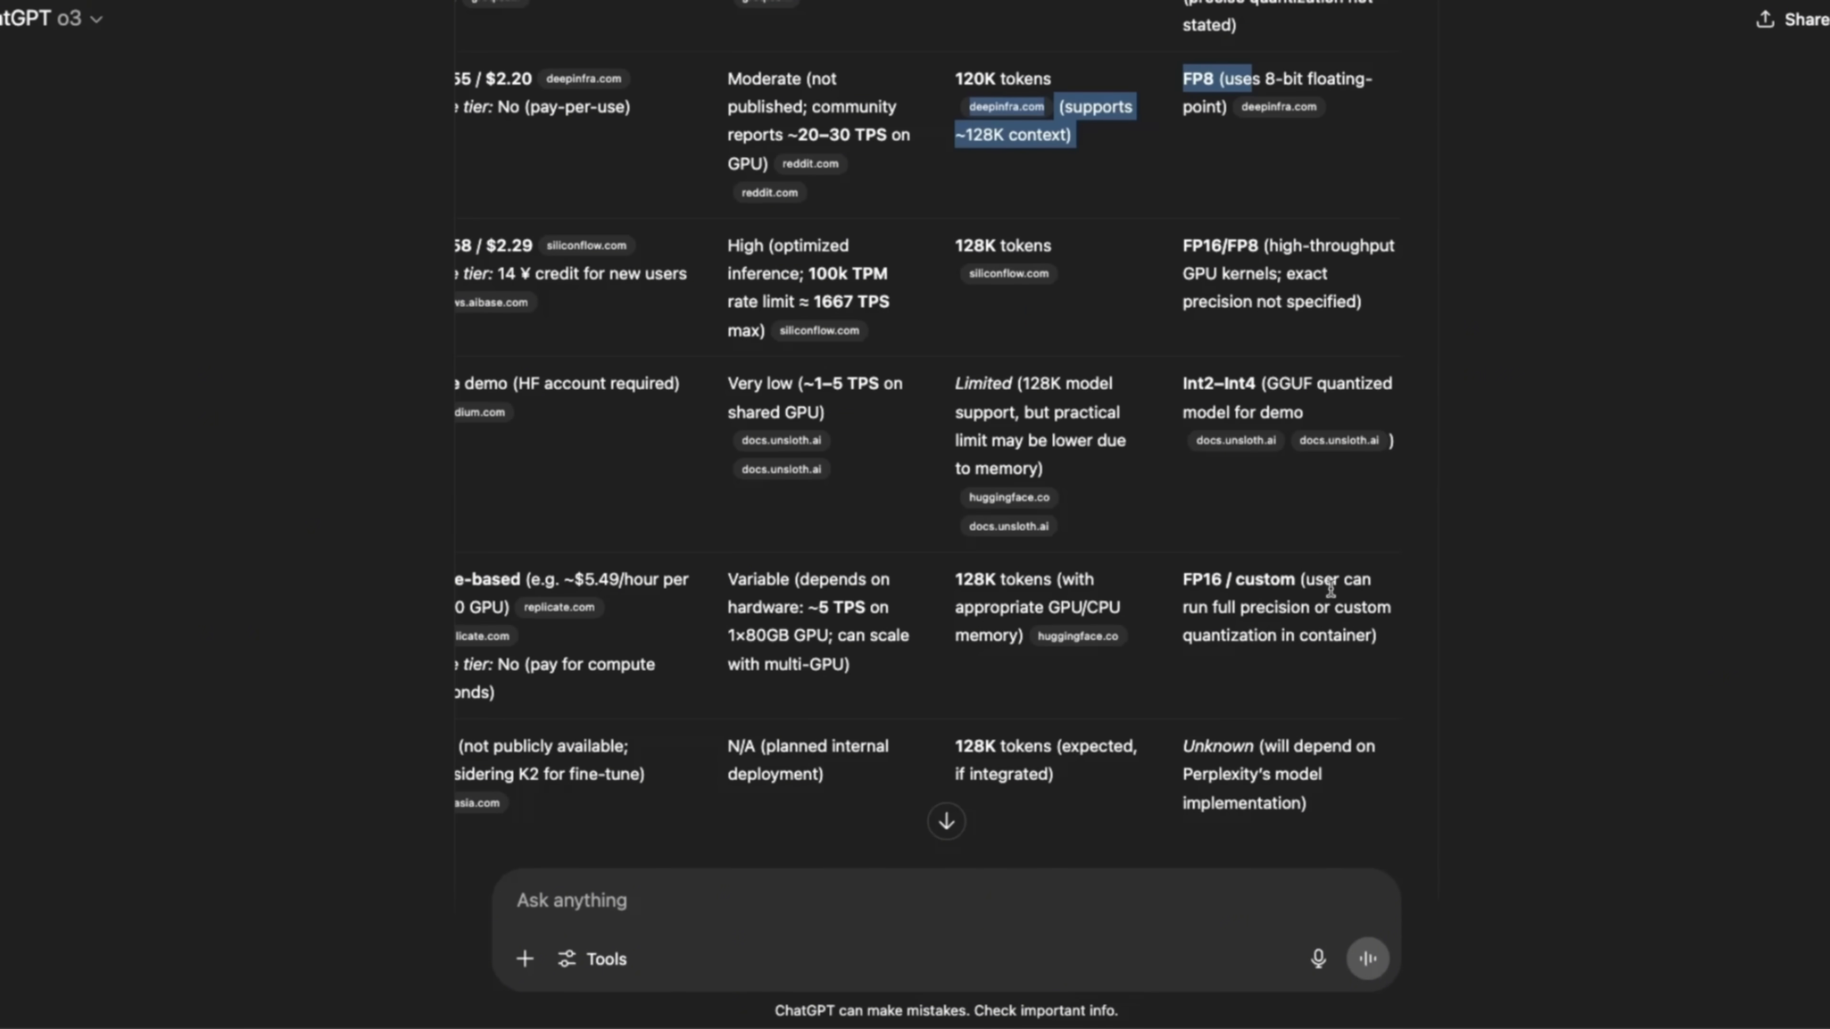
mouse_move(1388, 636)
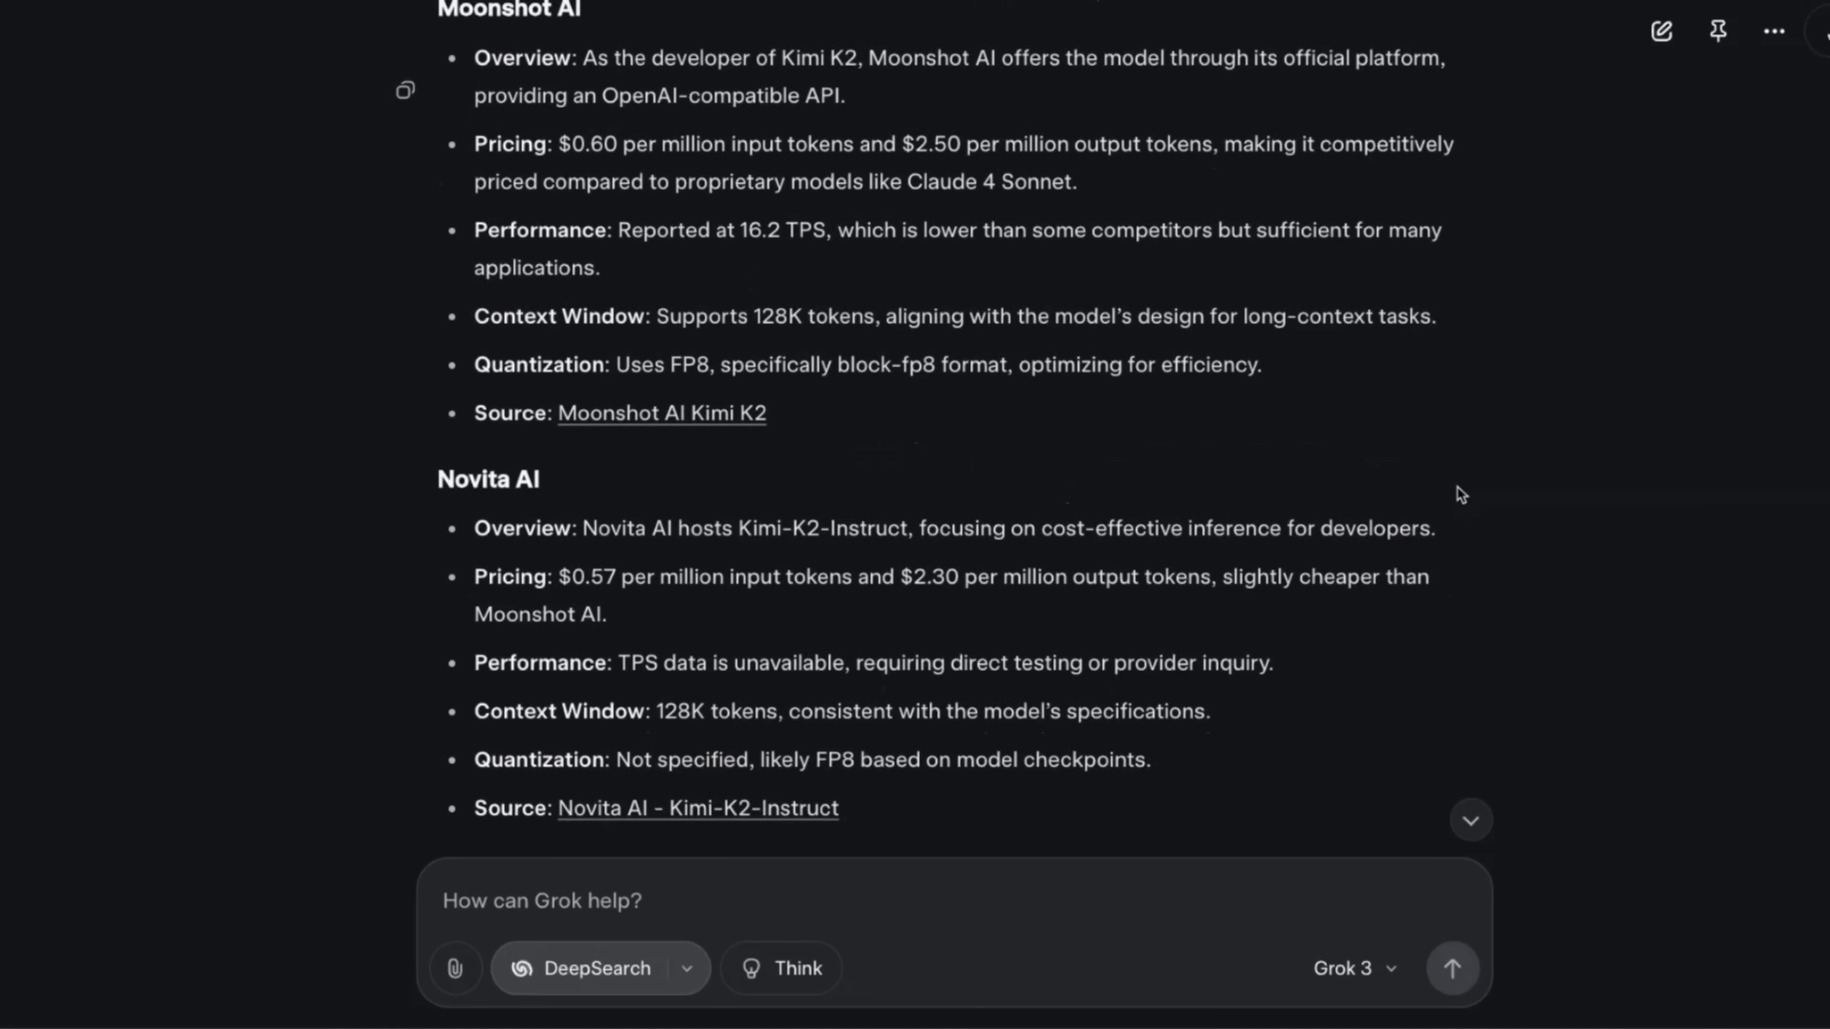
scroll(down, 3)
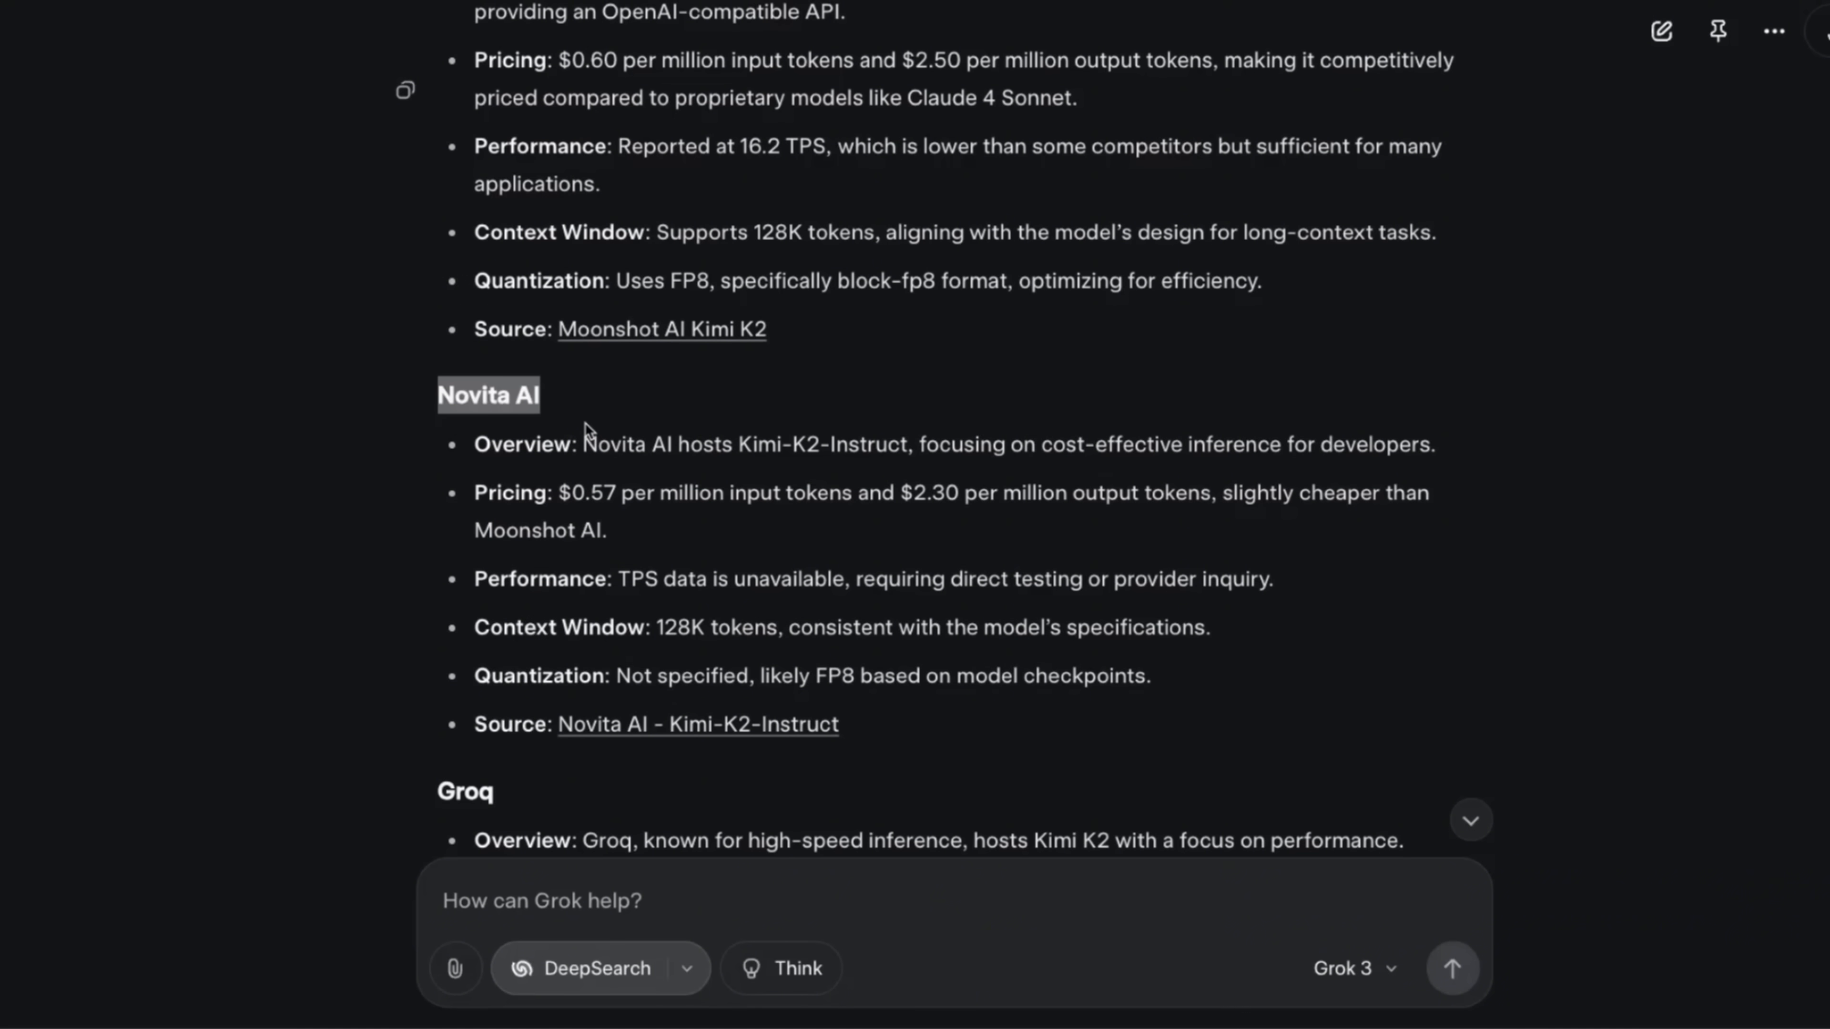
scroll(down, 3)
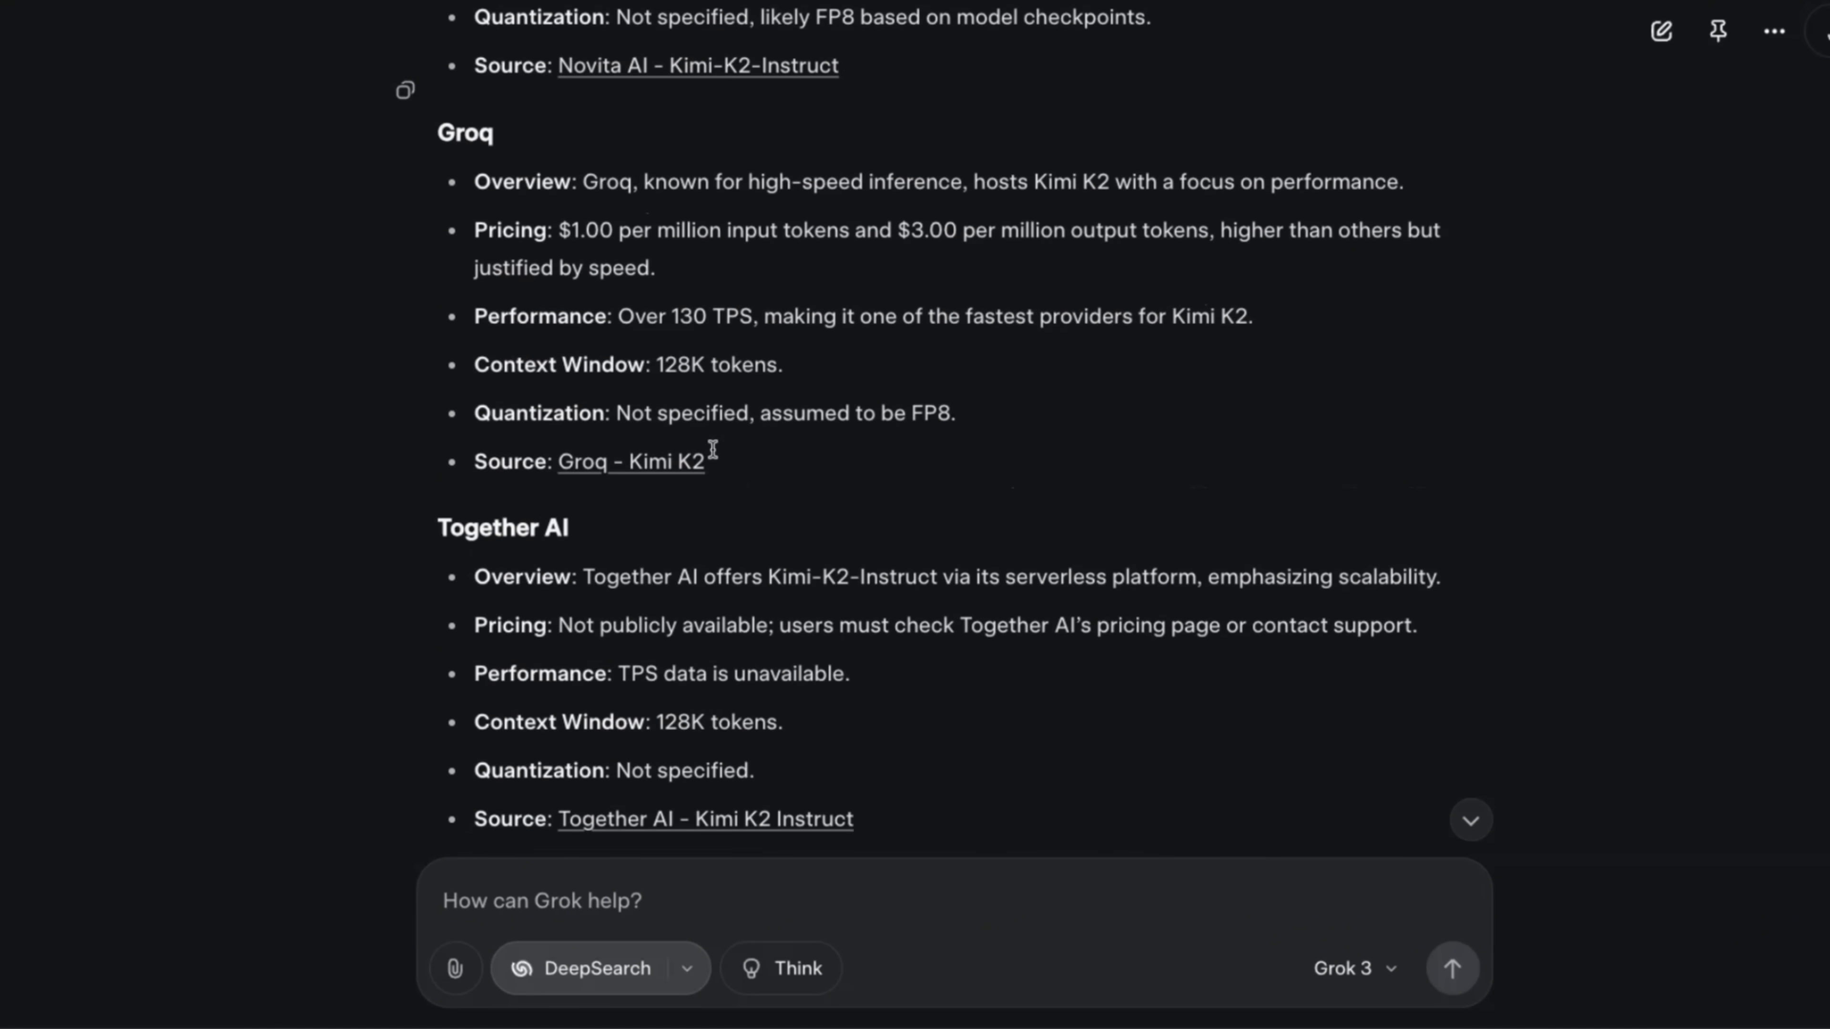
scroll(down, 3)
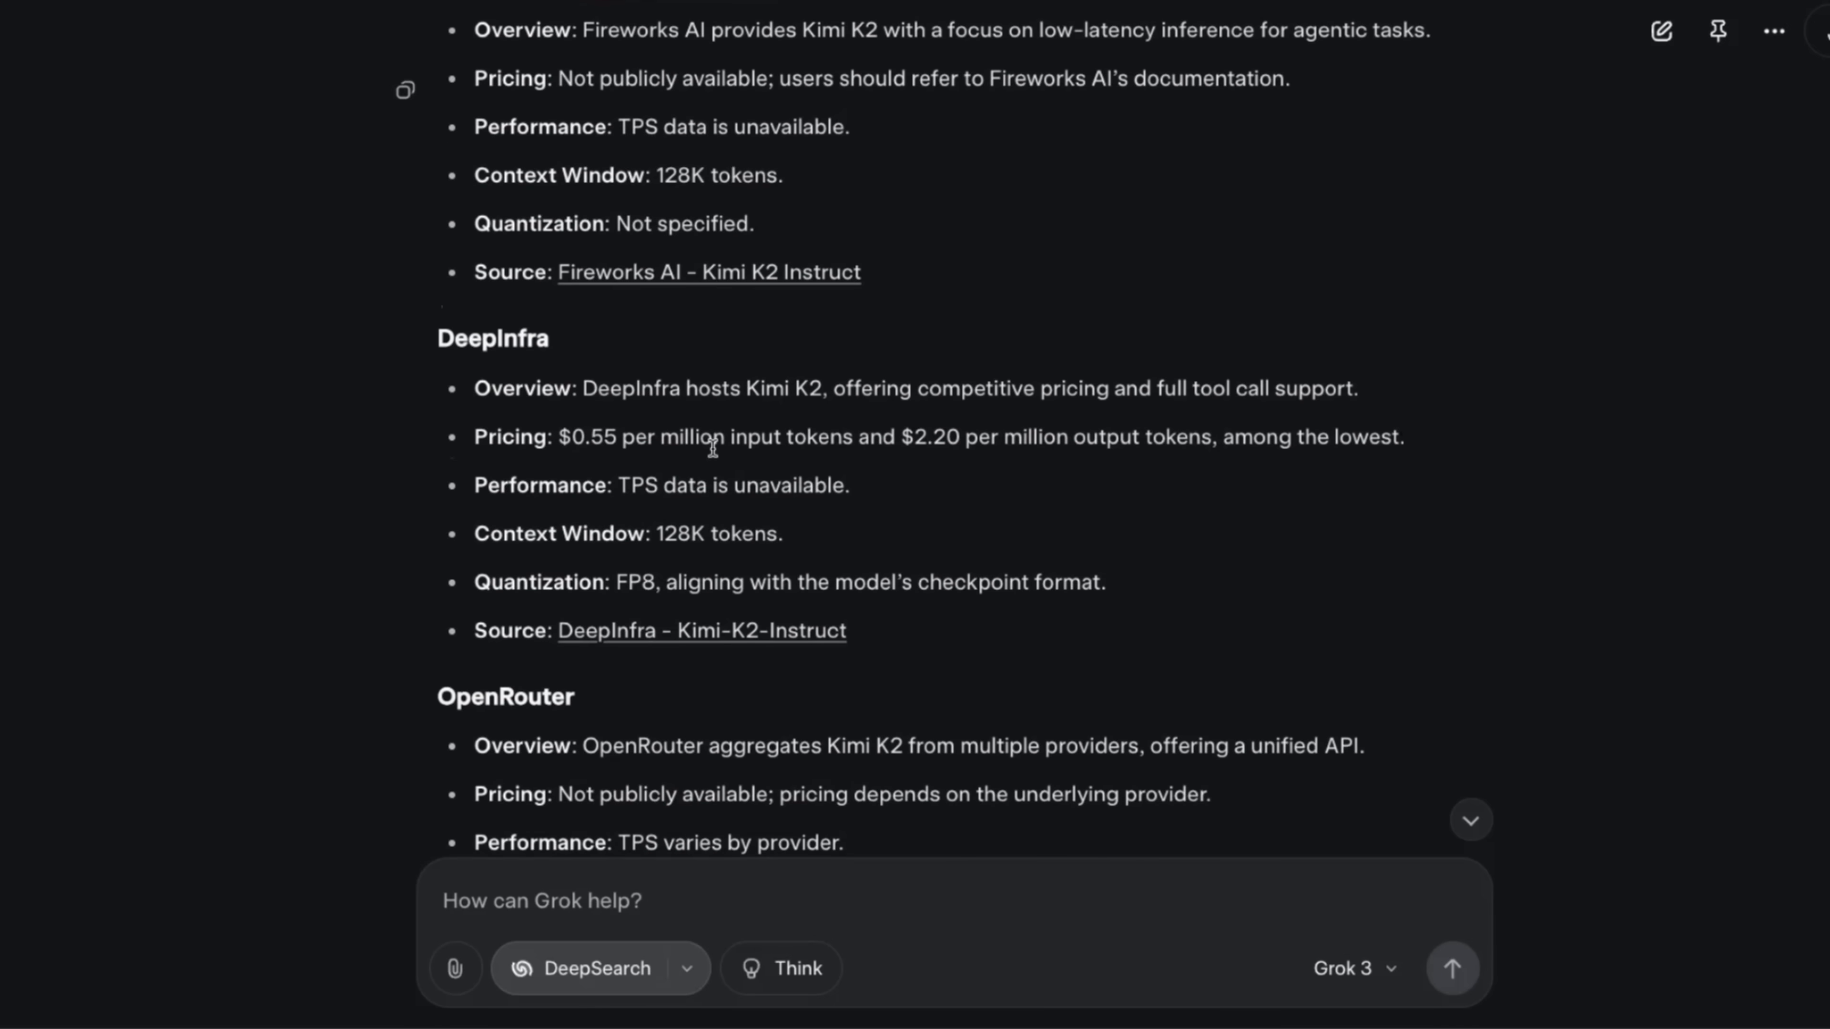
scroll(down, 3)
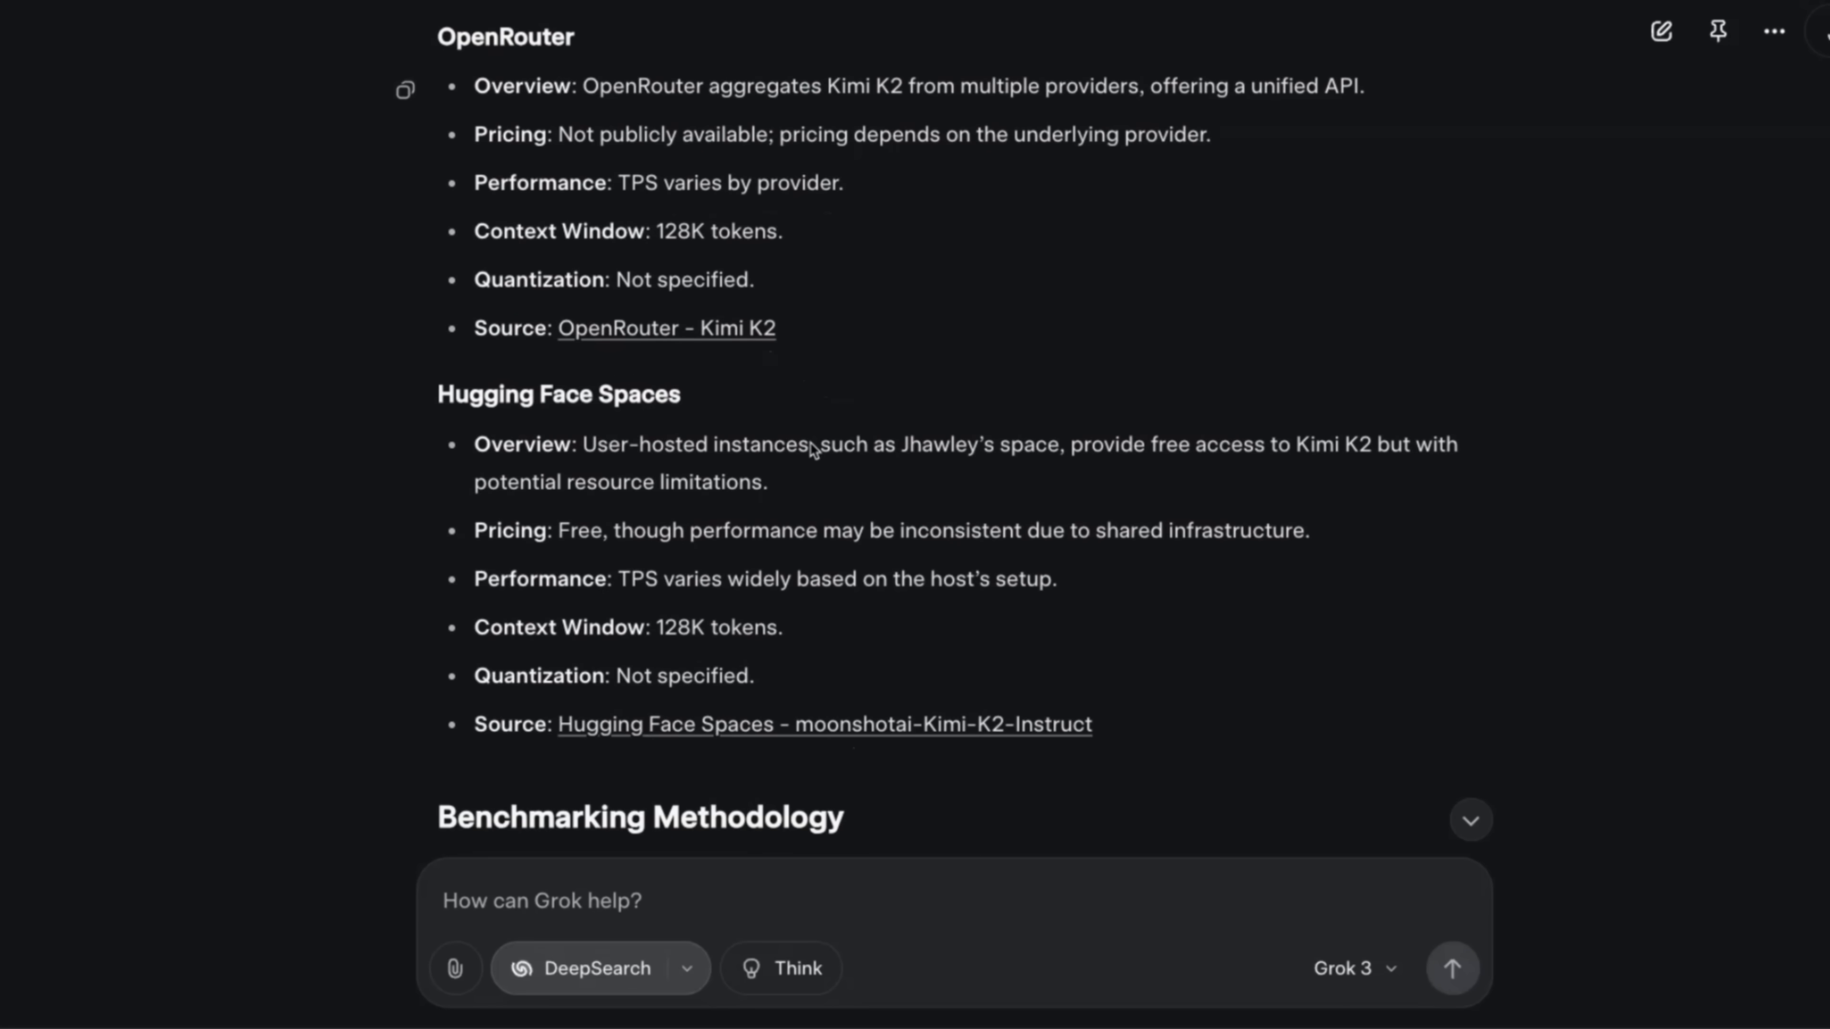
scroll(down, 3)
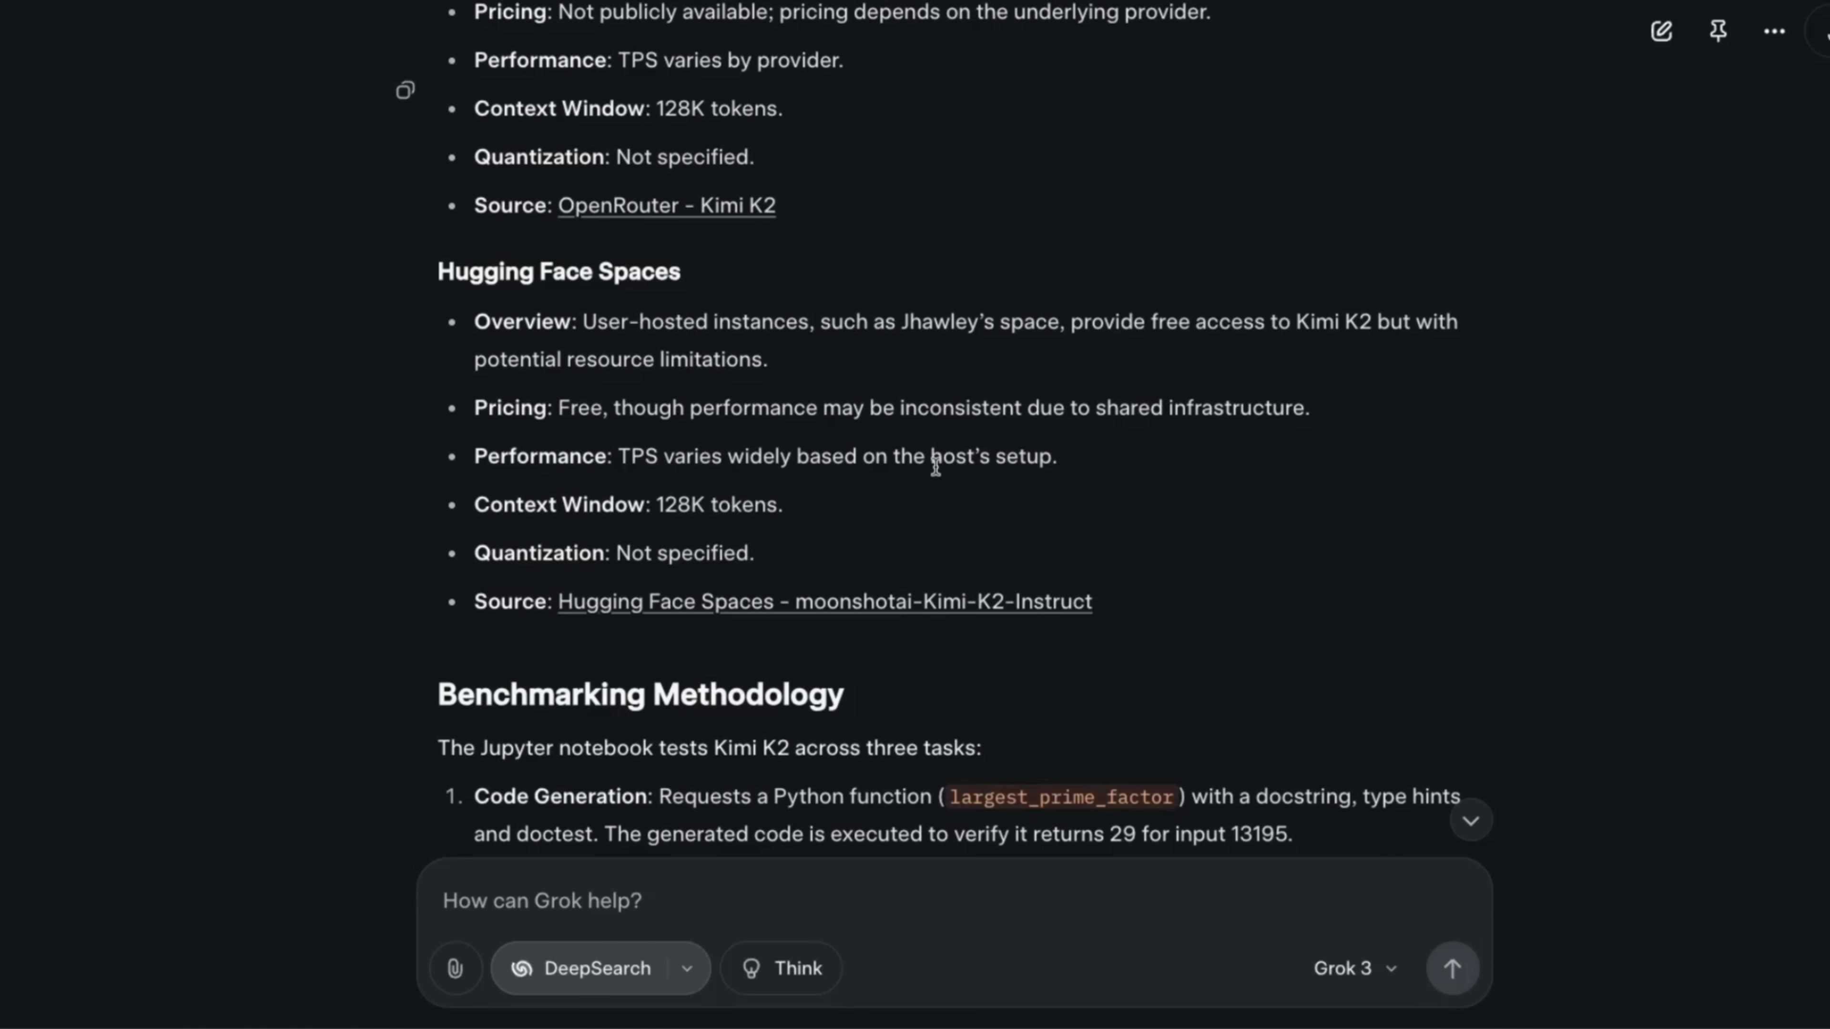
scroll(down, 3)
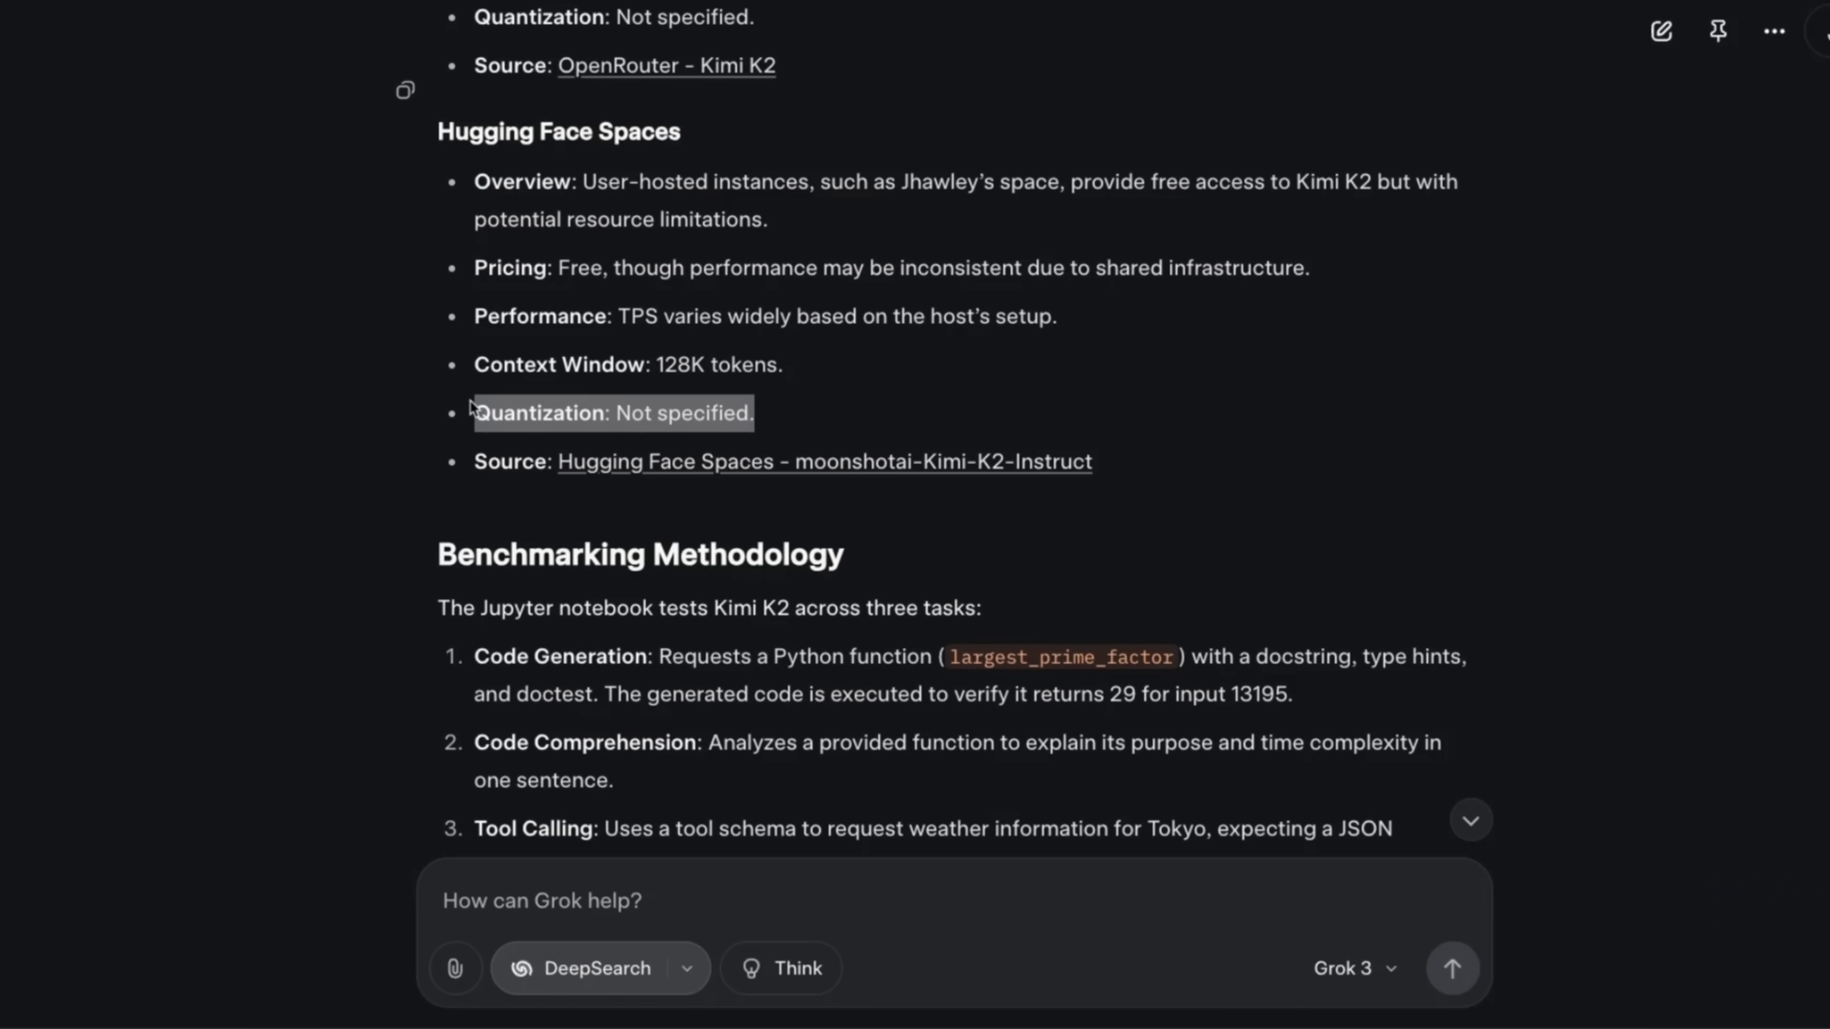
scroll(down, 3)
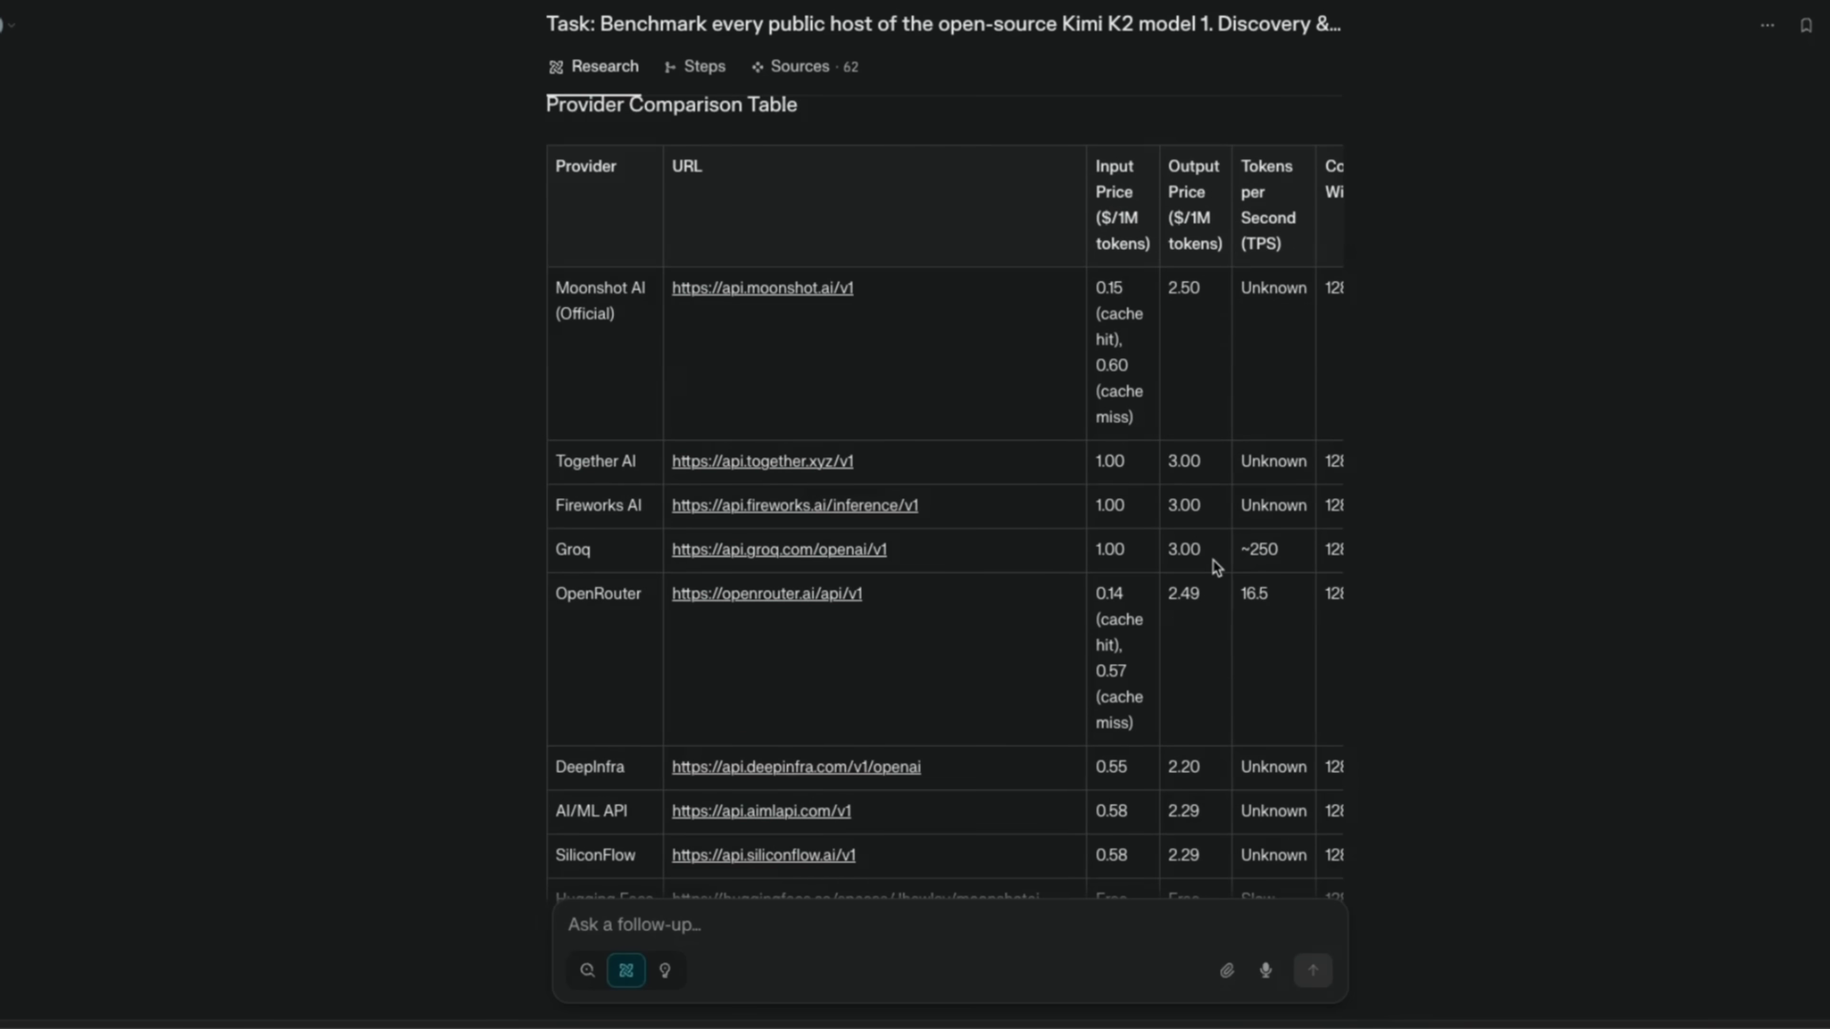
scroll(right, 3)
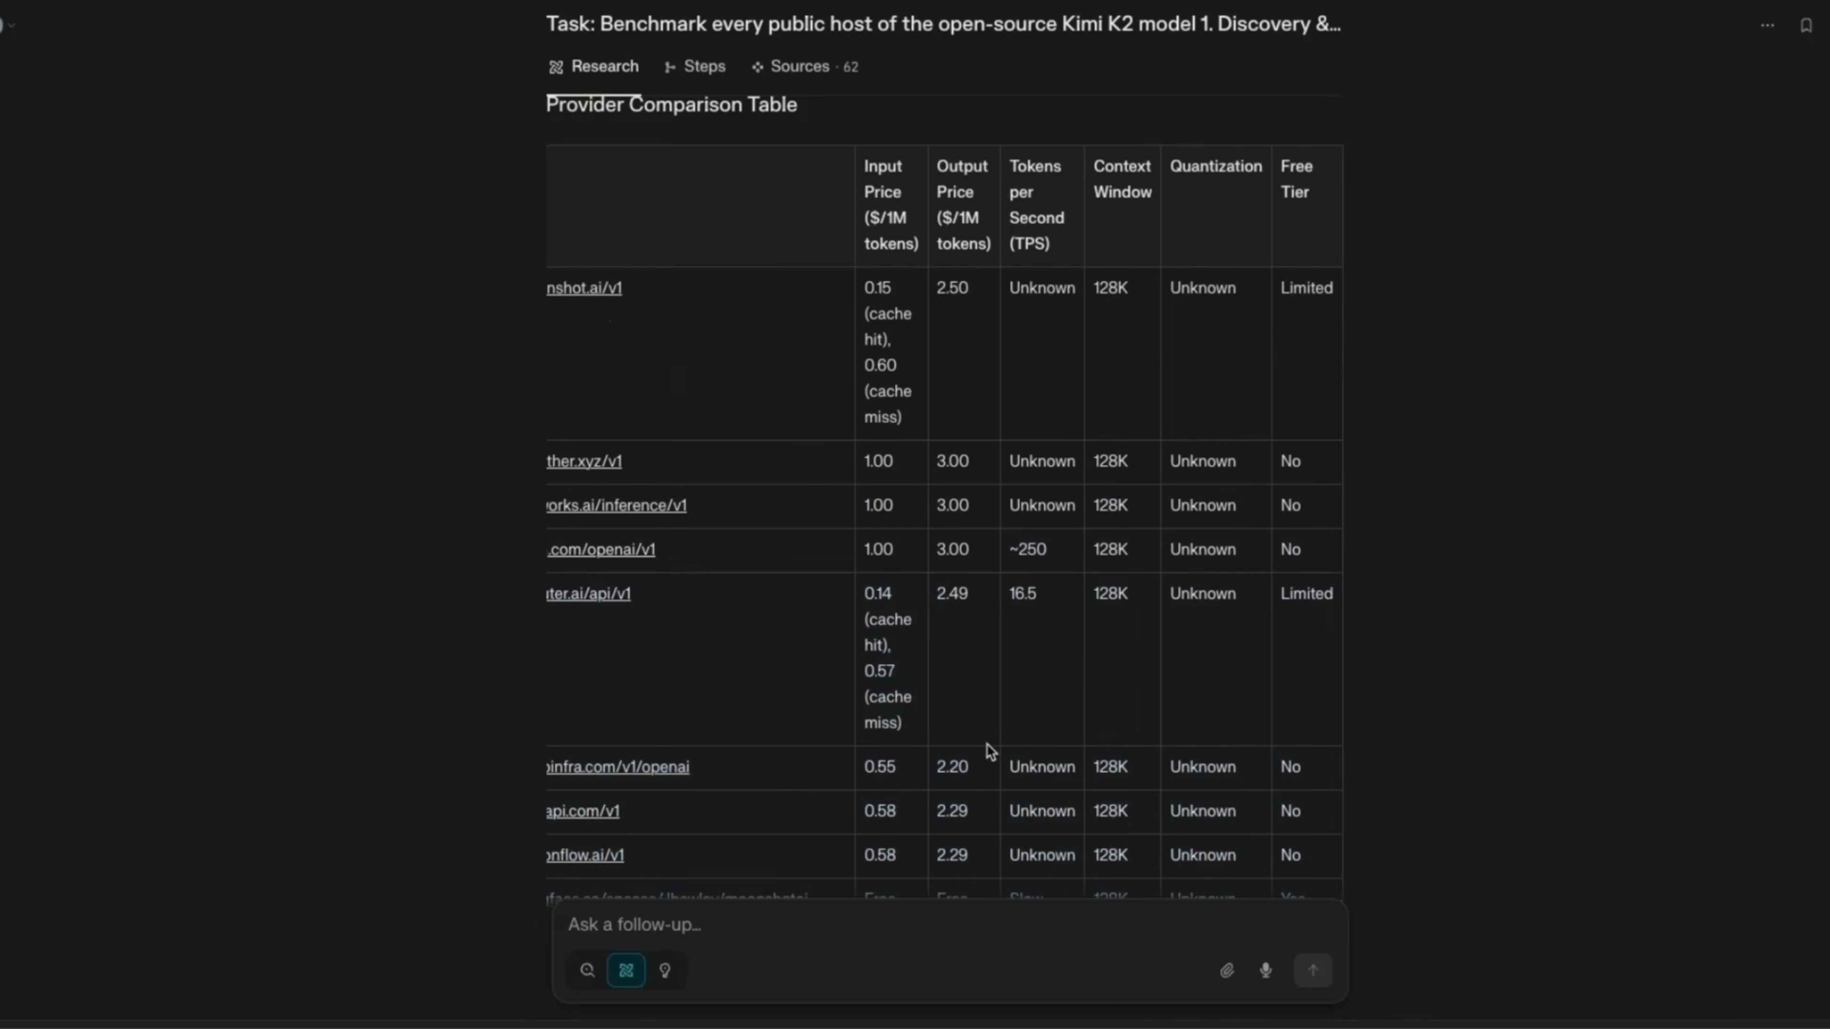
scroll(down, 3)
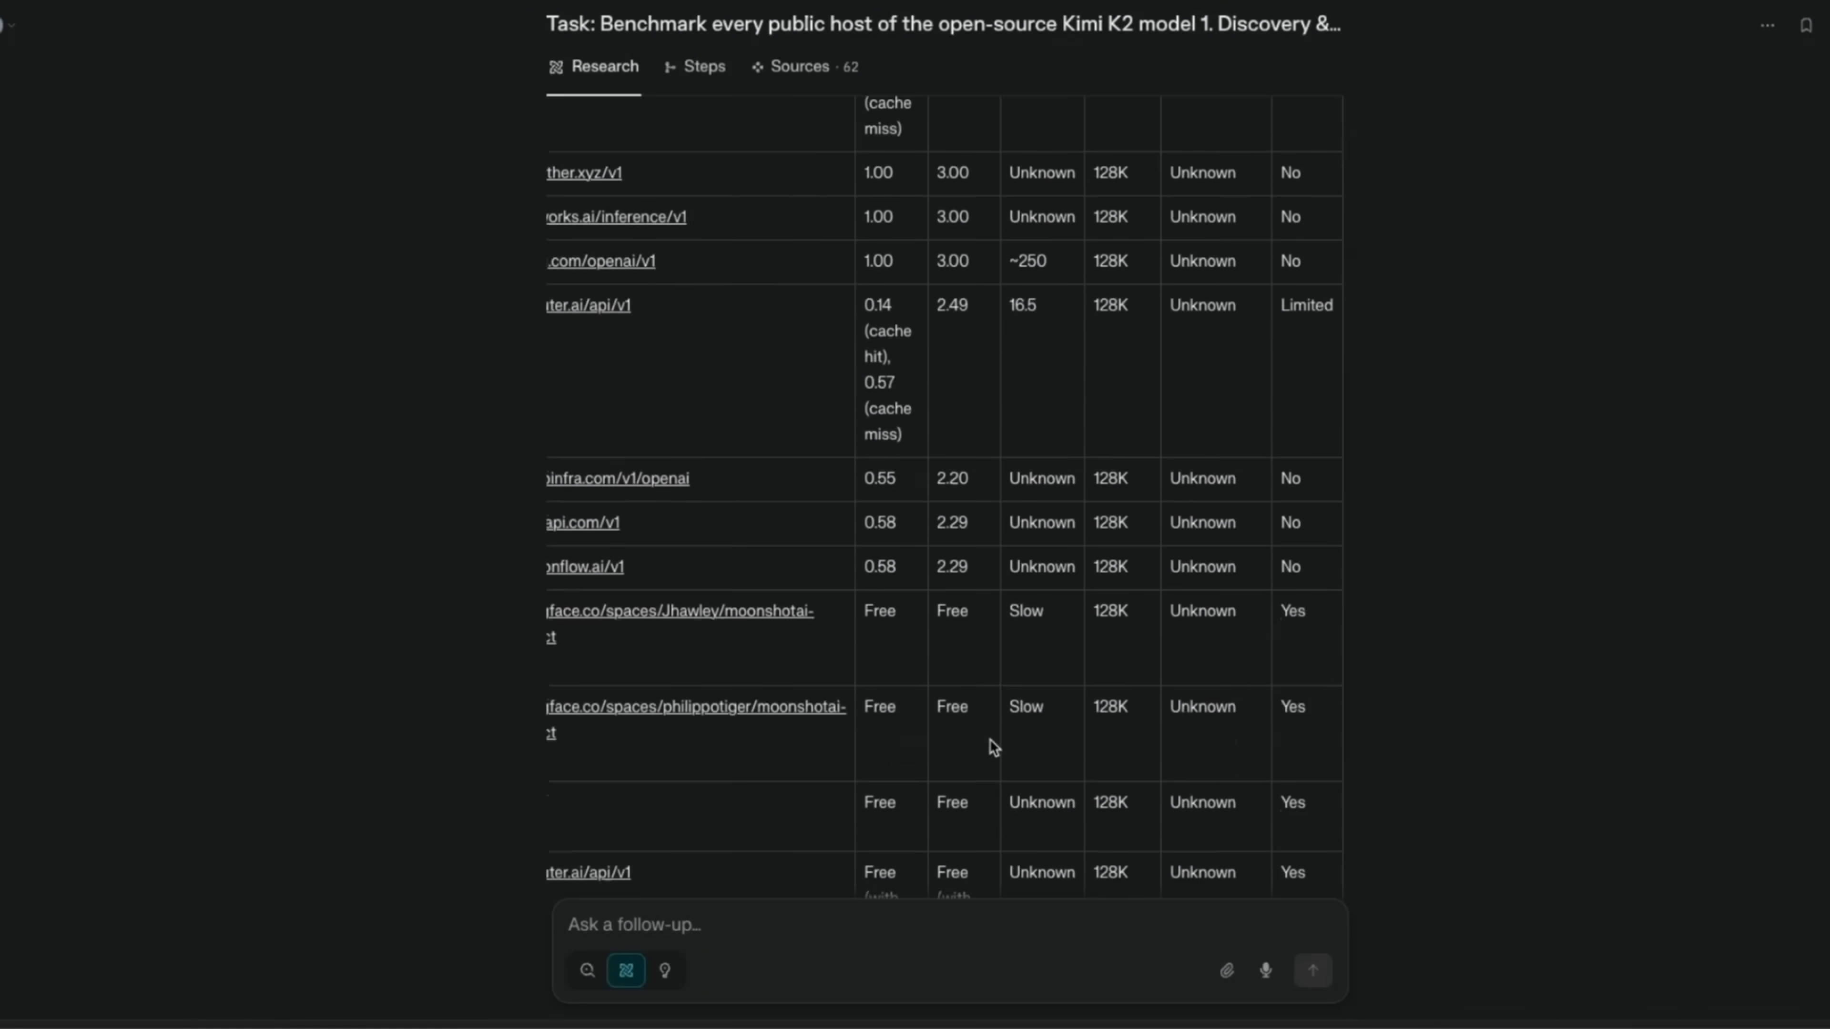
scroll(down, 3)
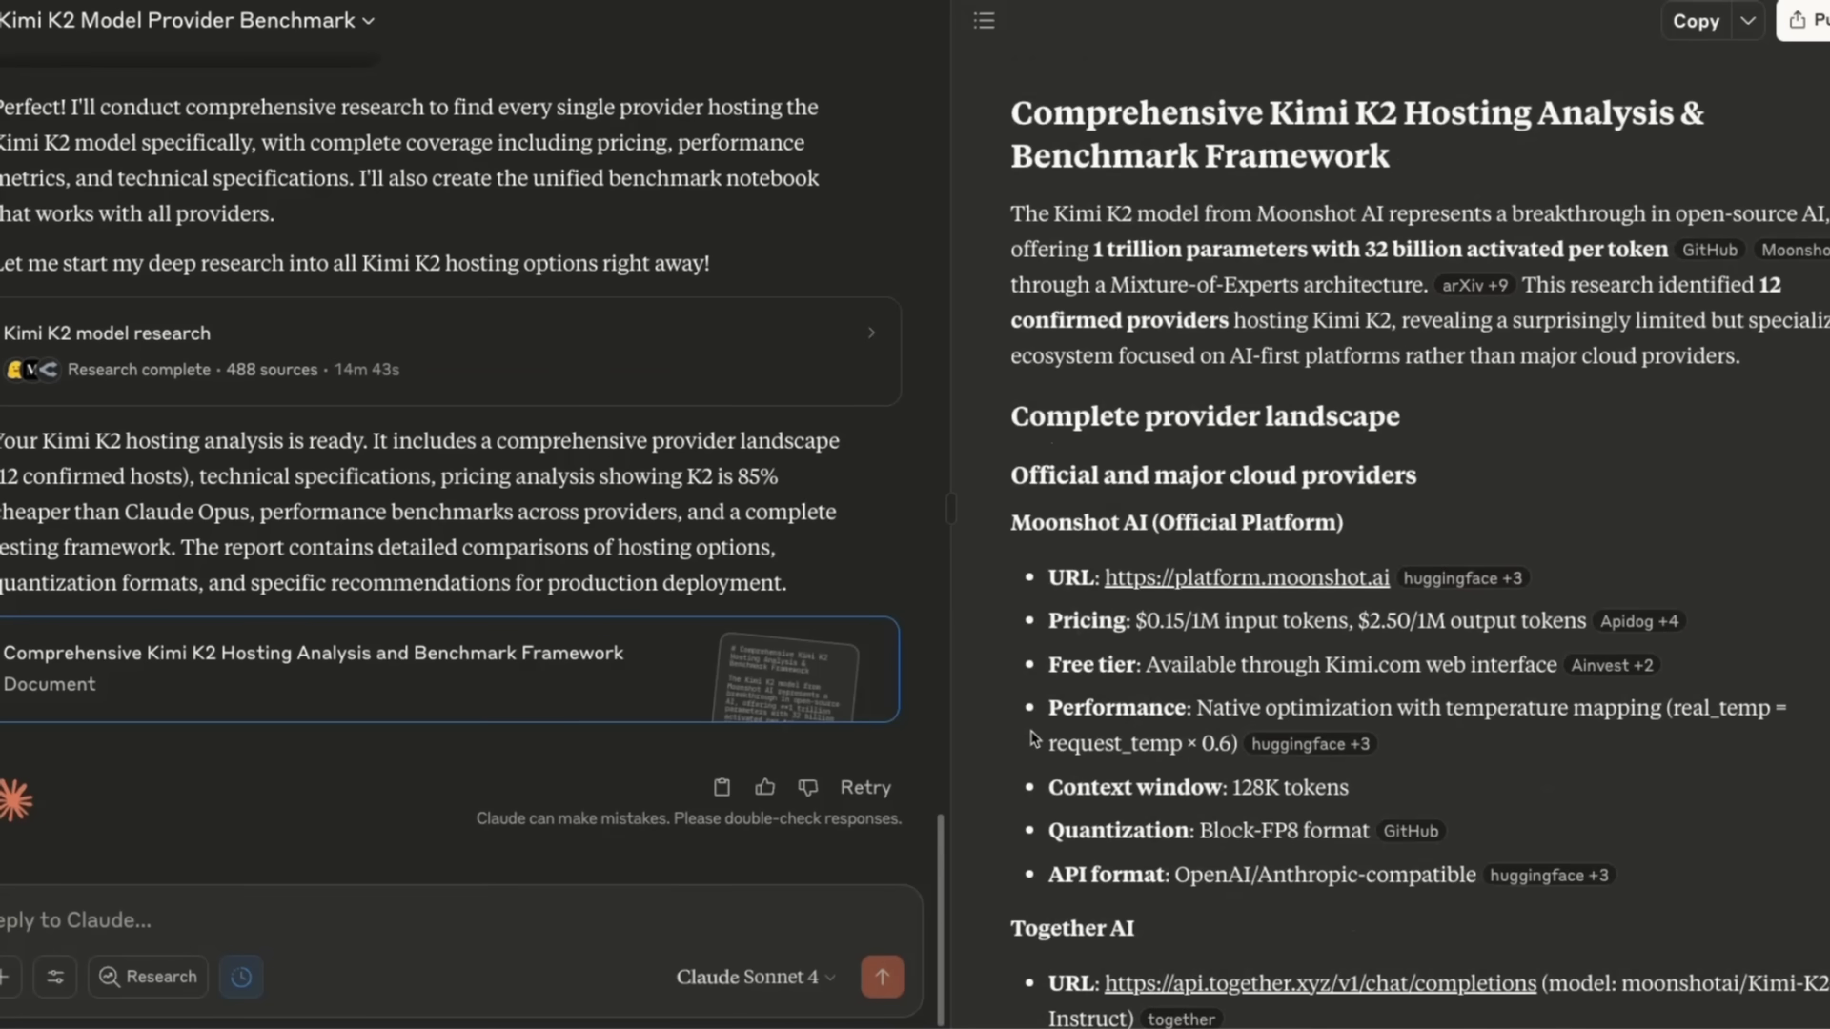
scroll(down, 3)
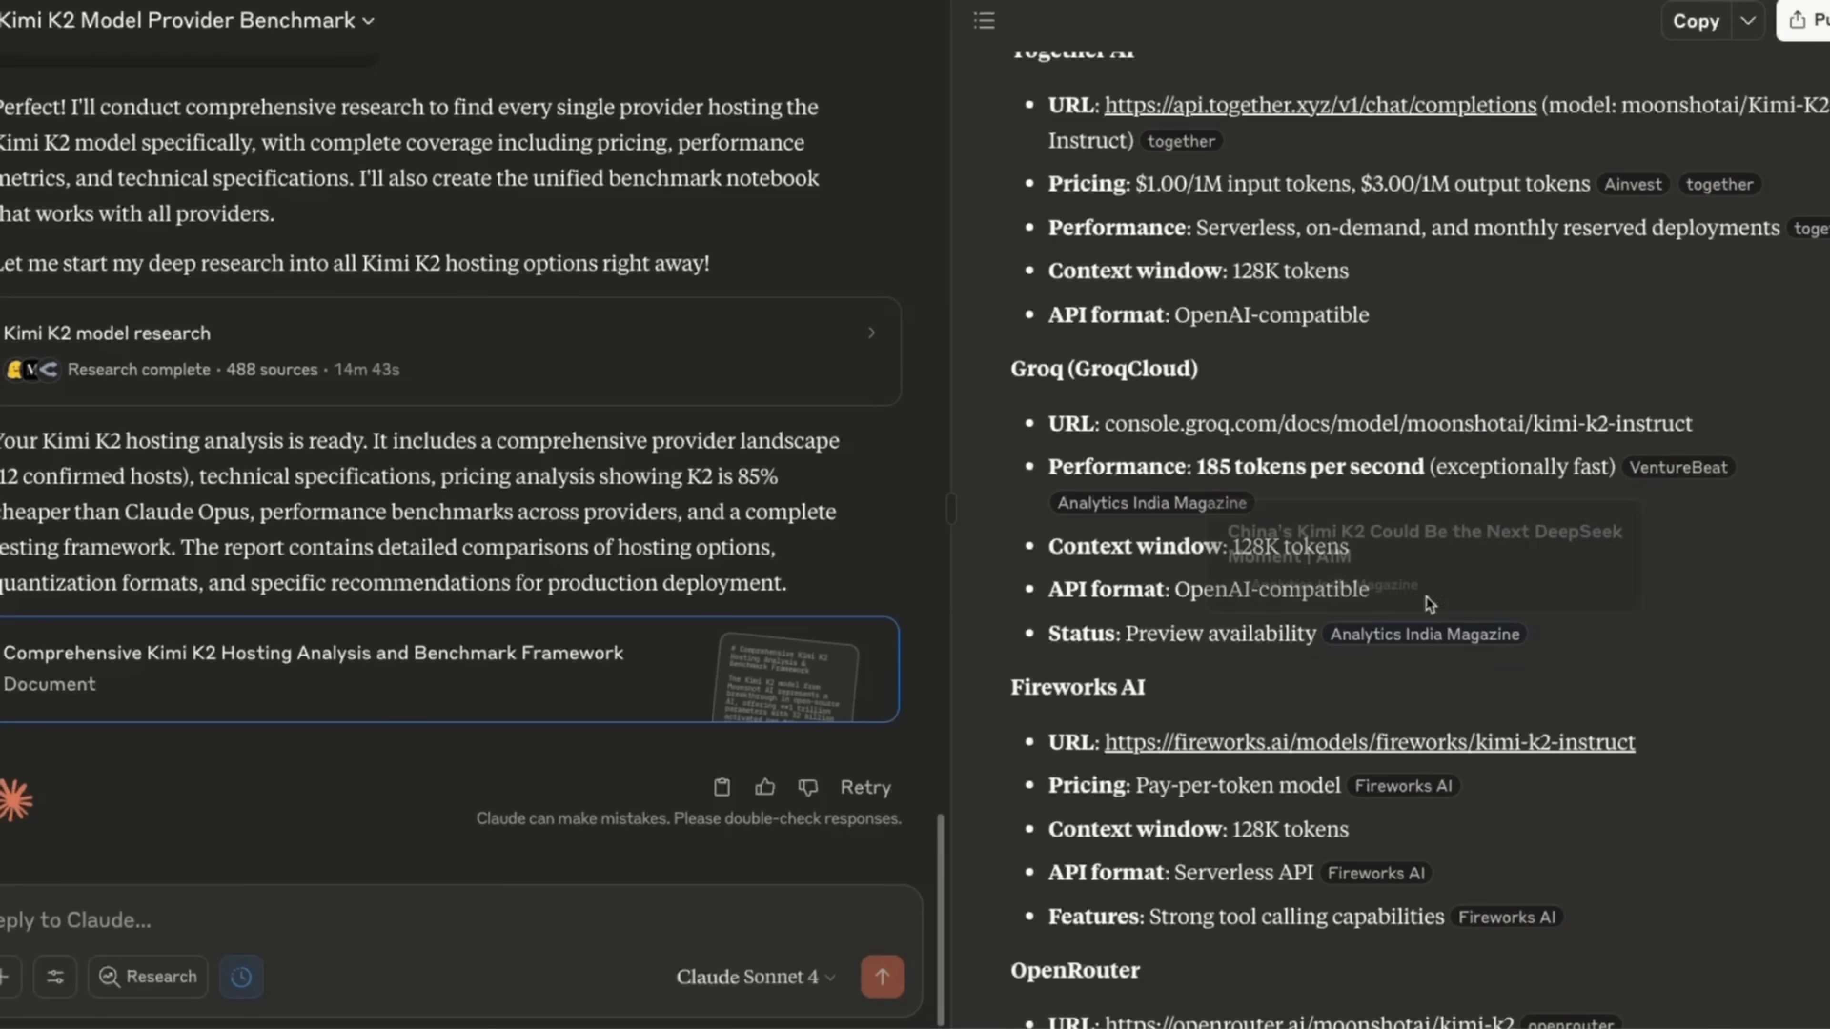
scroll(down, 3)
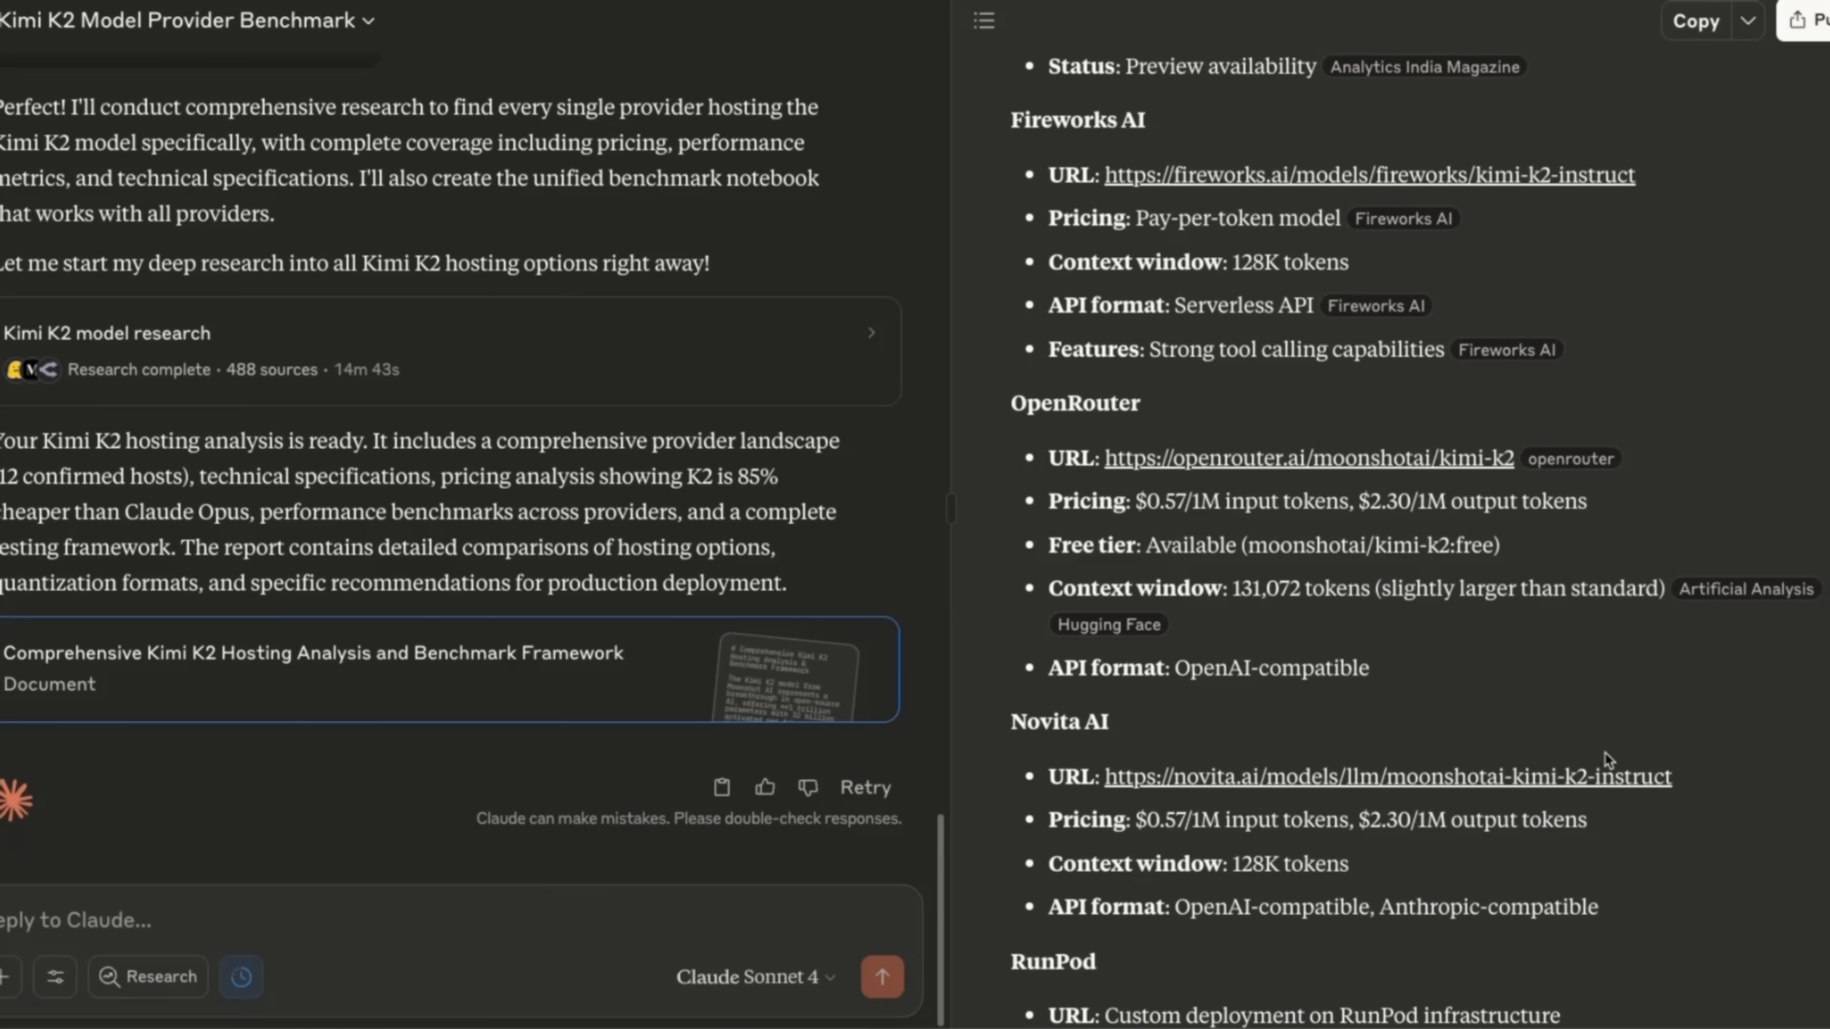
scroll(down, 3)
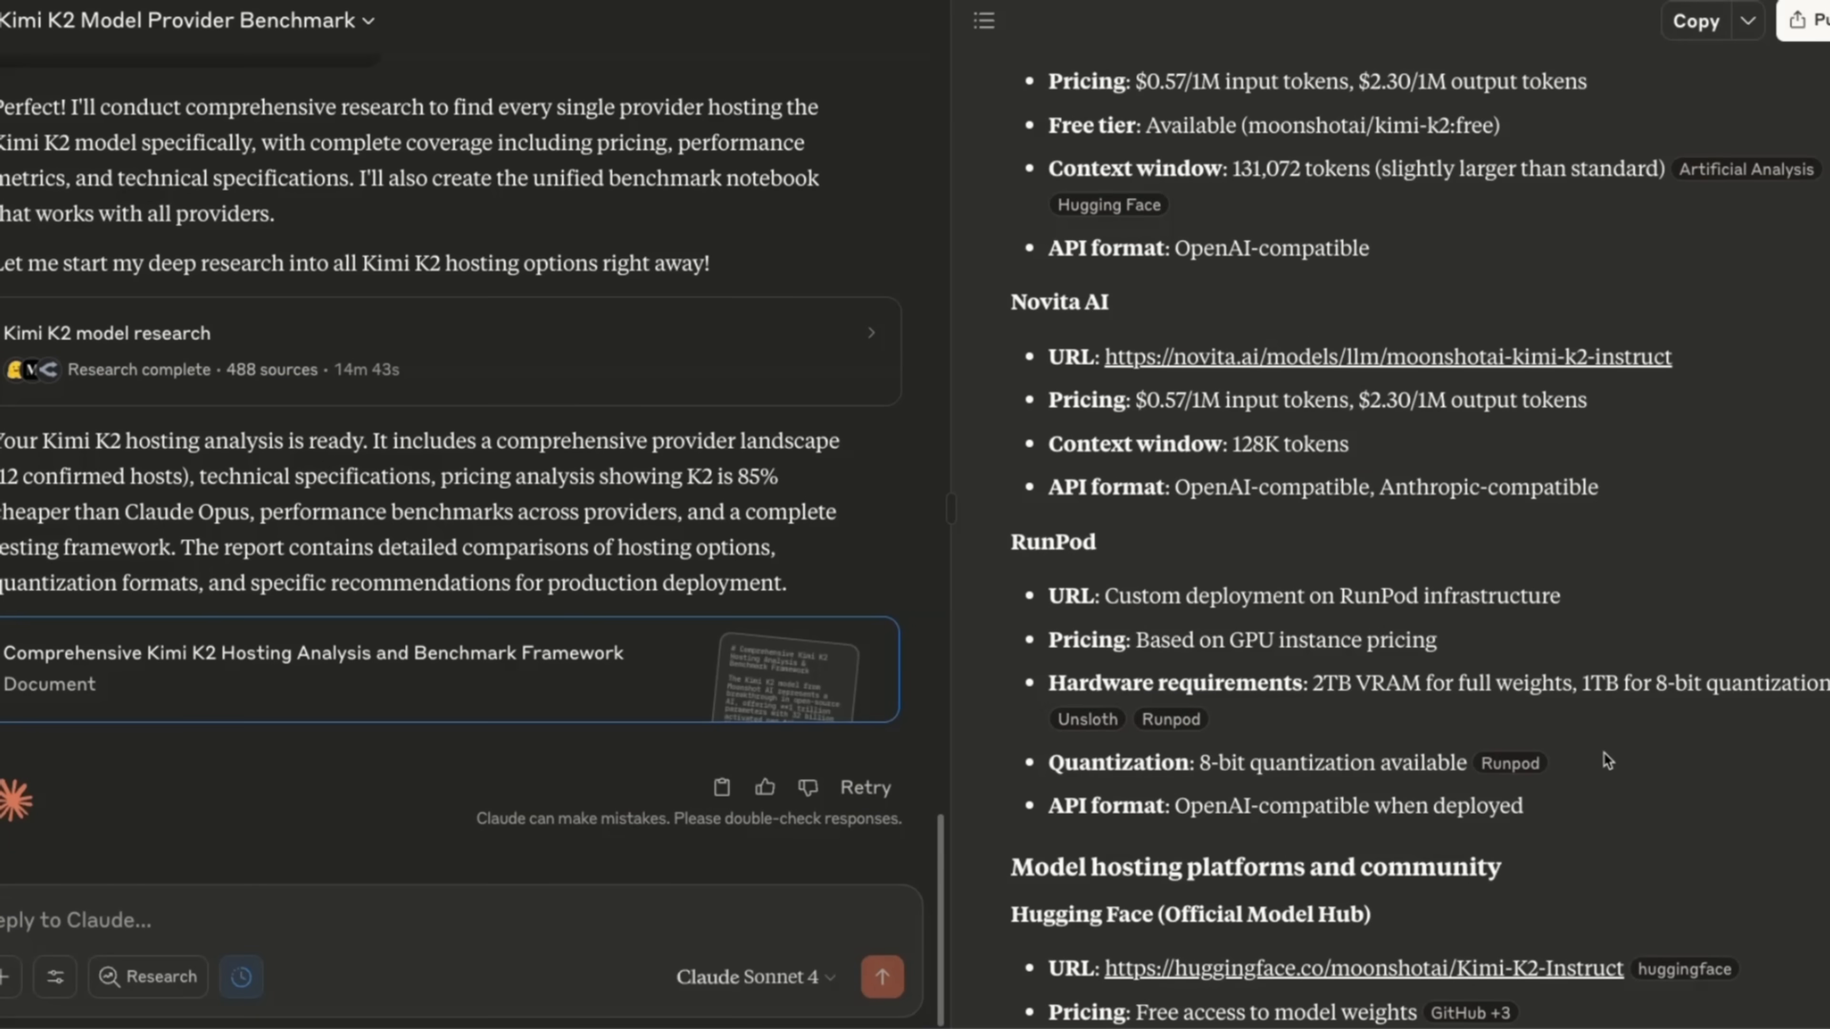
scroll(down, 3)
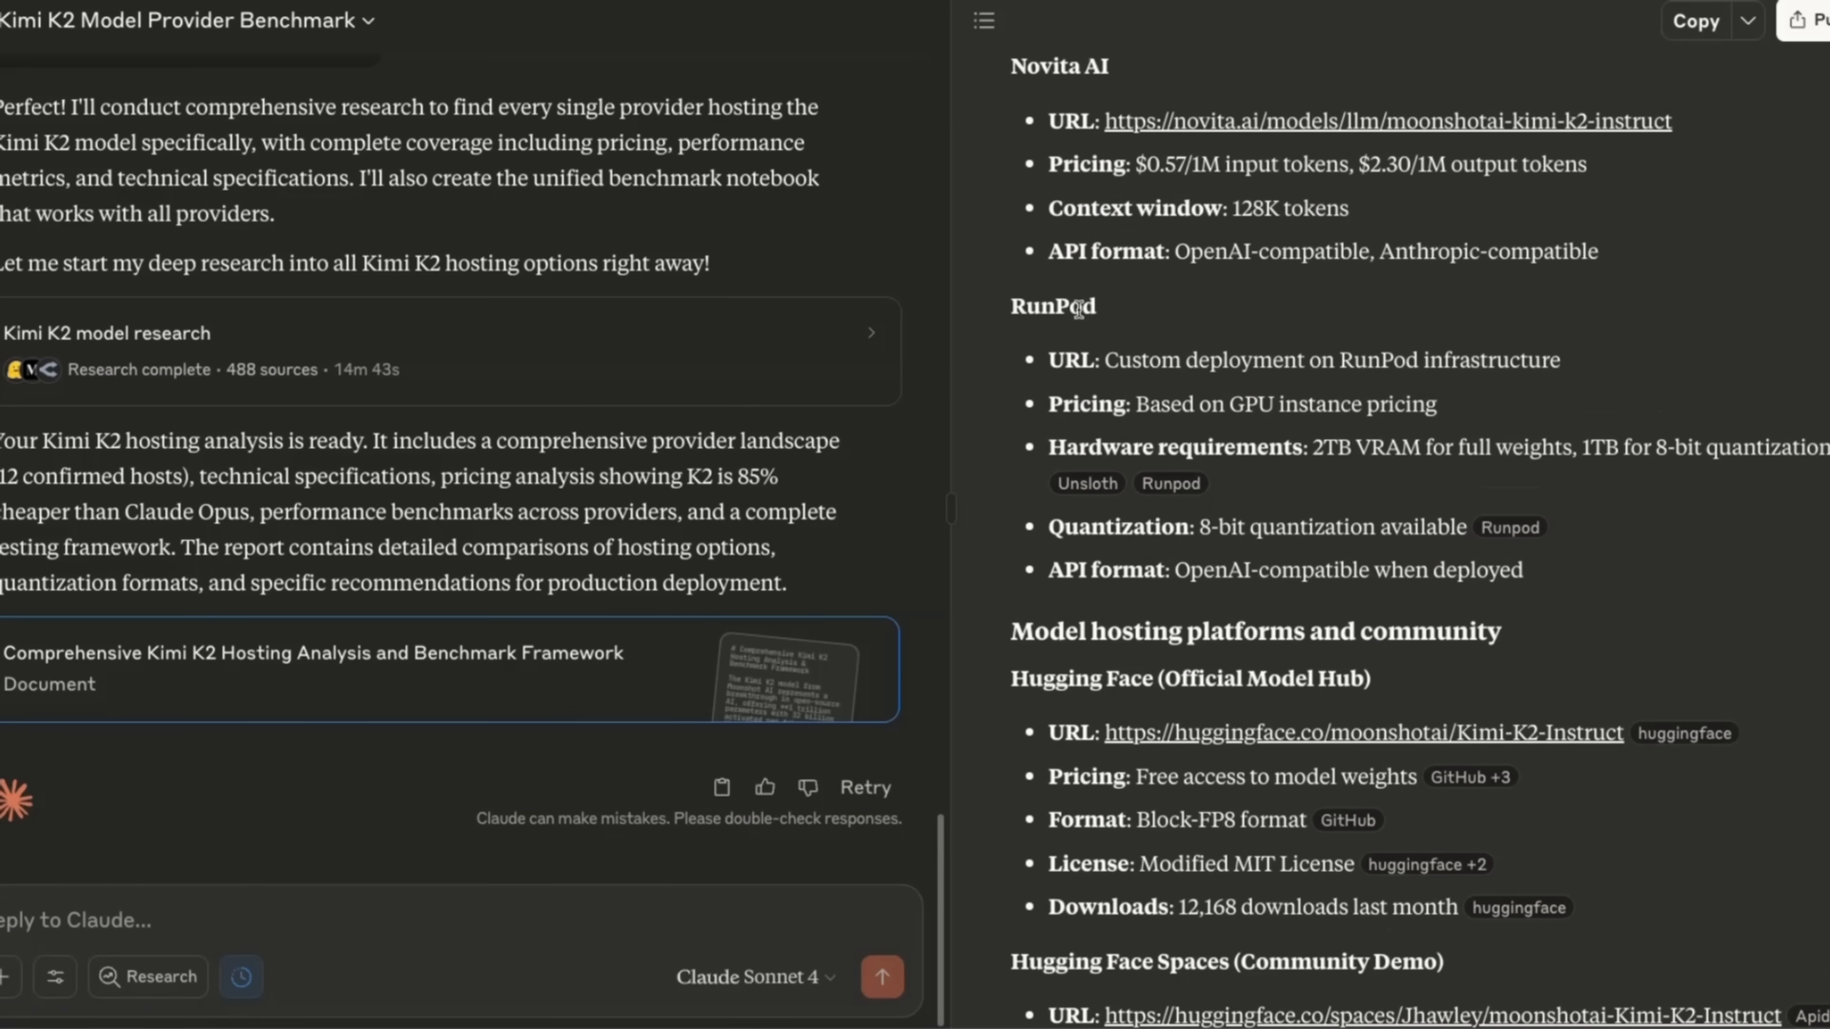
mouse_move(1266, 484)
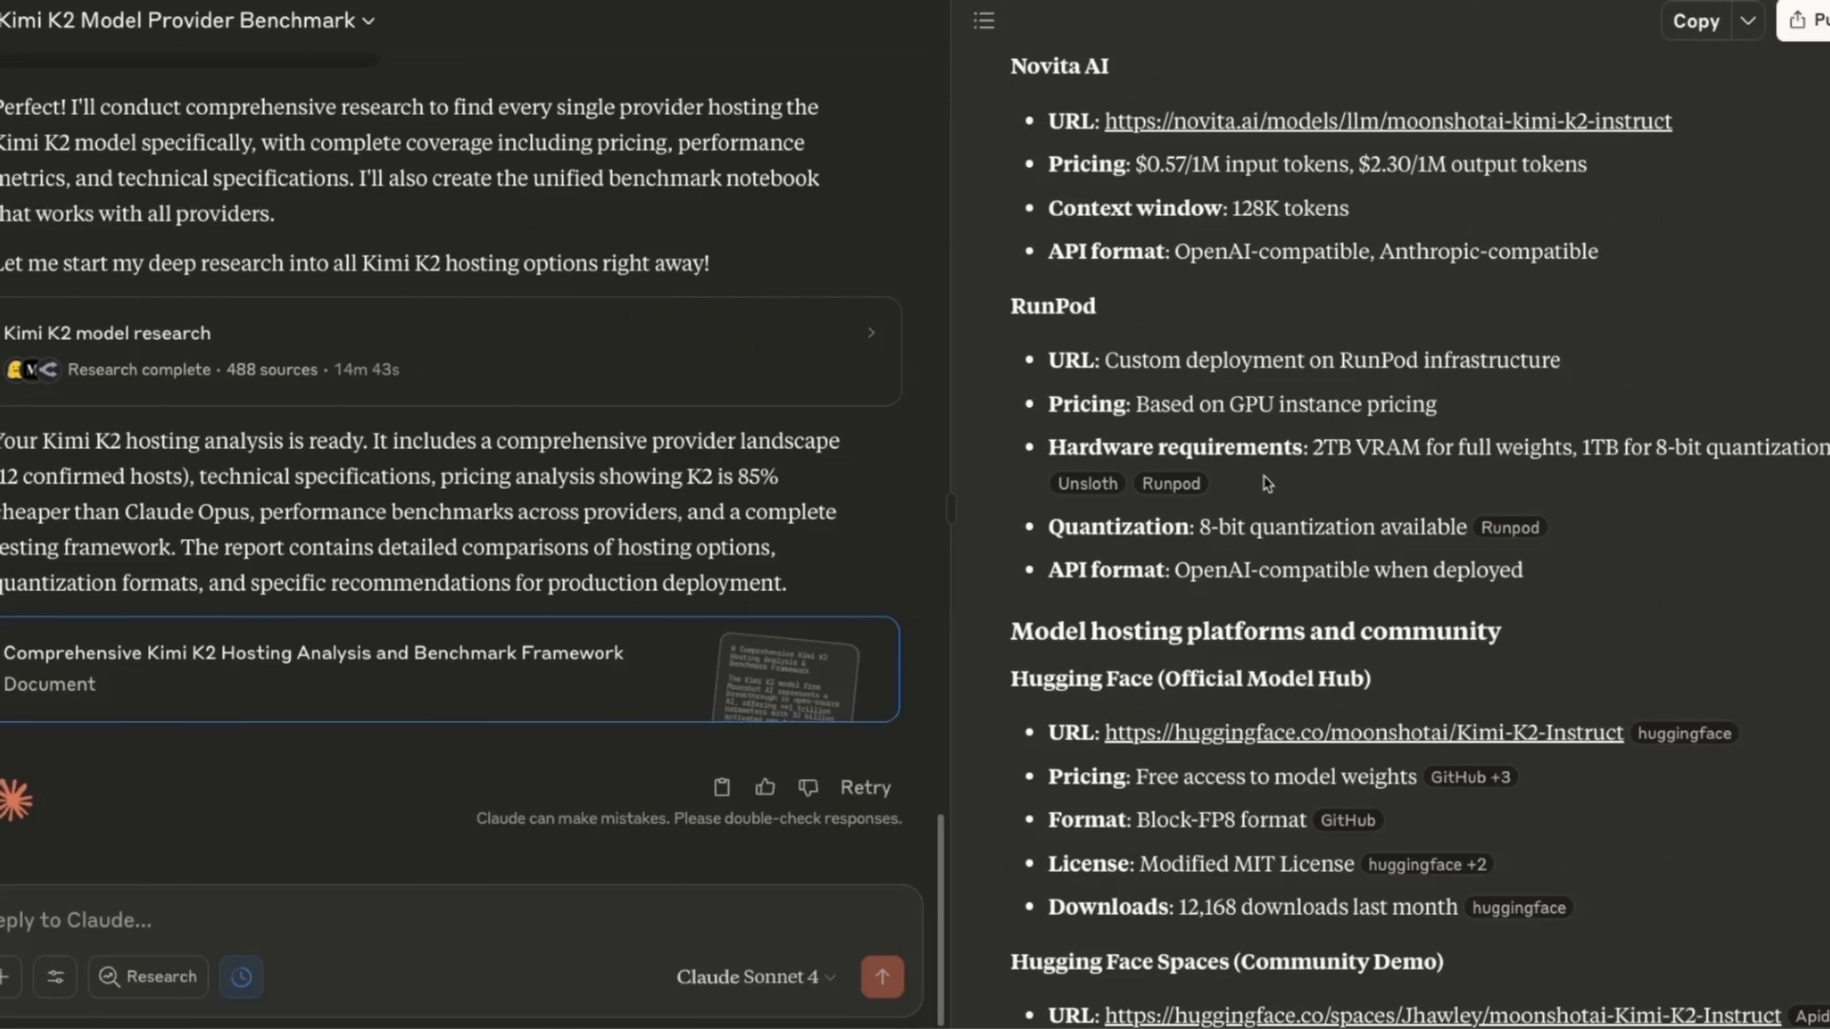
mouse_move(1169, 483)
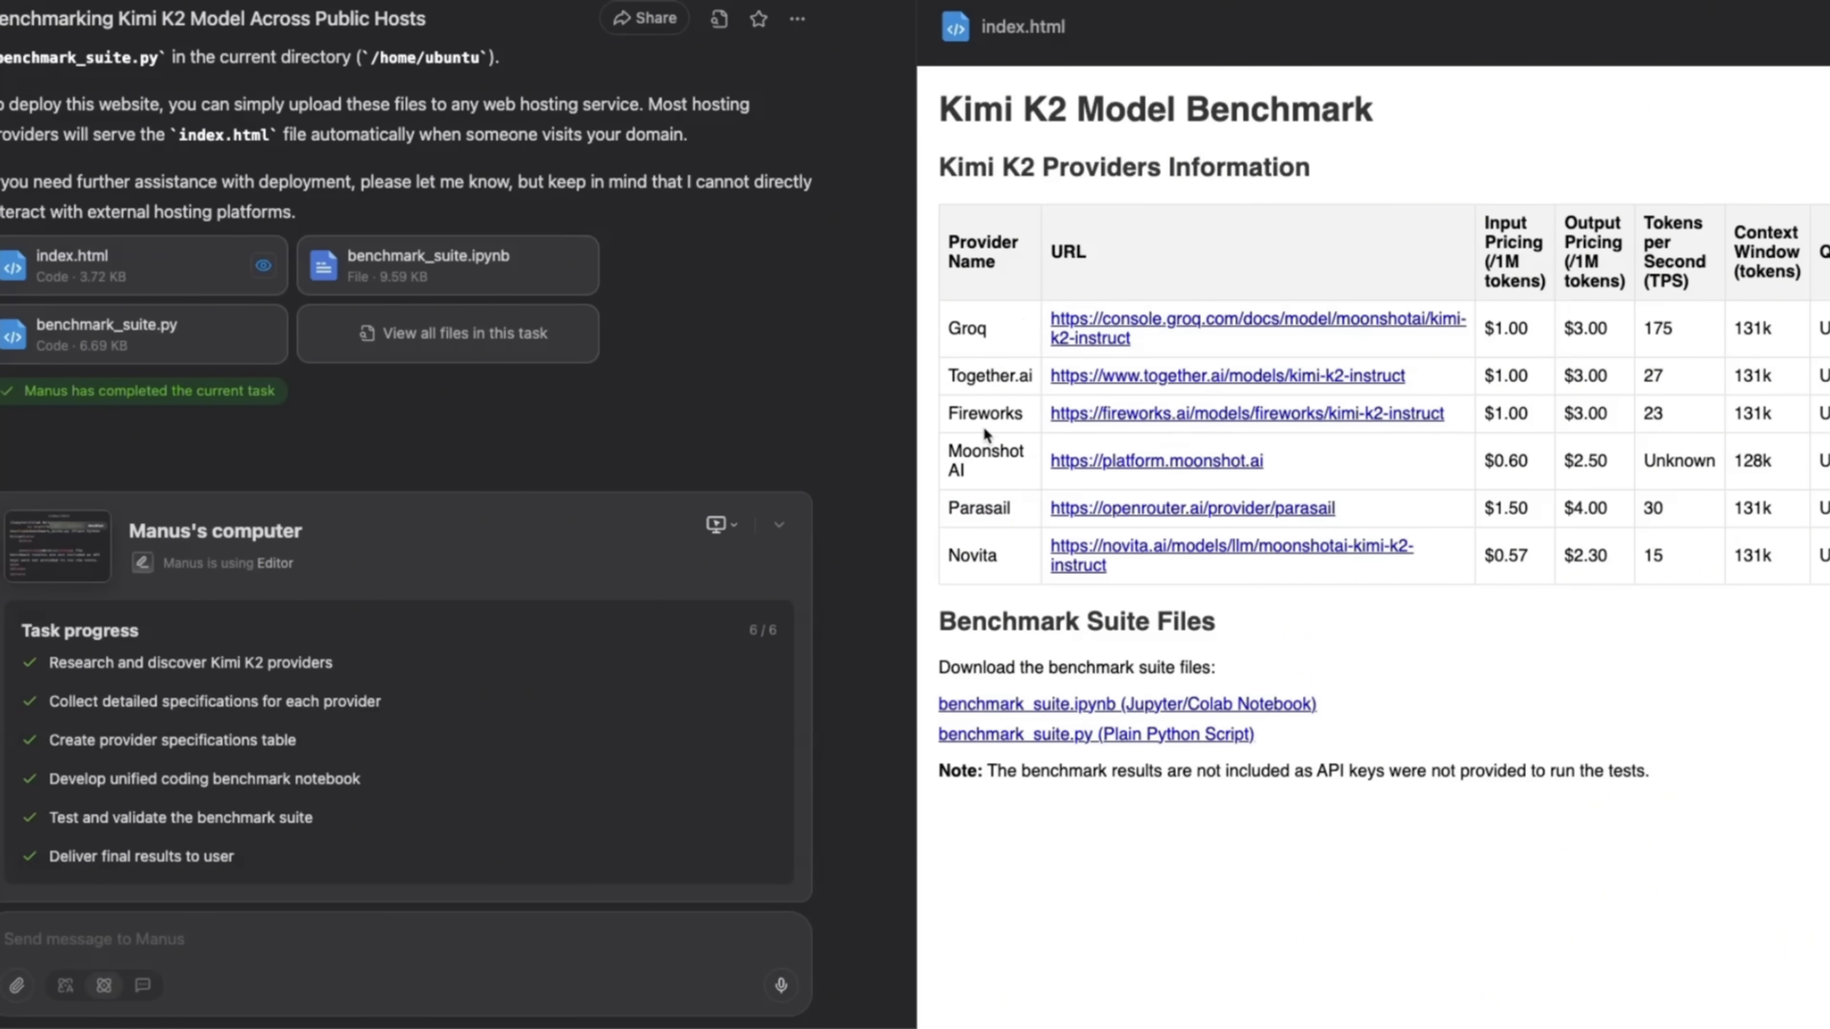
double_click(978, 508)
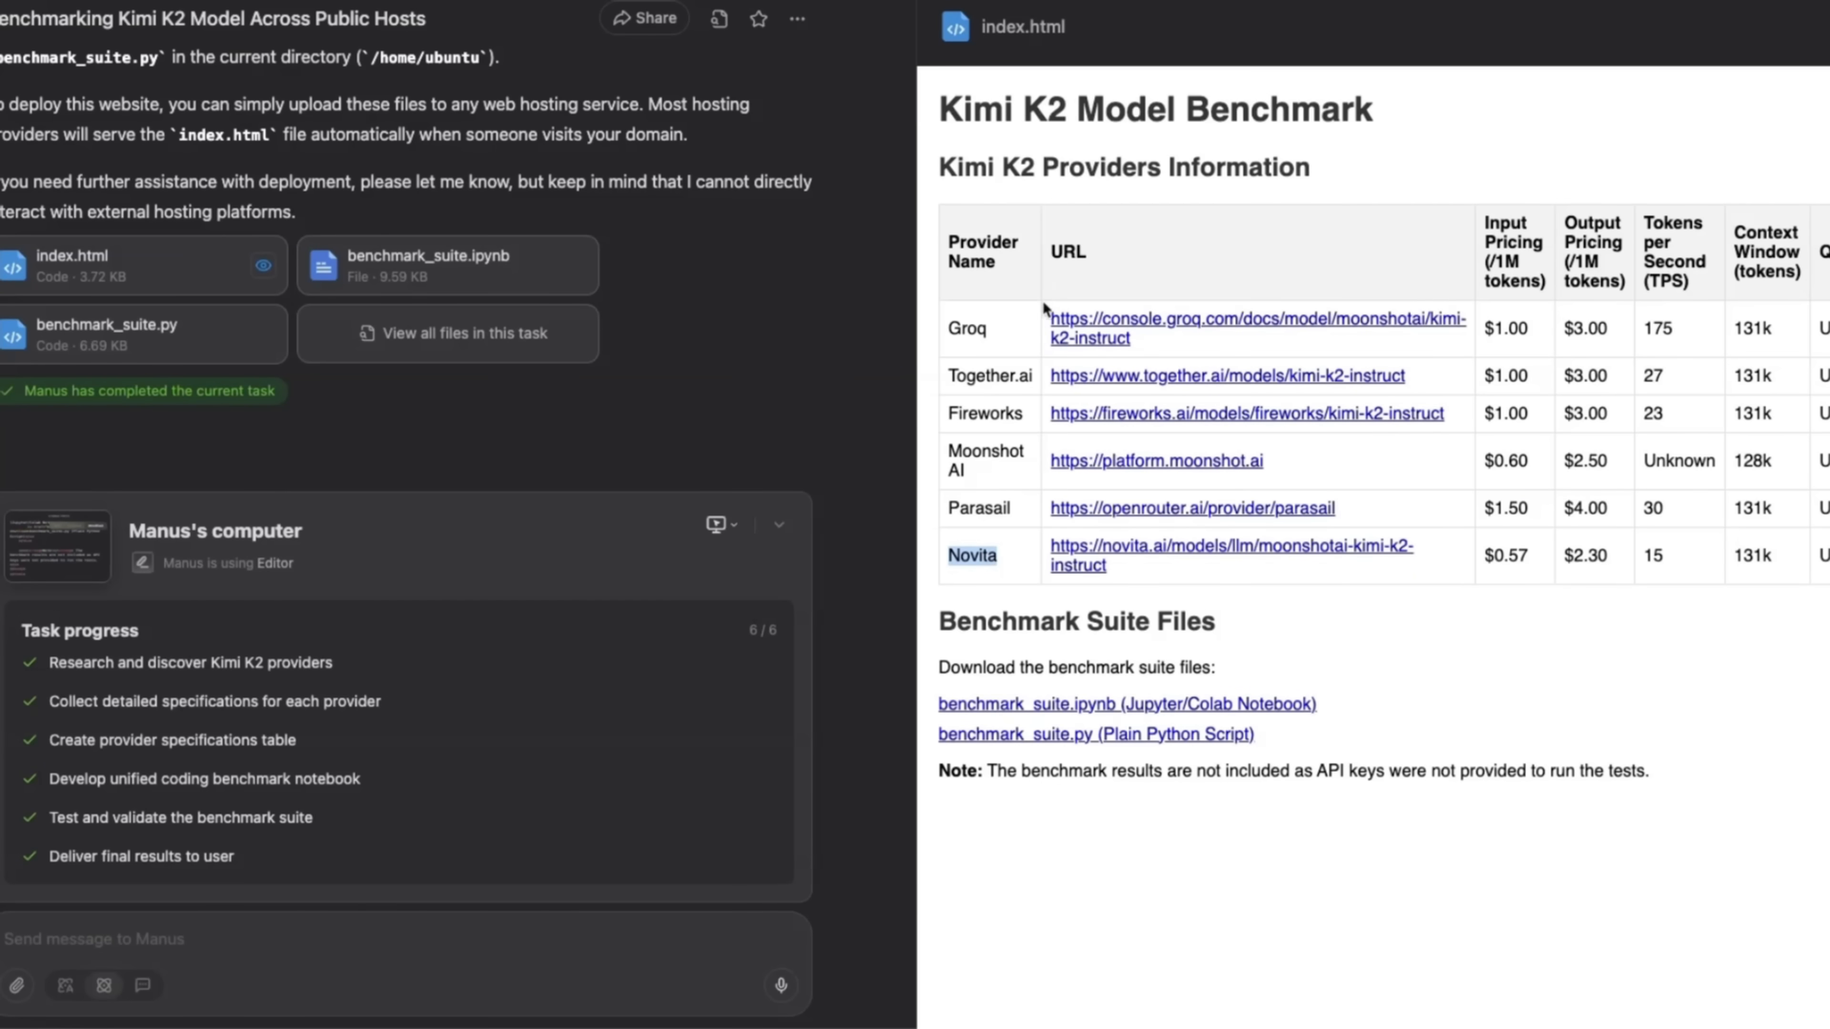
mouse_move(1011, 559)
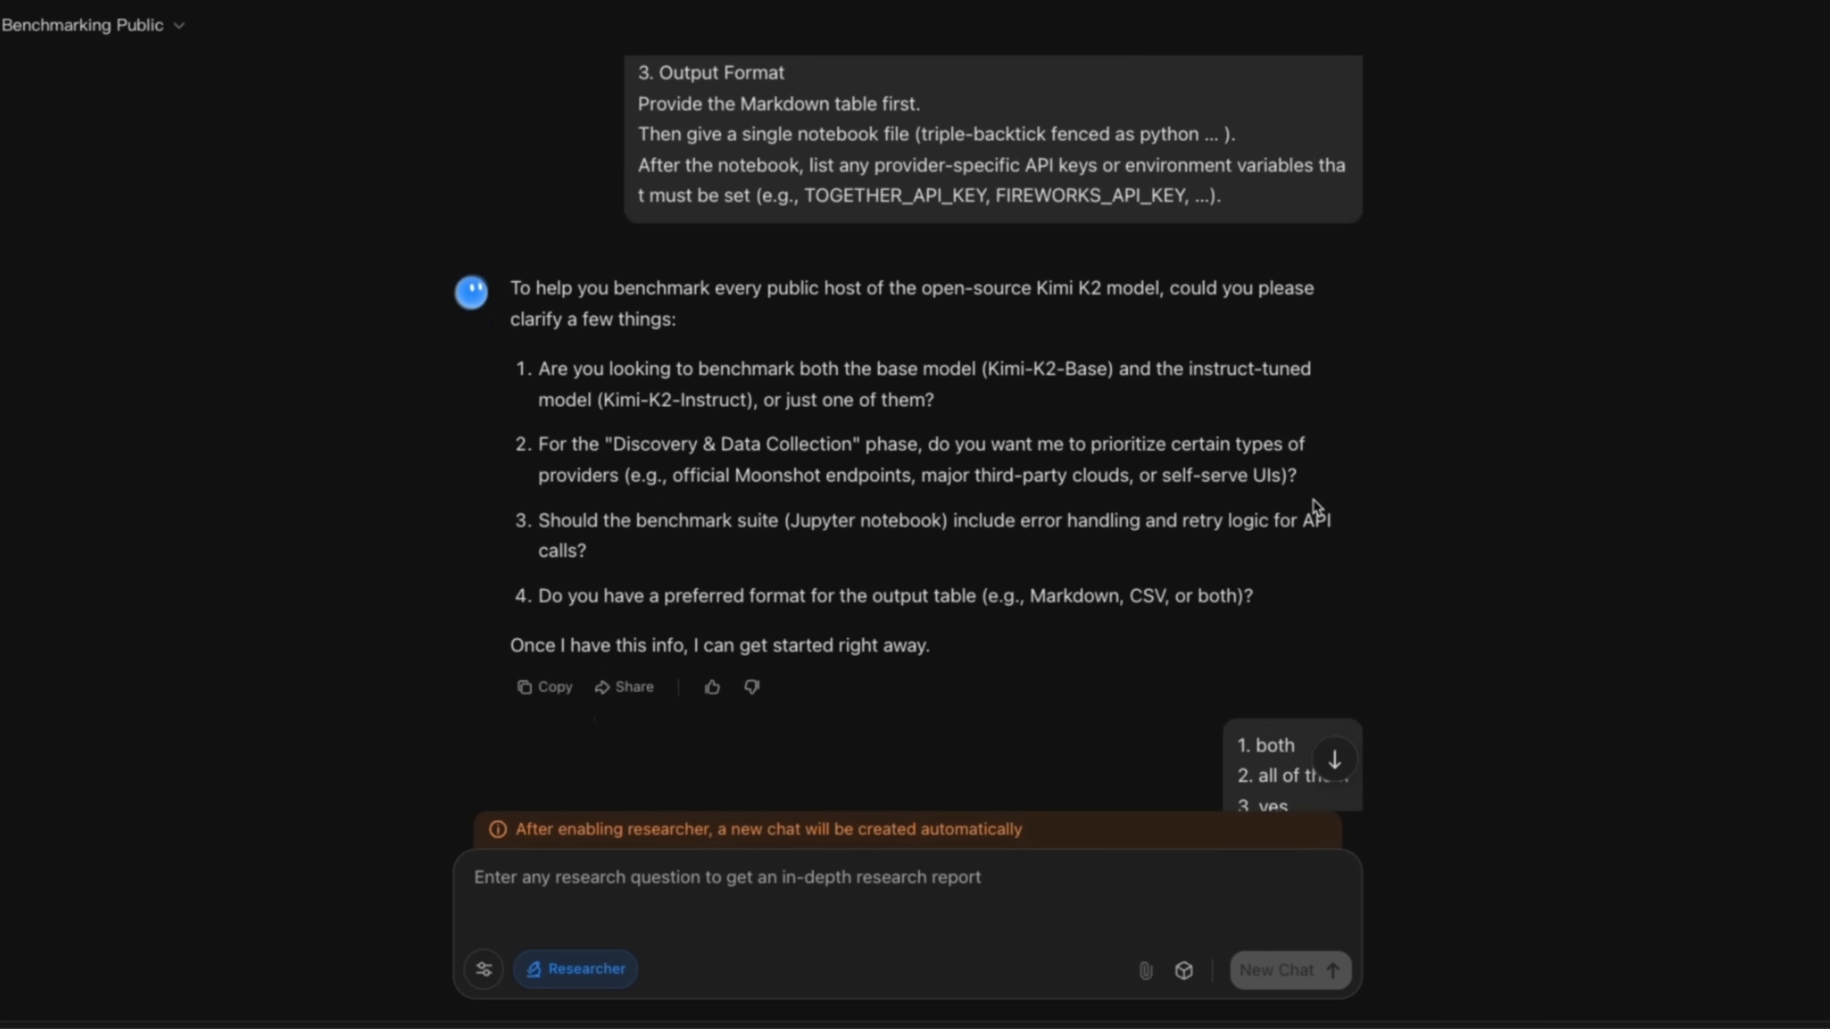
- Read down through the Kimi K2 hosting report alongside its web search sources
scroll(down, 3)
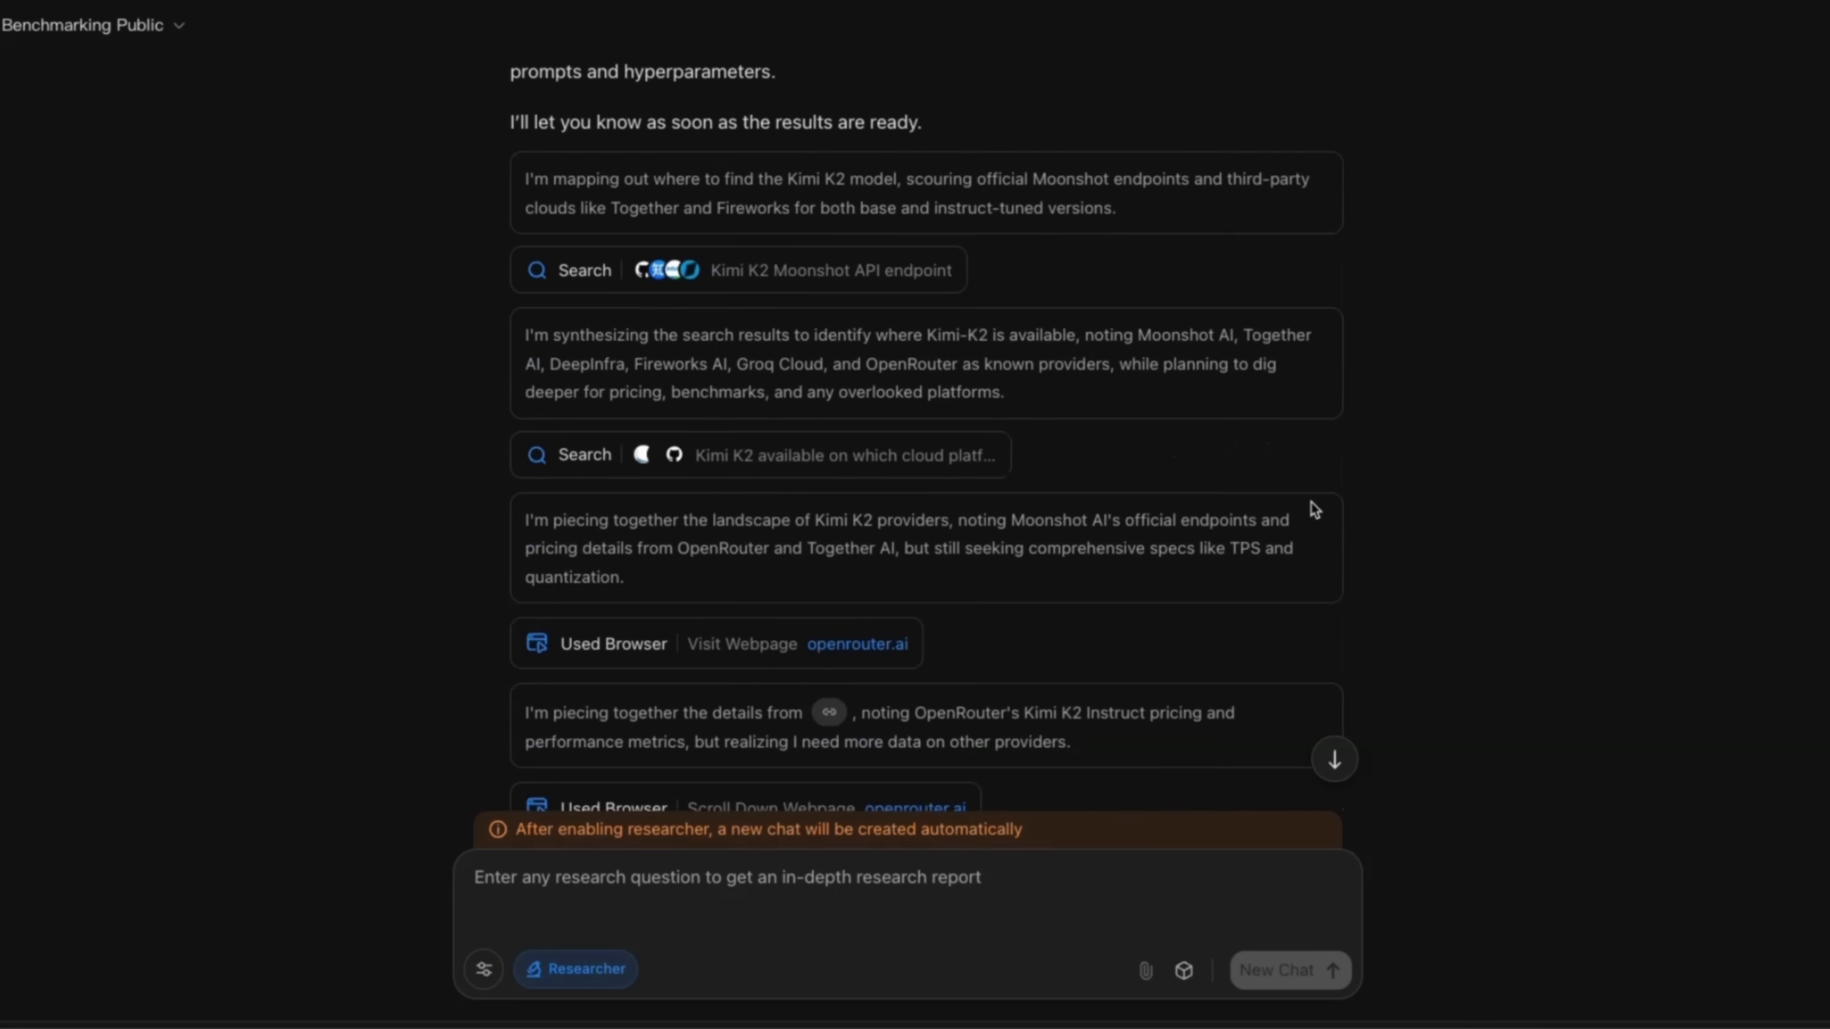
scroll(down, 3)
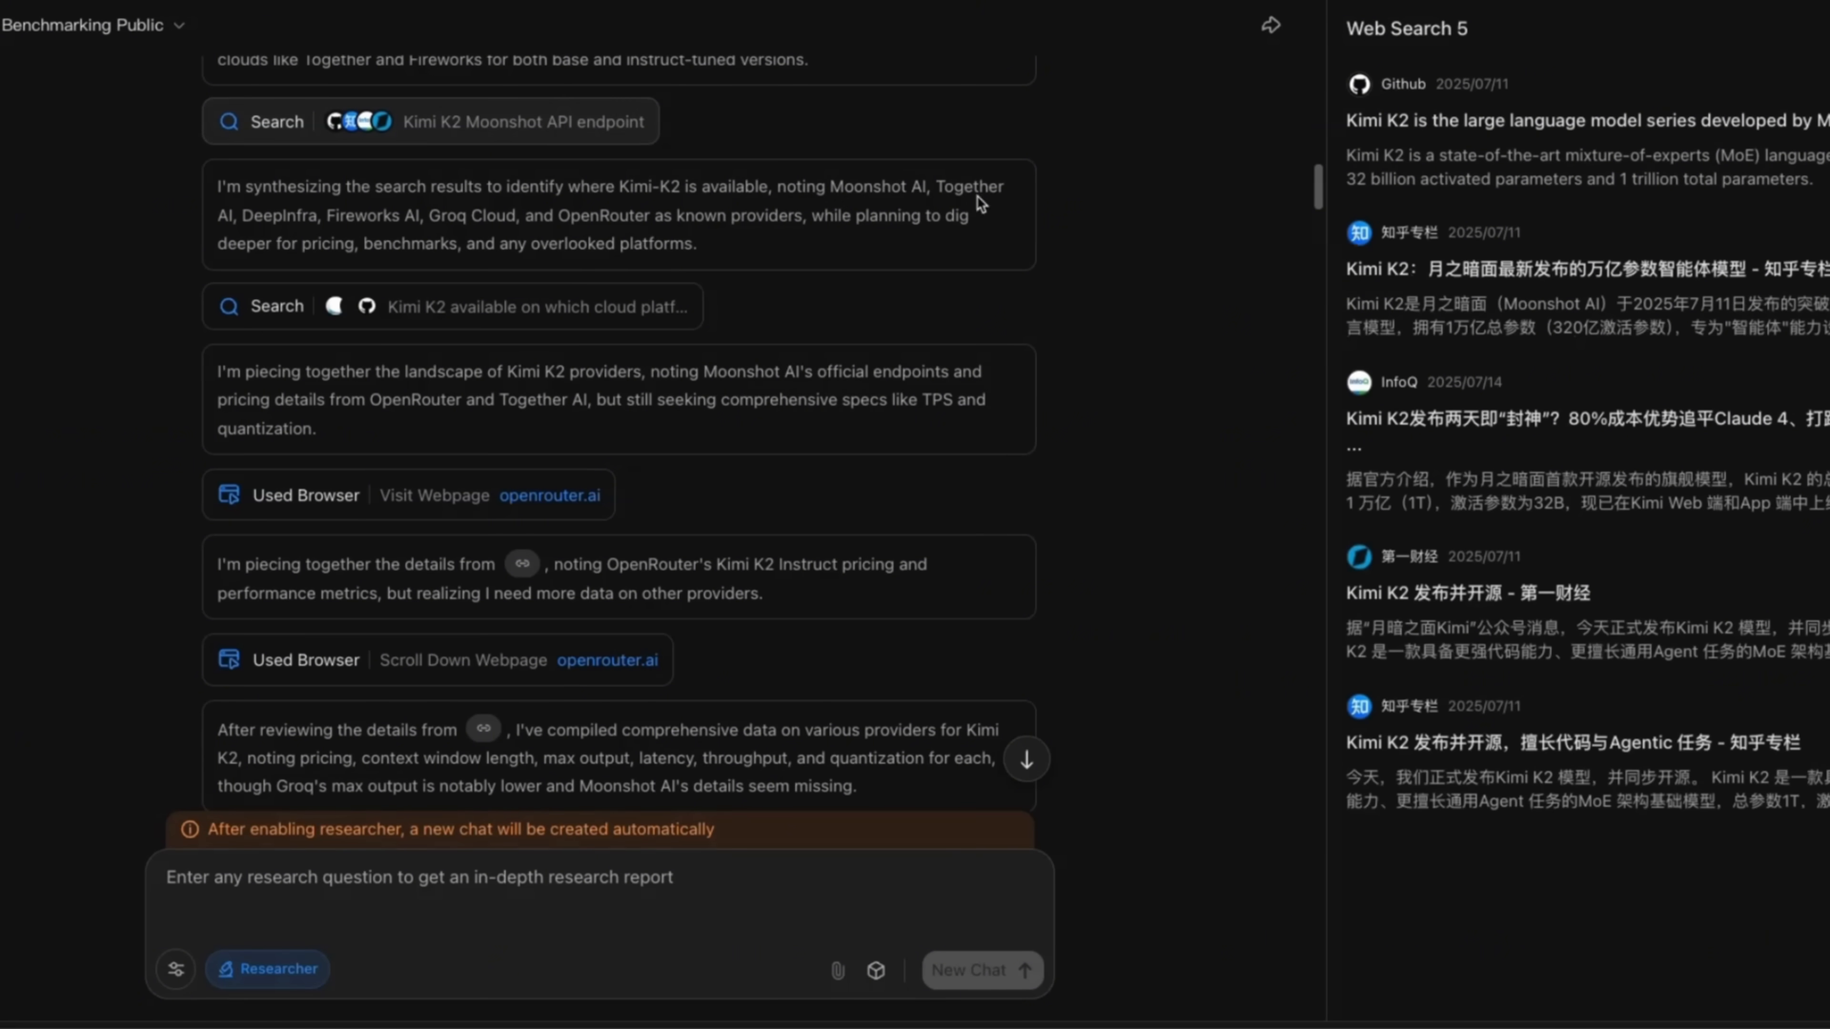
mouse_move(1439, 281)
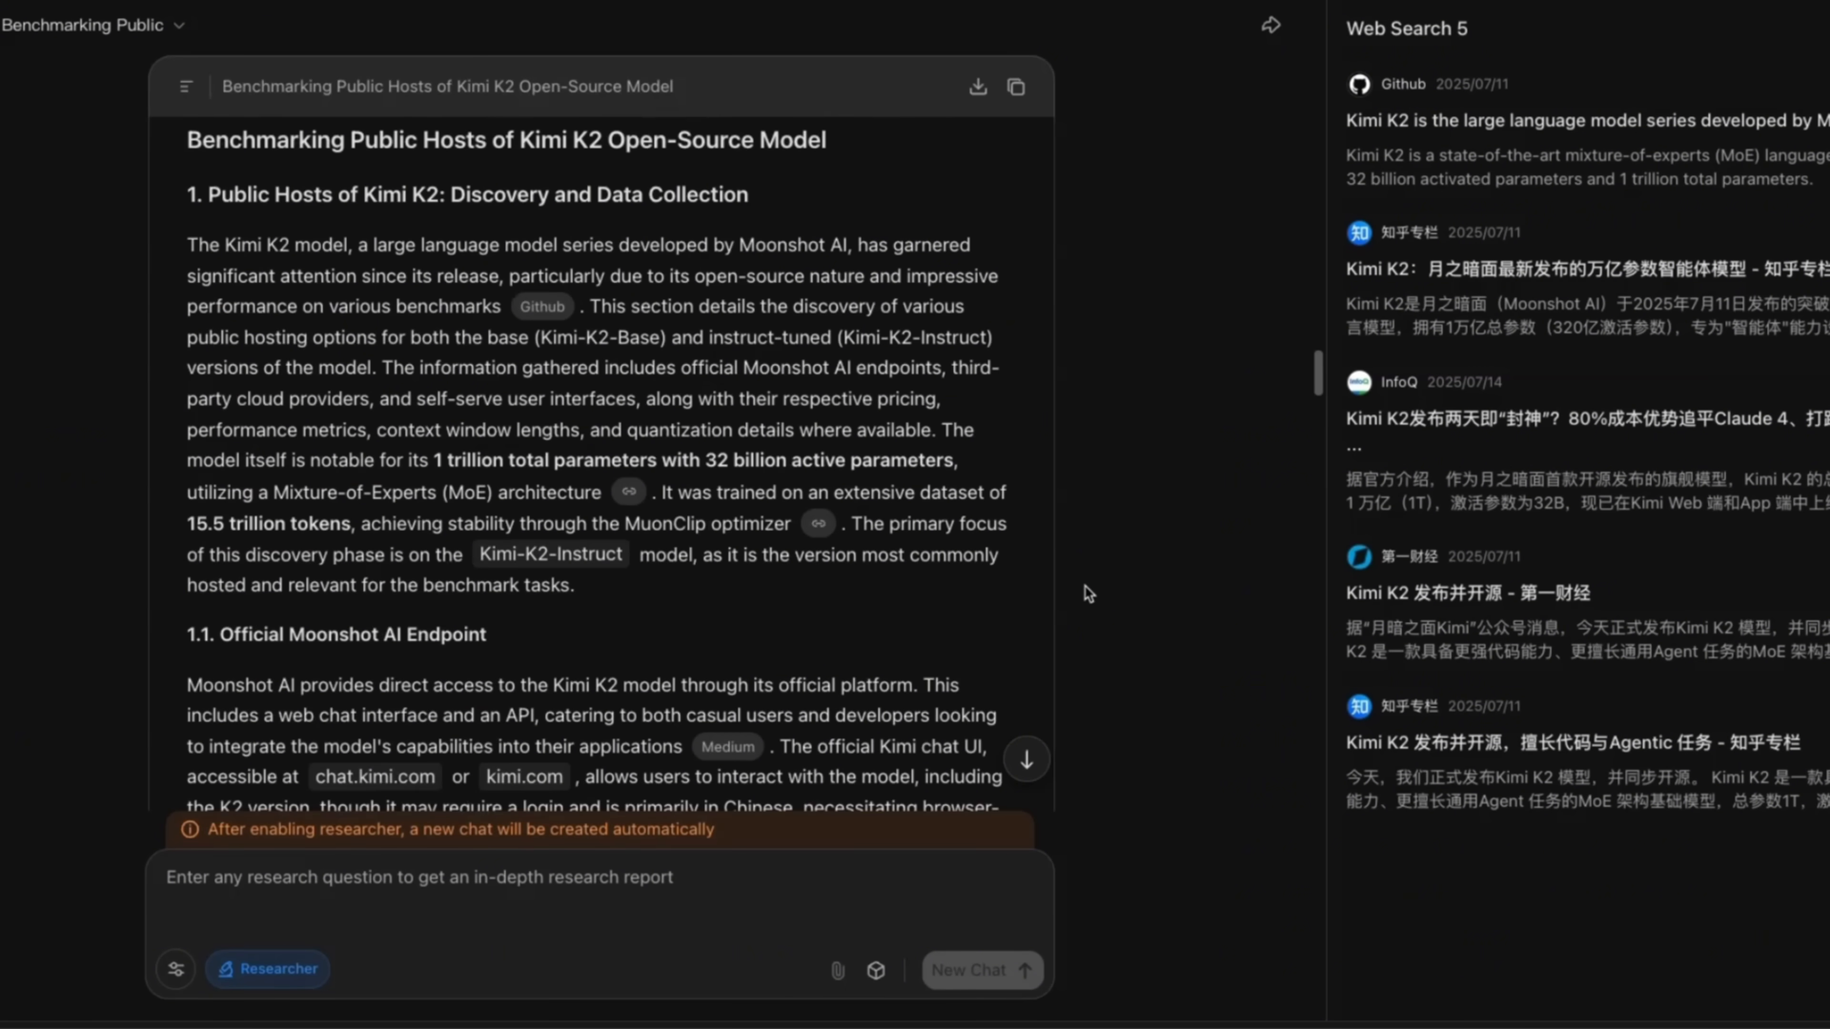
scroll(down, 3)
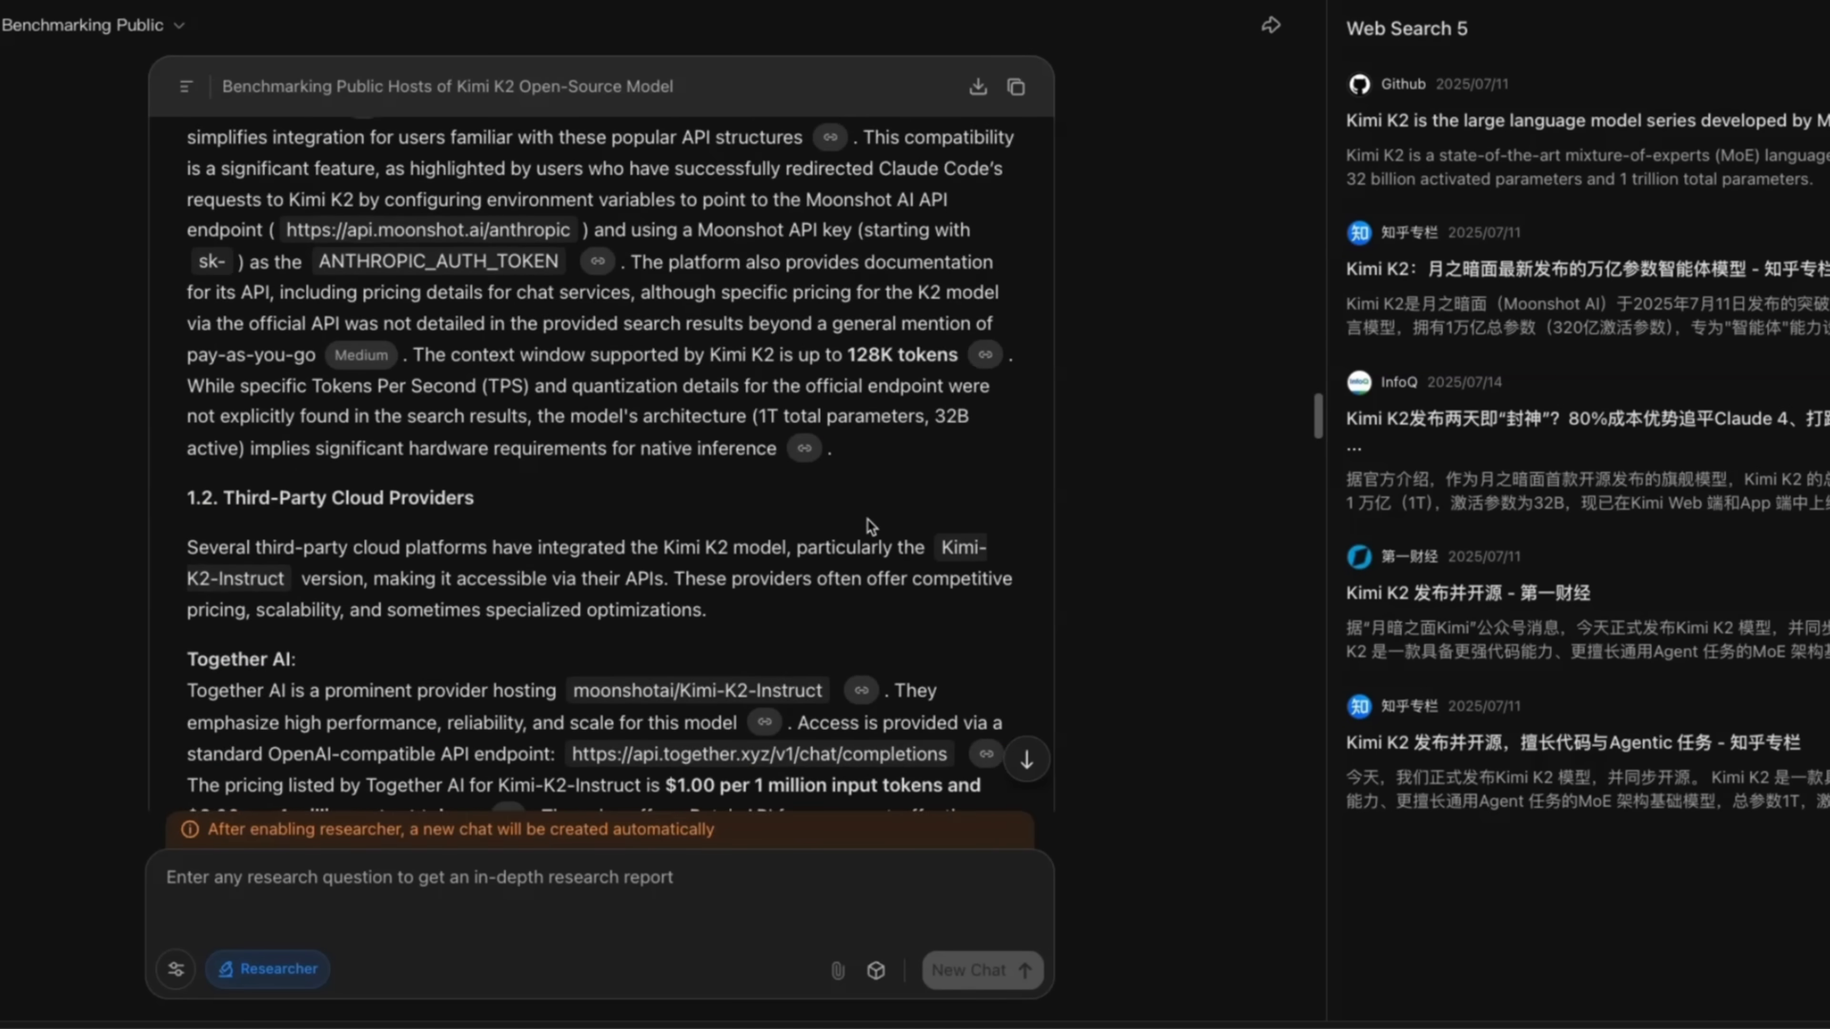
scroll(down, 3)
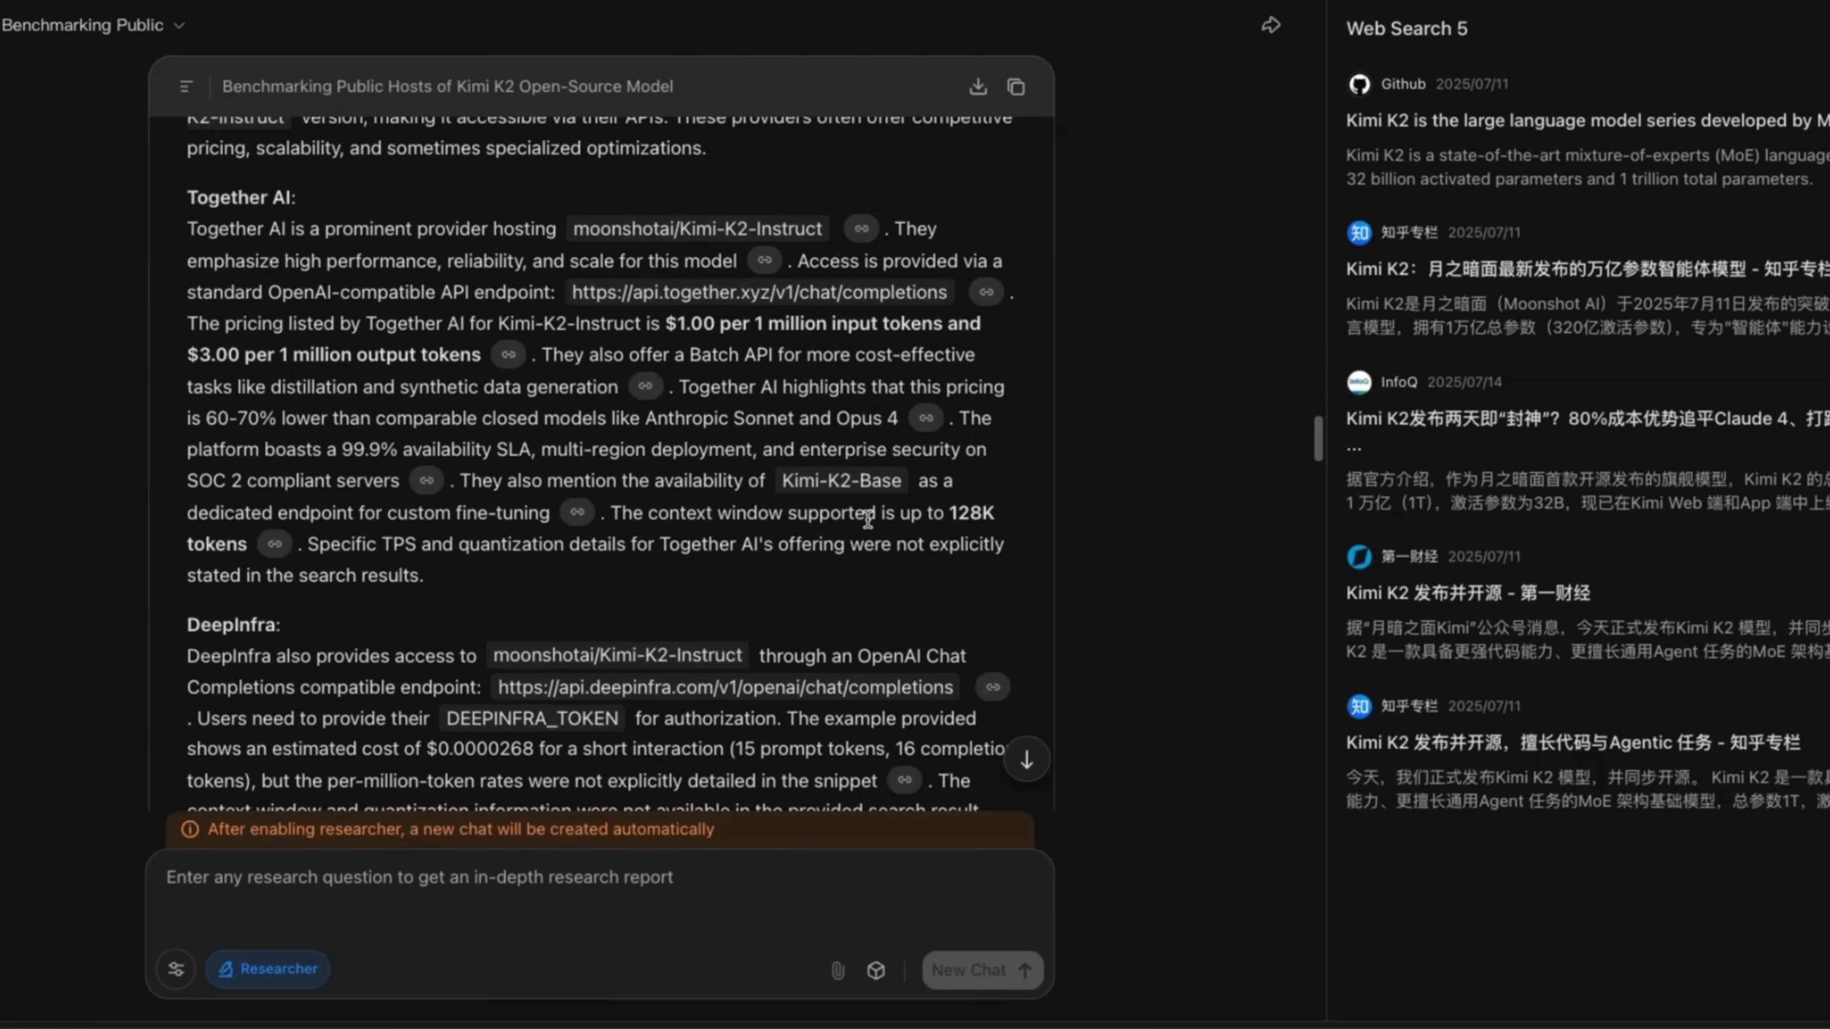
scroll(down, 3)
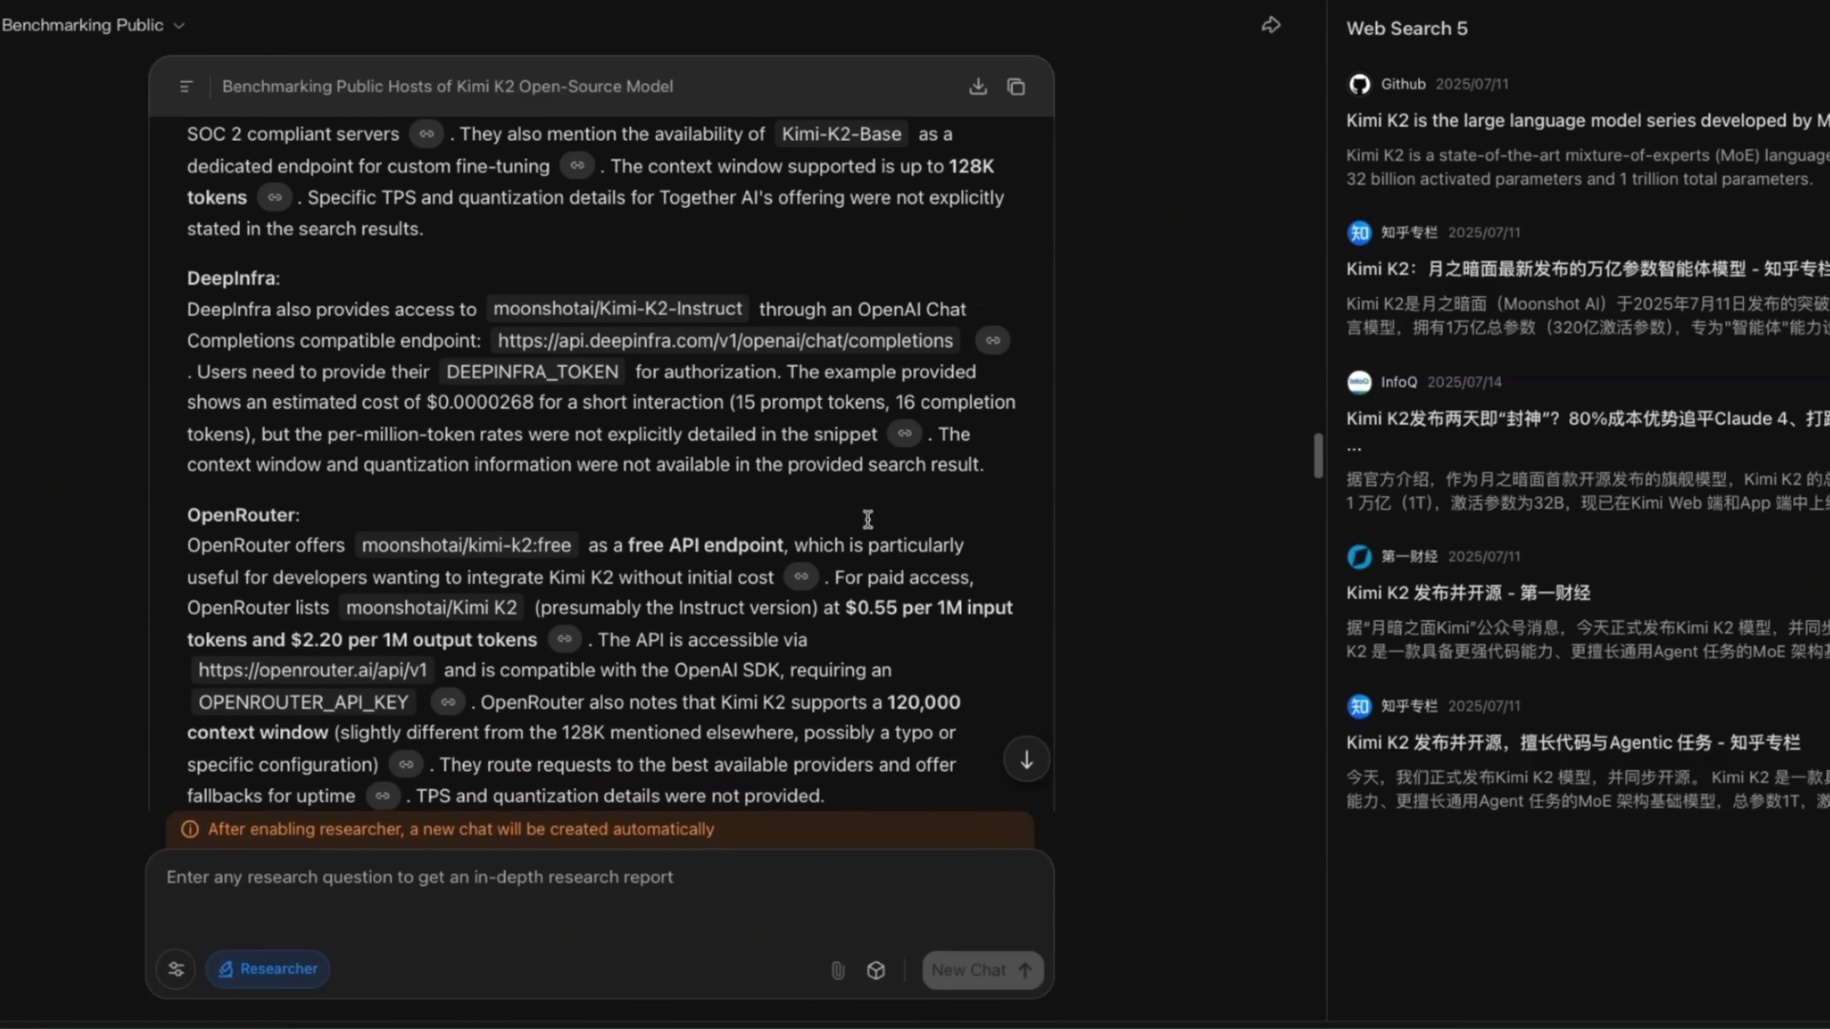
scroll(down, 3)
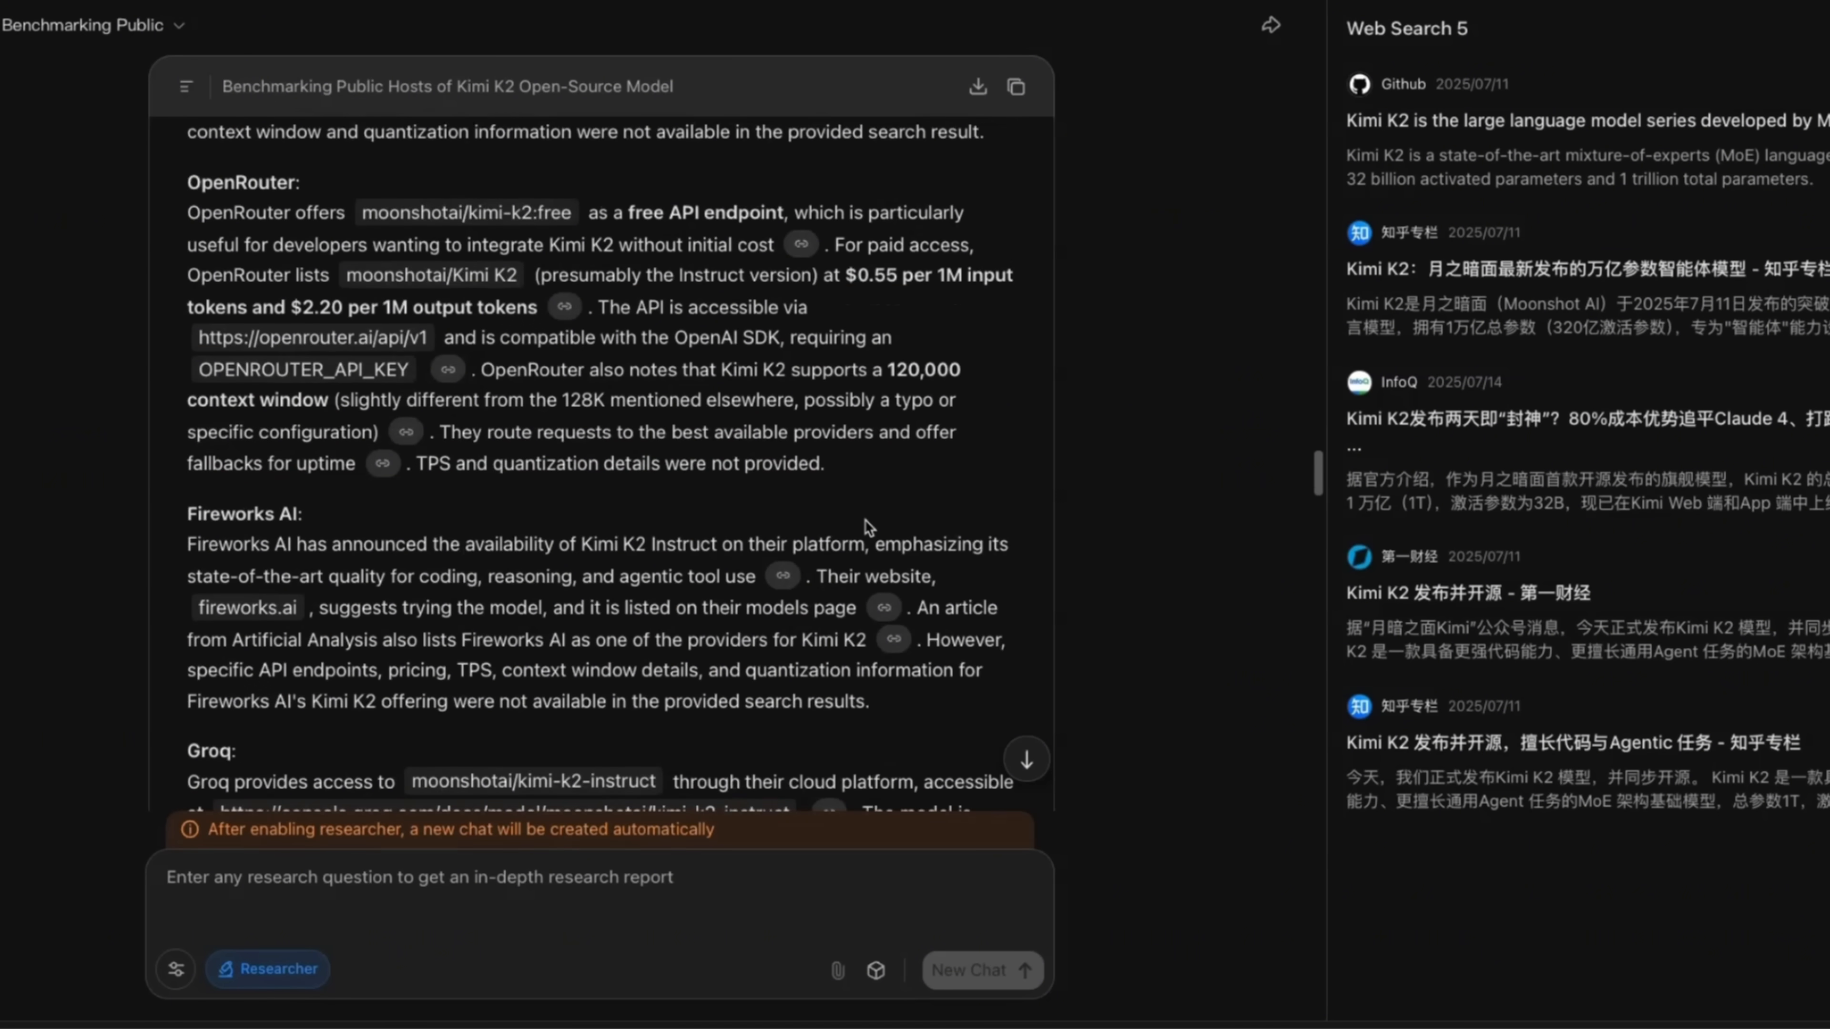
scroll(down, 3)
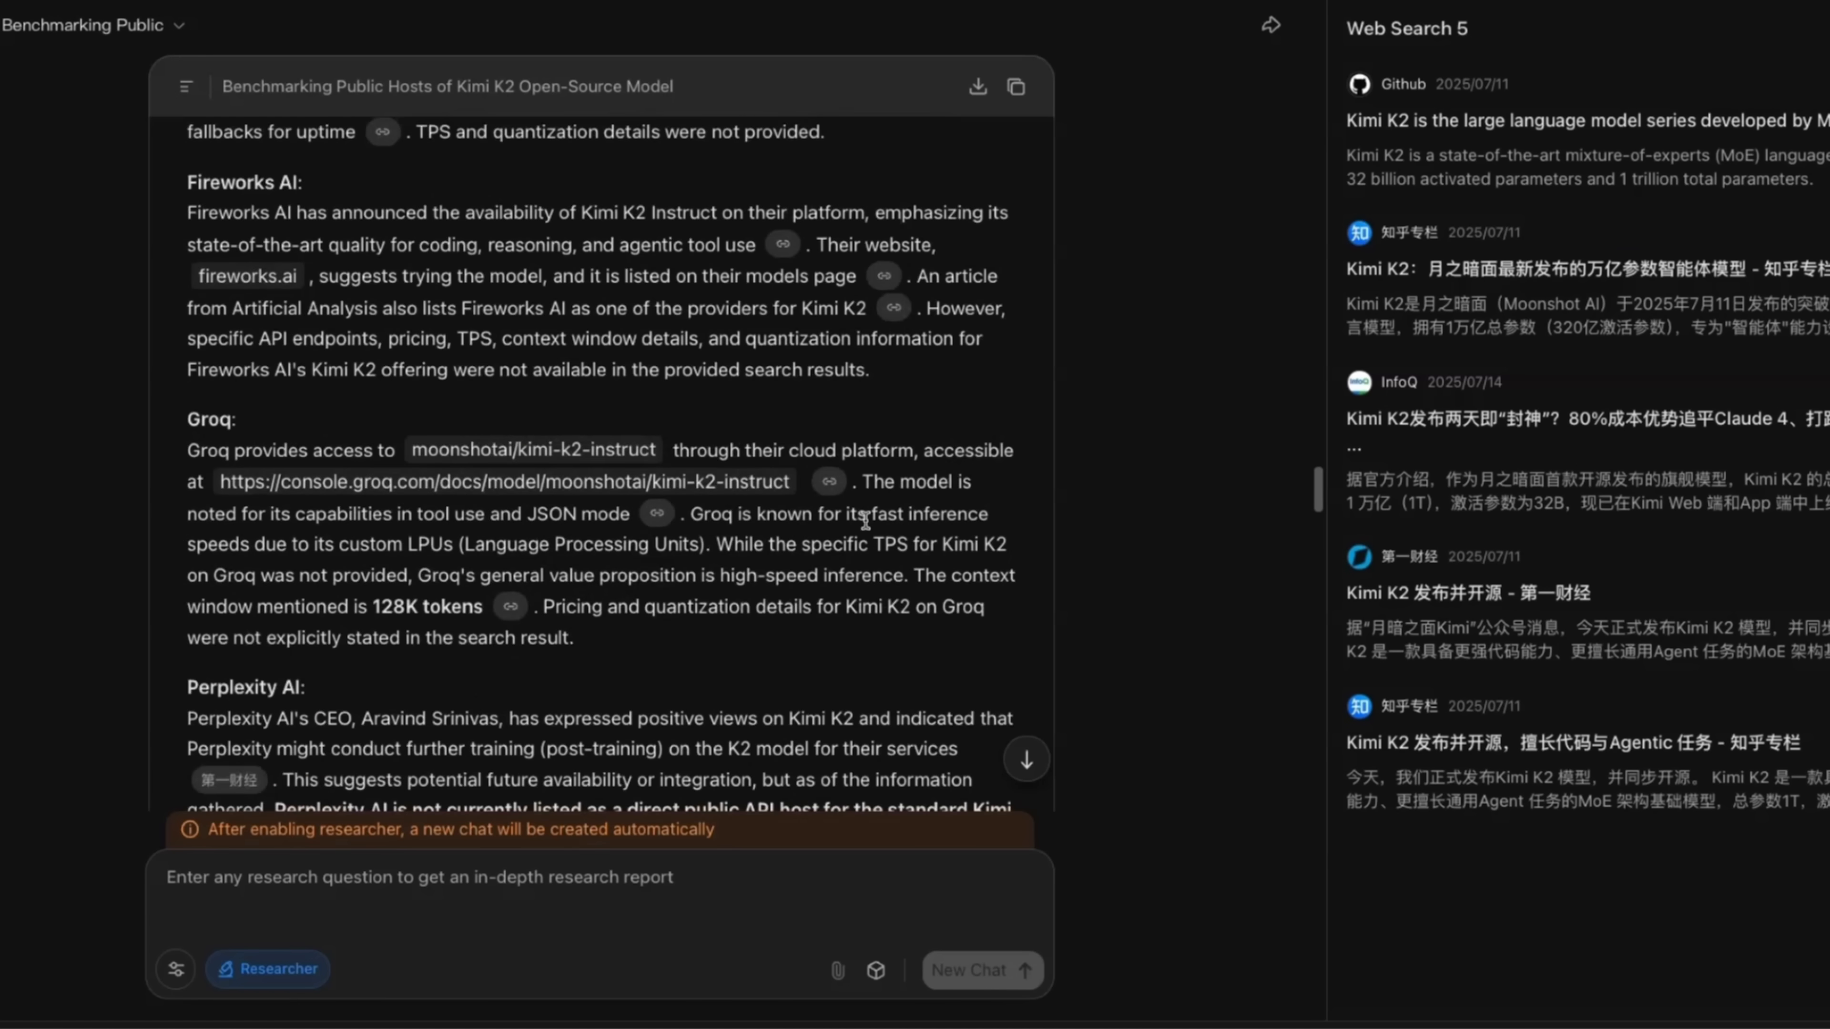
scroll(down, 3)
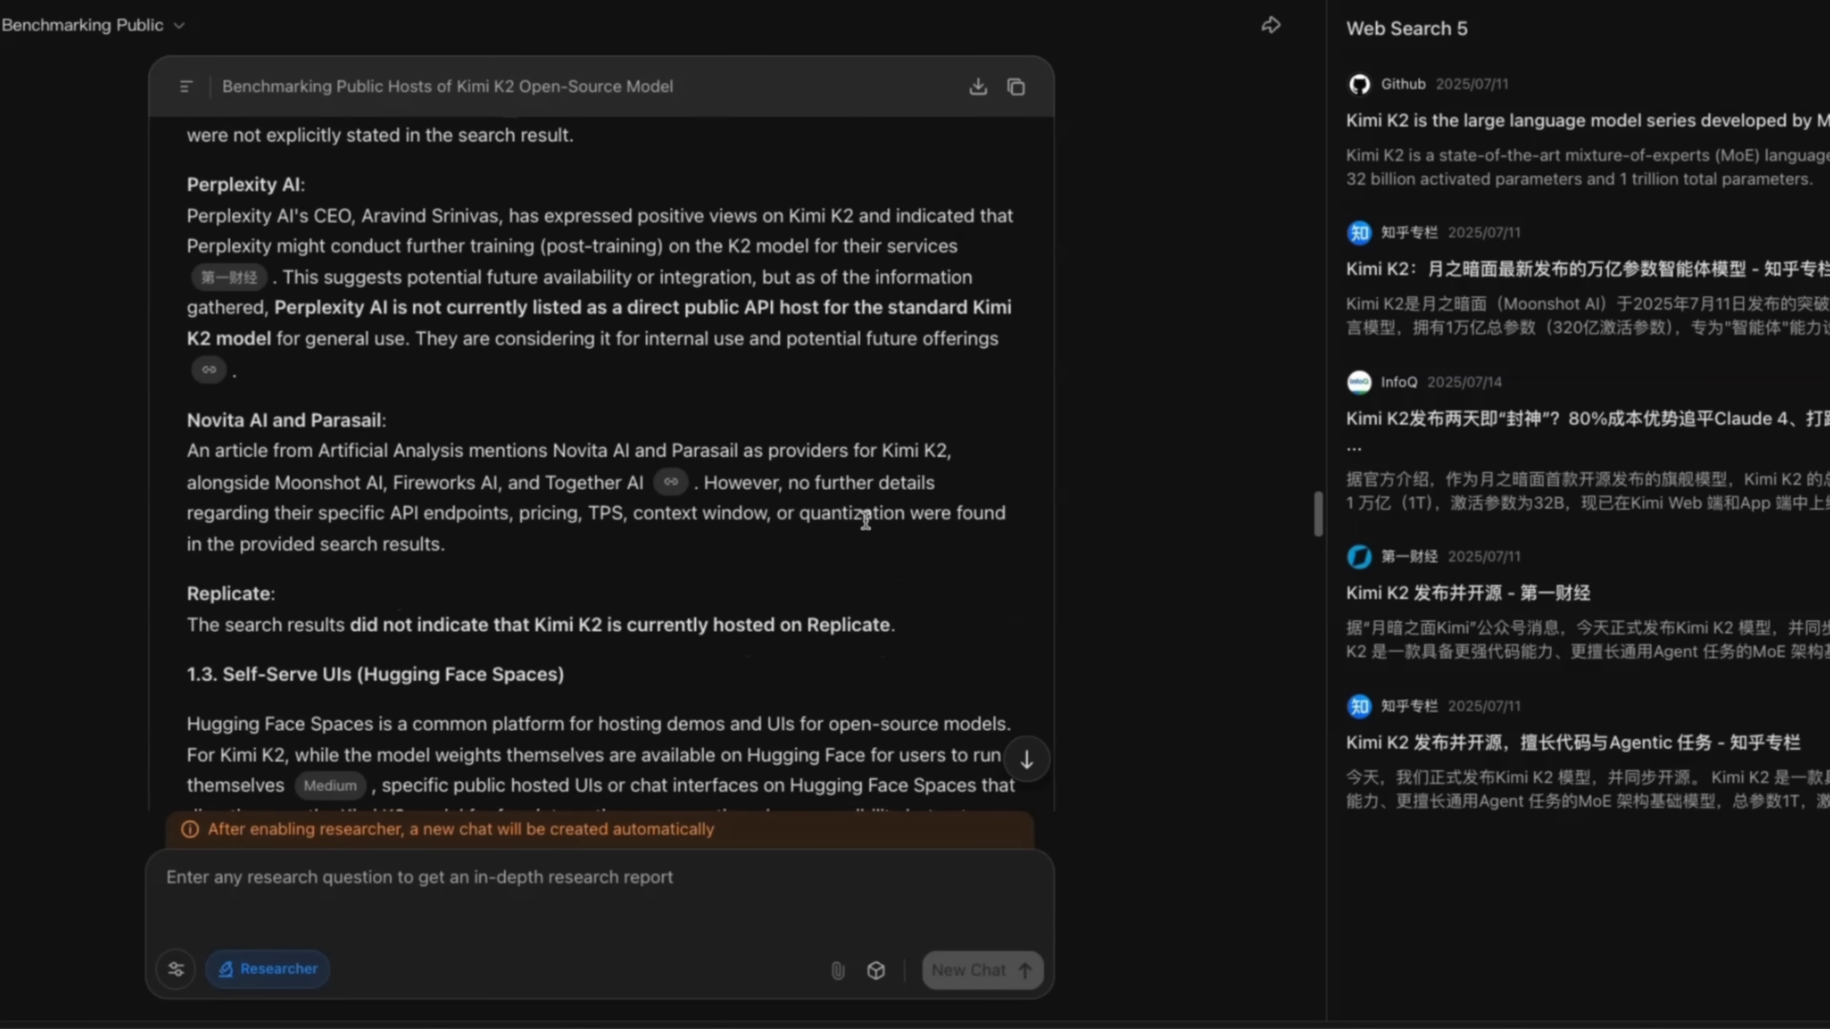
scroll(down, 3)
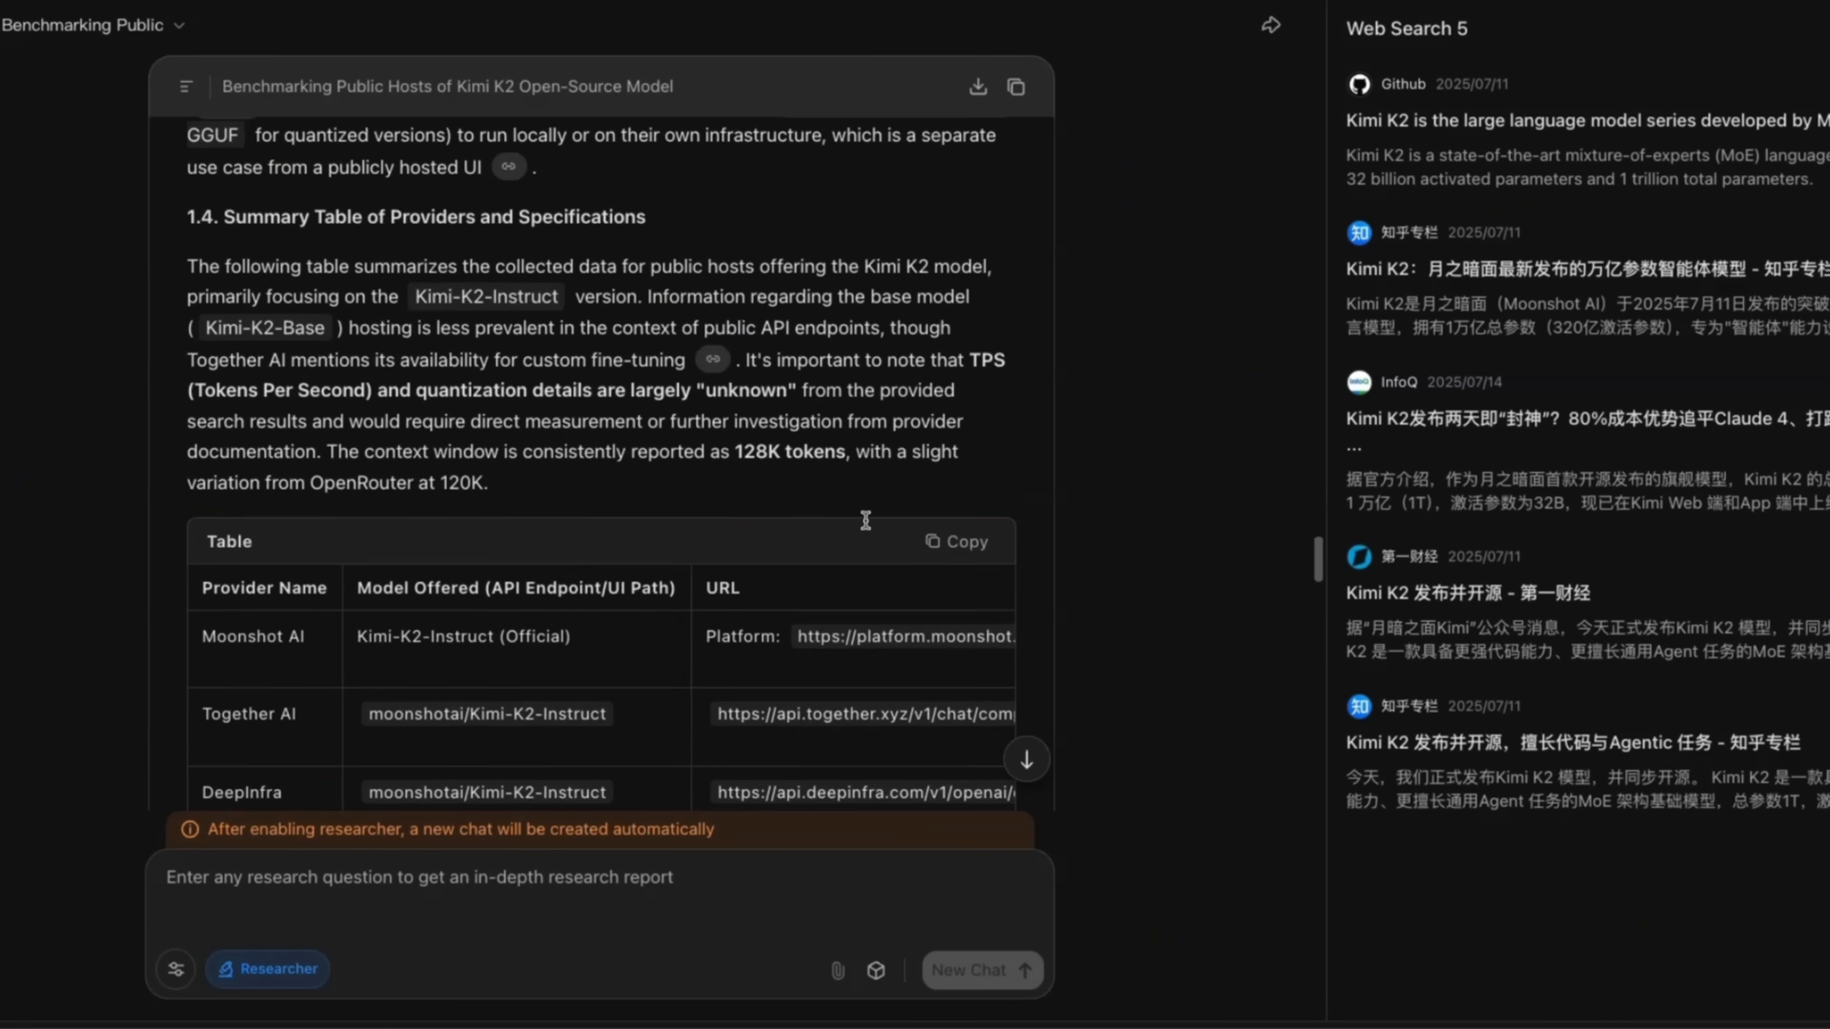
scroll(down, 3)
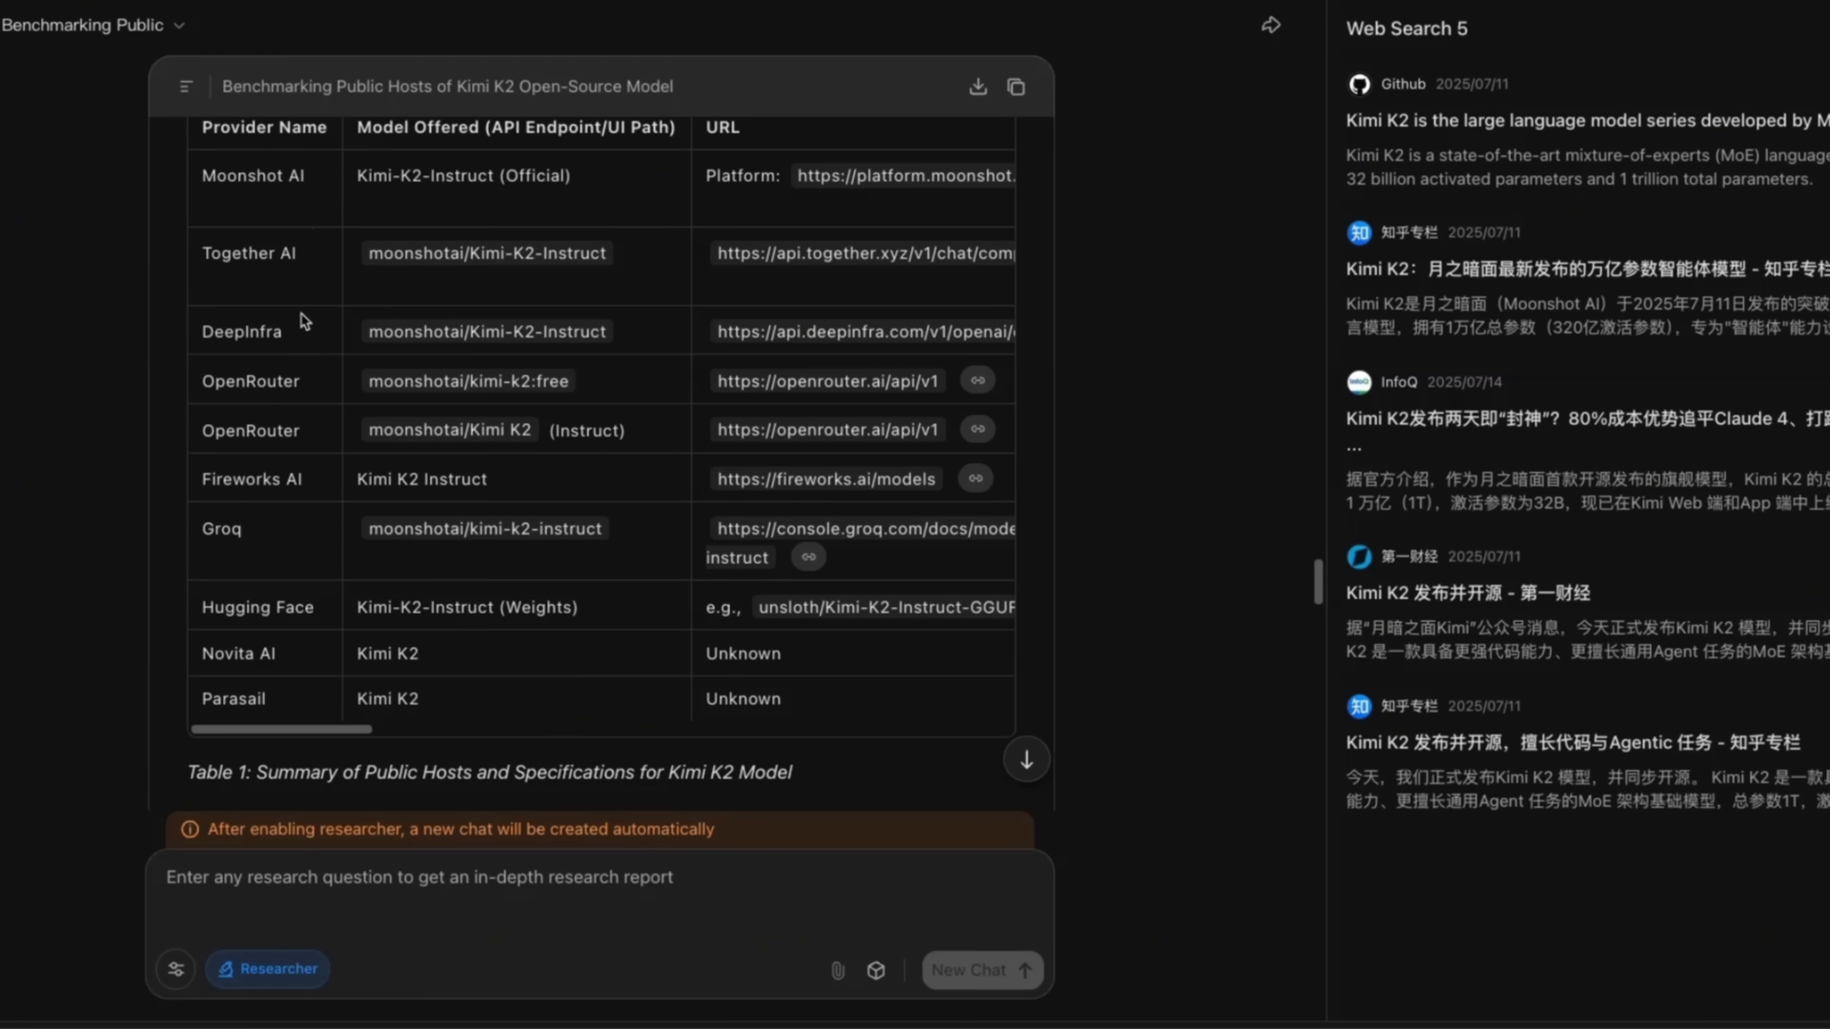
scroll(down, 3)
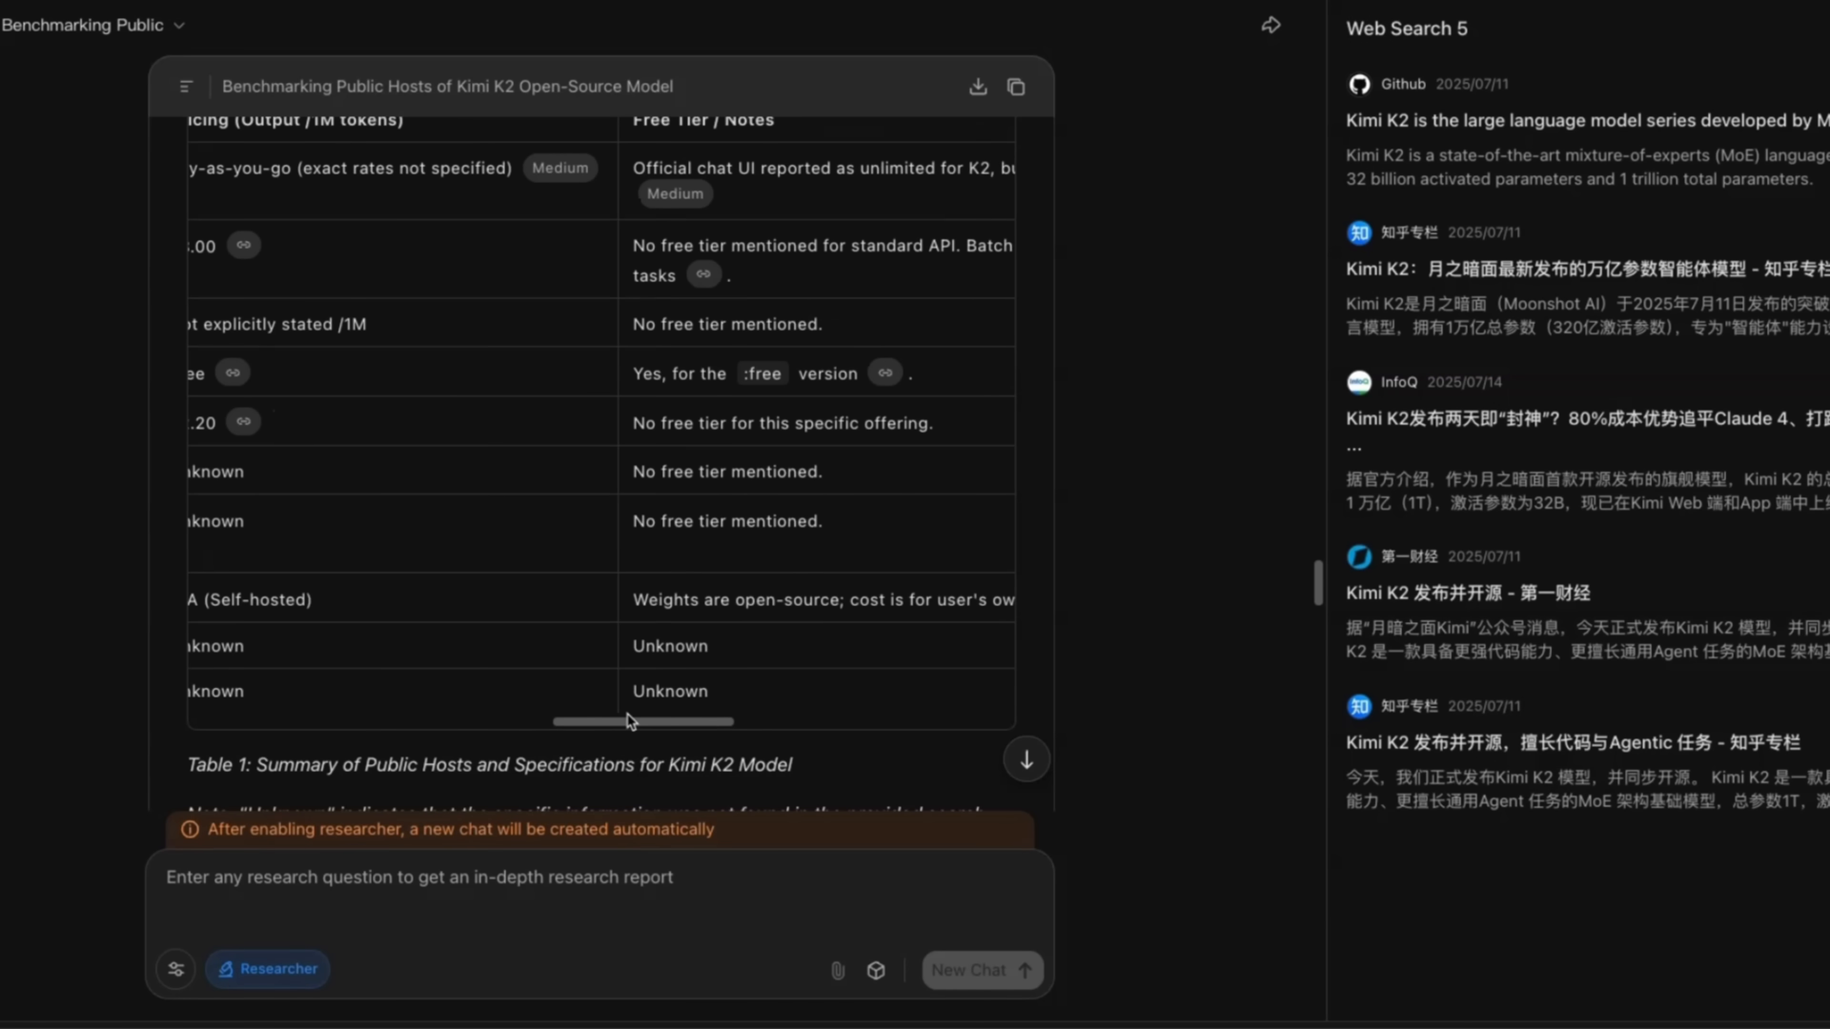
- Review the provider summary table sideways and reach the Interactive Report card
drag(624, 722, 700, 721)
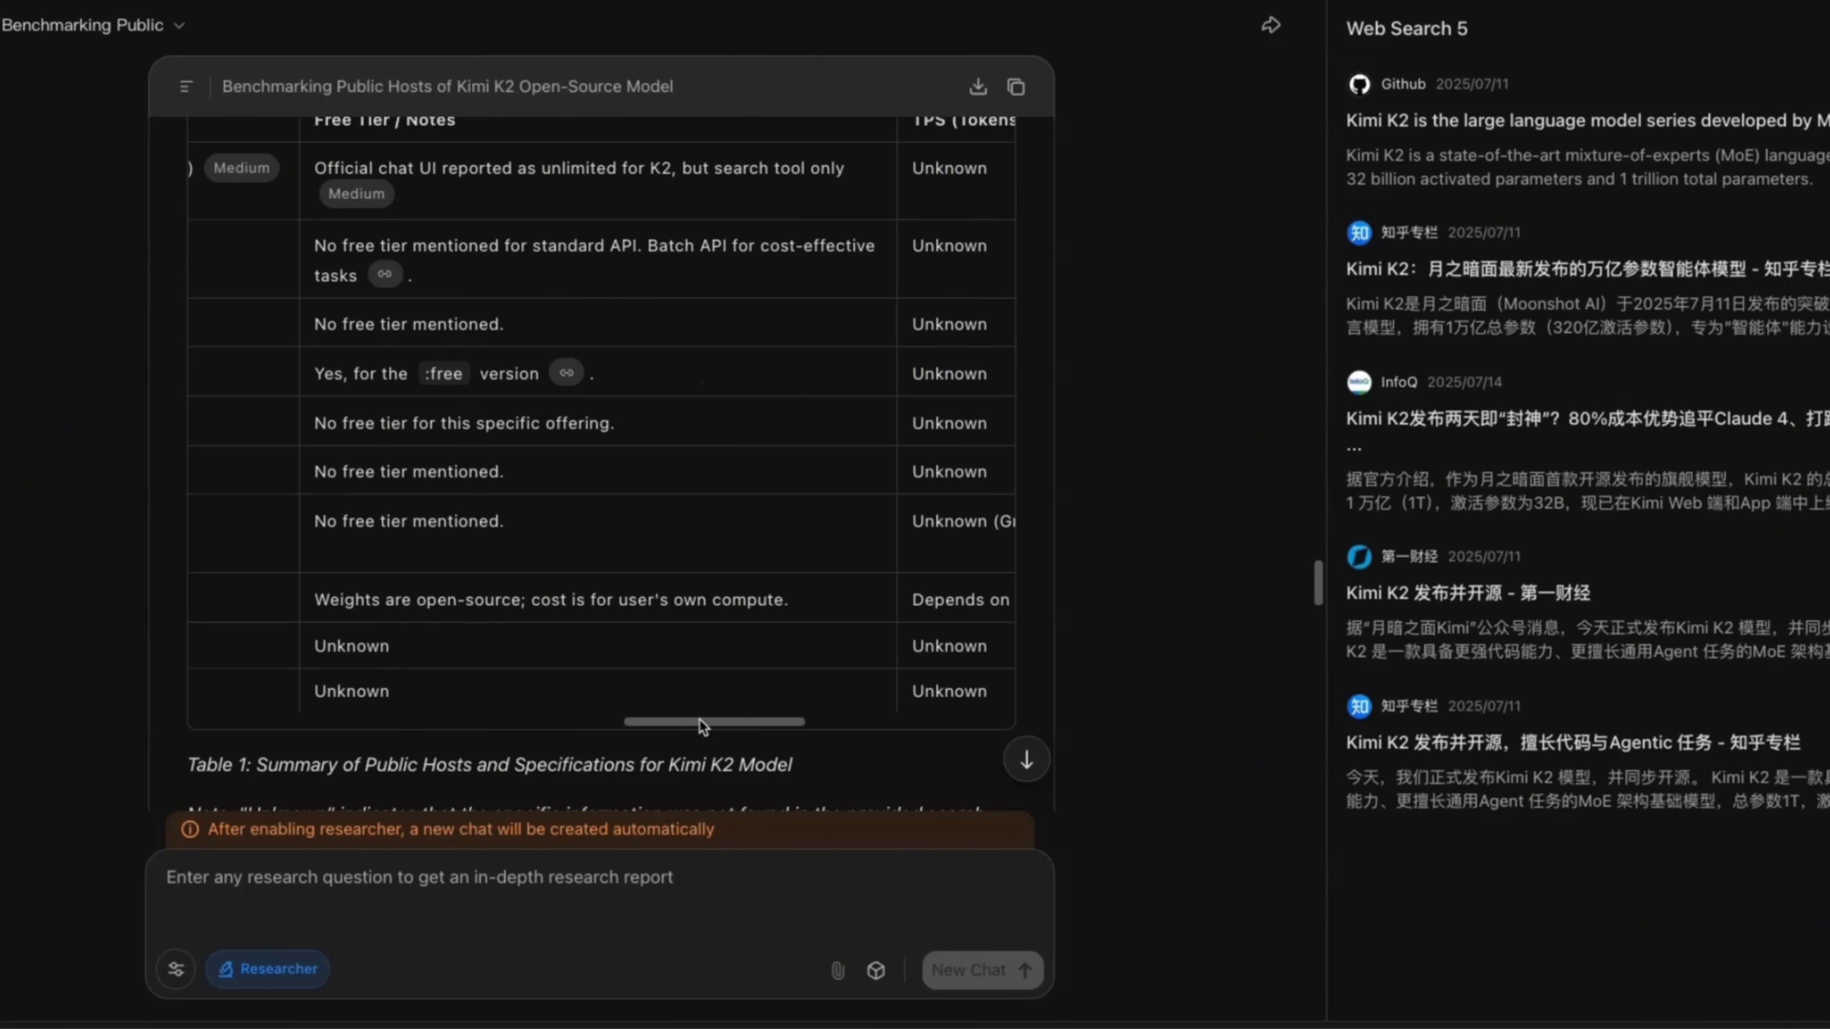
scroll(right, 3)
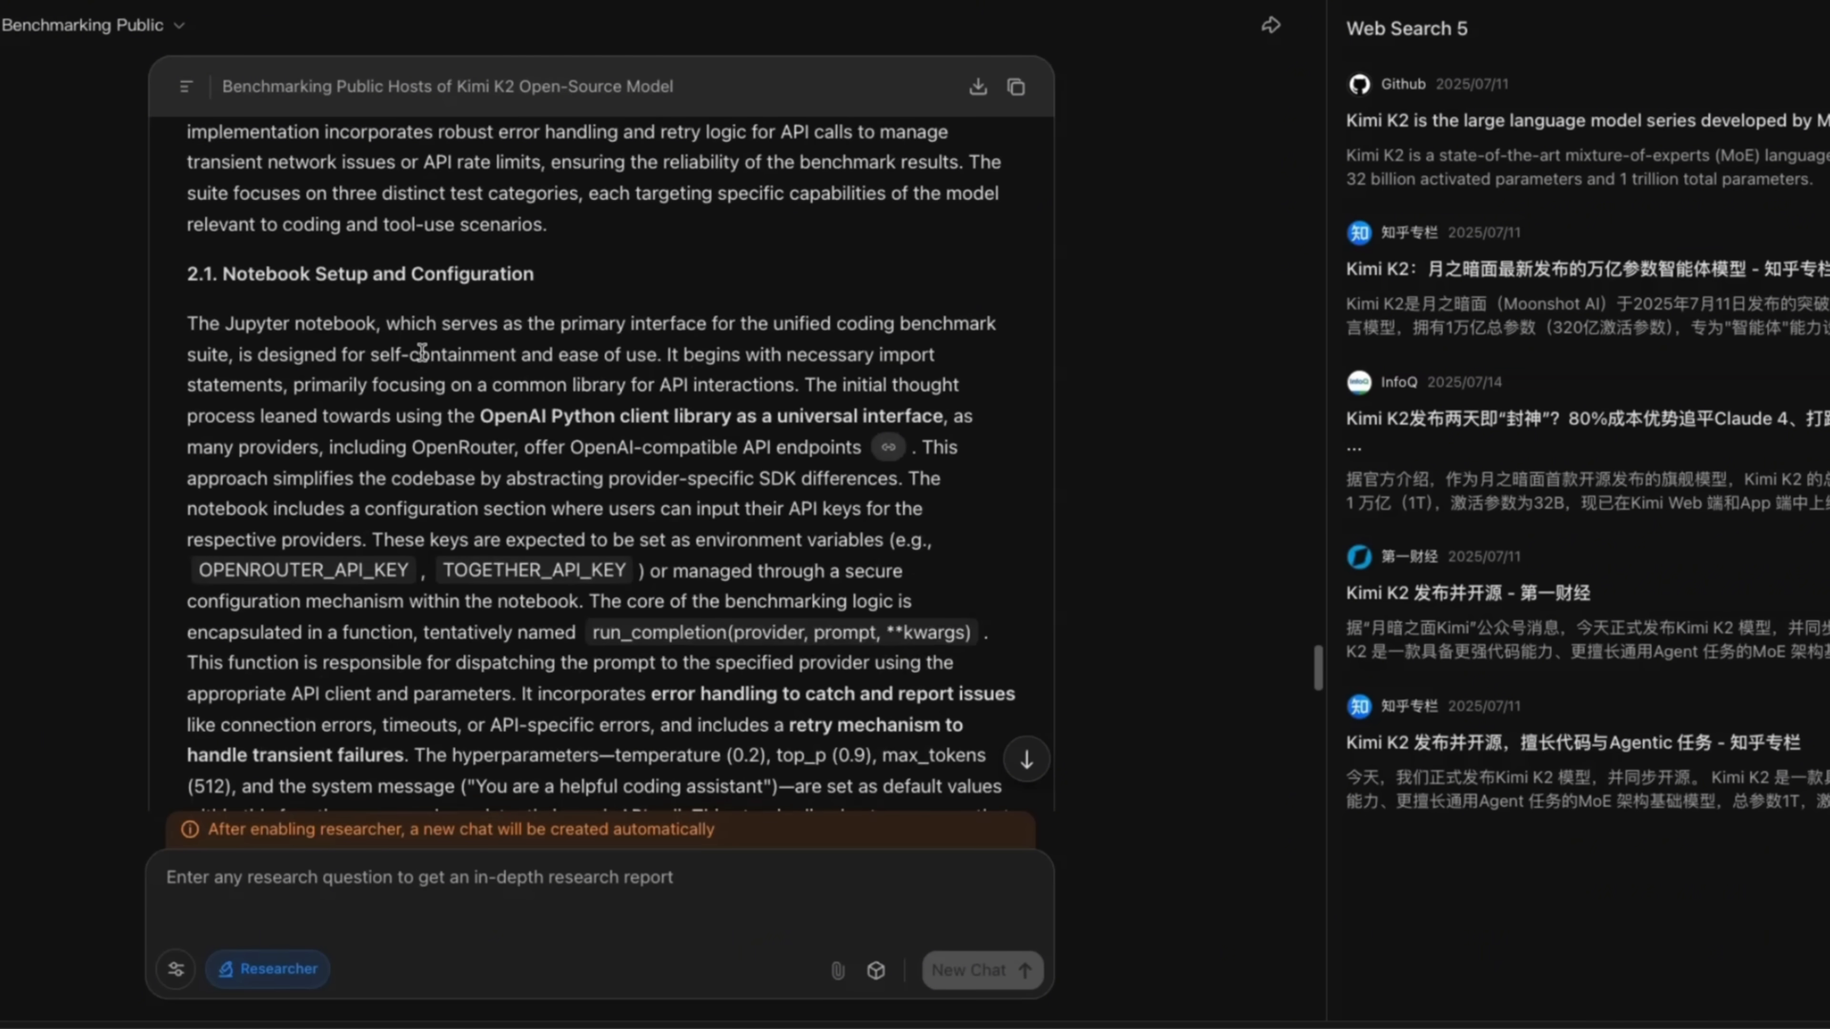
scroll(down, 3)
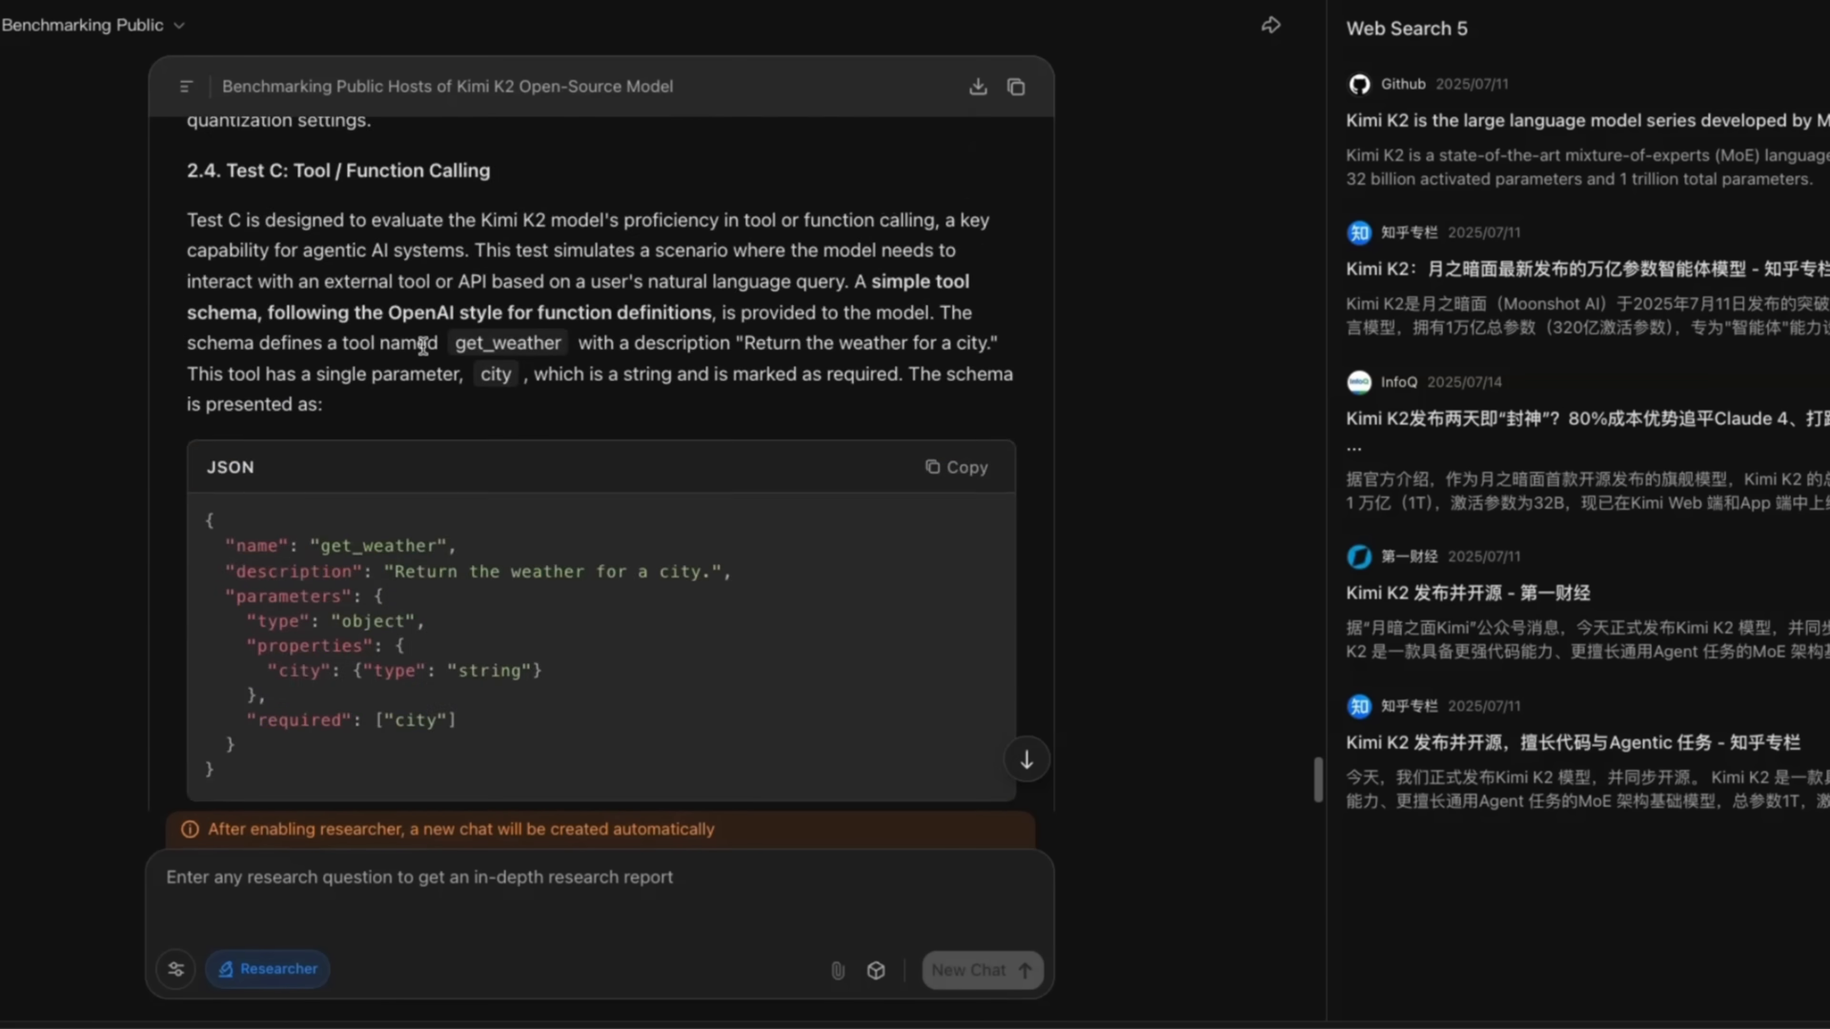
scroll(down, 3)
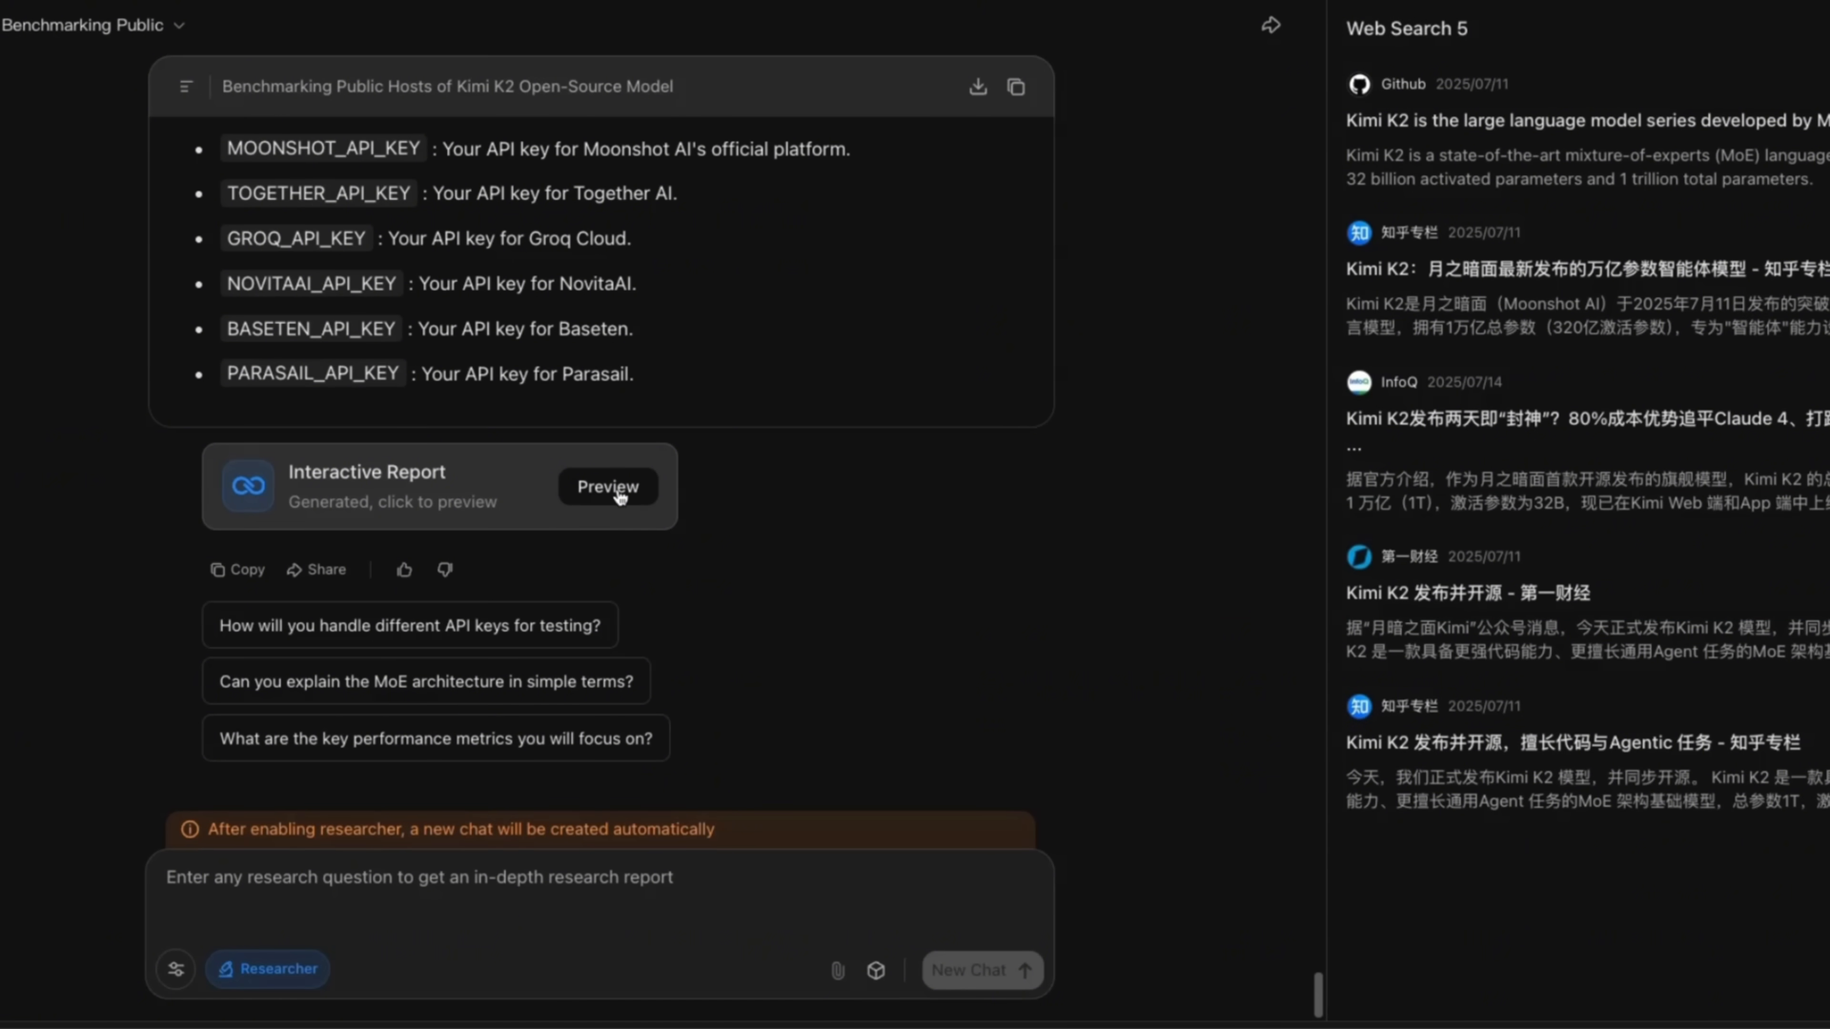
- Preview the interactive report and read its Introduction, highlighting the 15.5 trillion tokens training details
click(608, 487)
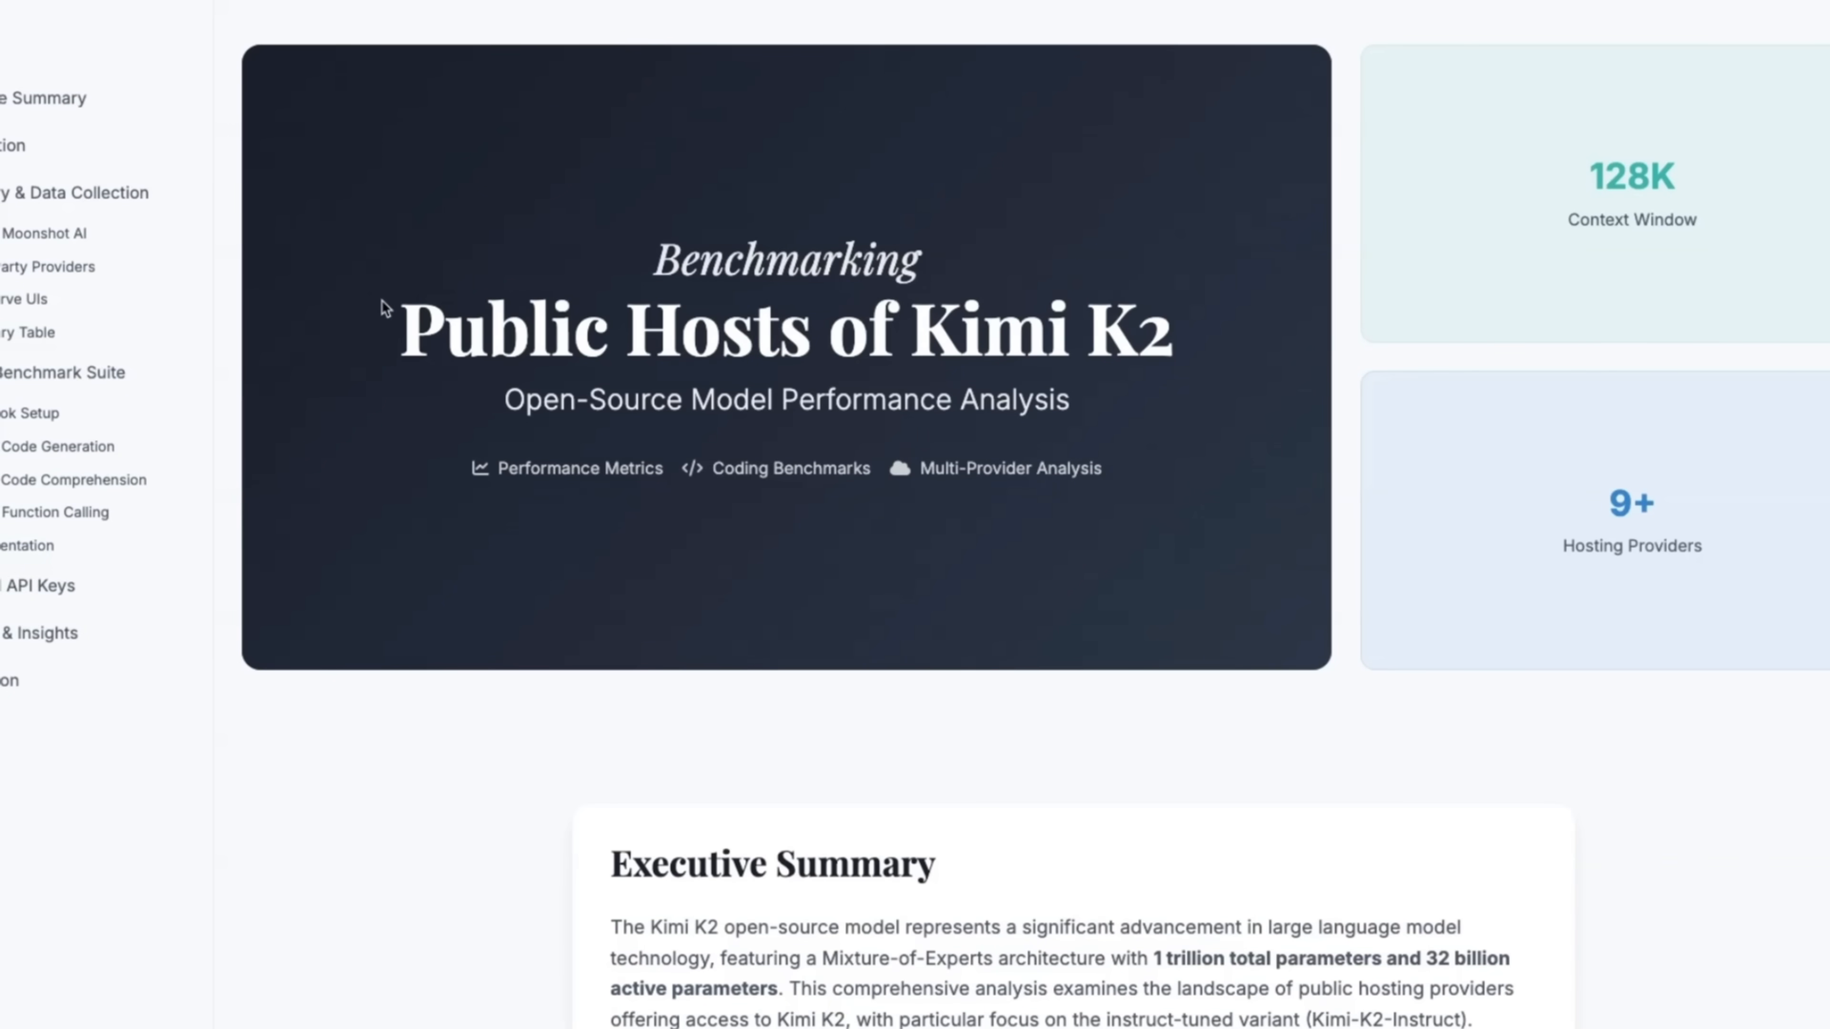
scroll(down, 3)
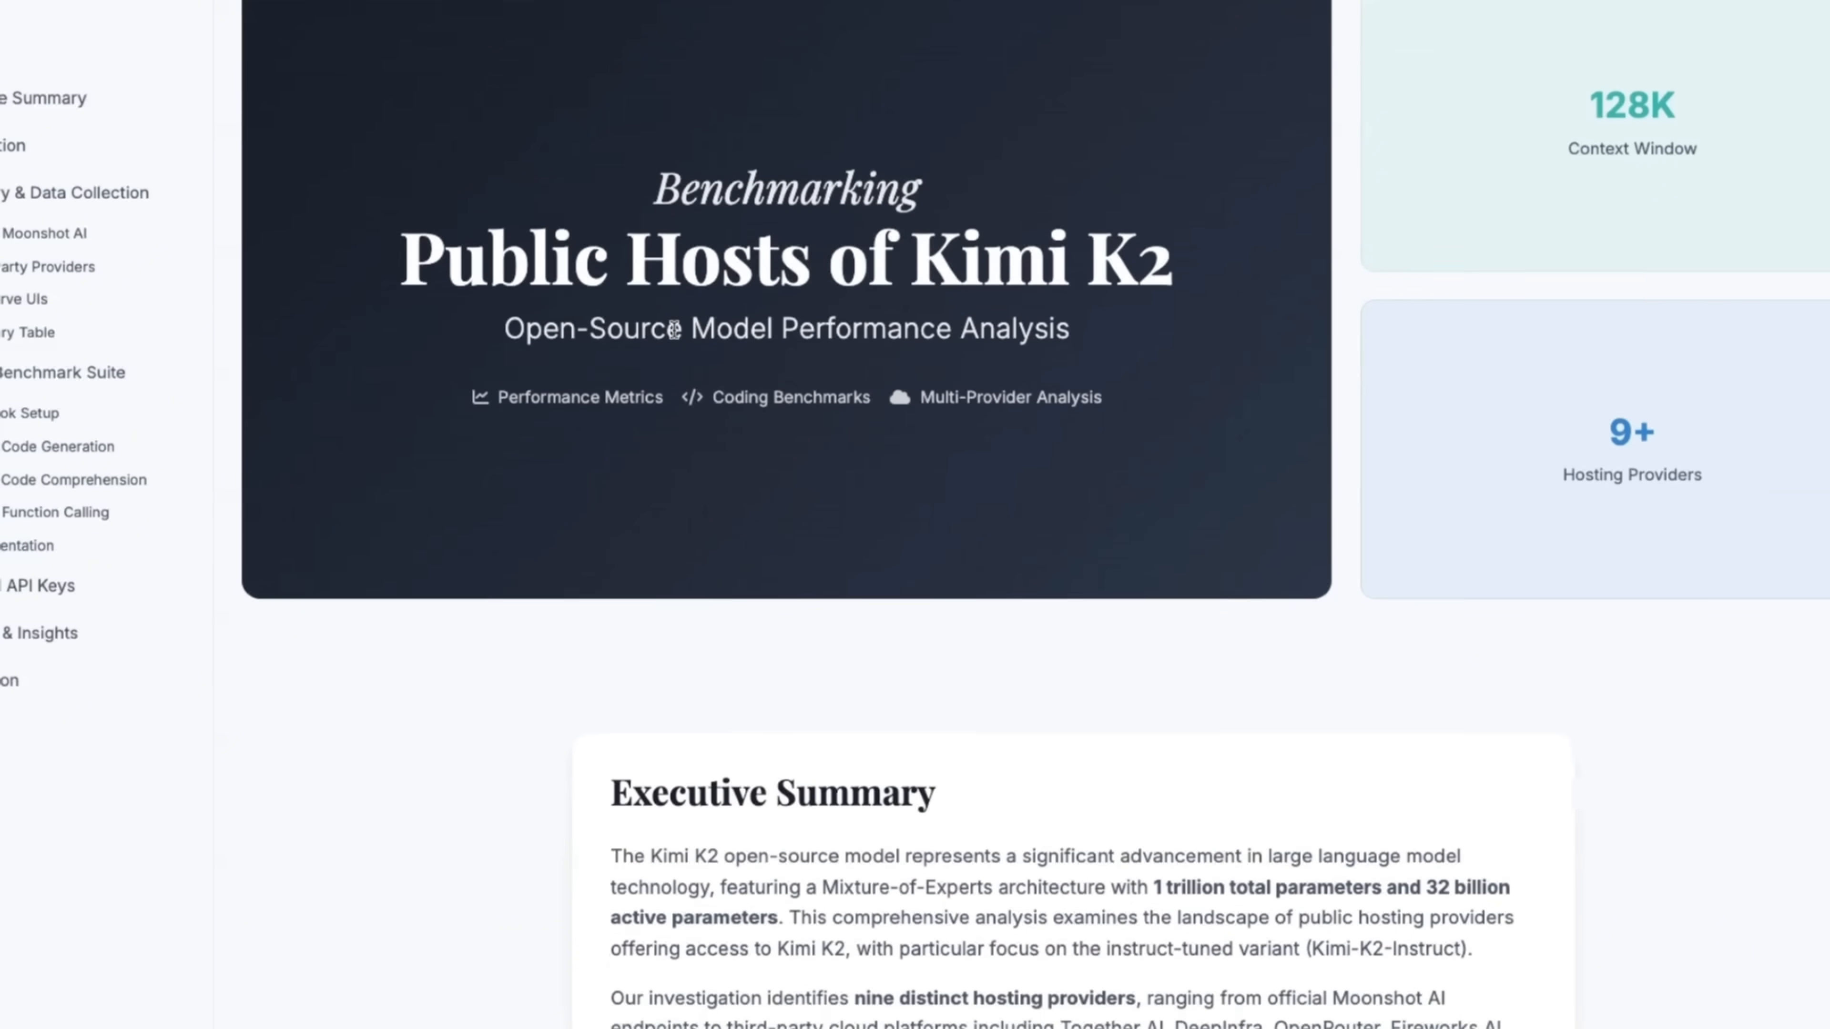
scroll(down, 3)
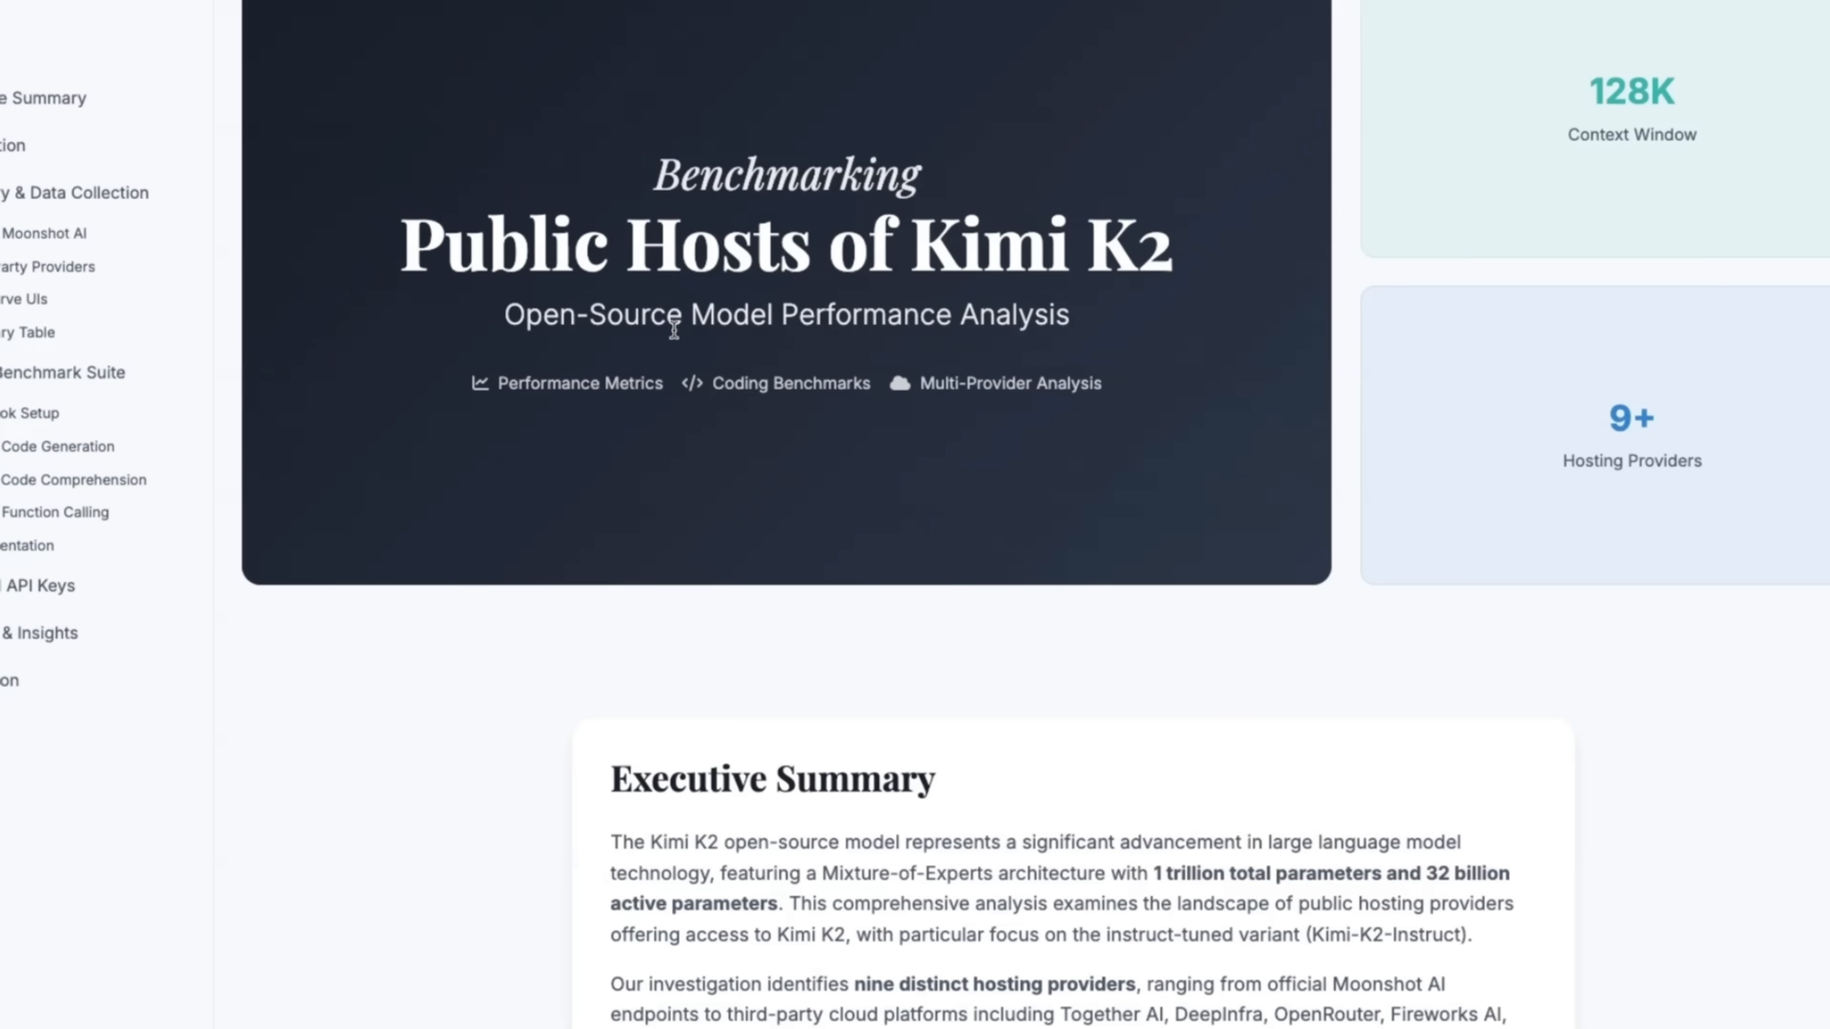
scroll(up, 3)
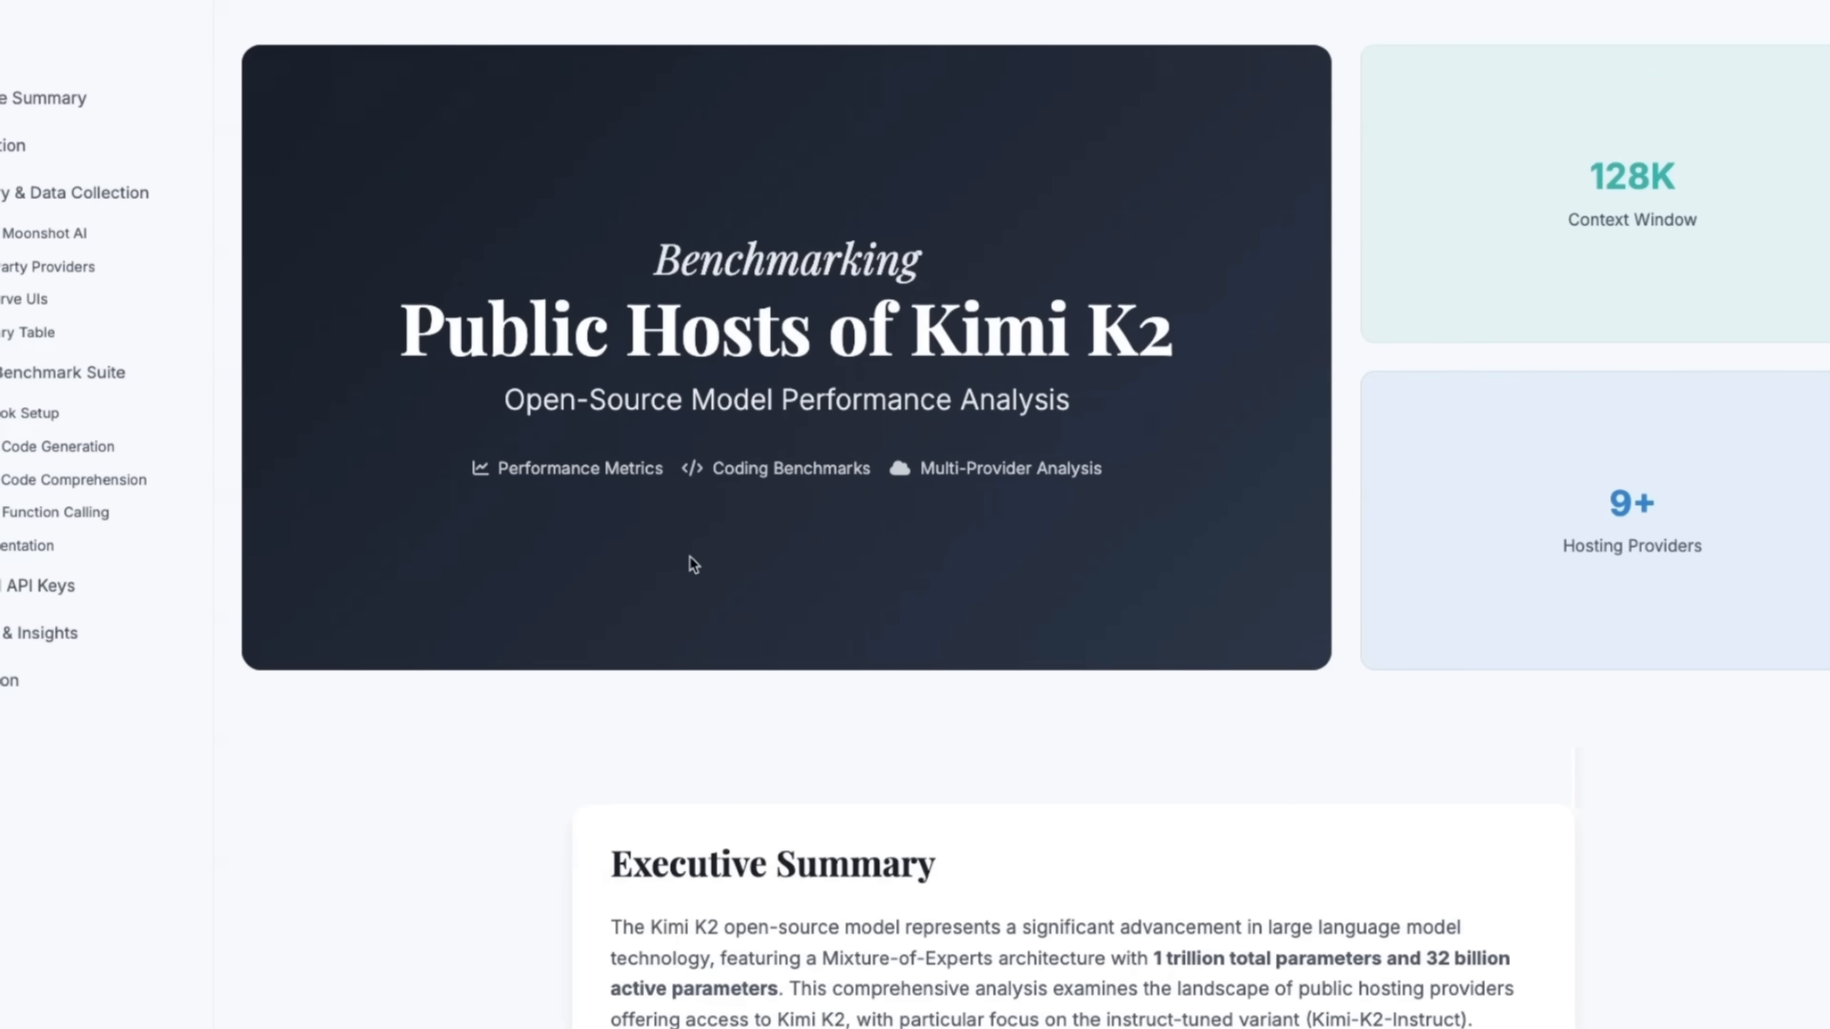
scroll(down, 3)
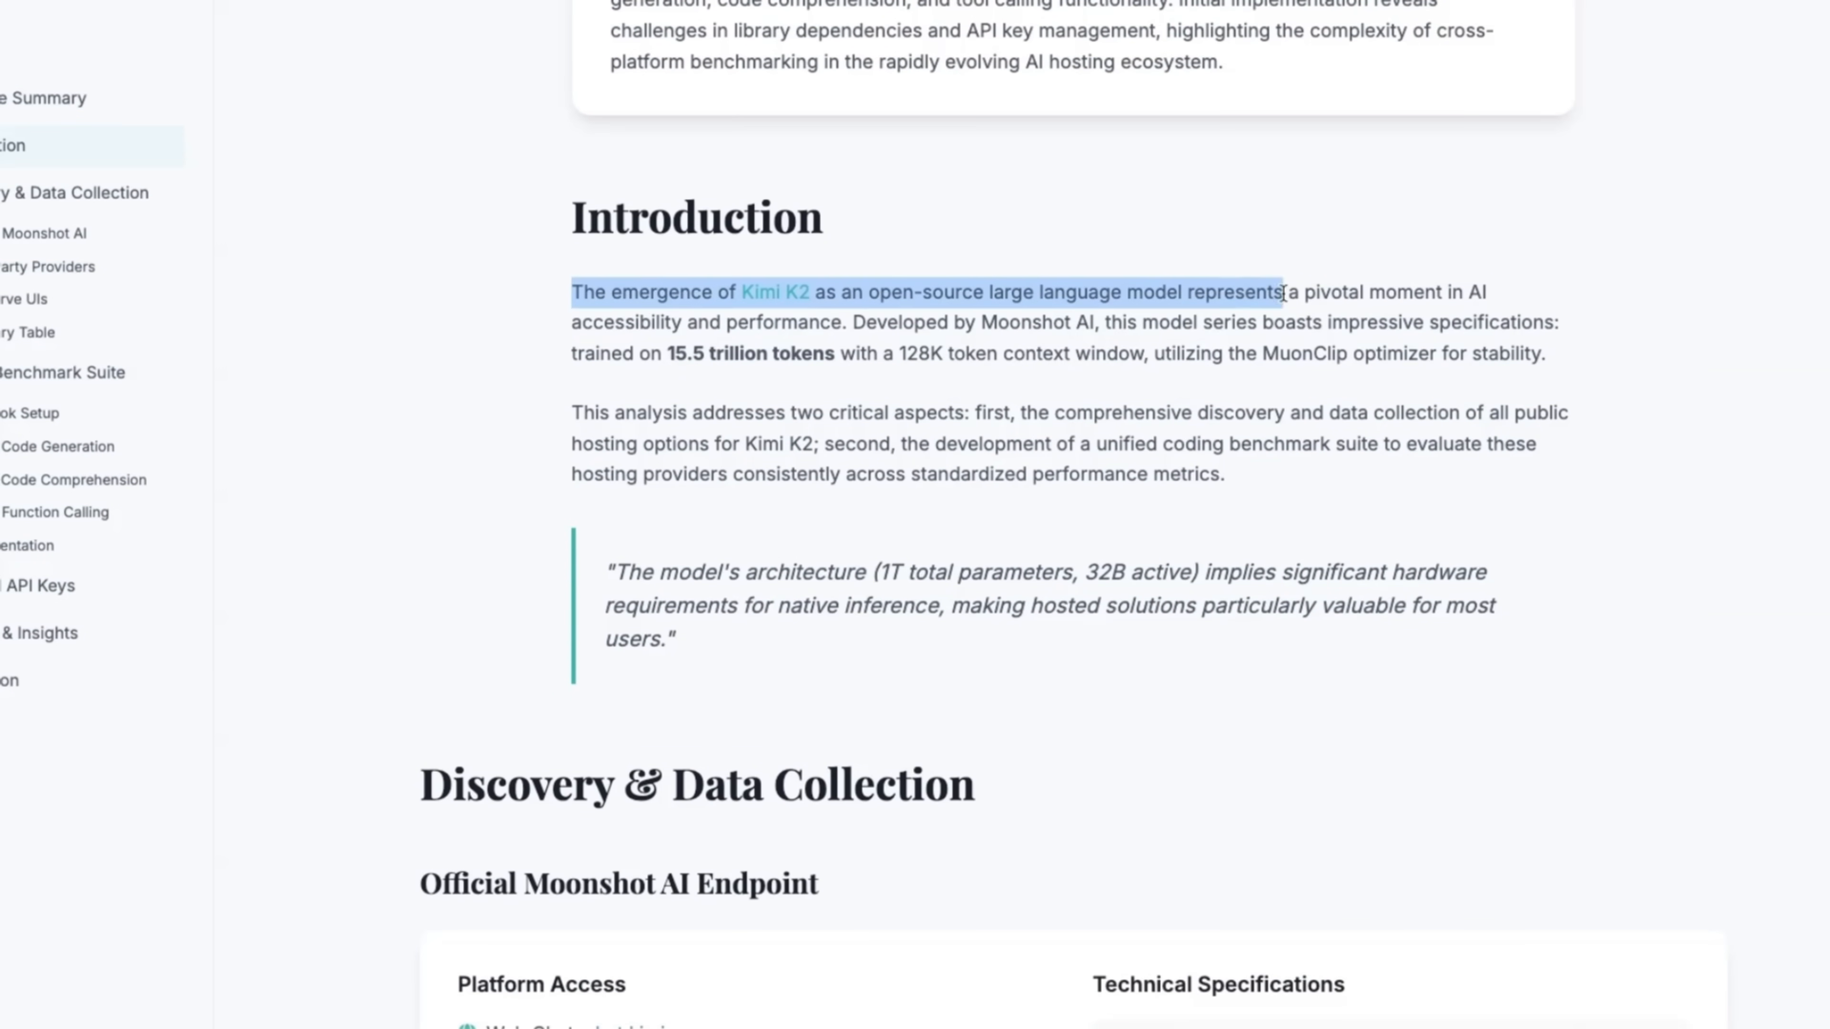
drag(1281, 291, 1546, 354)
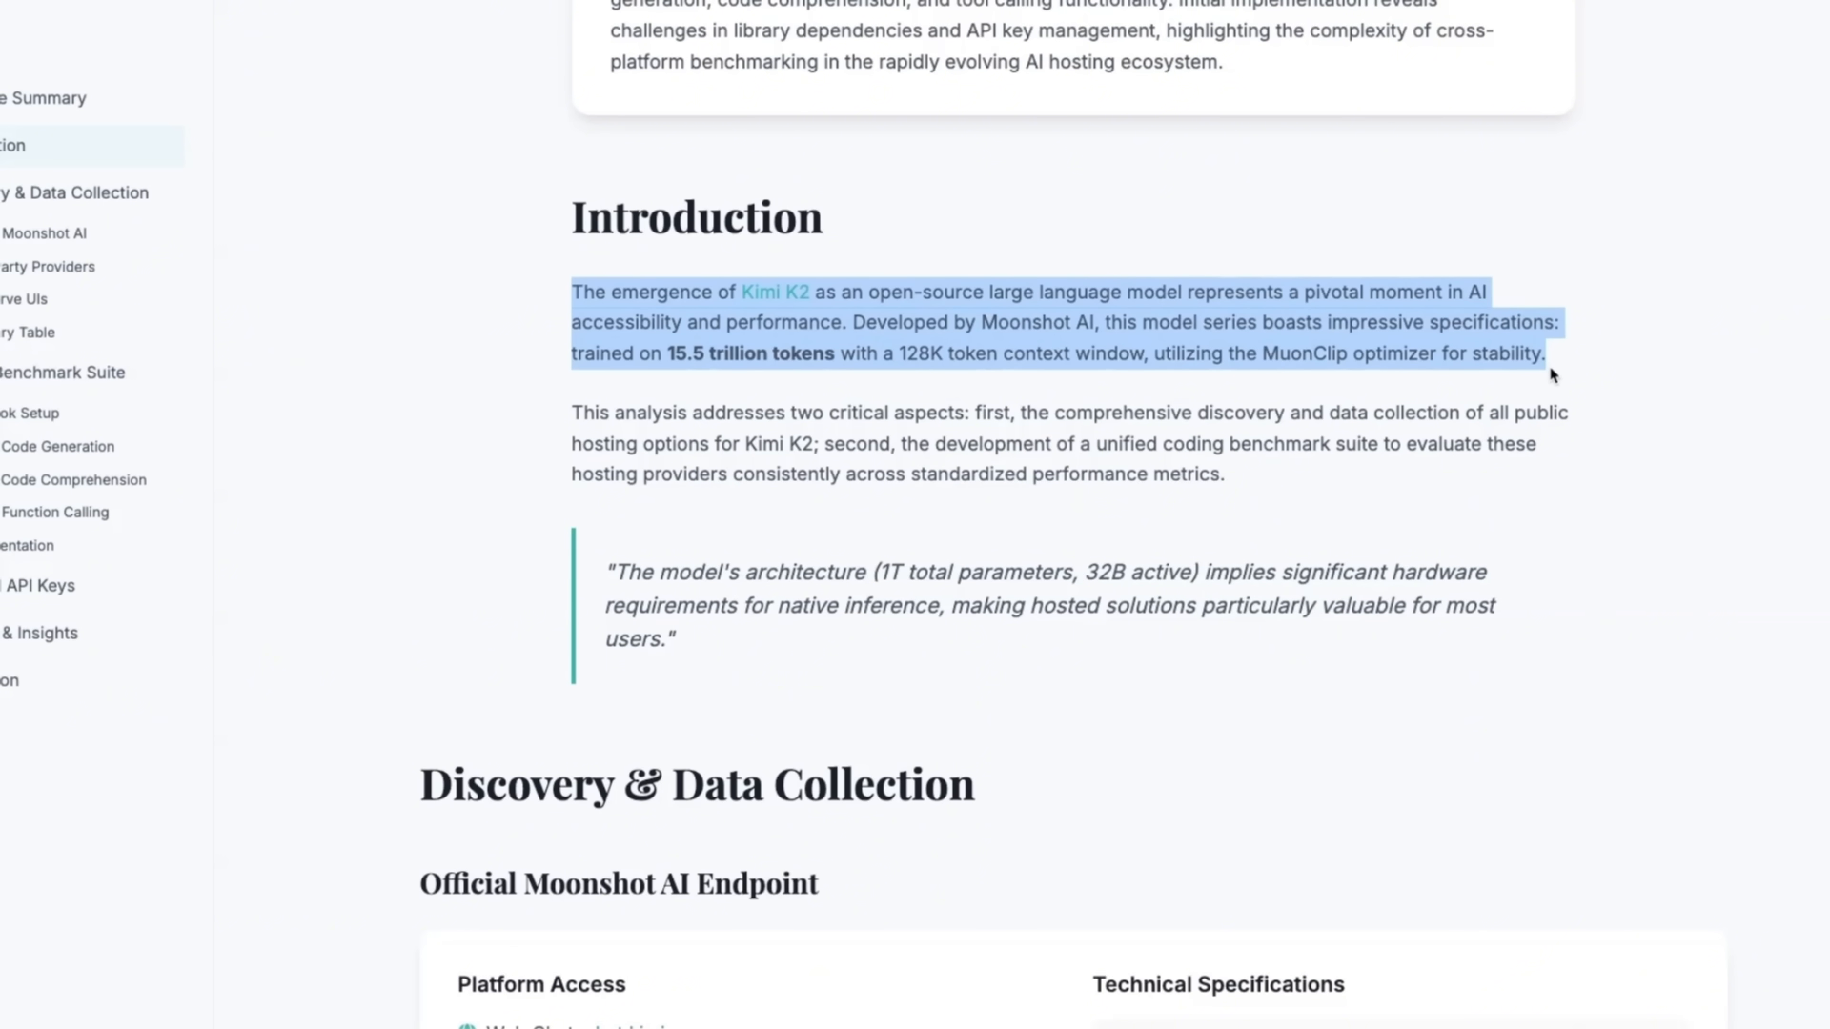
click(653, 345)
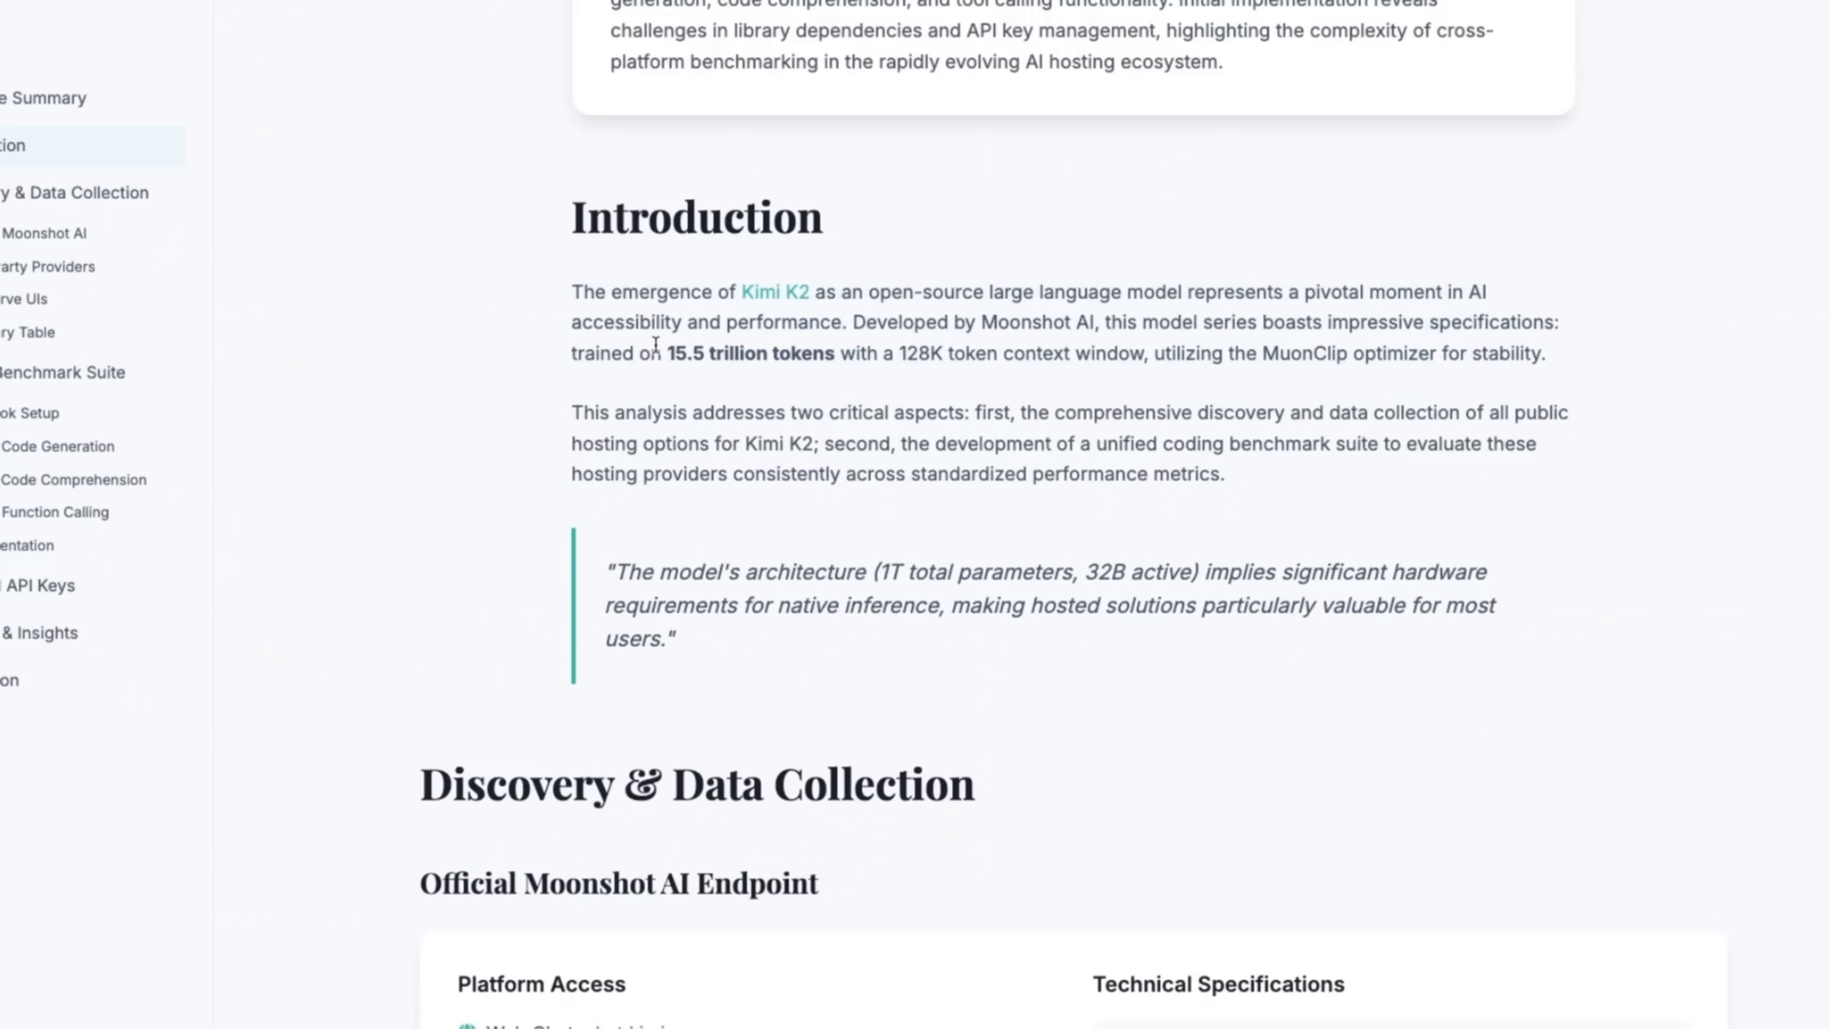
drag(662, 354, 1389, 353)
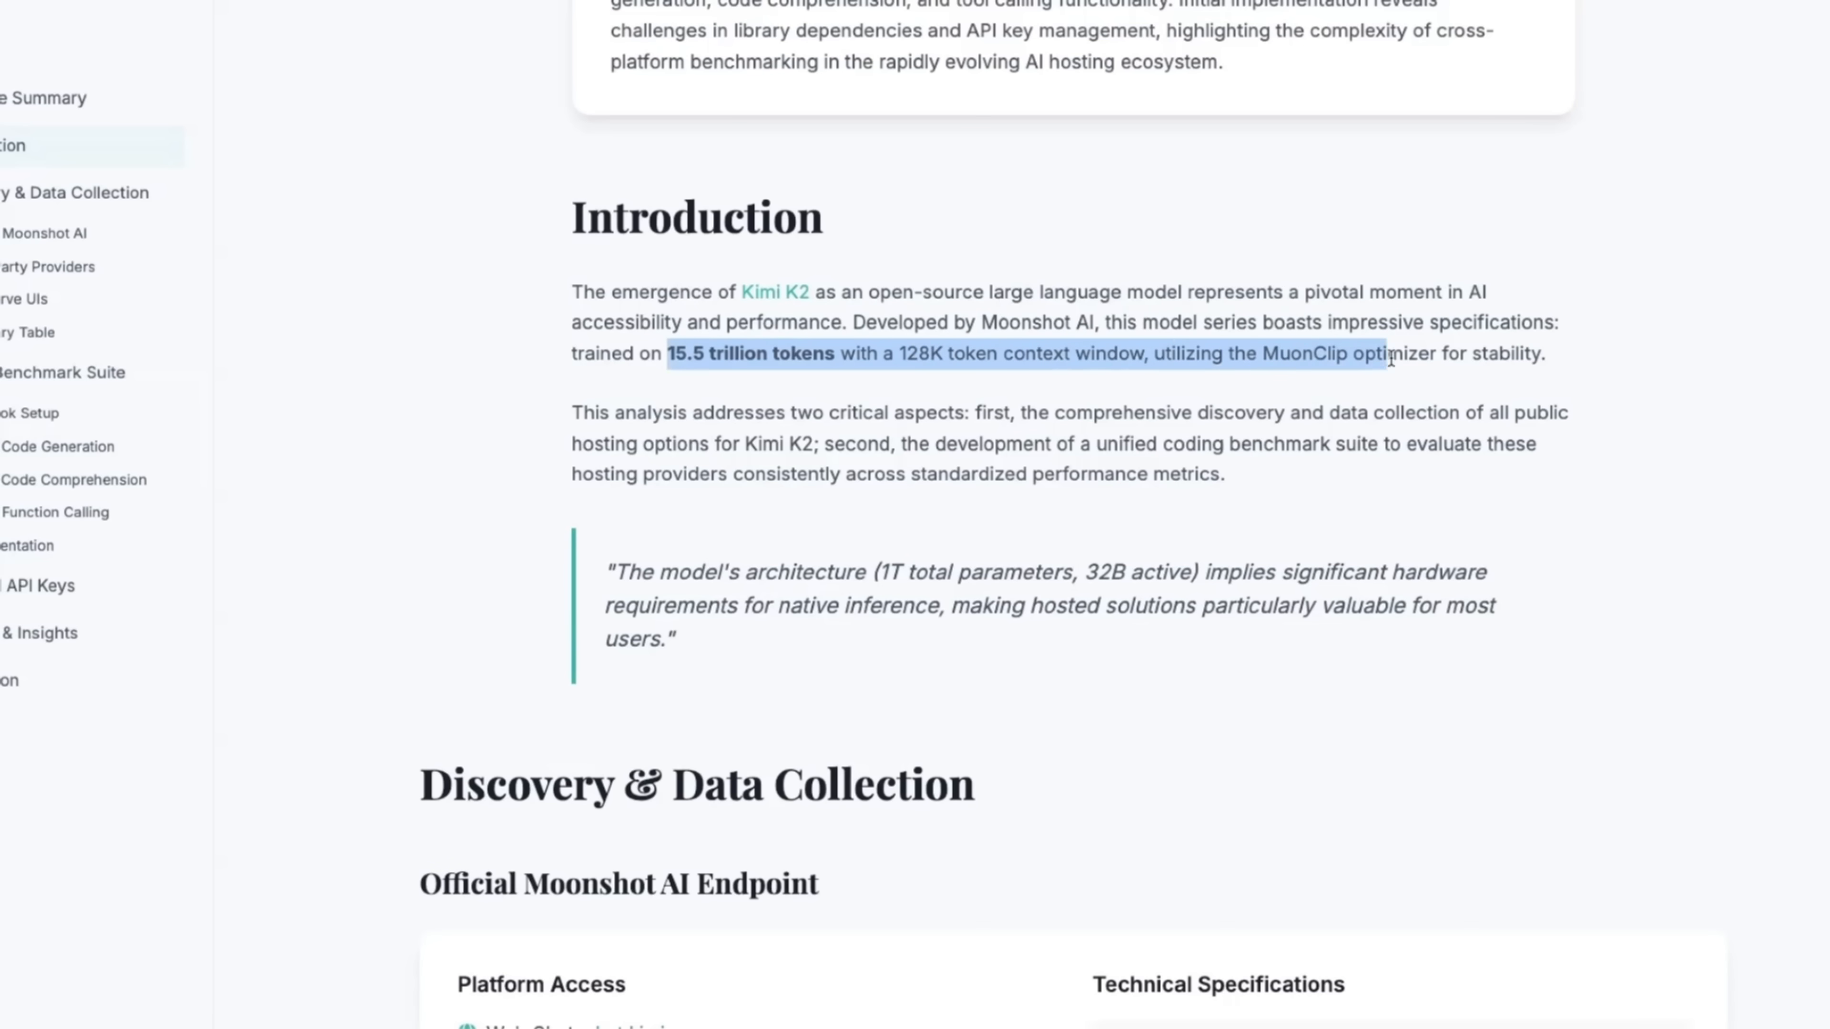
scroll(down, 3)
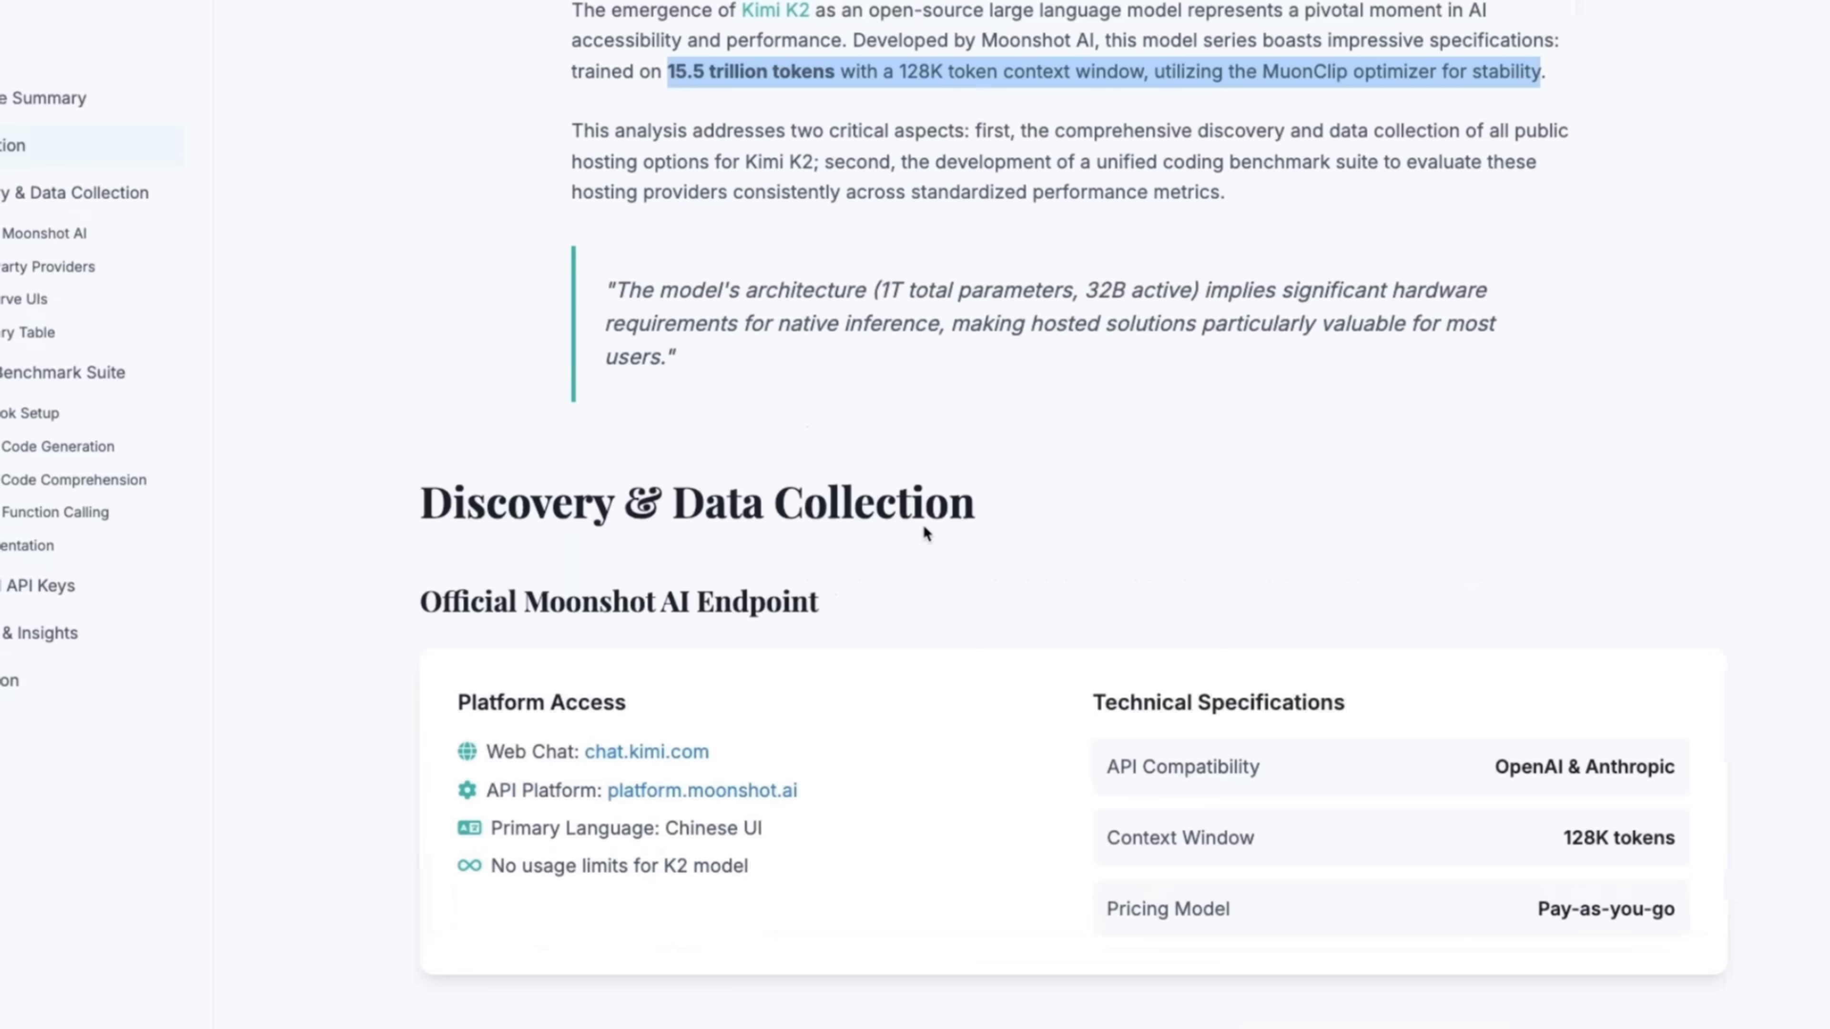
scroll(down, 3)
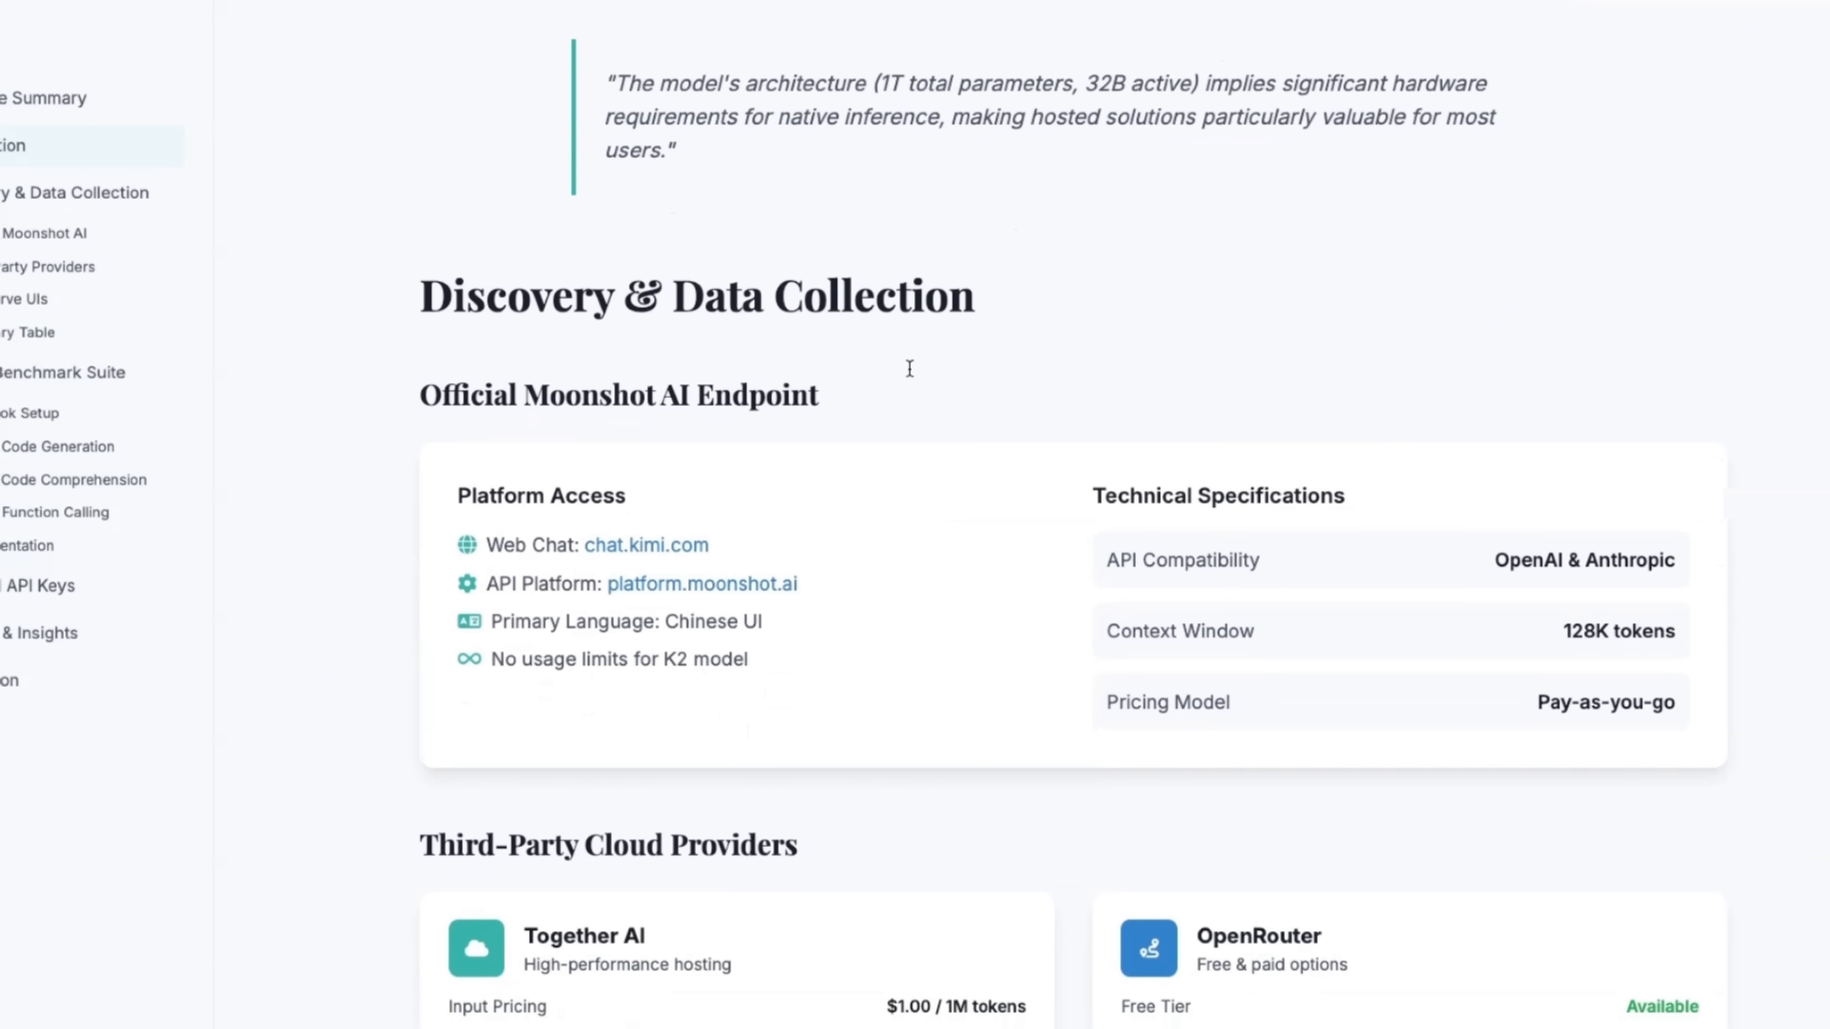
- Highlight the whole architecture quote and continue to the Discovery & Data Collection section
drag(614, 83, 721, 83)
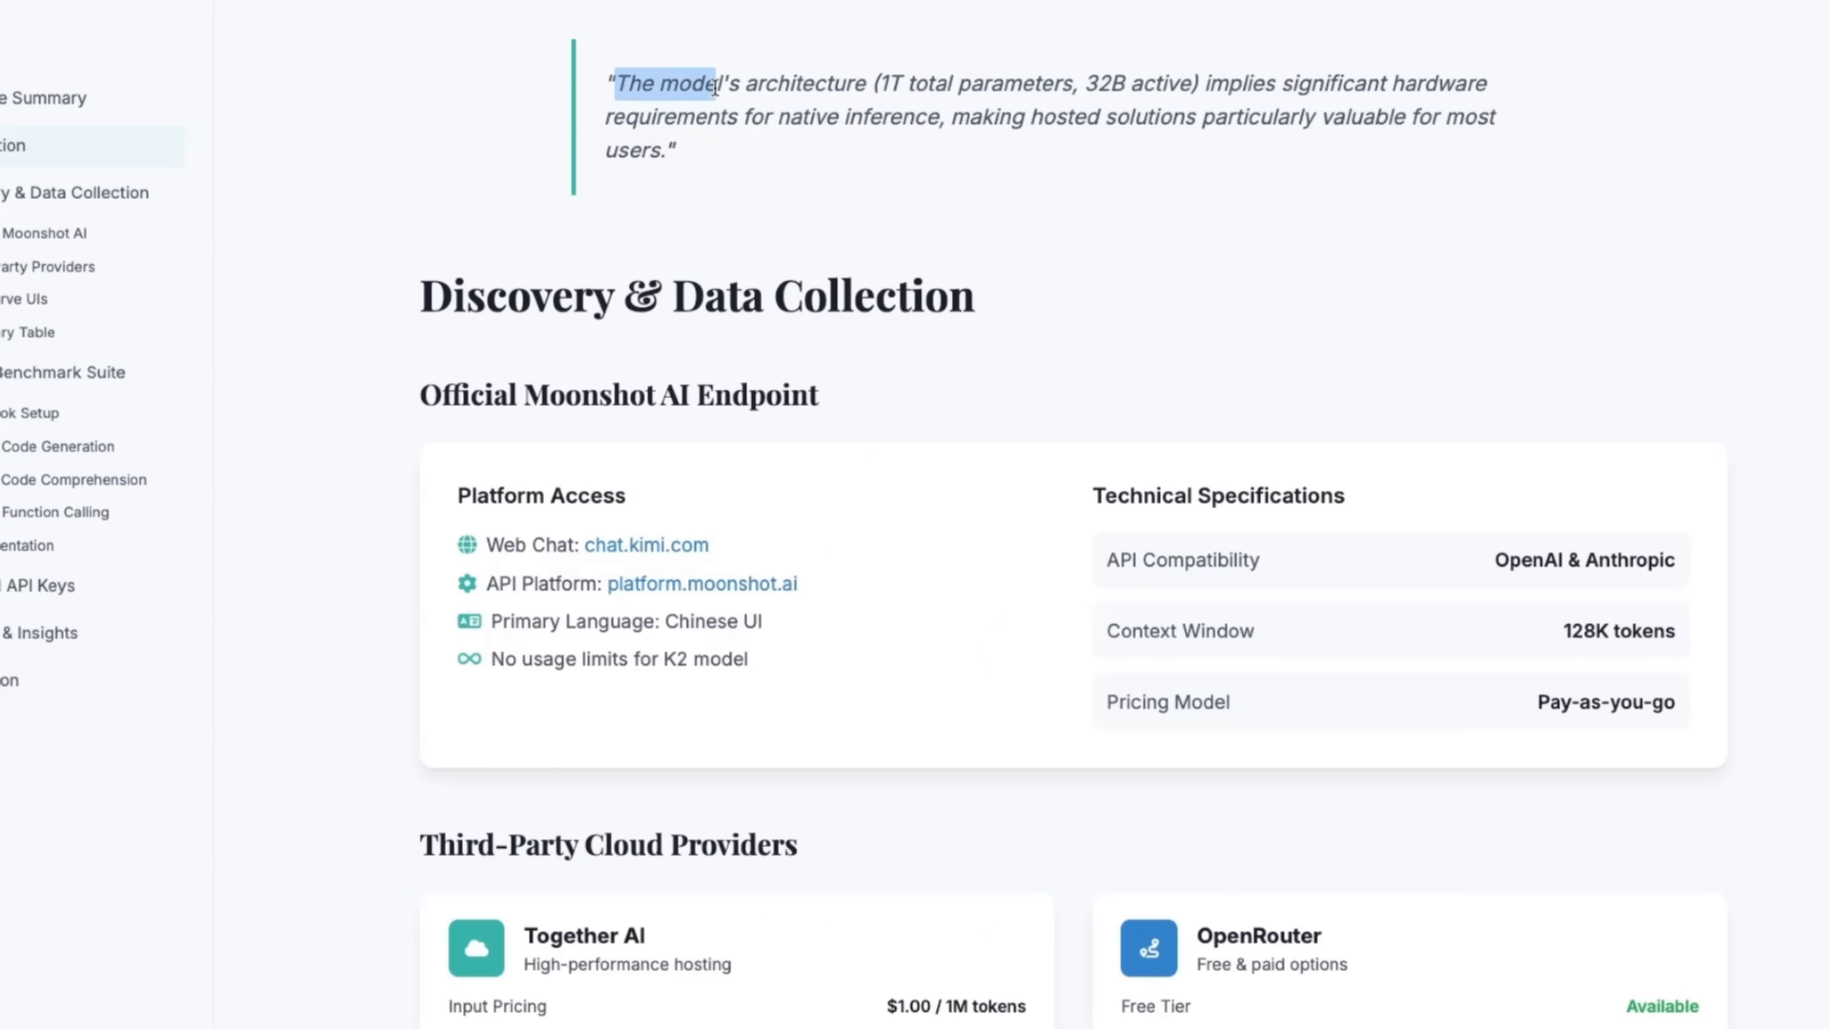
drag(716, 83, 1238, 83)
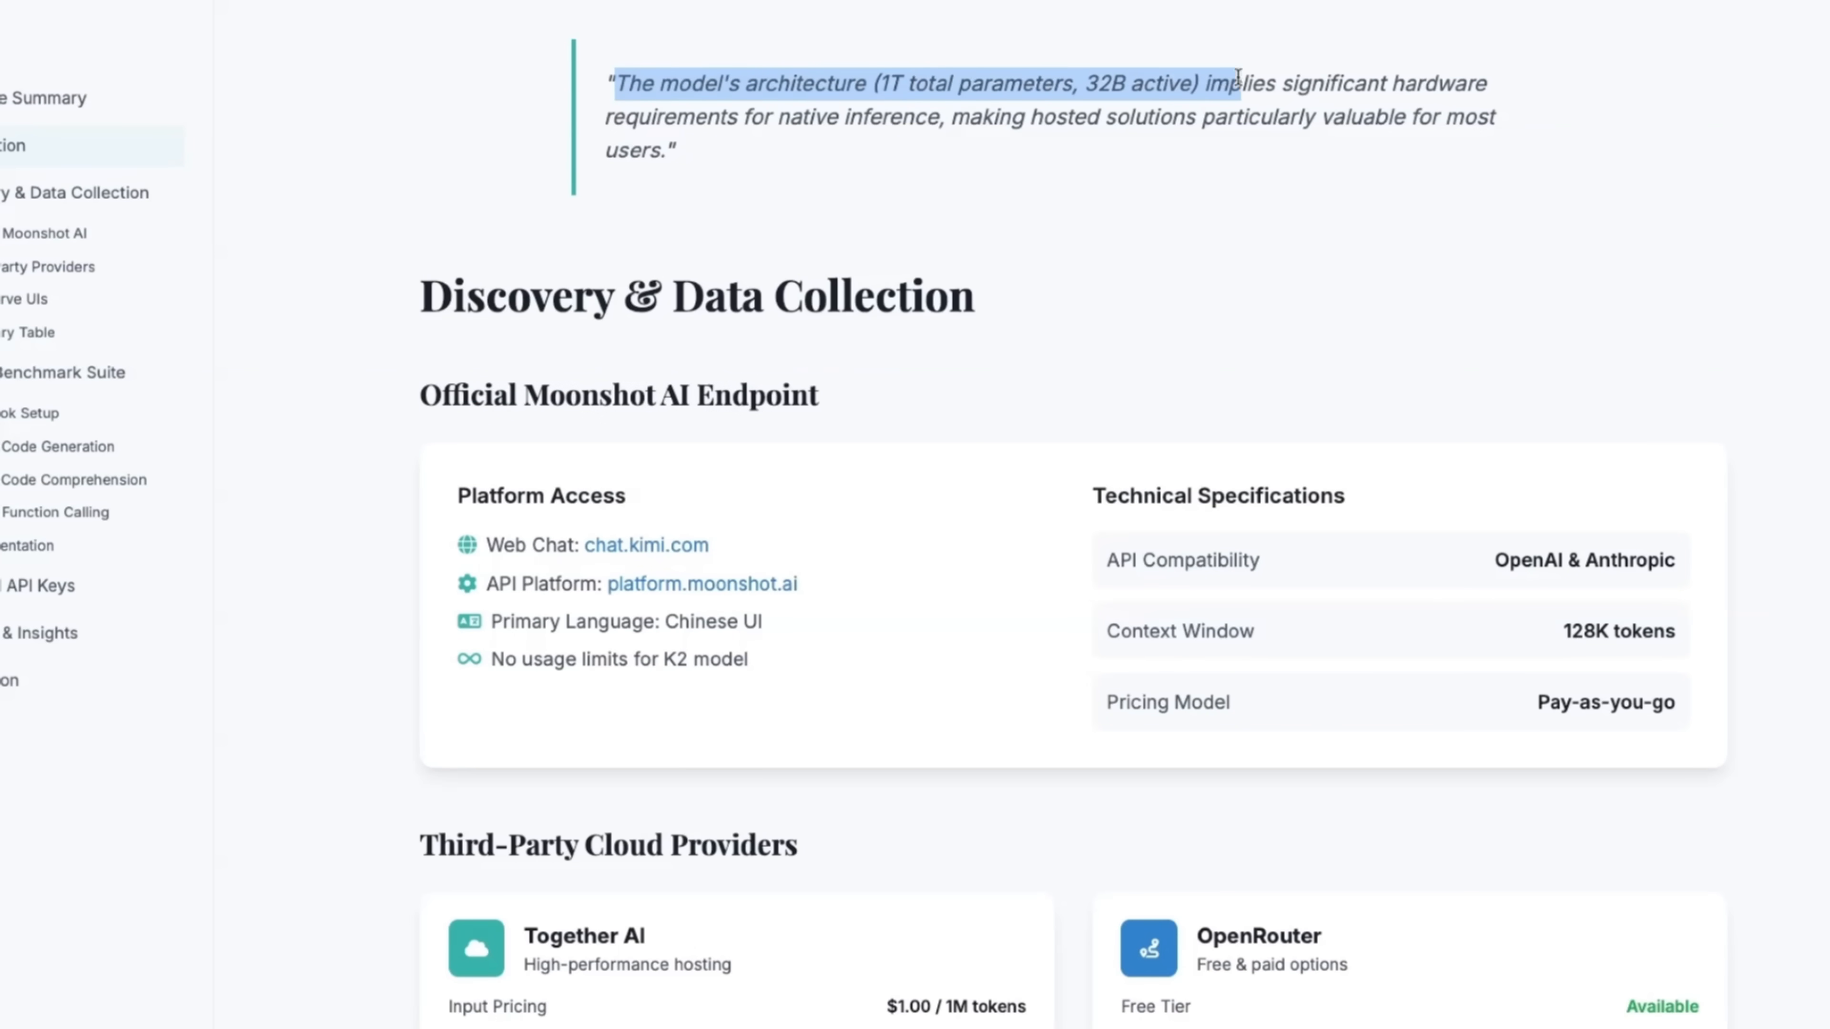
drag(1226, 83, 997, 116)
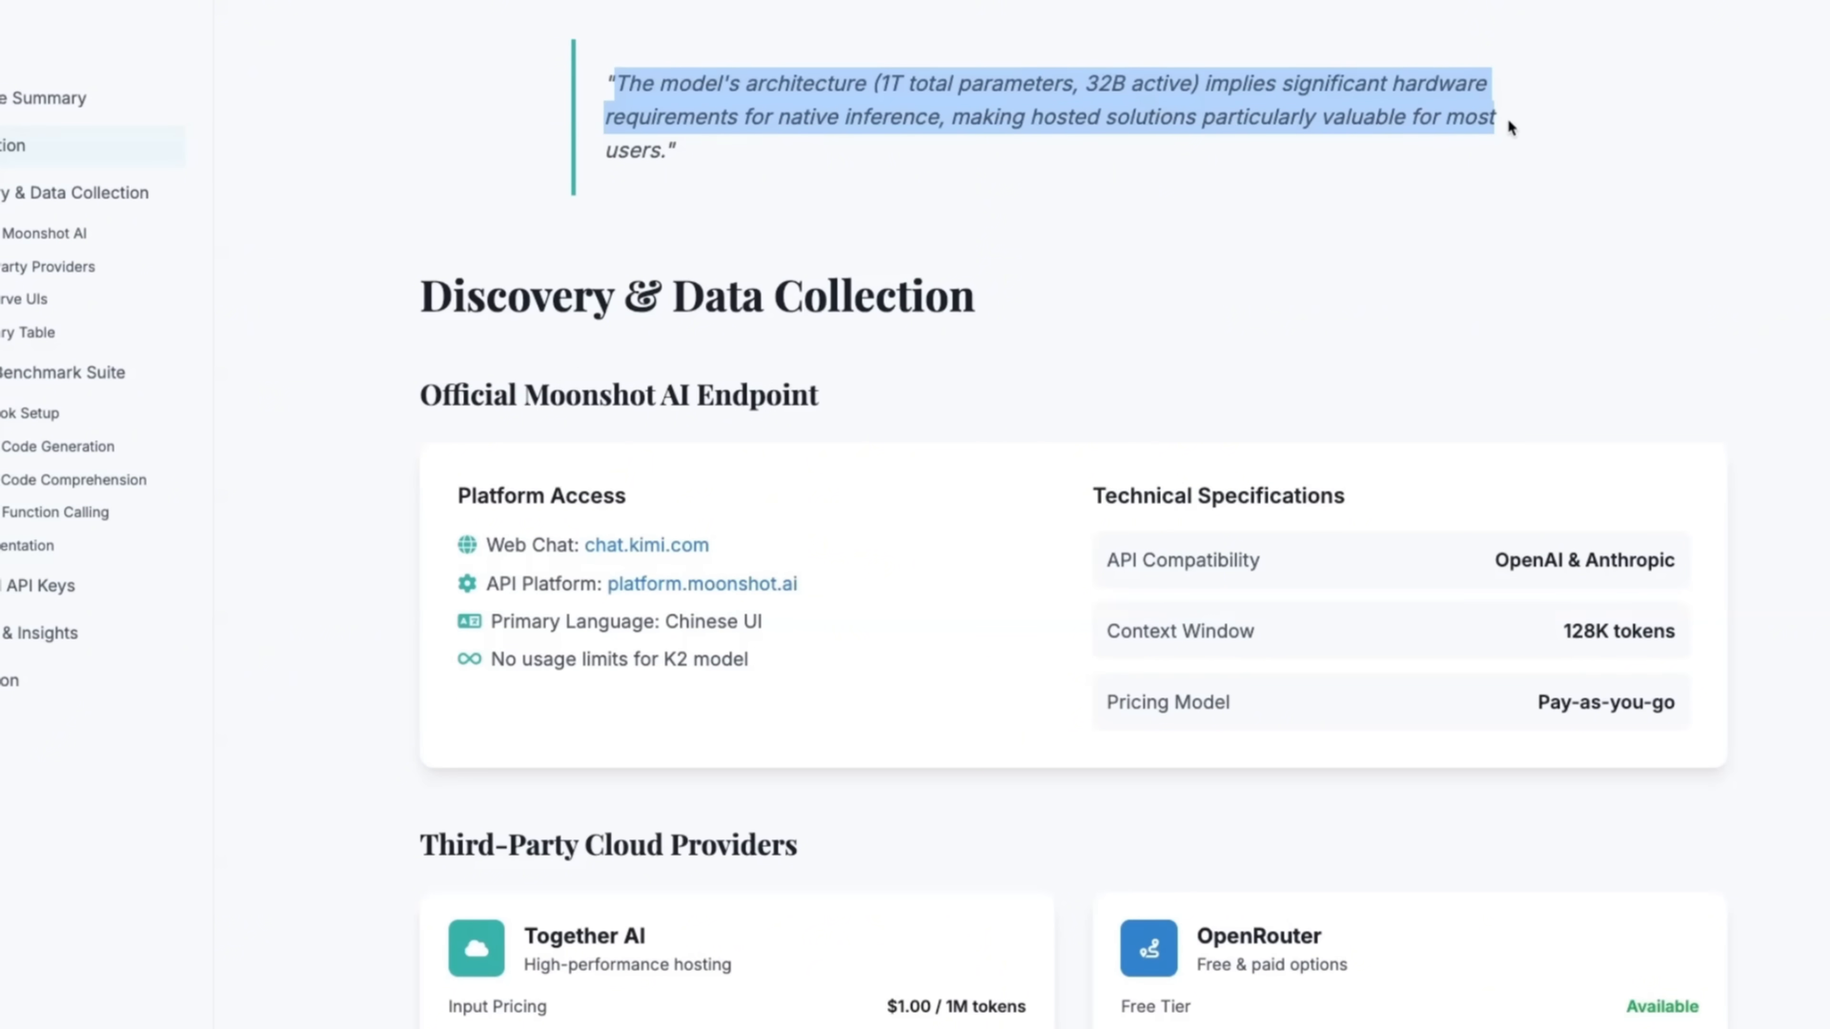
scroll(down, 3)
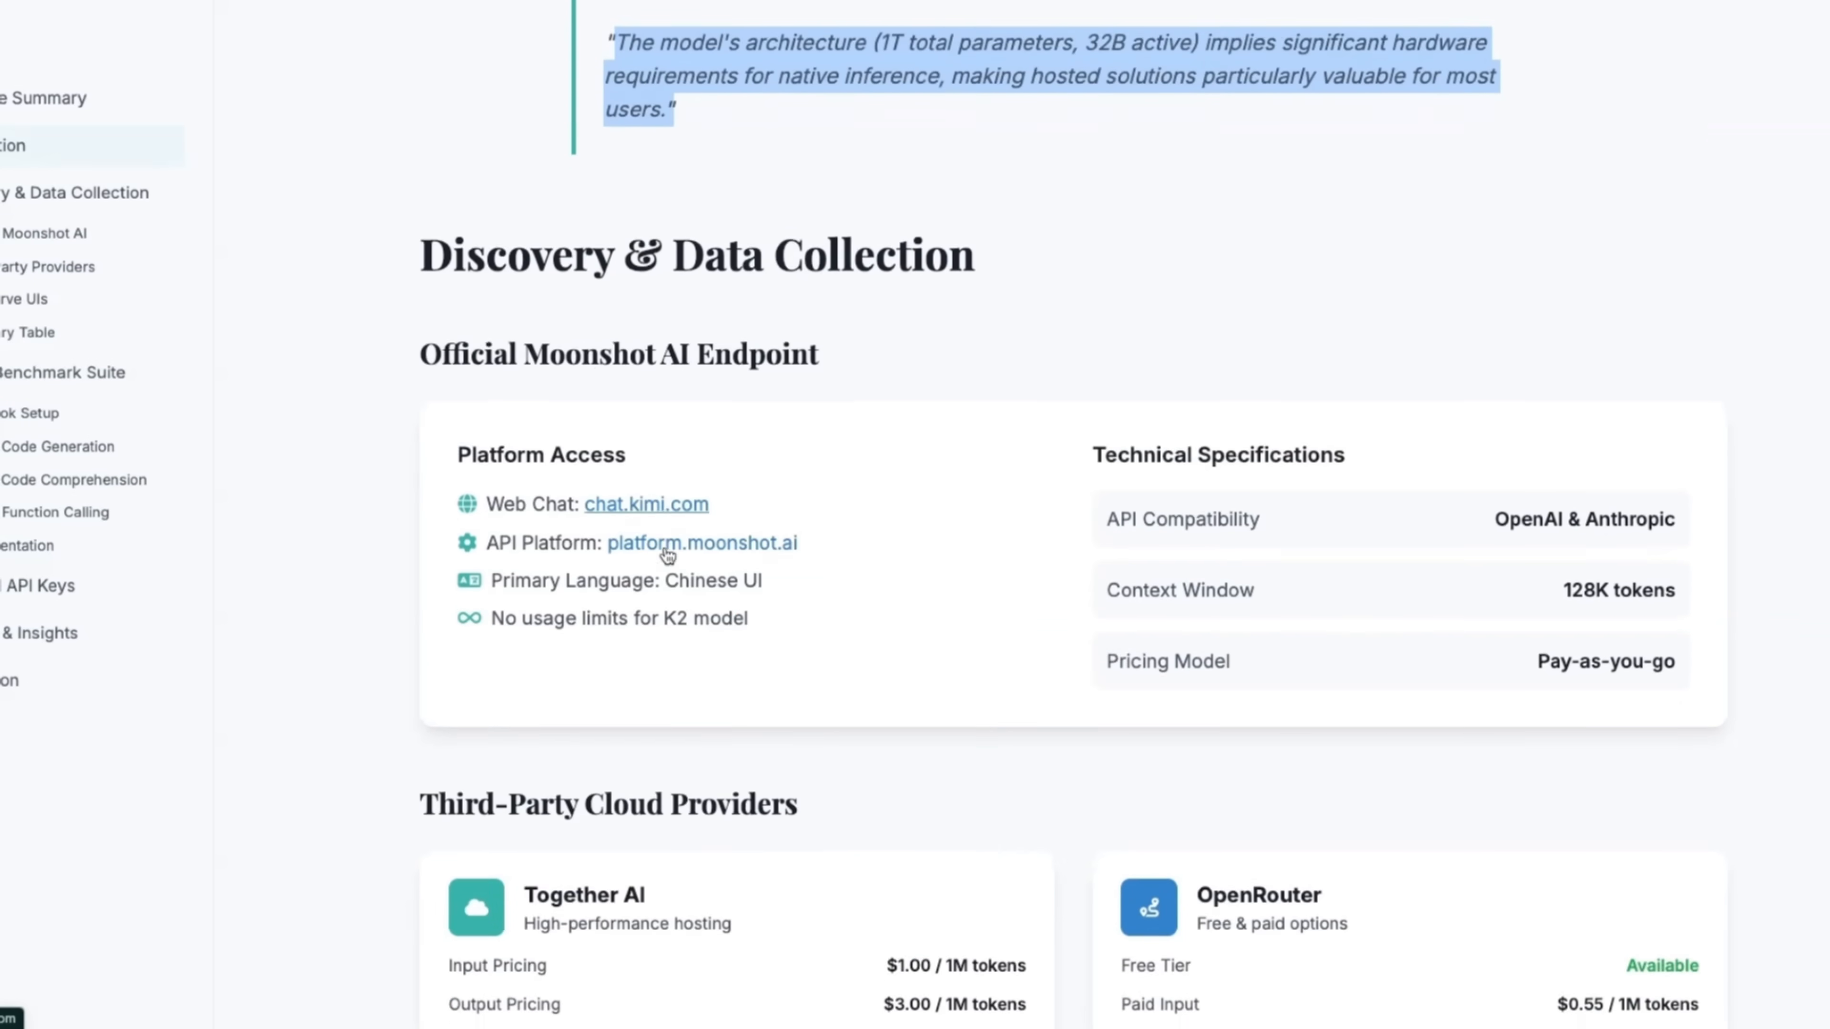
scroll(down, 3)
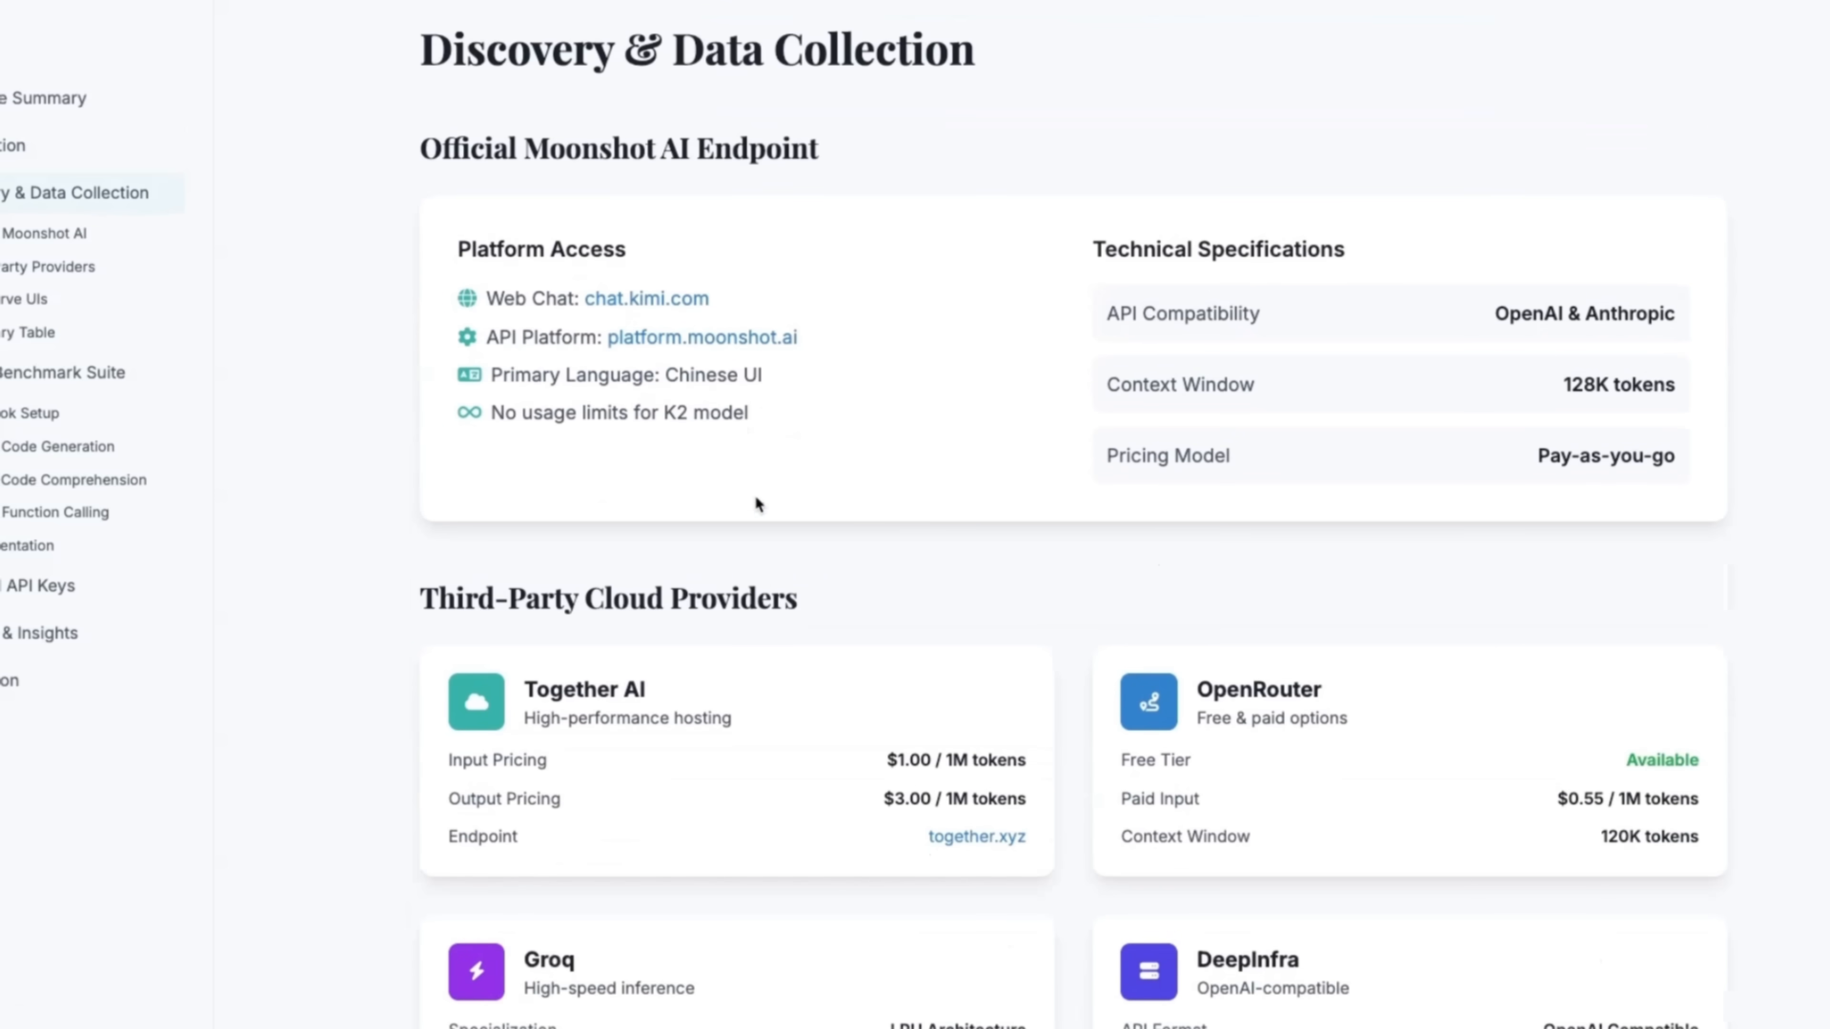
- Read past the provider cards and Summary Table to the Coding Benchmark Suite
scroll(down, 3)
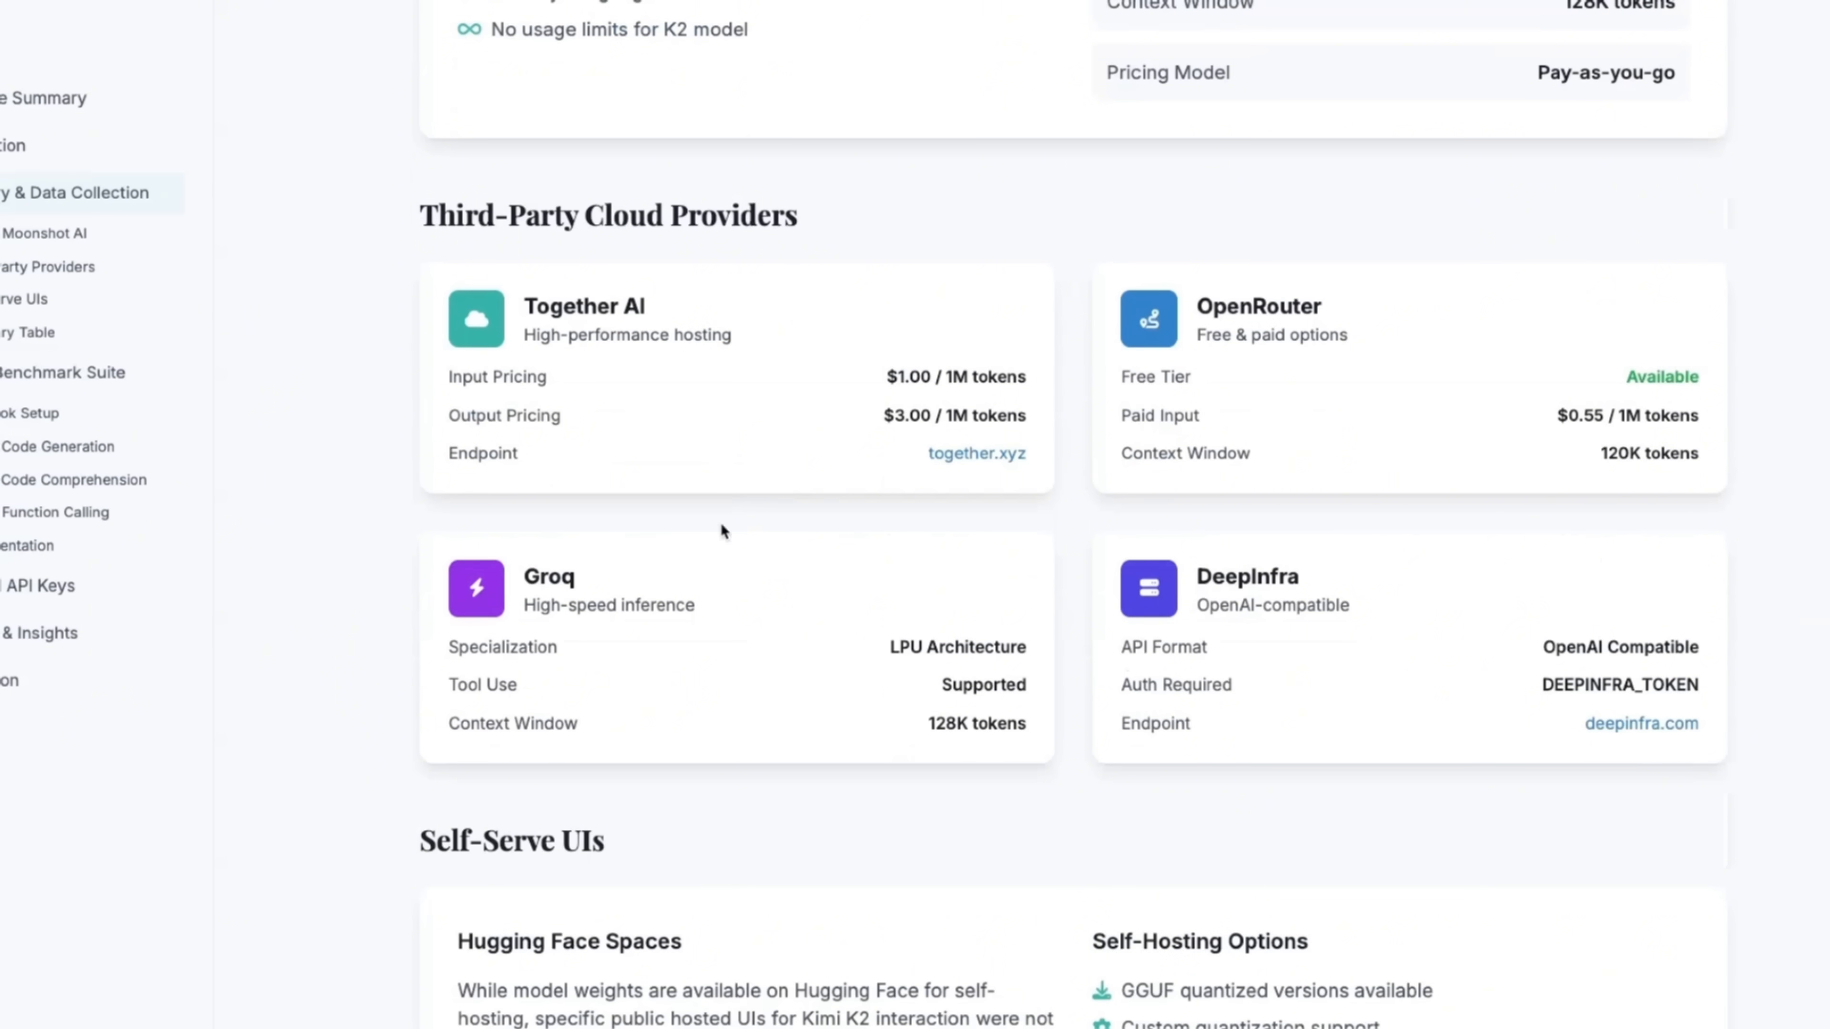
mouse_move(1388, 488)
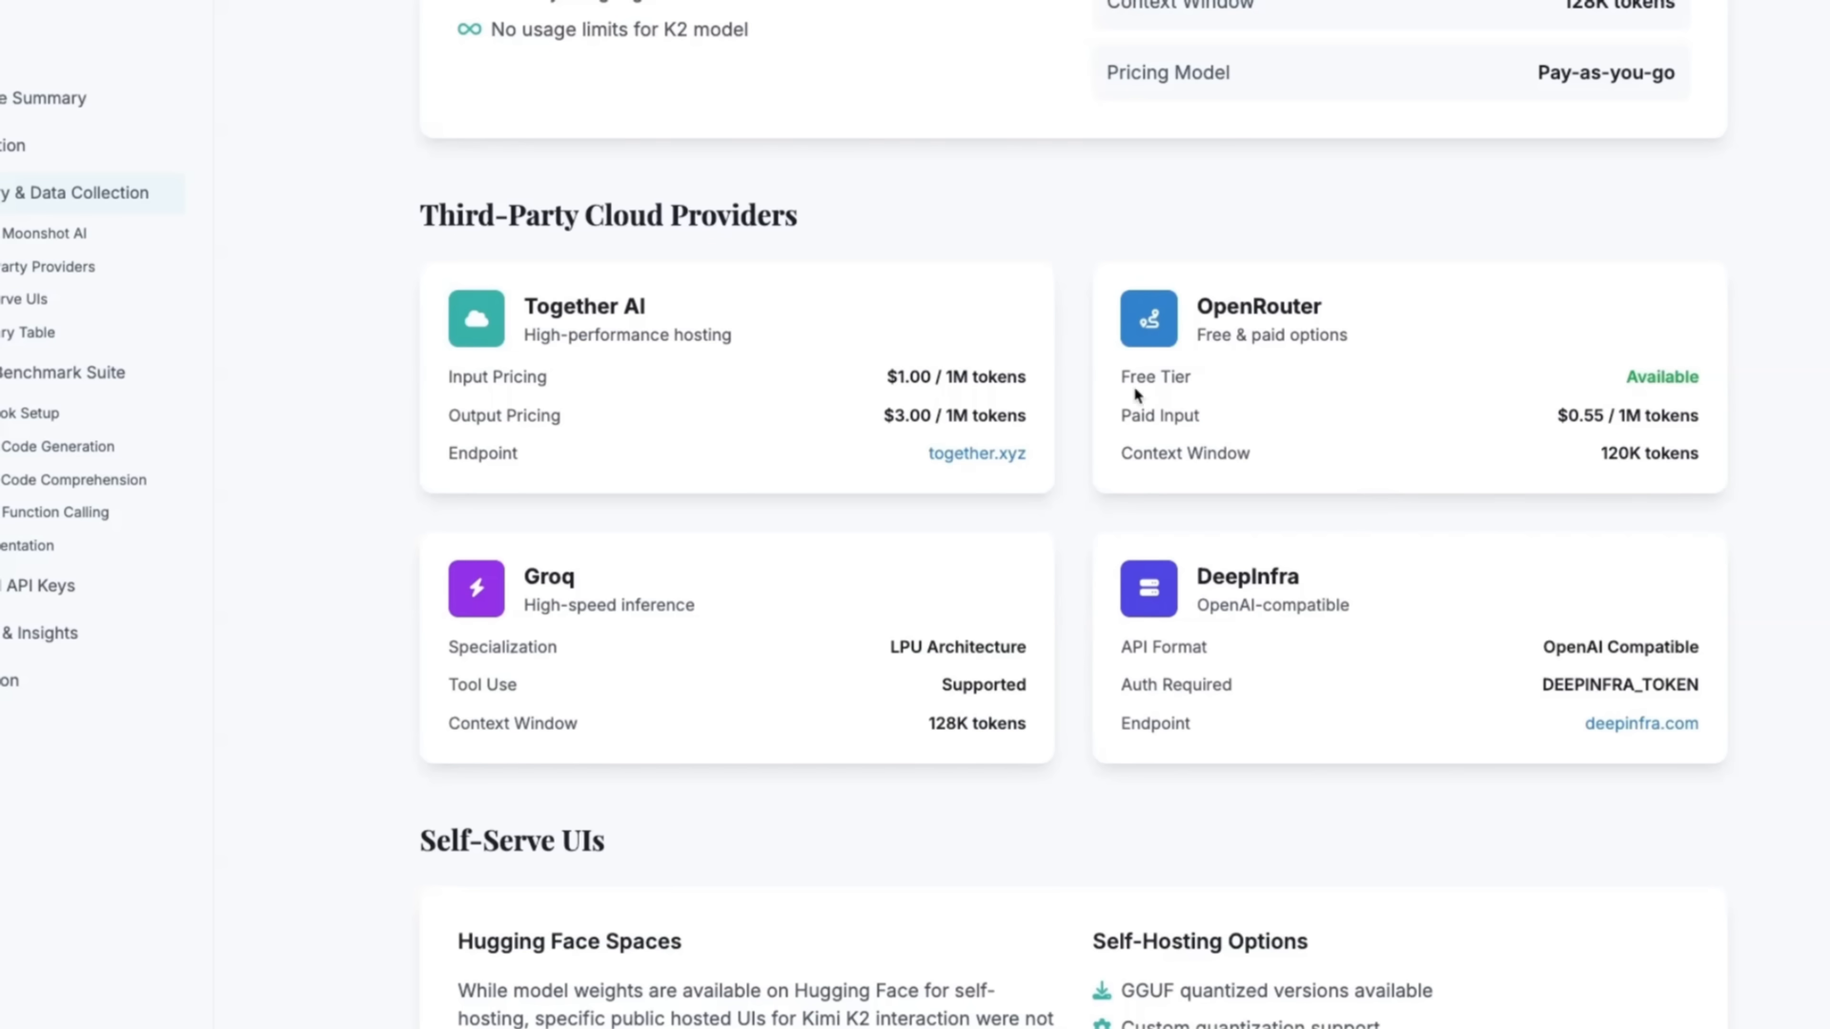
scroll(up, 3)
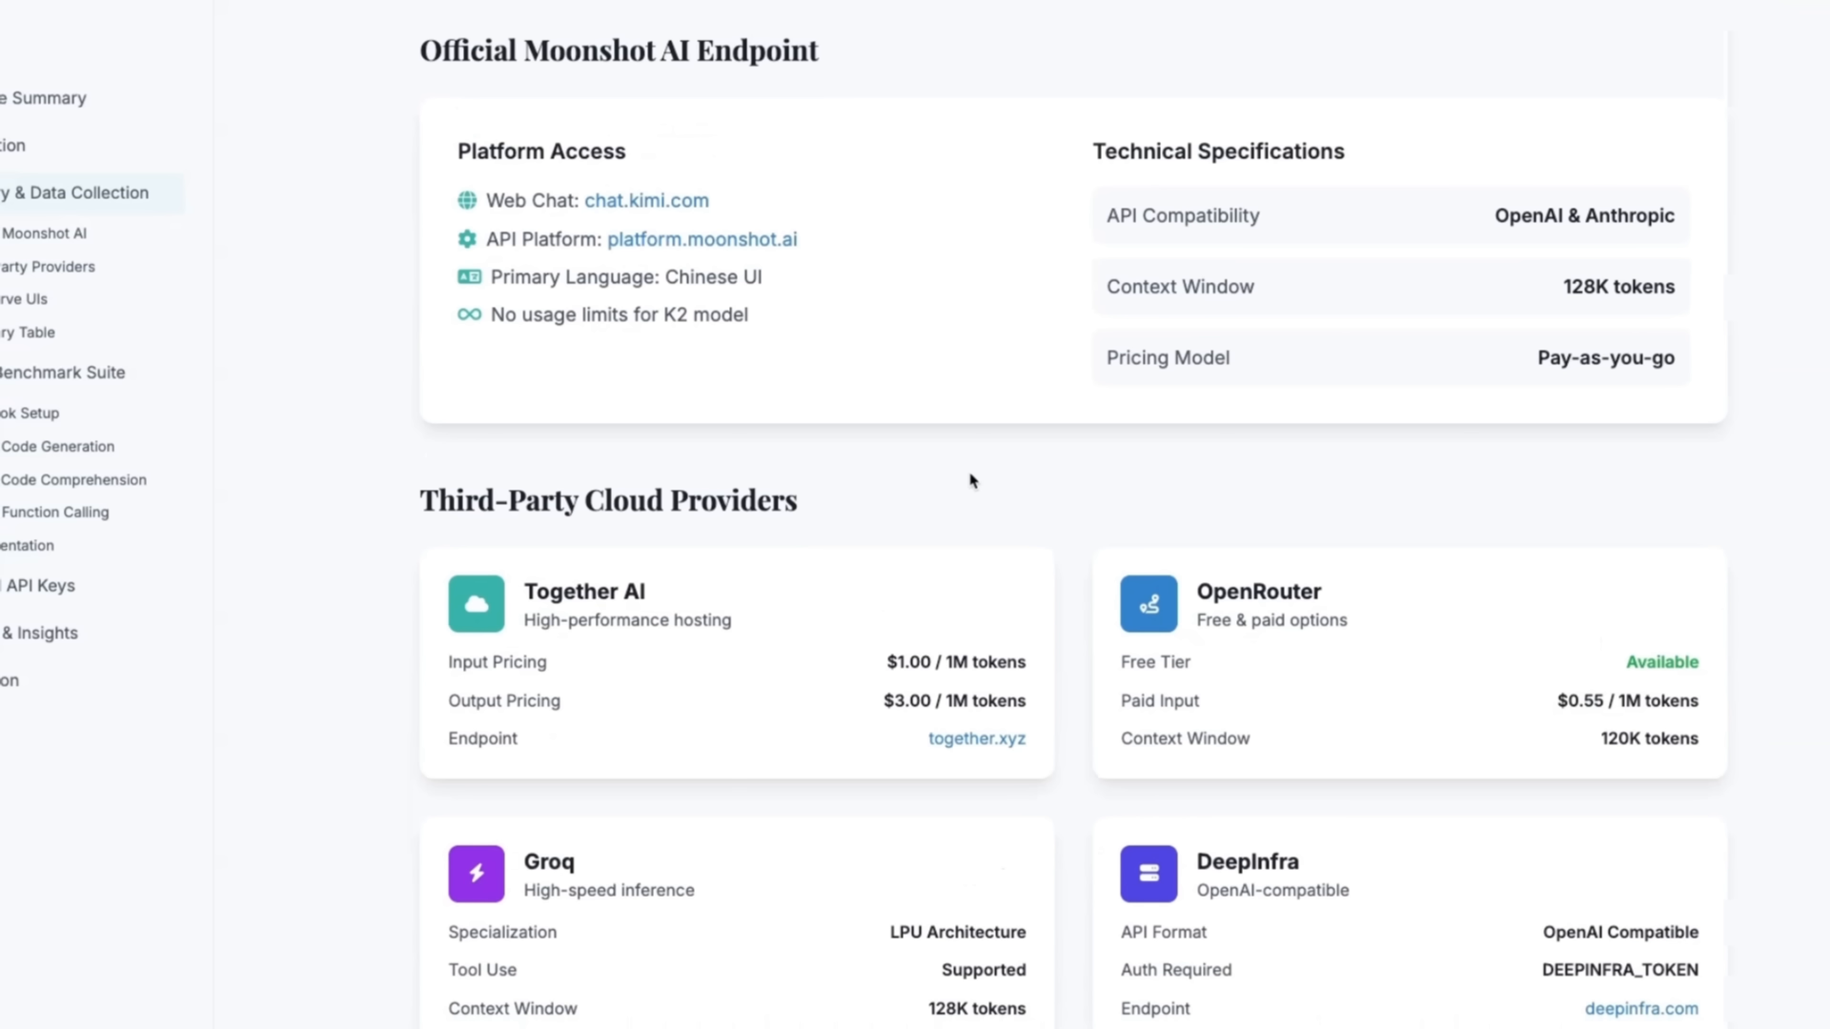
scroll(down, 3)
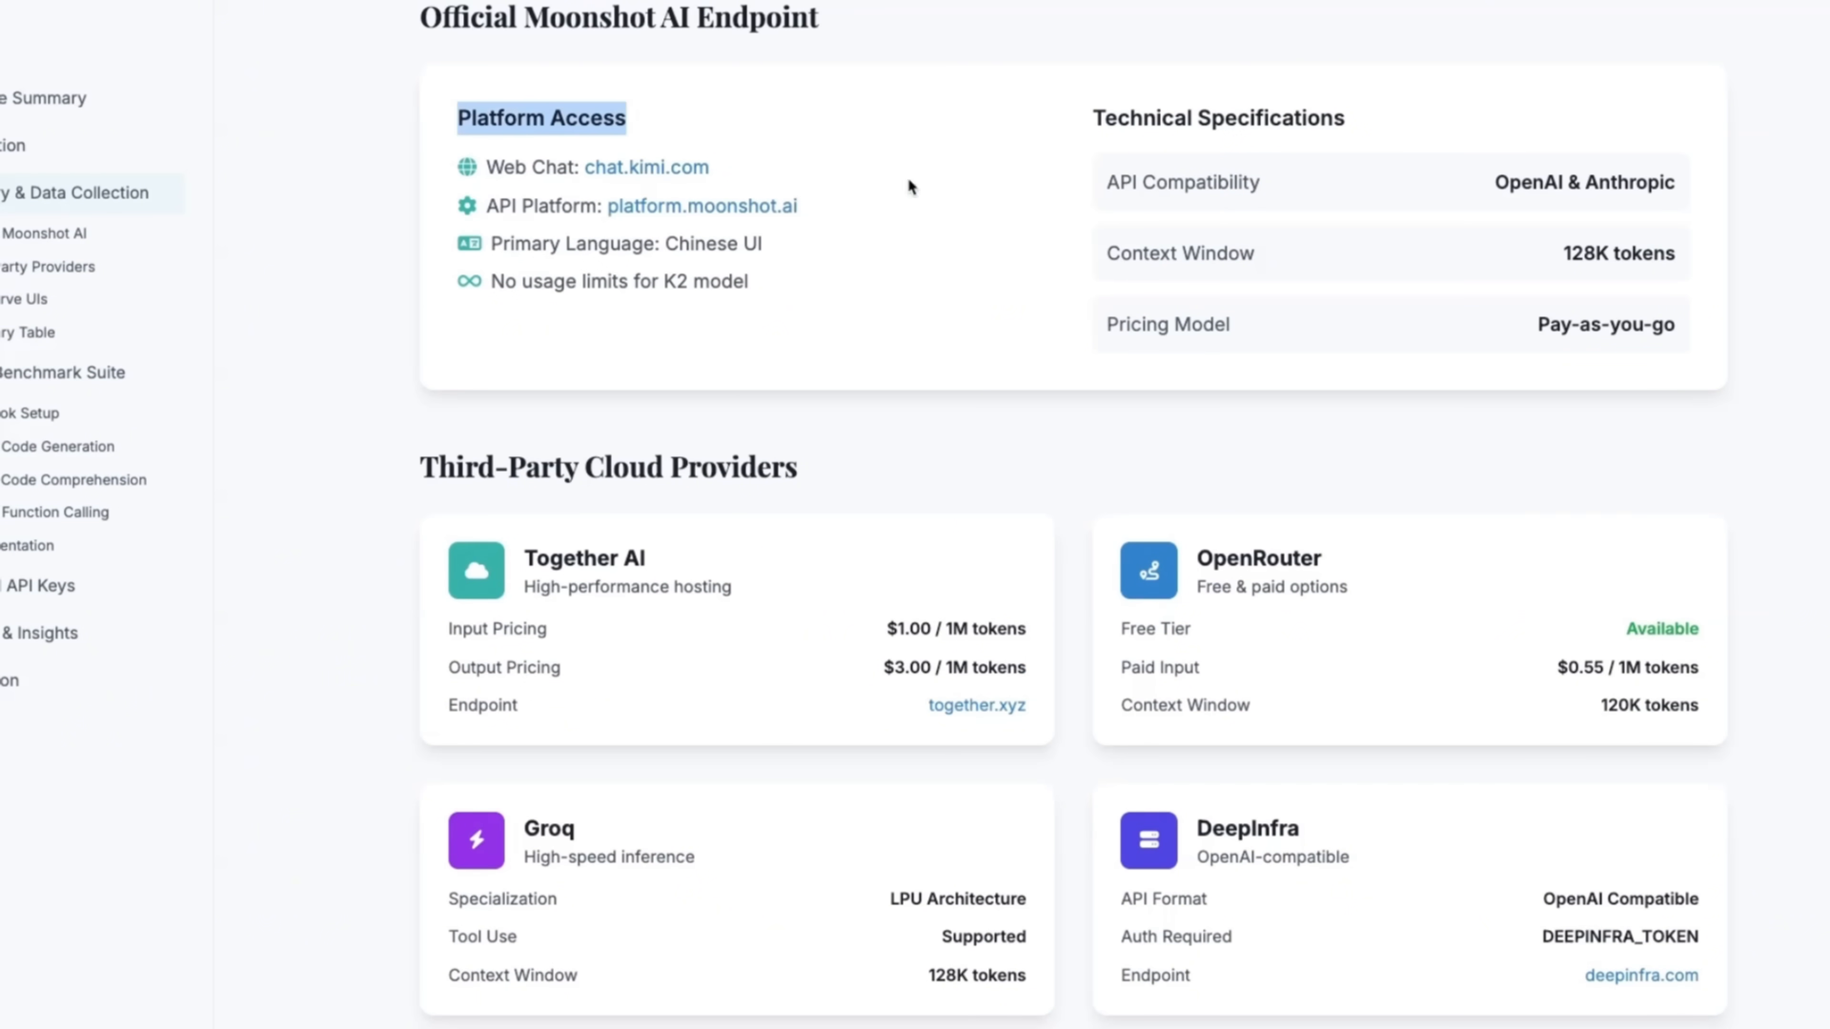
scroll(down, 3)
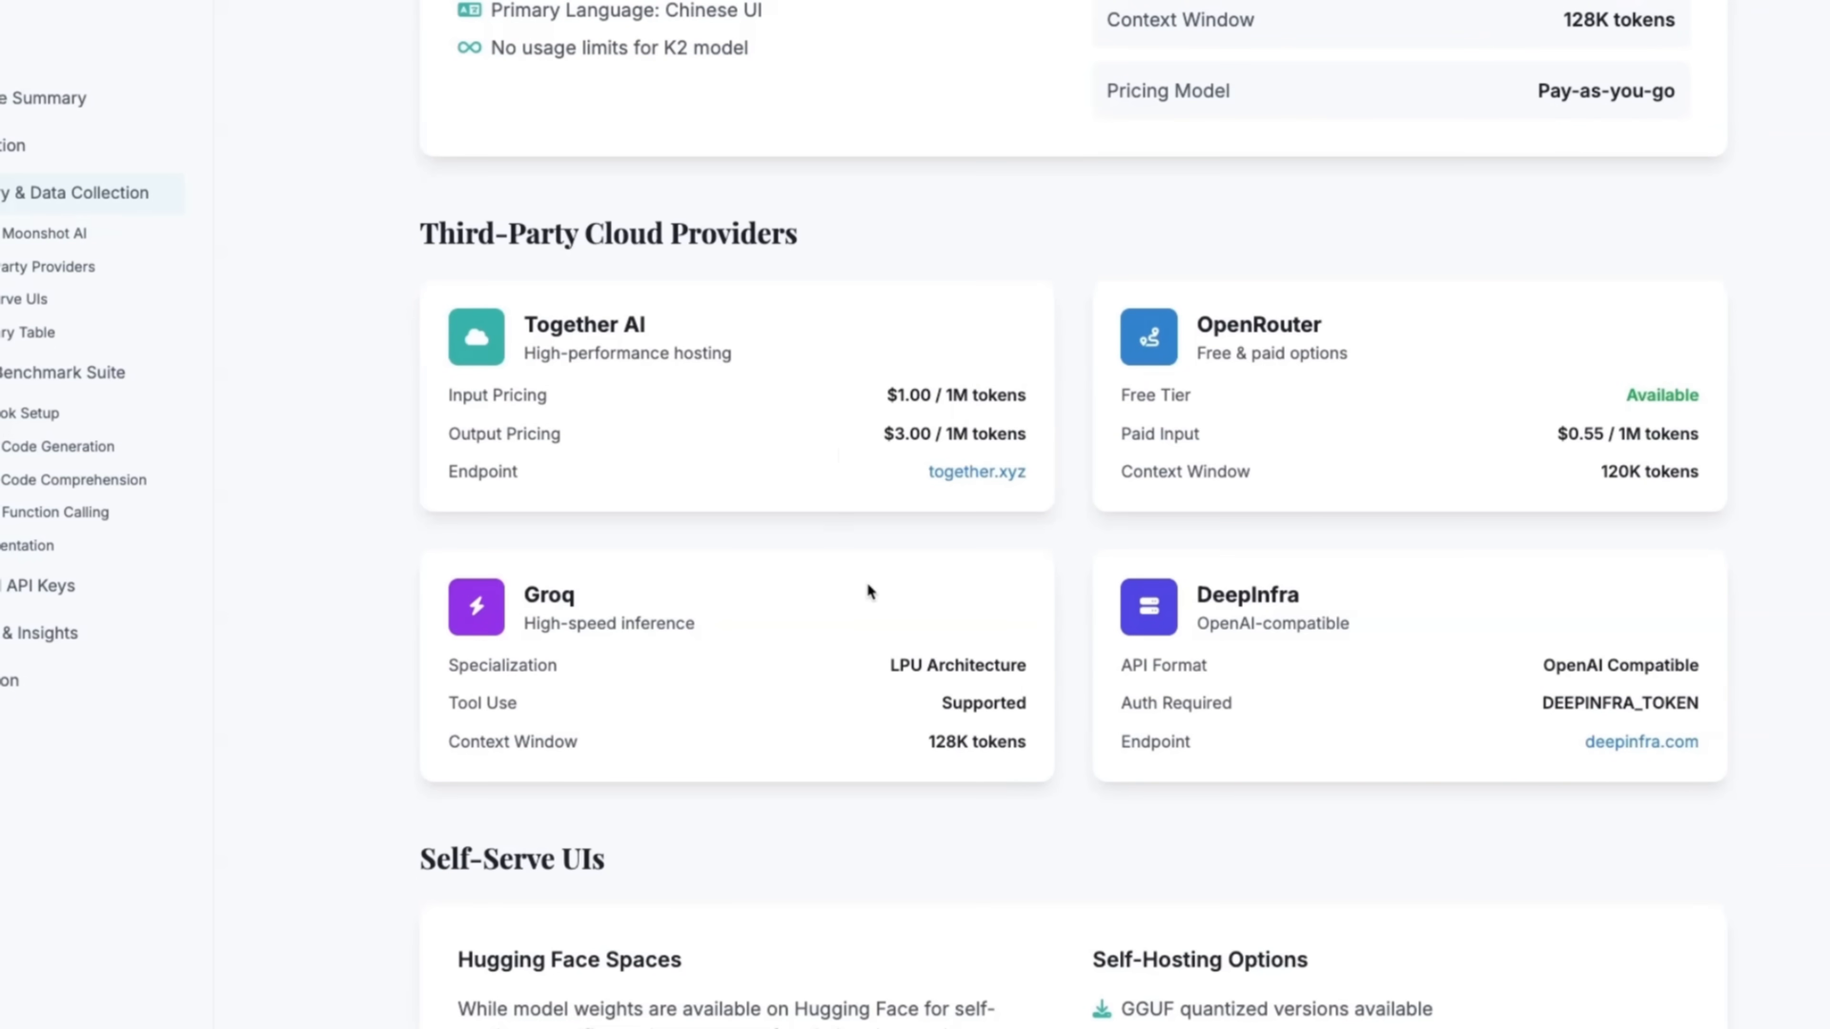
scroll(down, 3)
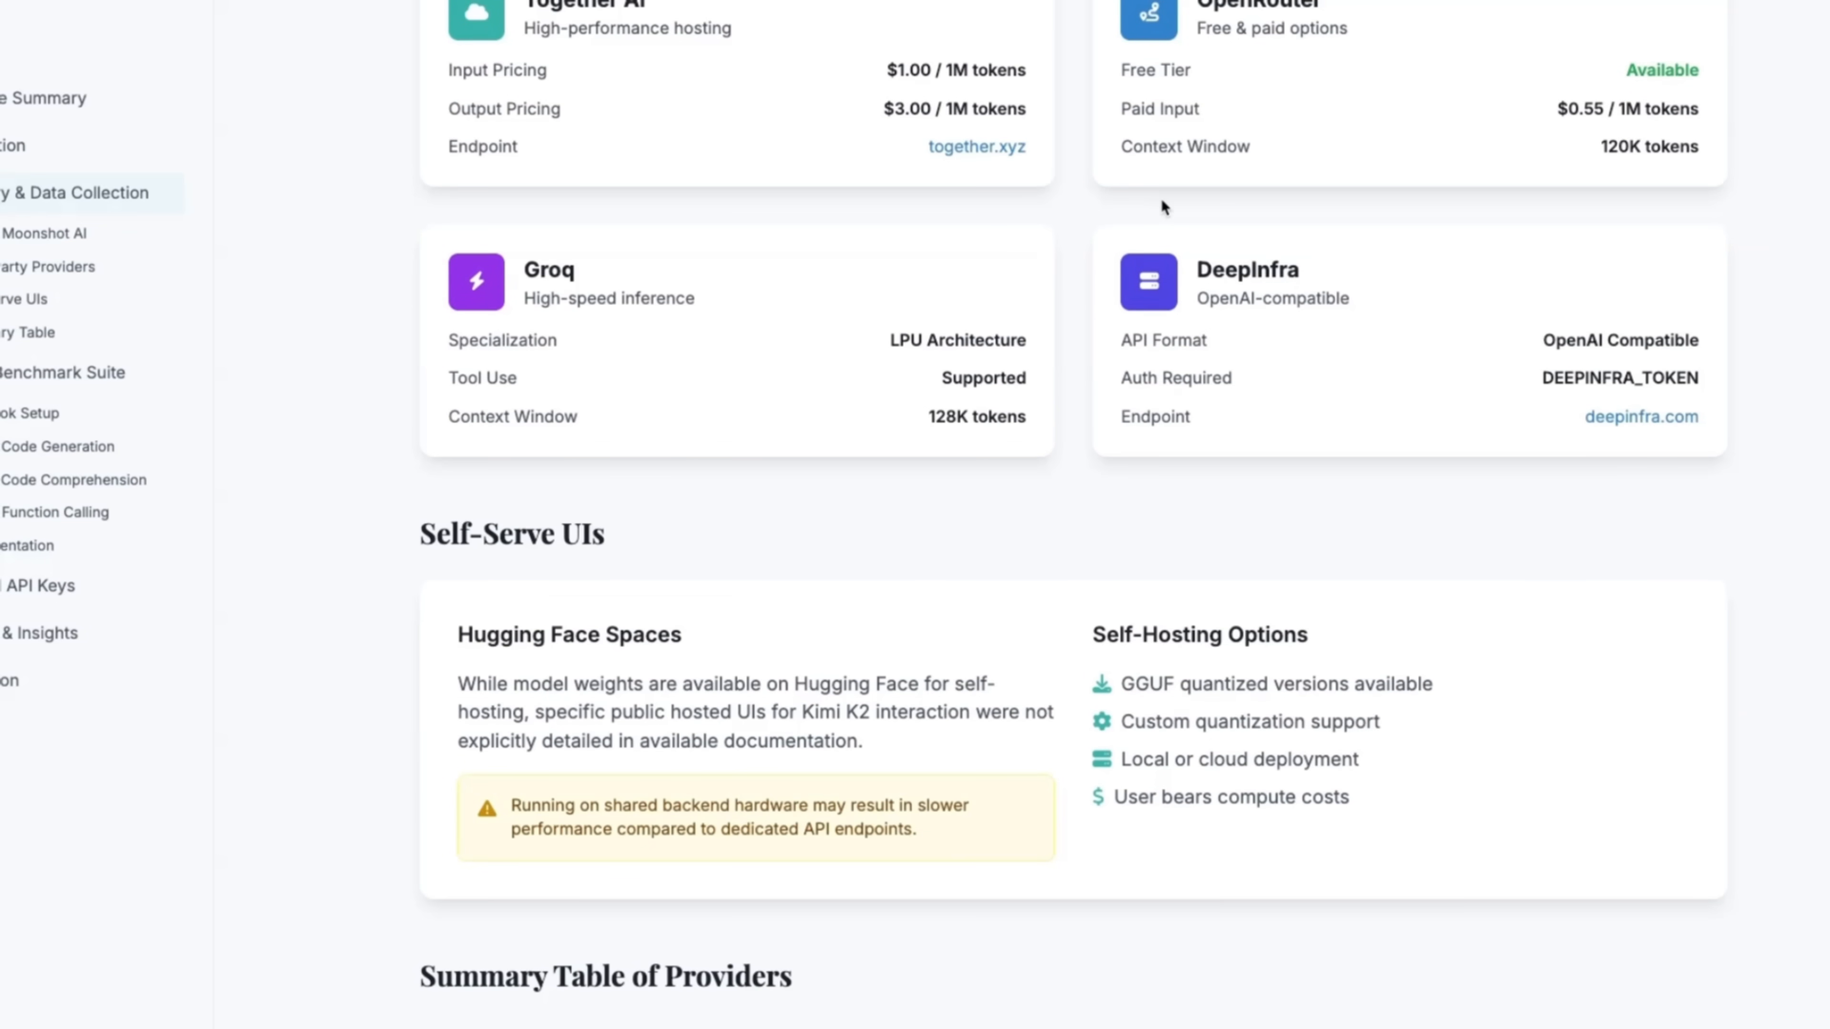
scroll(down, 3)
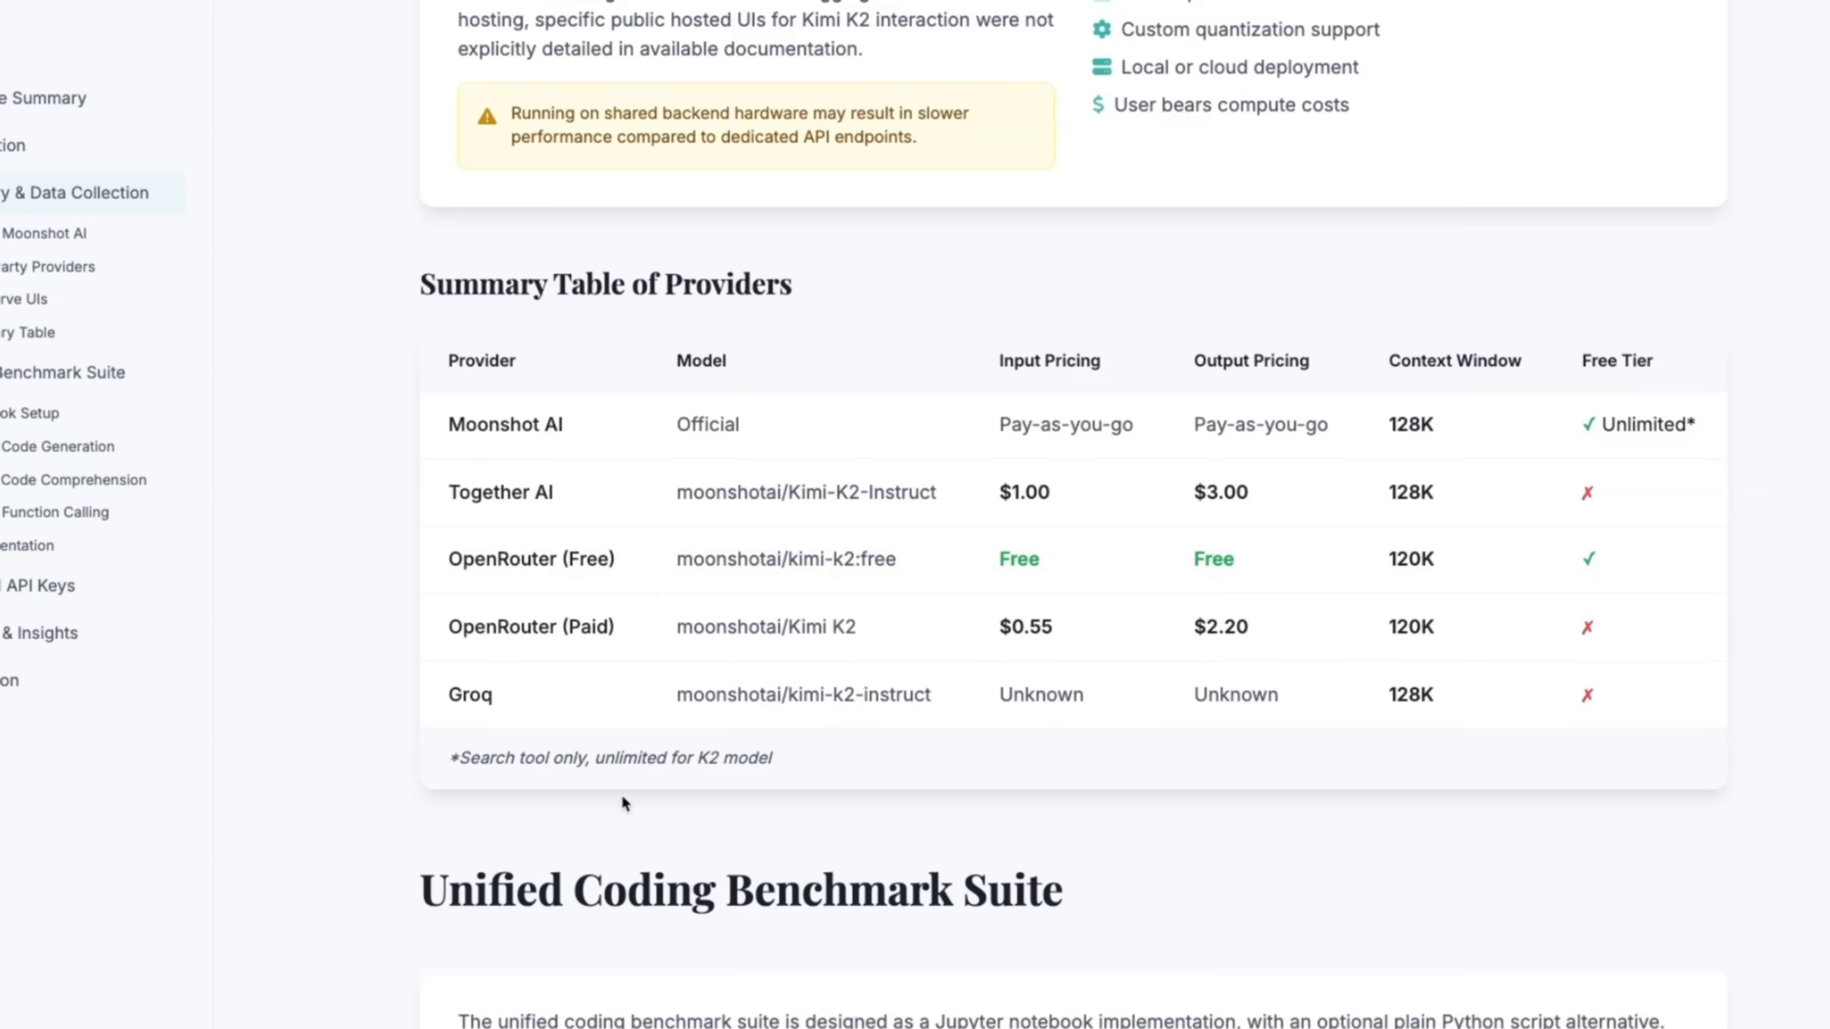
mouse_move(925, 628)
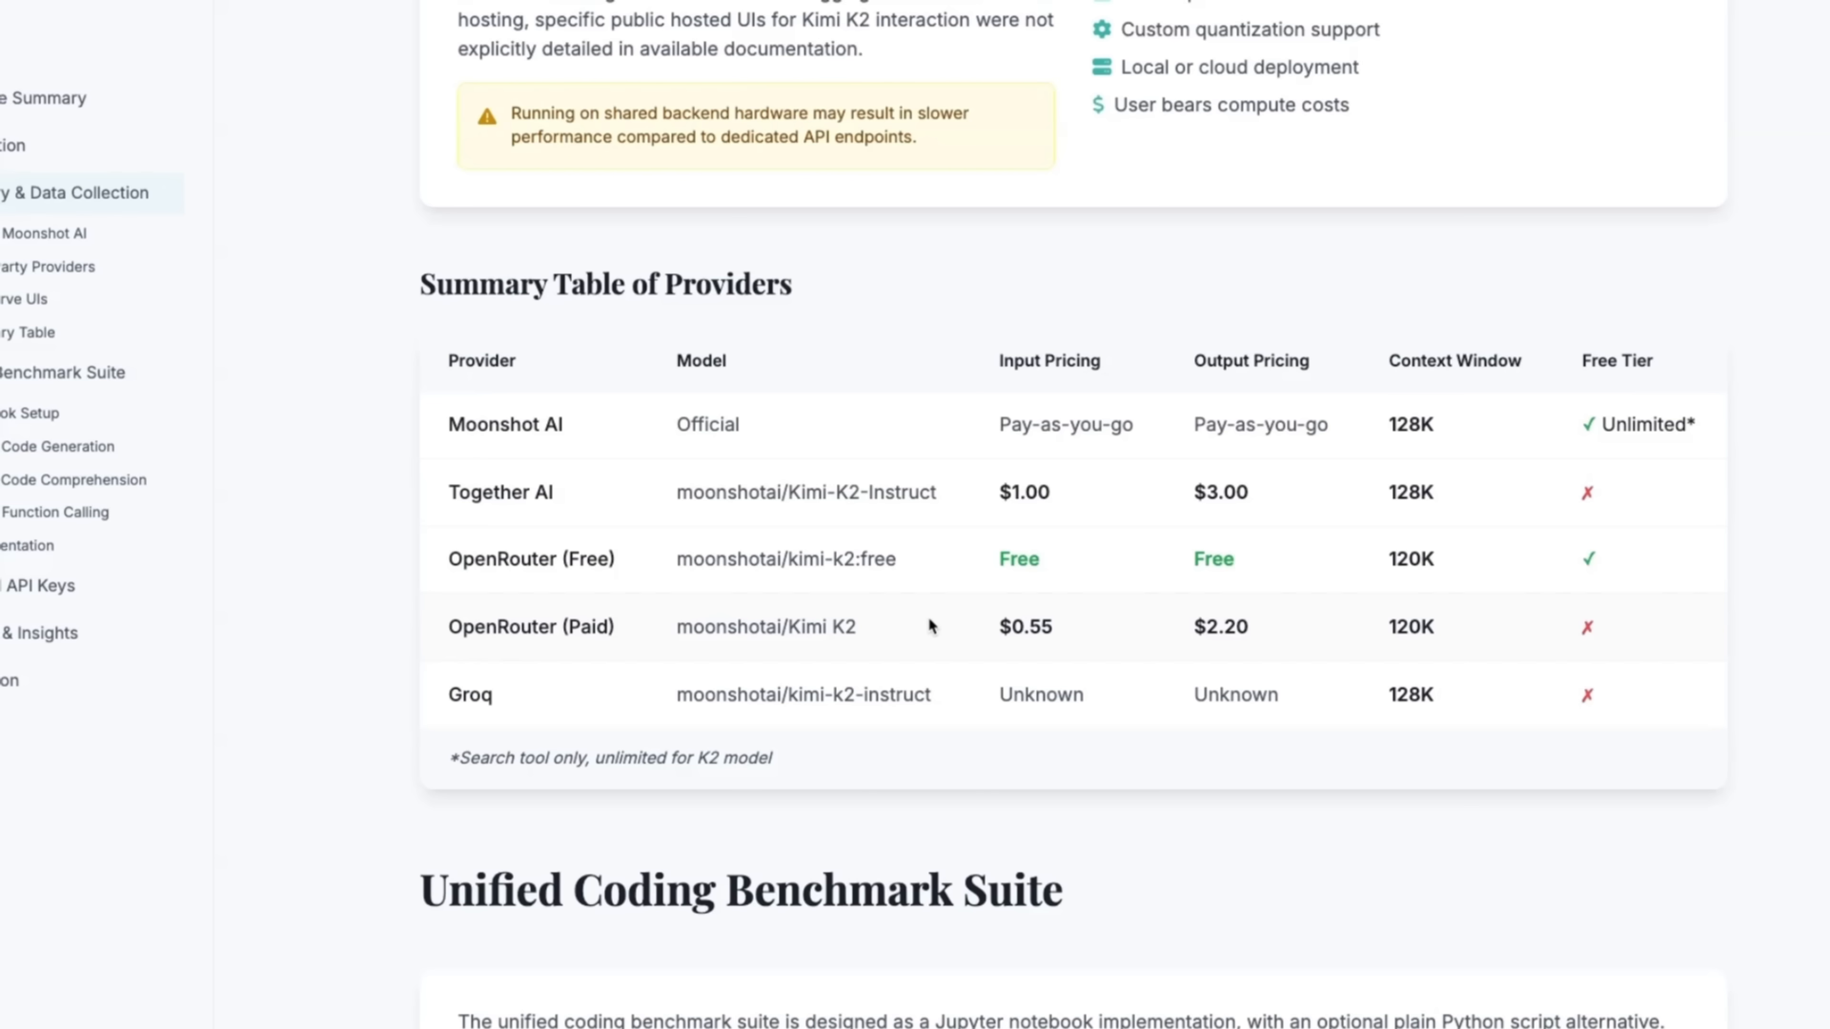
mouse_move(930, 567)
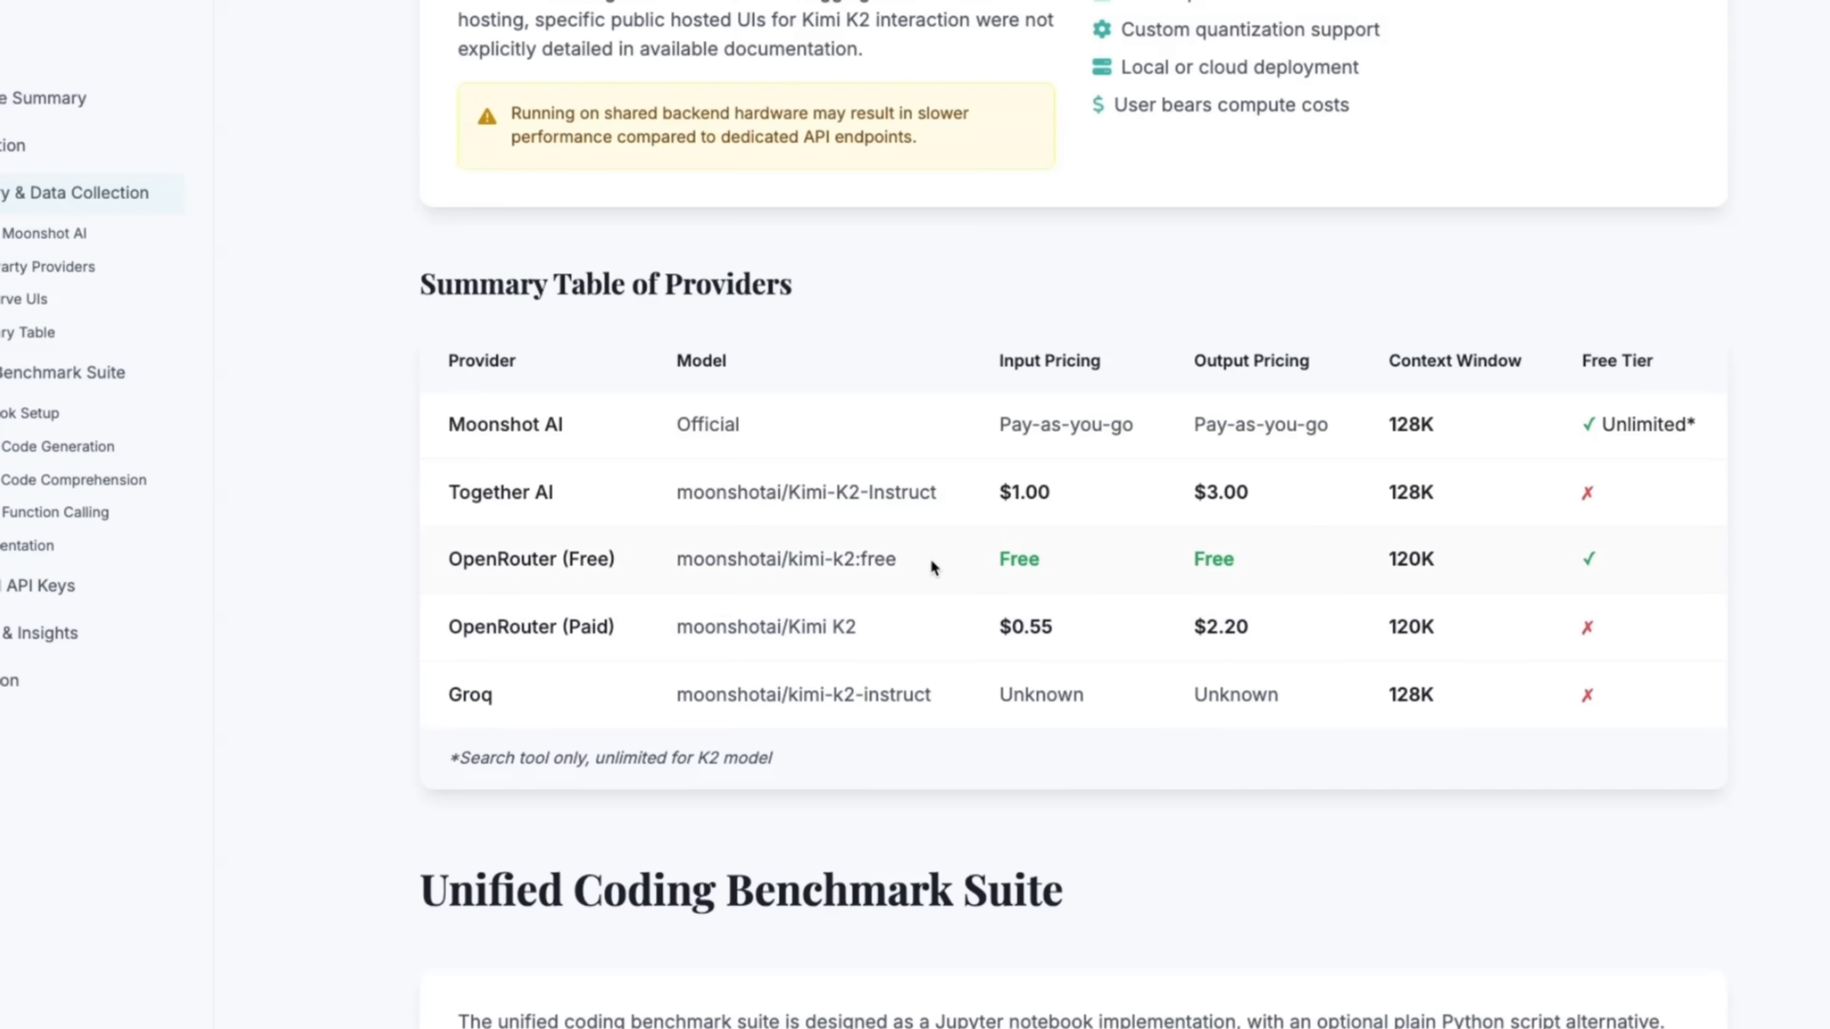
- Reach the Required API Keys & Environment Variables section and return to the chat's provider table
scroll(down, 3)
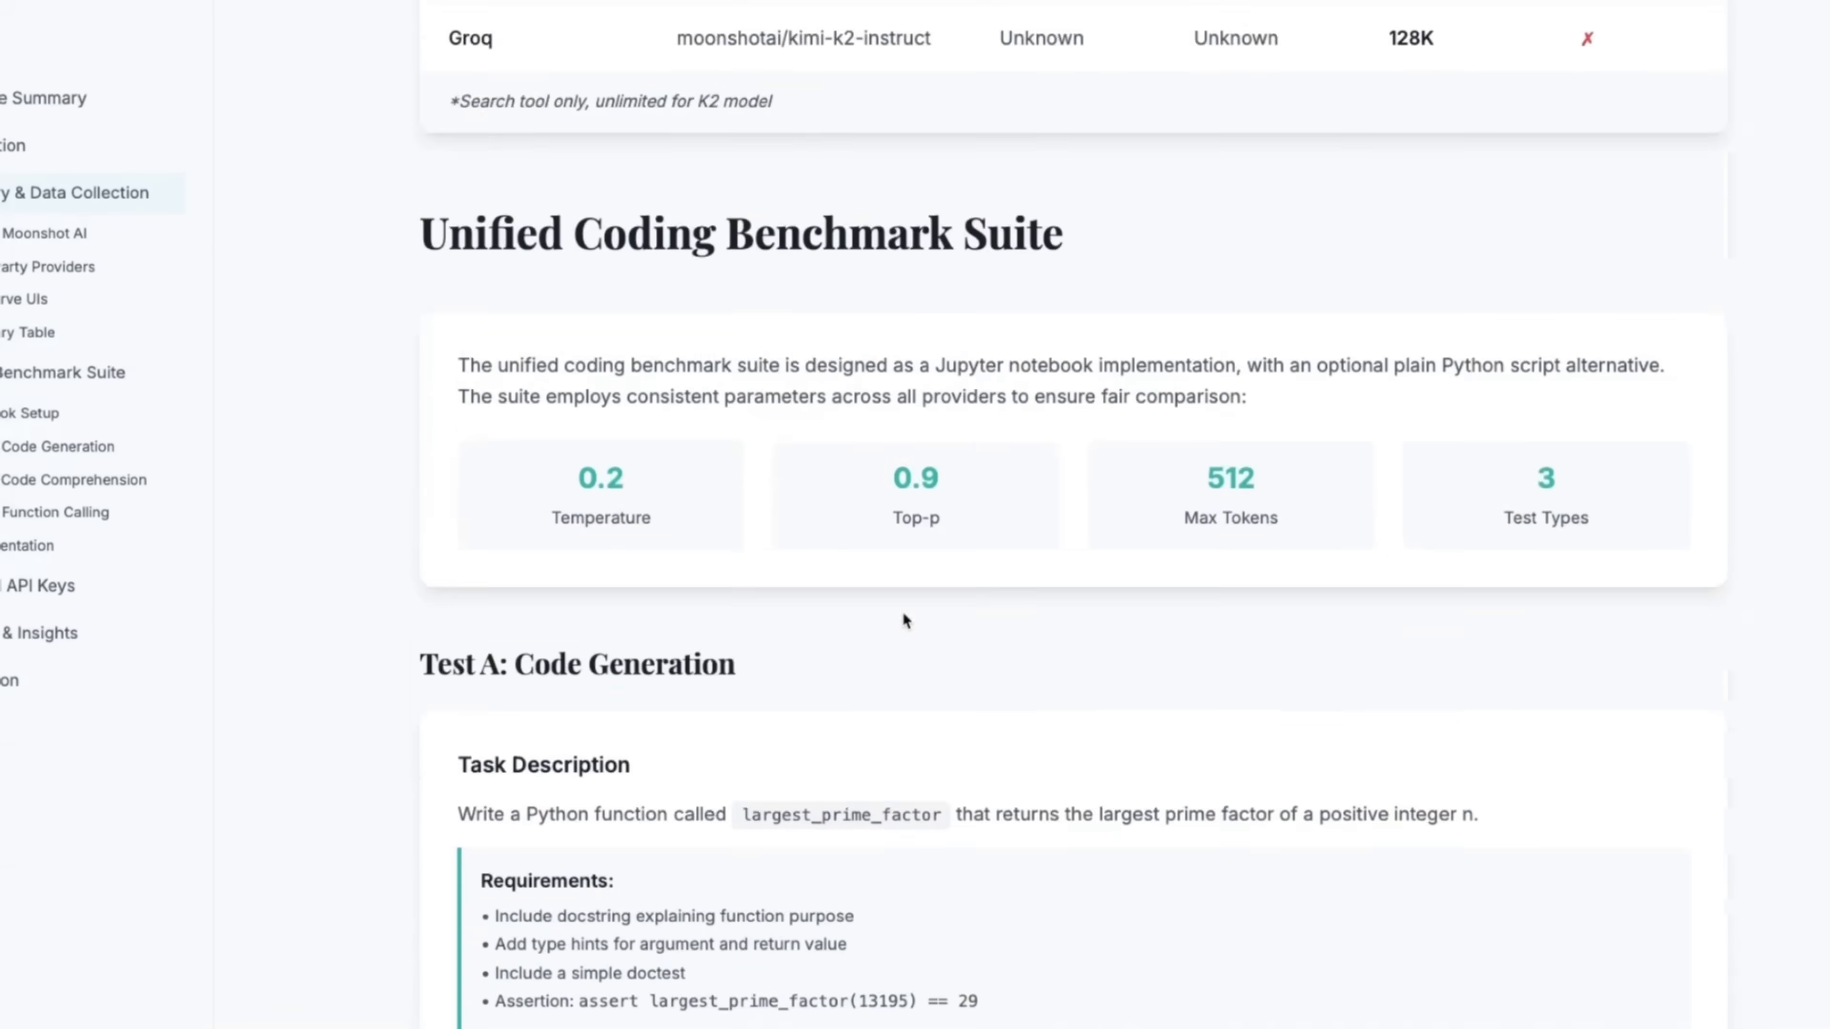
scroll(down, 3)
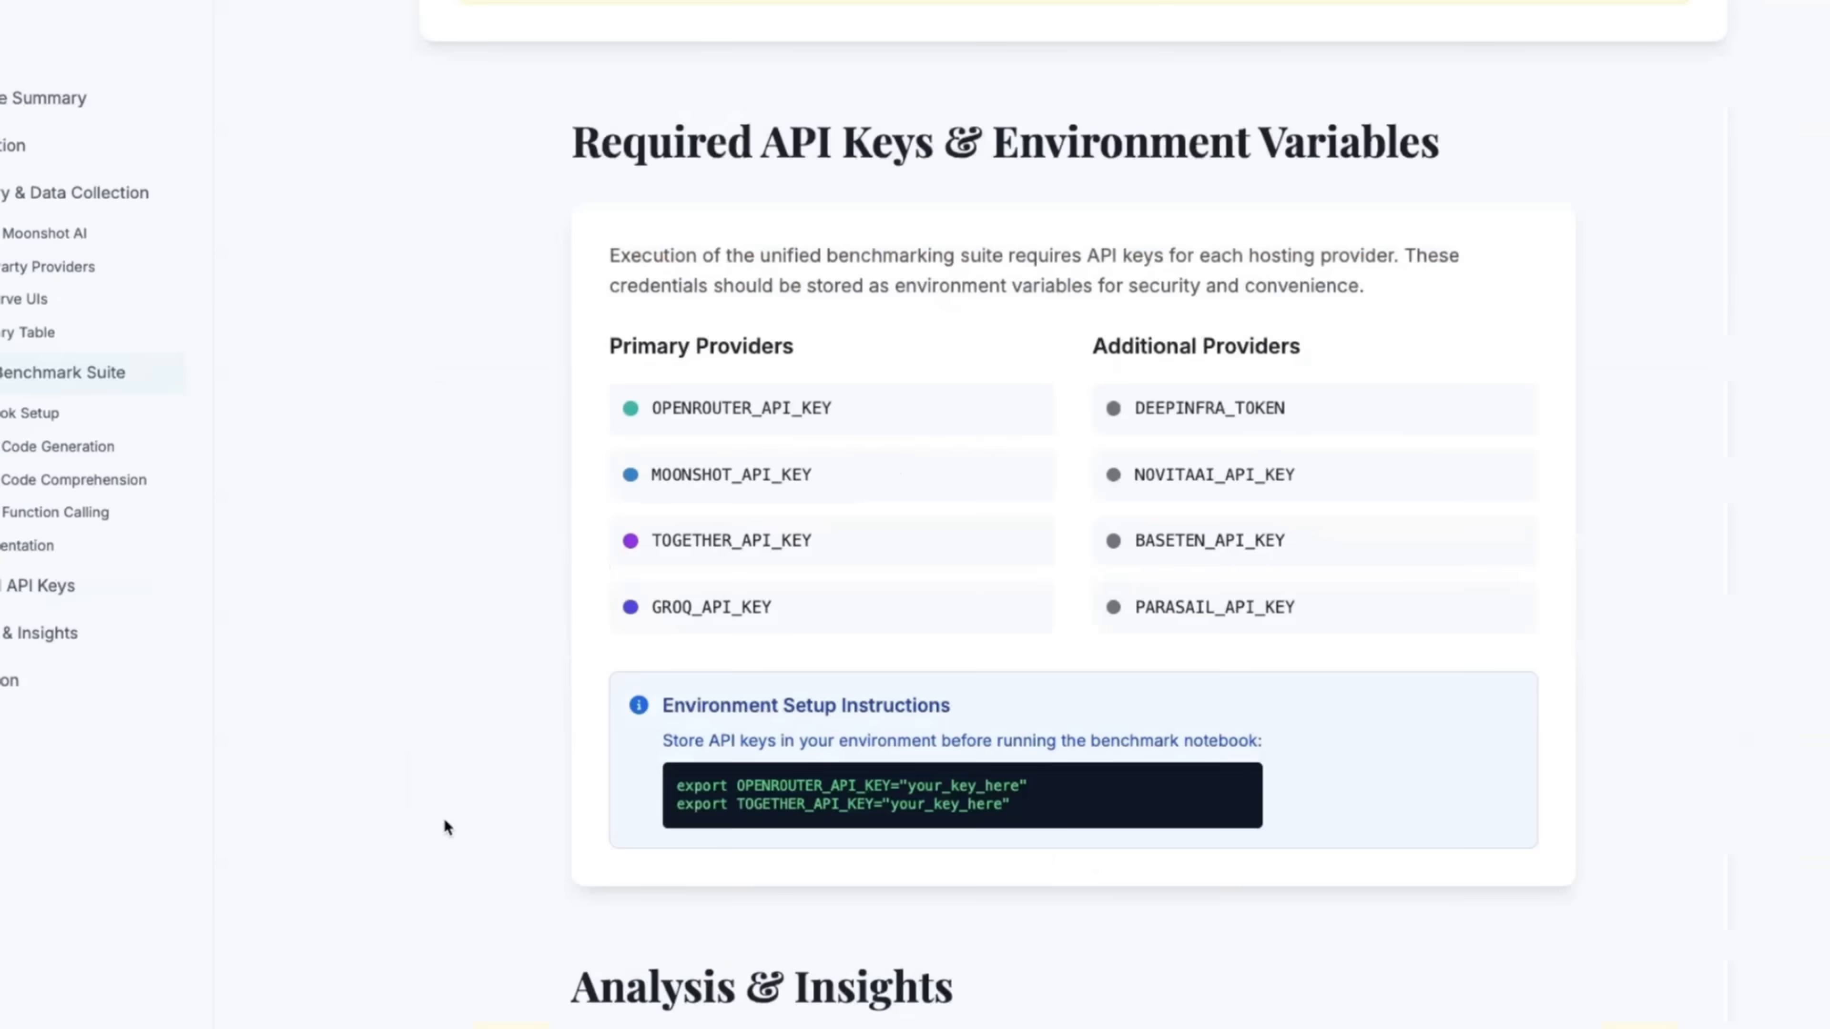
scroll(down, 3)
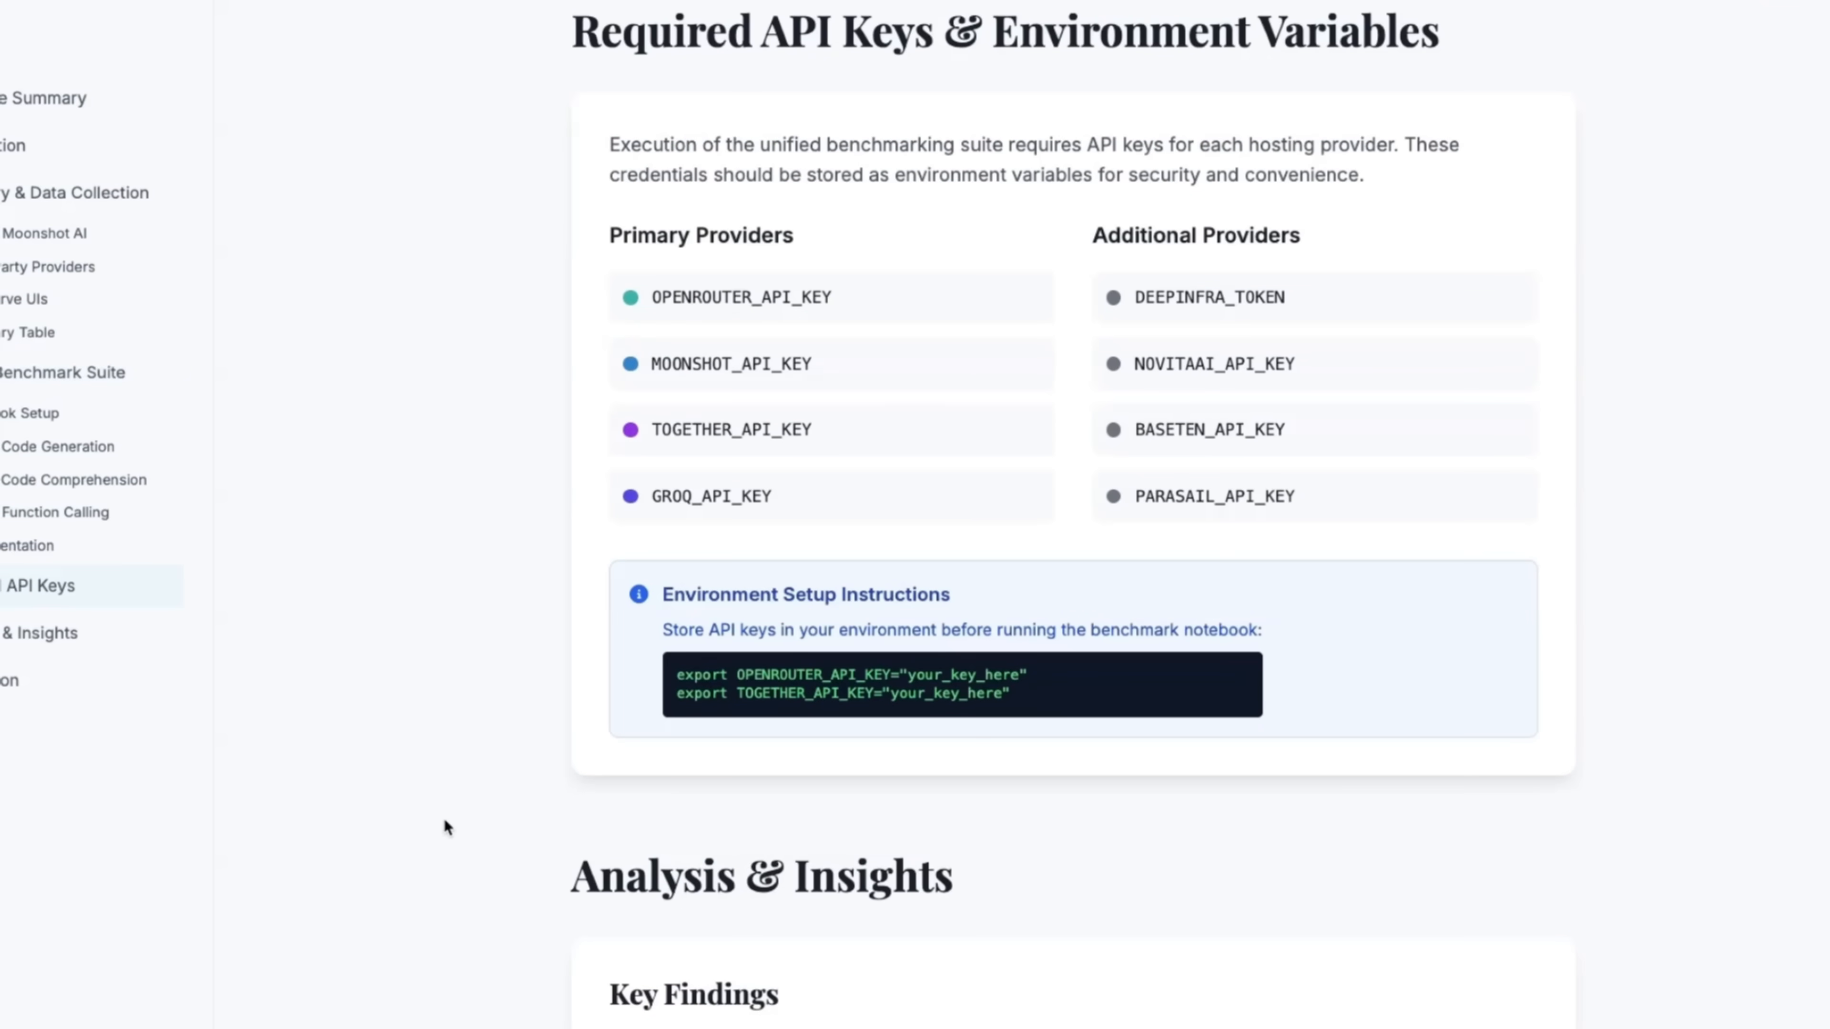
scroll(down, 3)
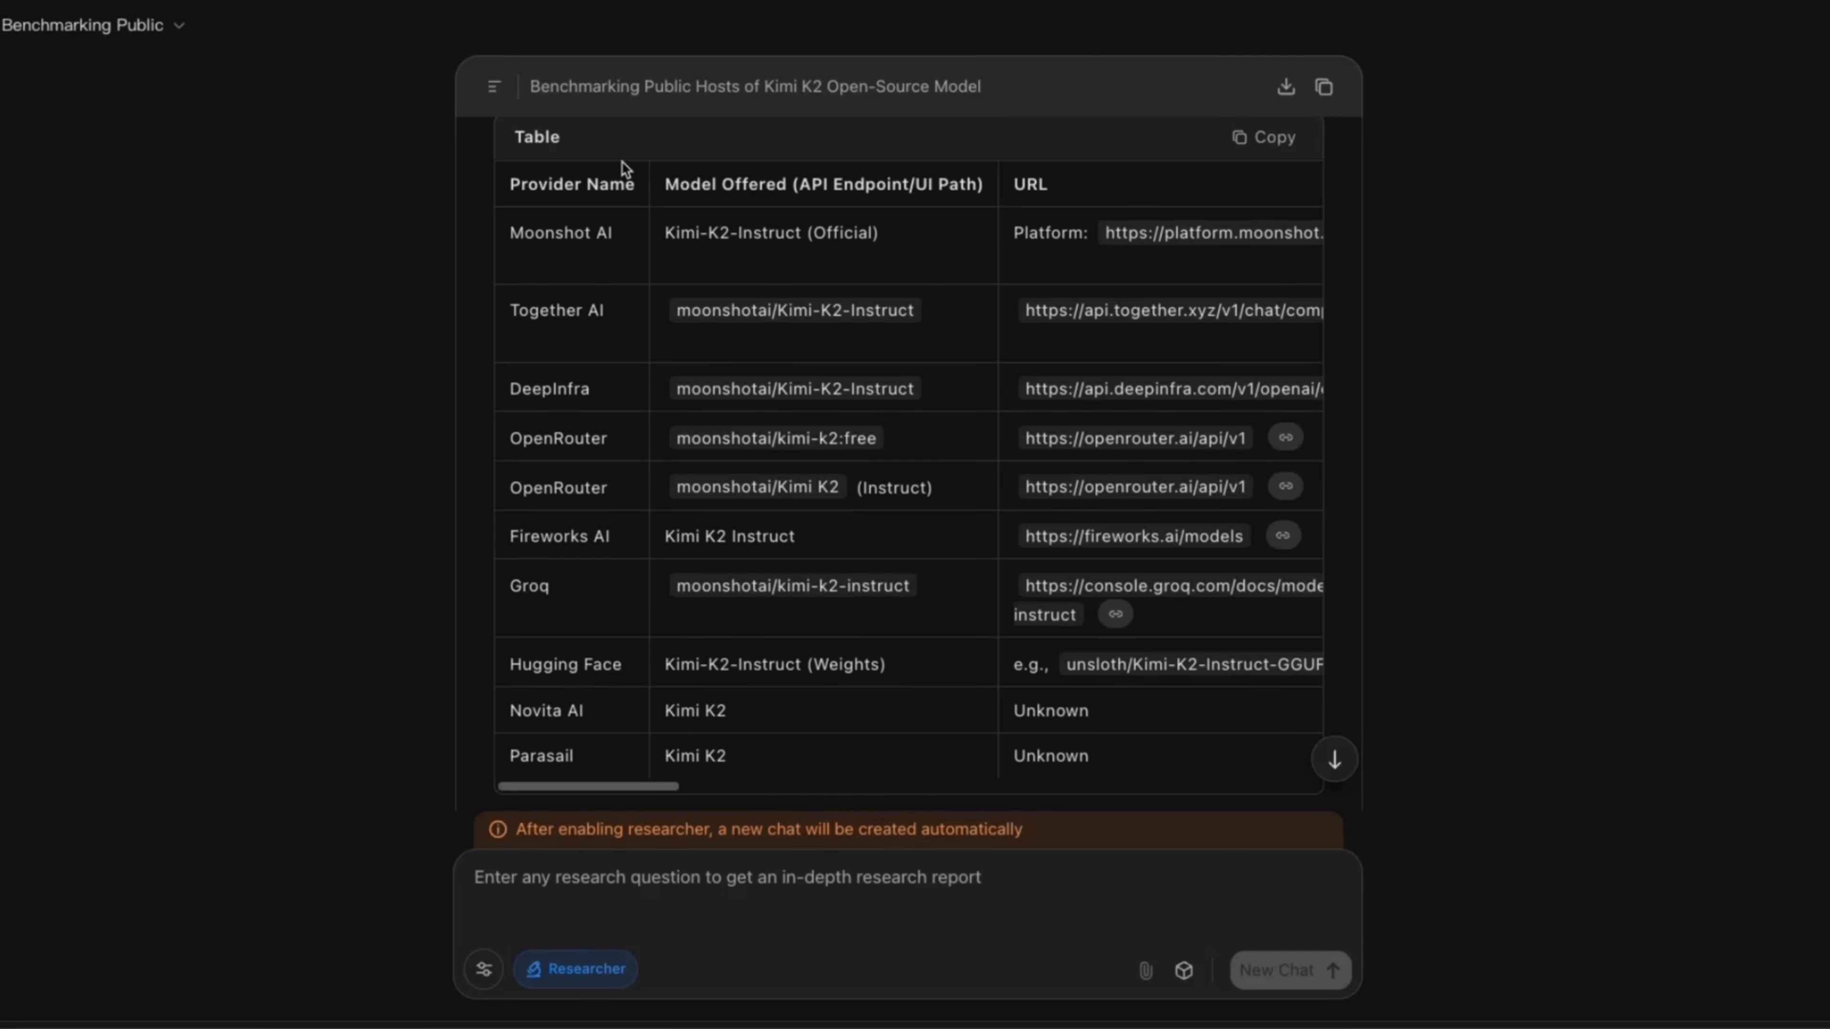
- Reveal the Pricing (Input) and Pricing (Output) columns of the chat's provider table
scroll(down, 3)
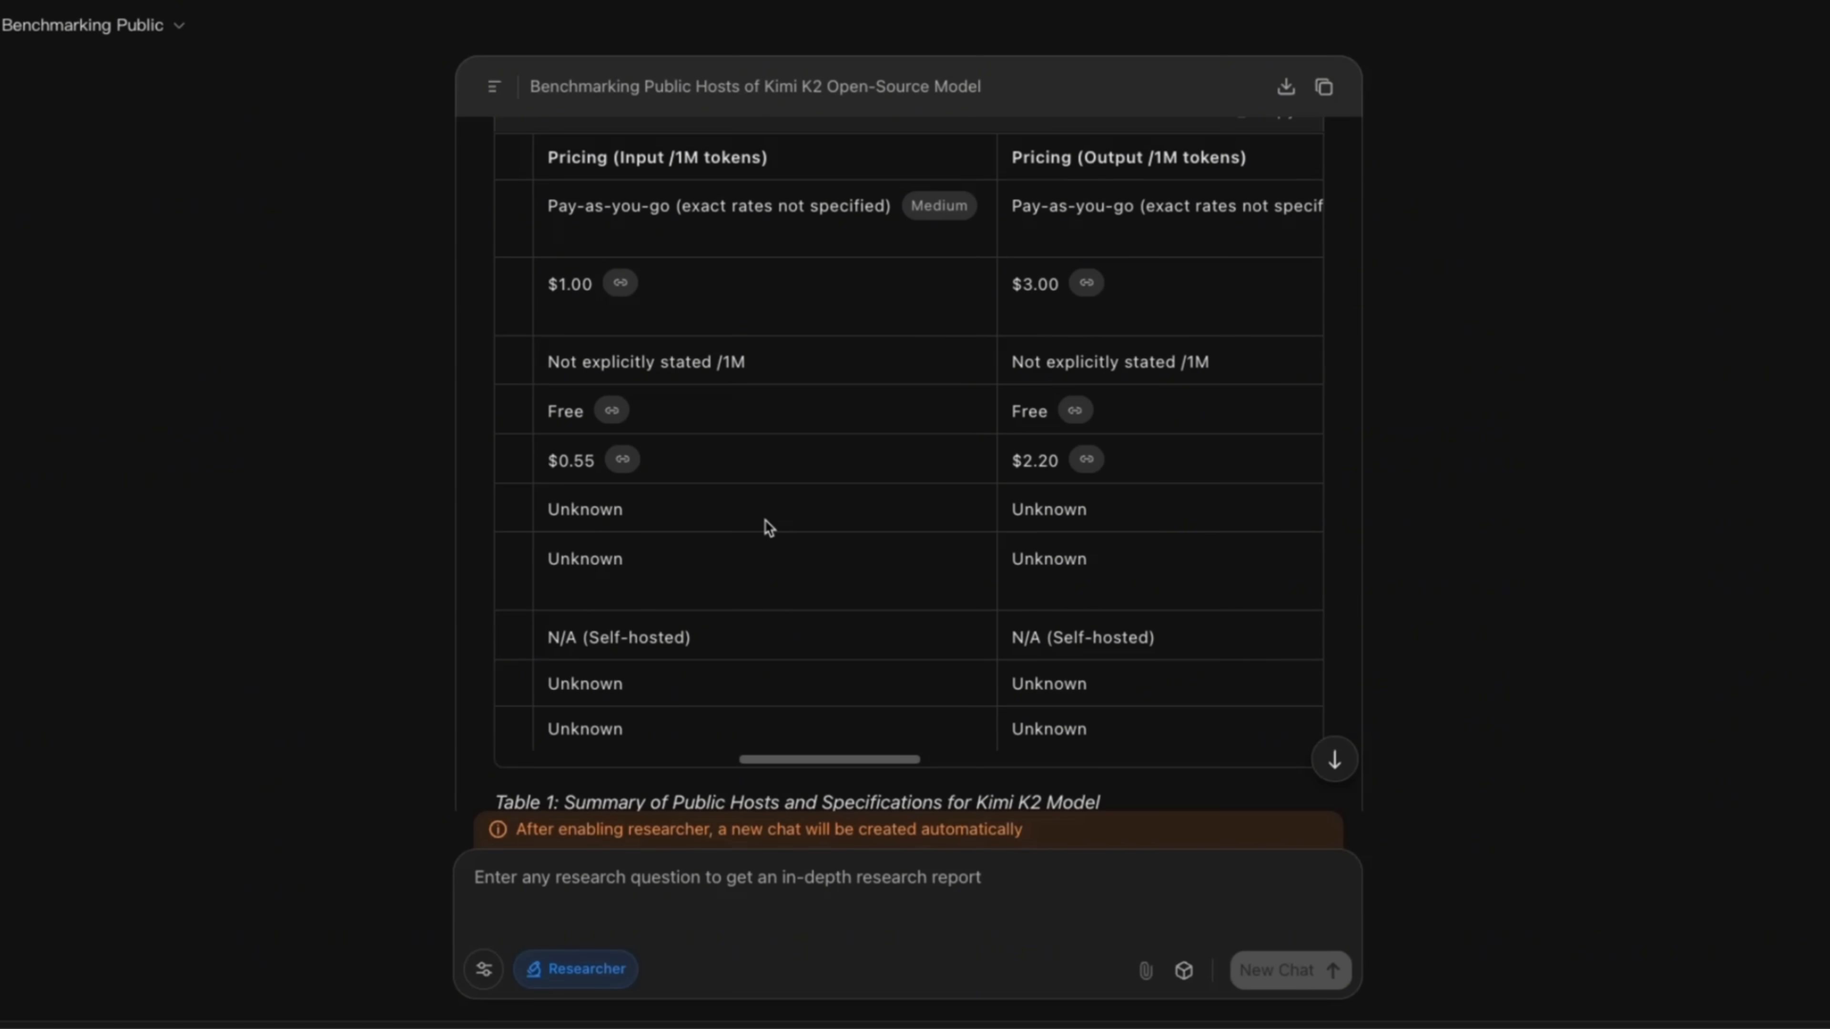
scroll(right, 3)
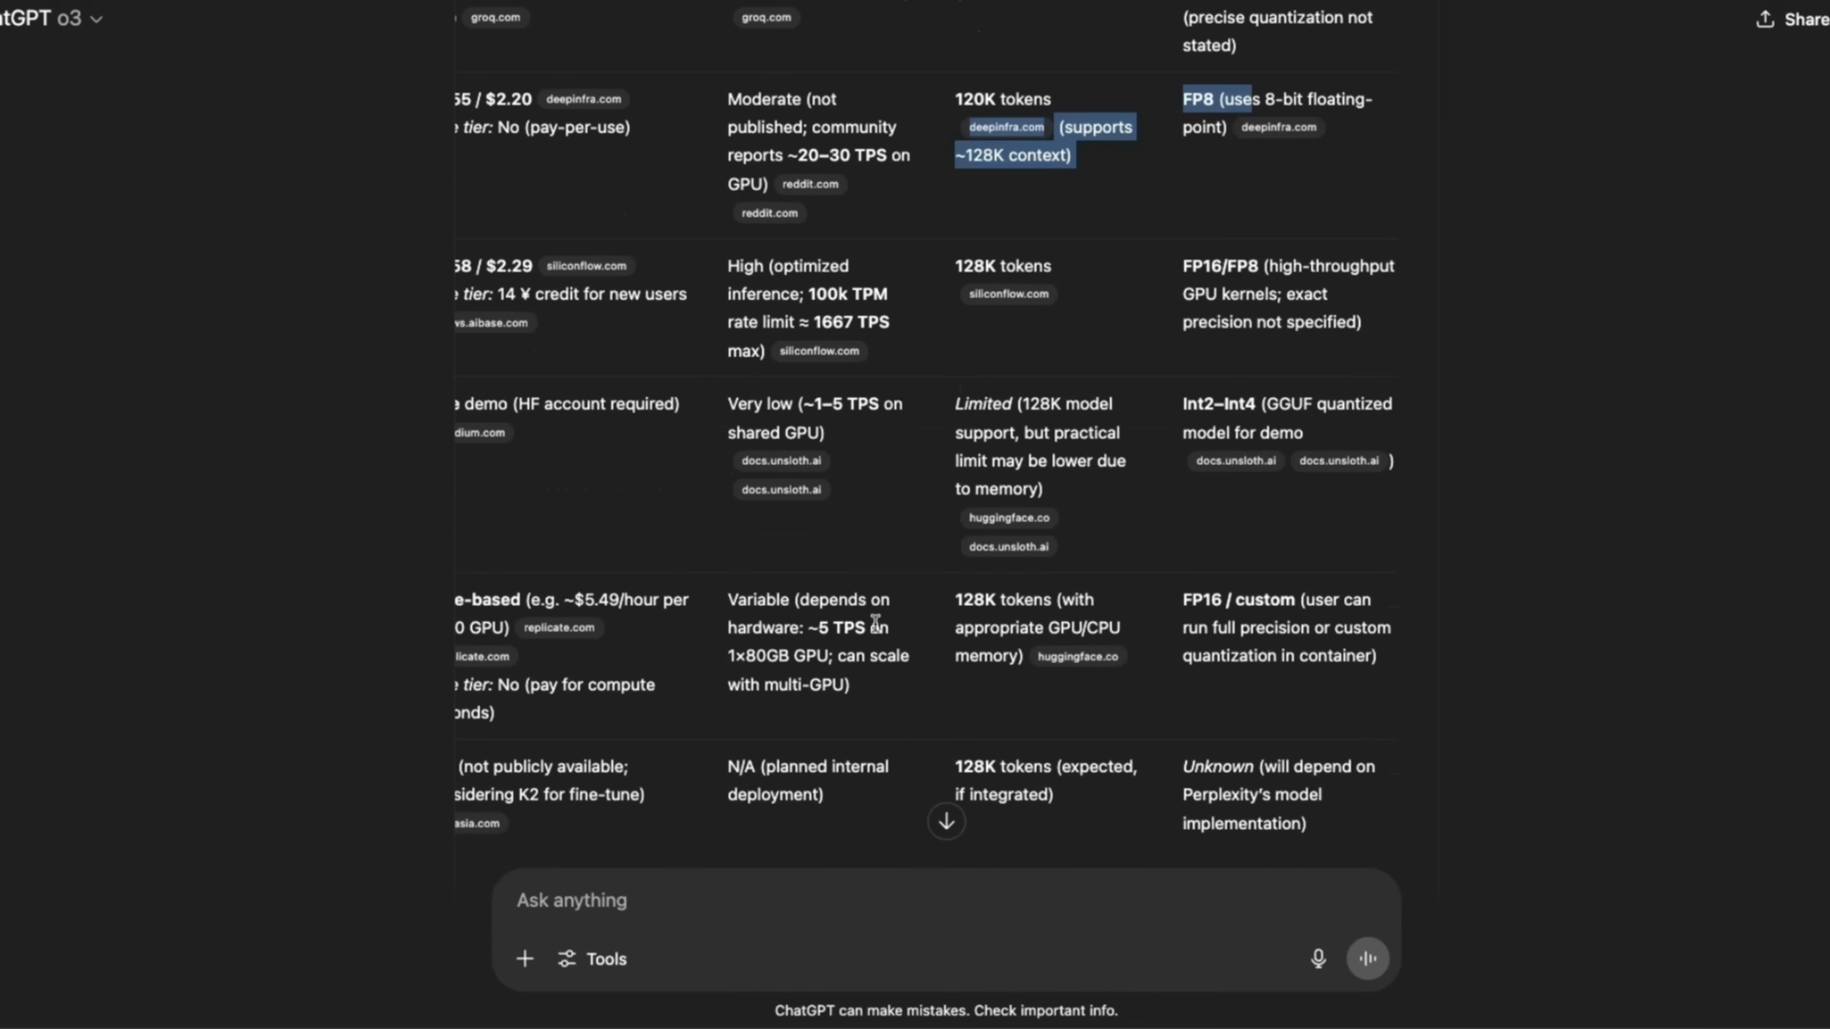
- Scroll the Kimi chat report to its openai ModuleNotFoundError note and section 3 on API keys
scroll(down, 3)
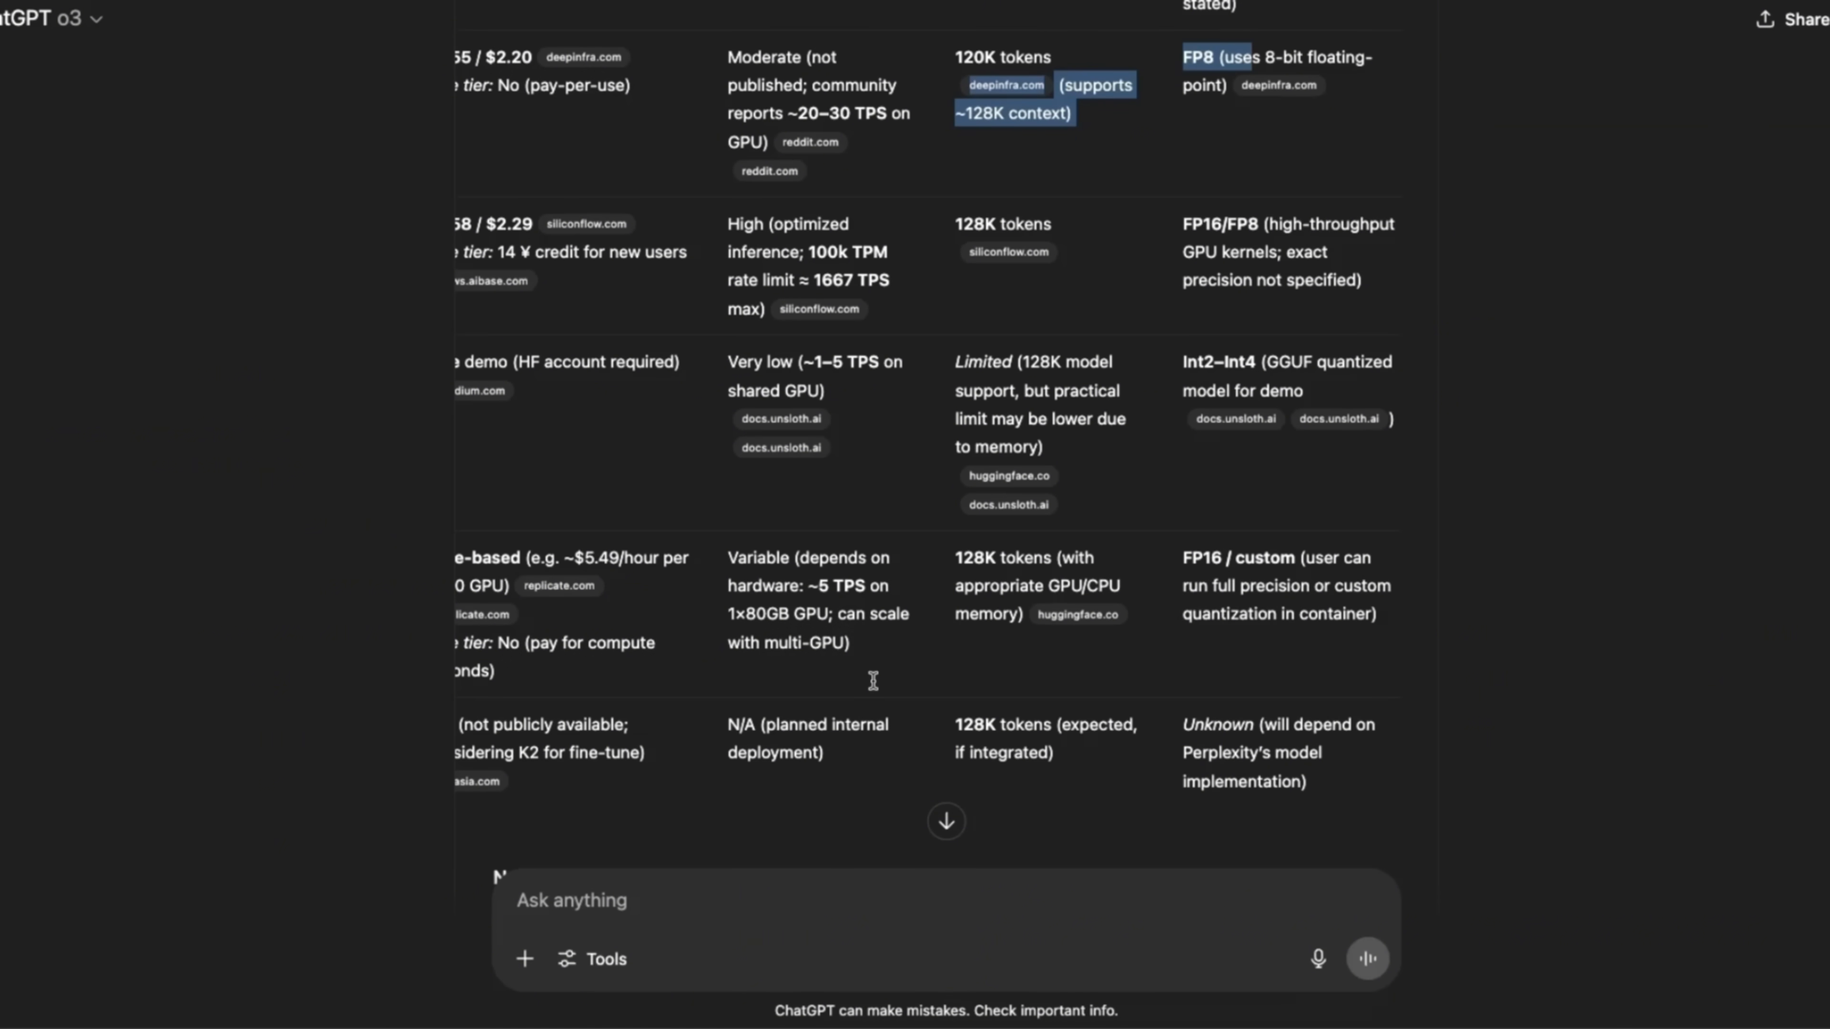
scroll(down, 3)
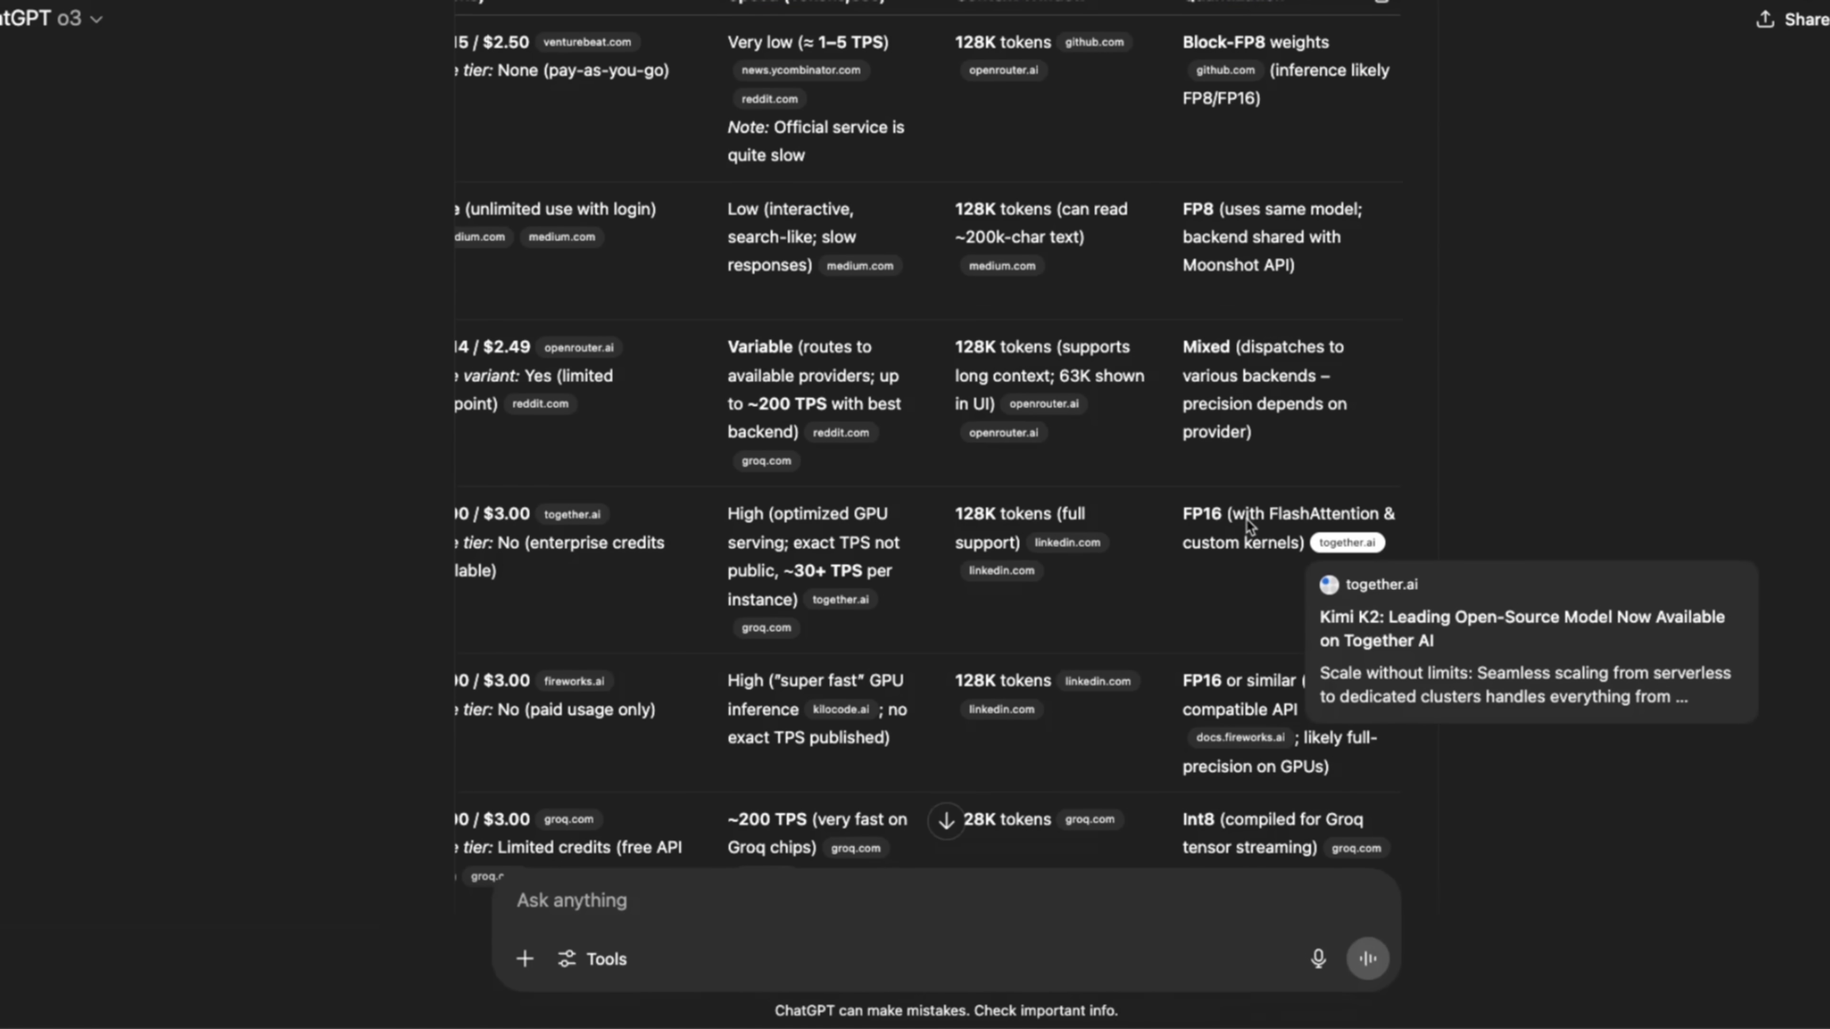
scroll(down, 3)
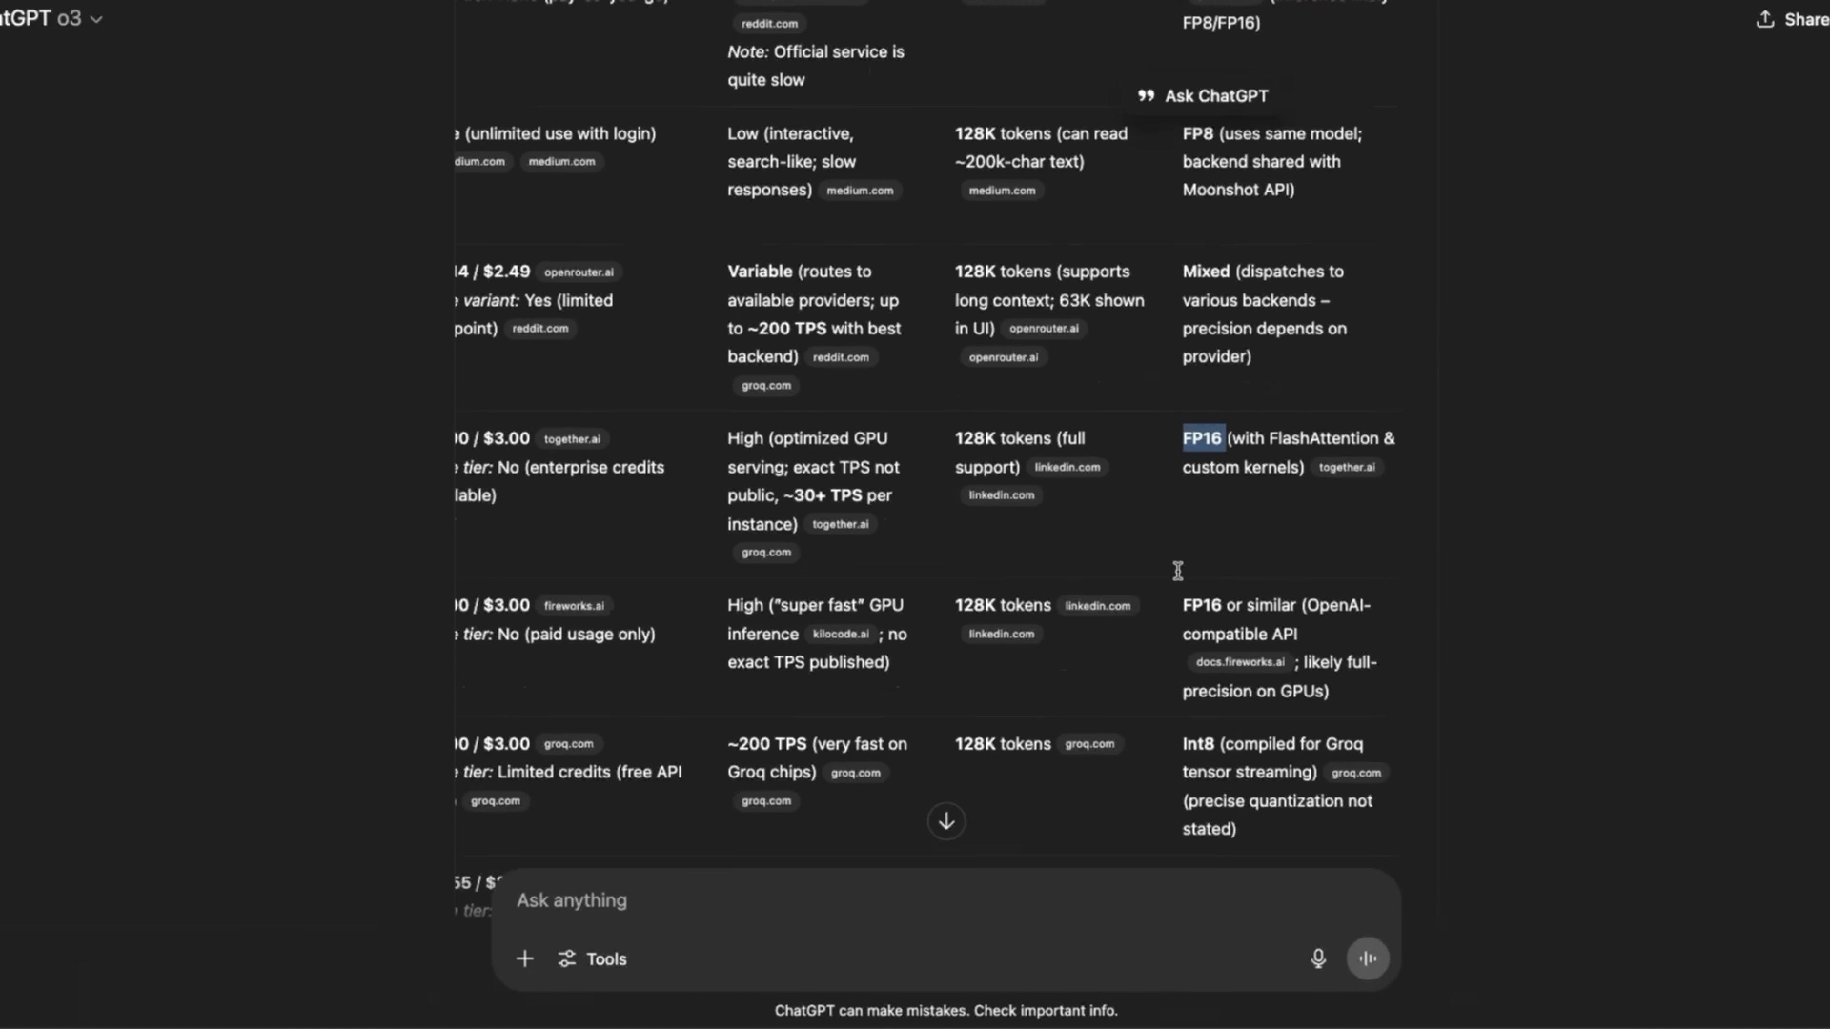
scroll(down, 3)
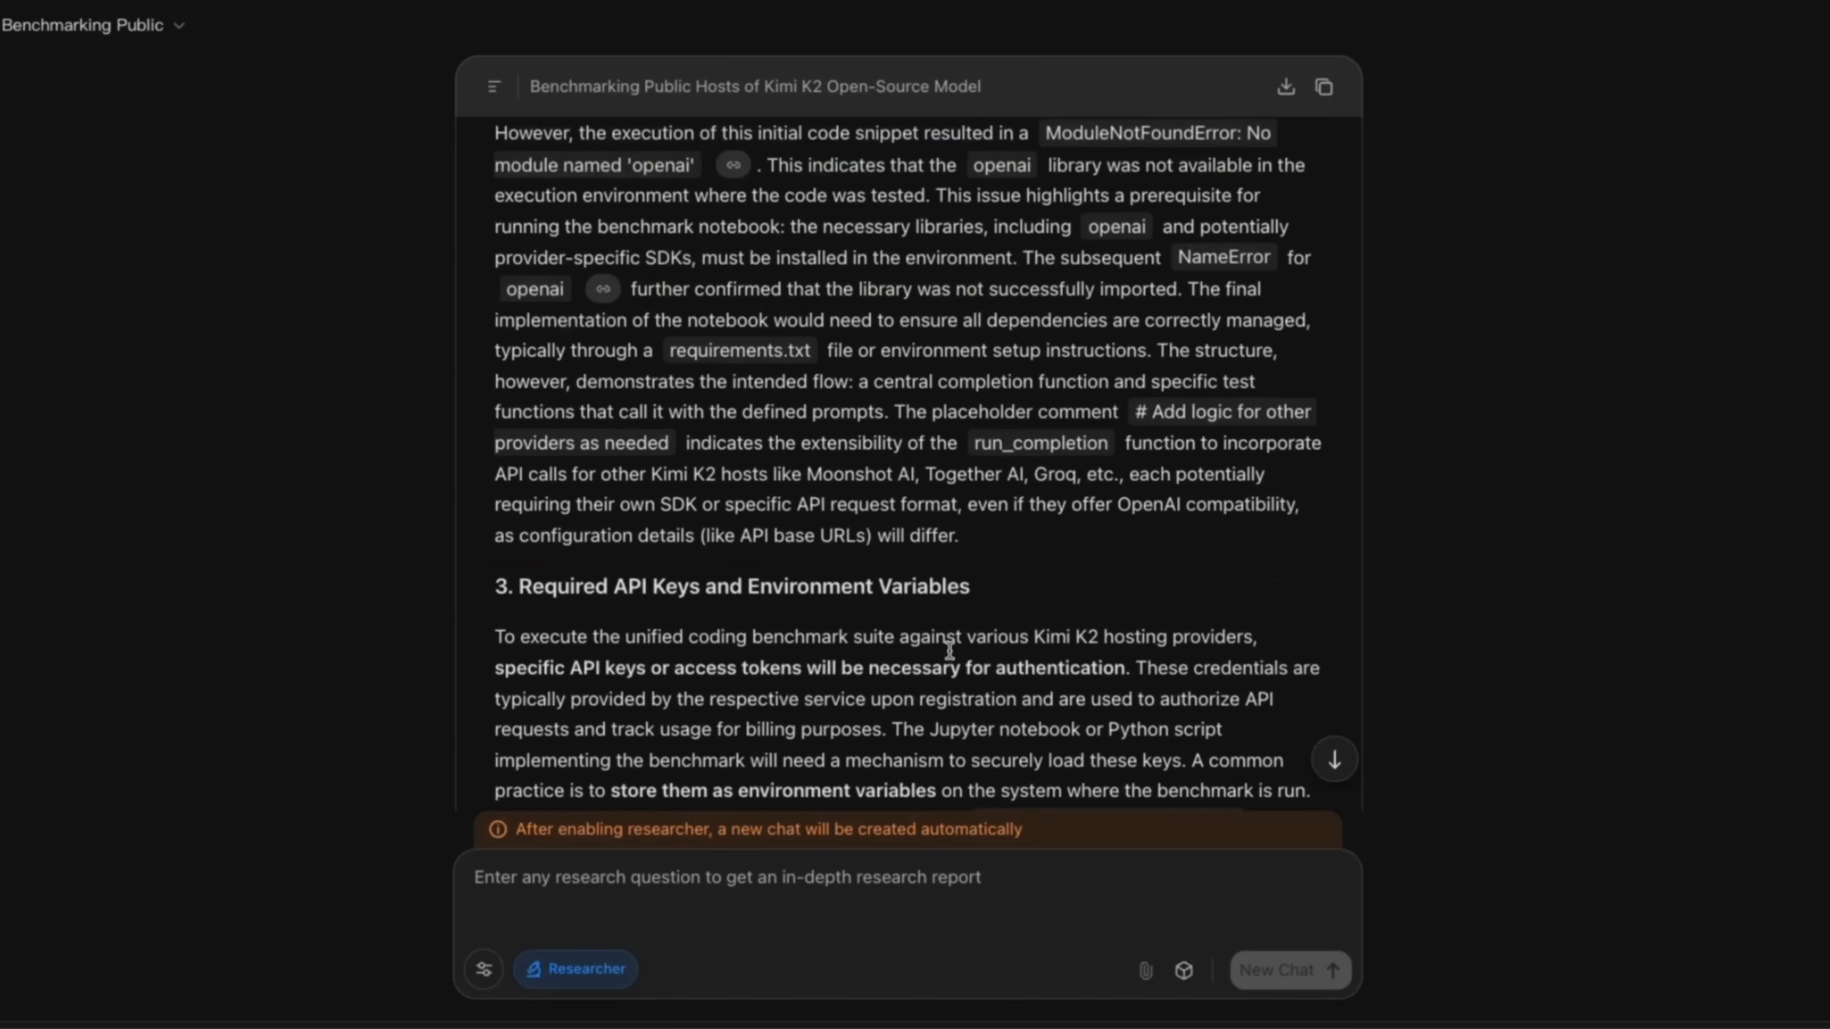
- Jump back to the top of the Kimi chat showing the benchmarking plan and first searches
click(575, 968)
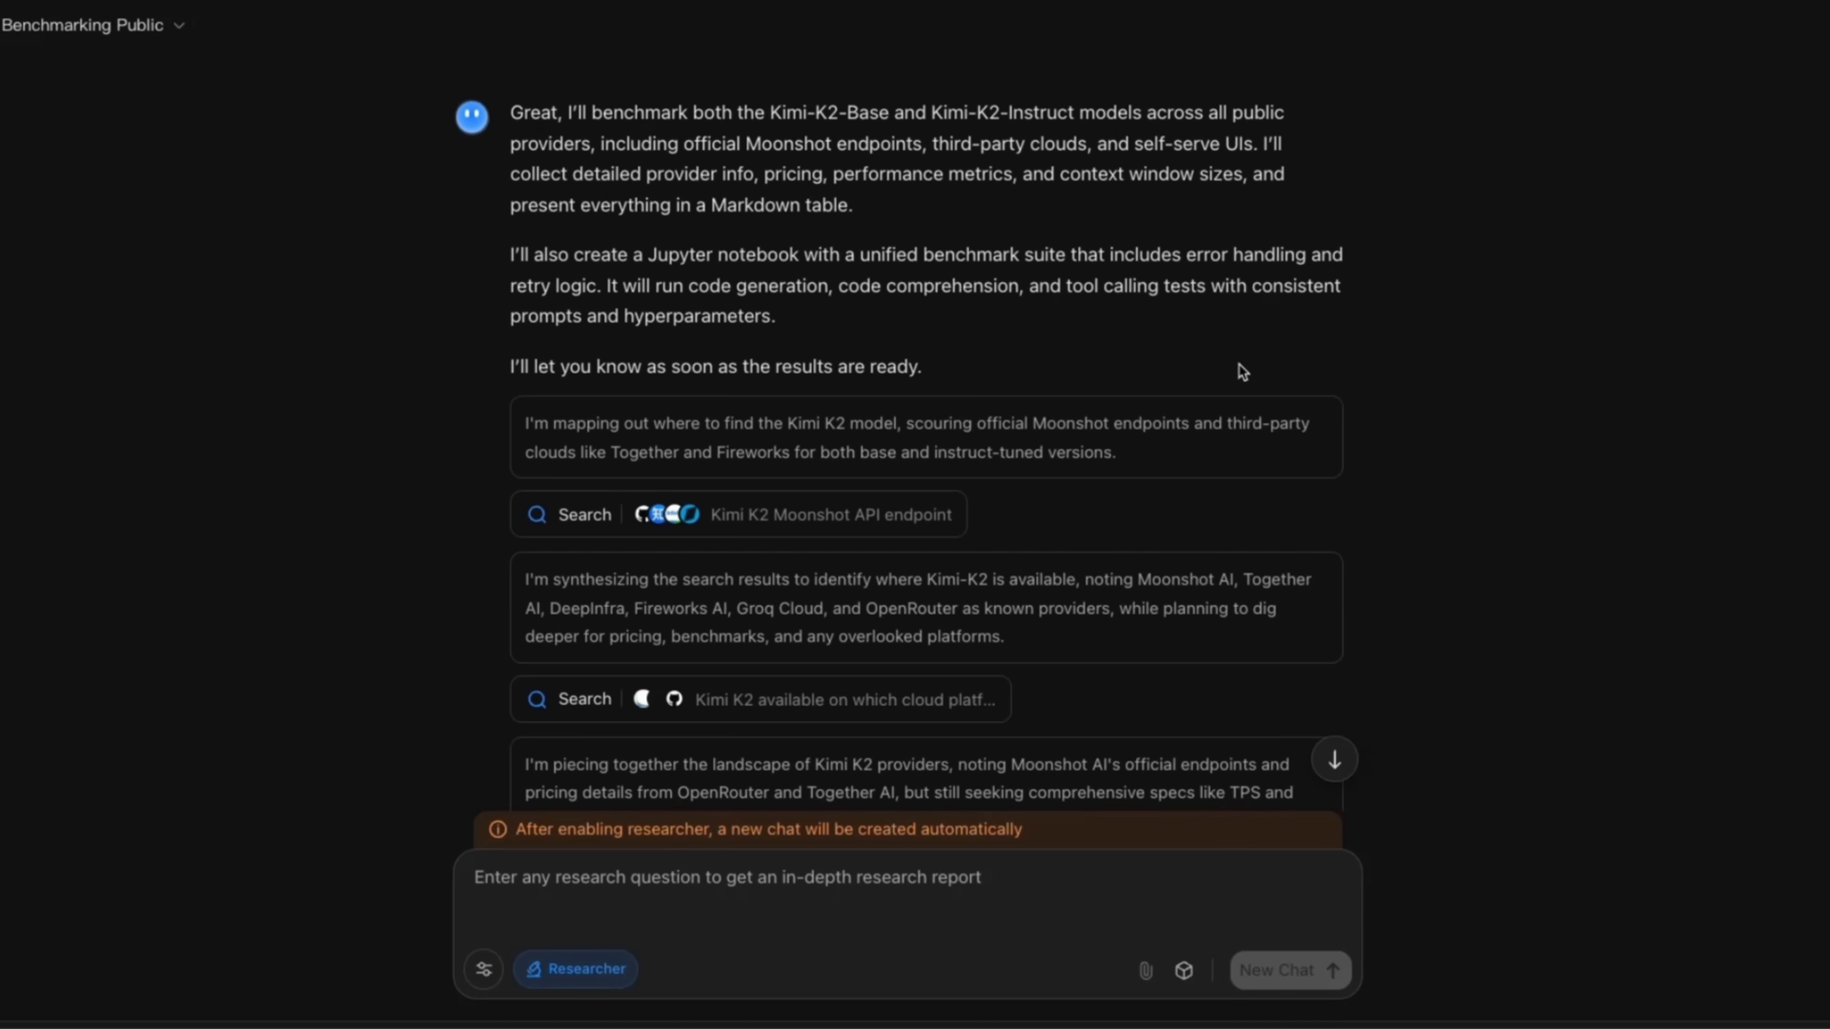
mouse_move(1413, 365)
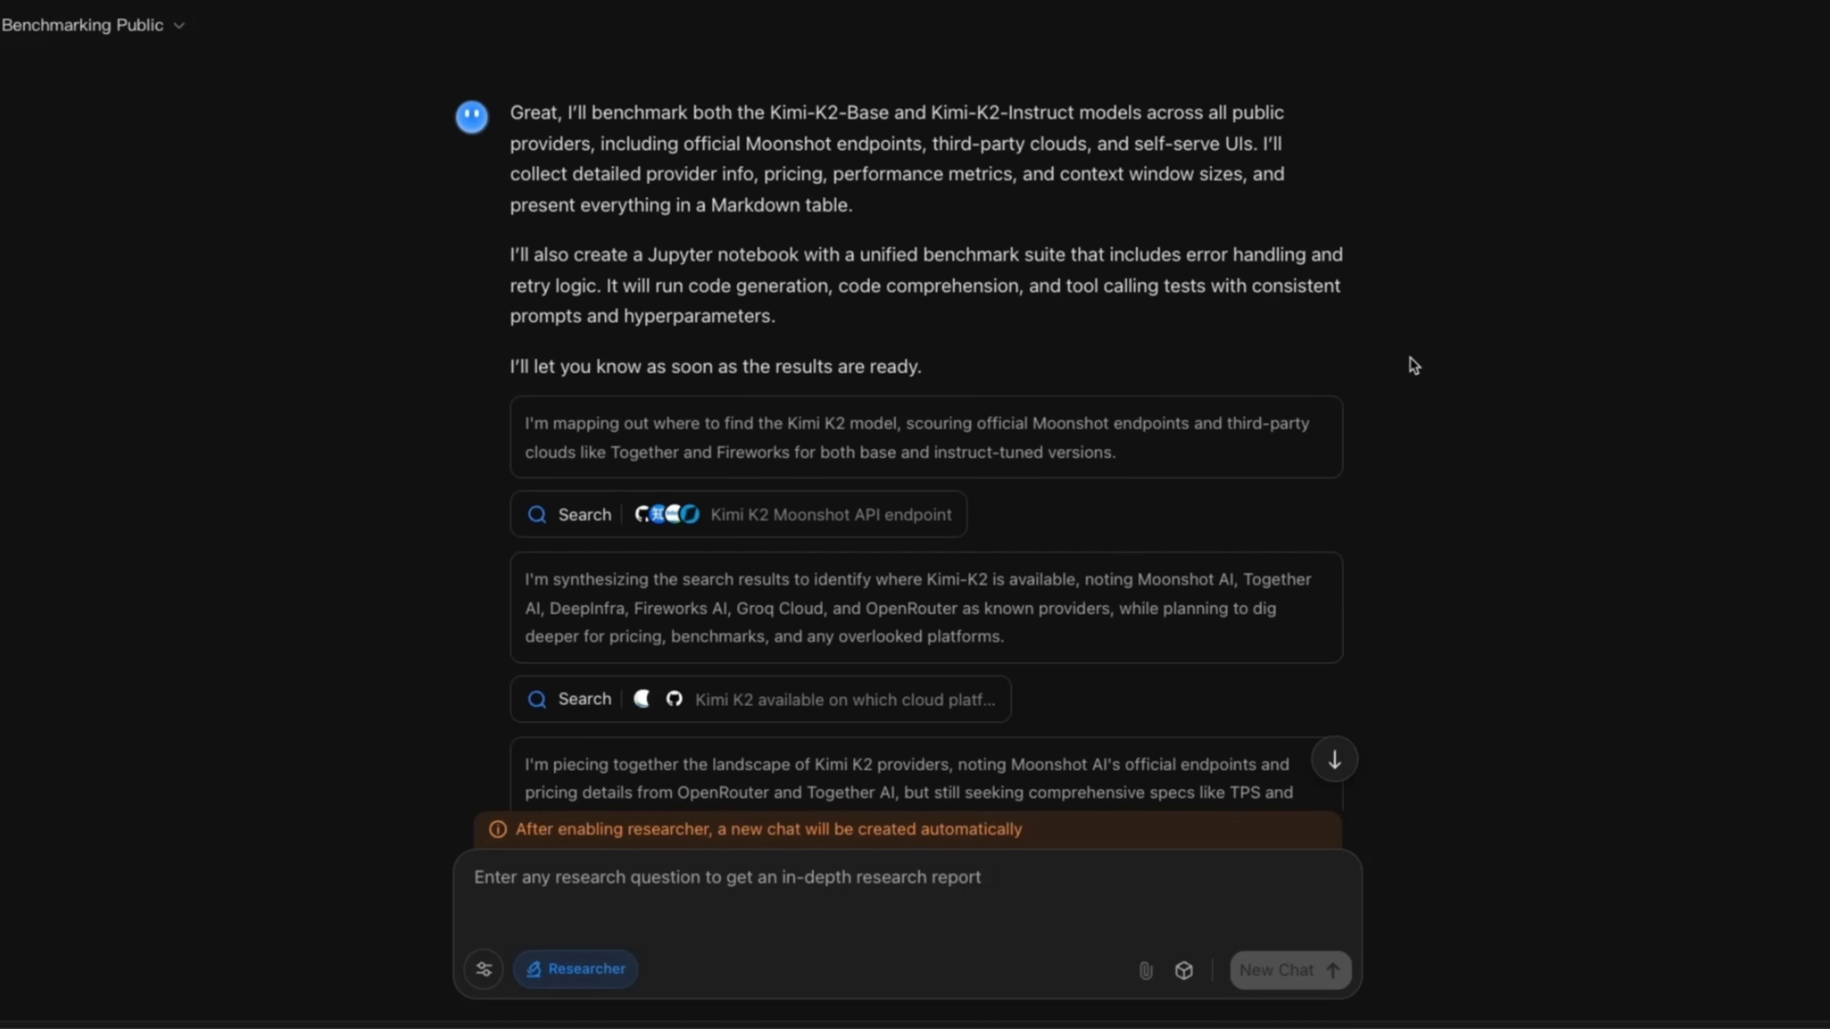